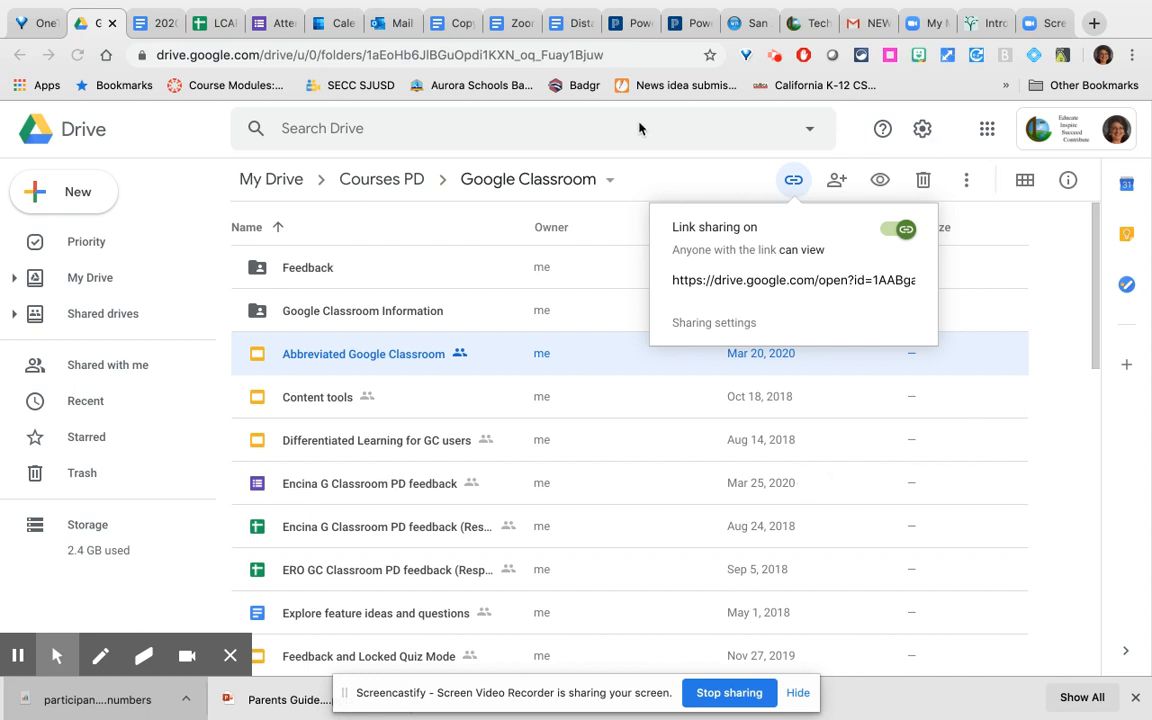
mouse_move(200, 186)
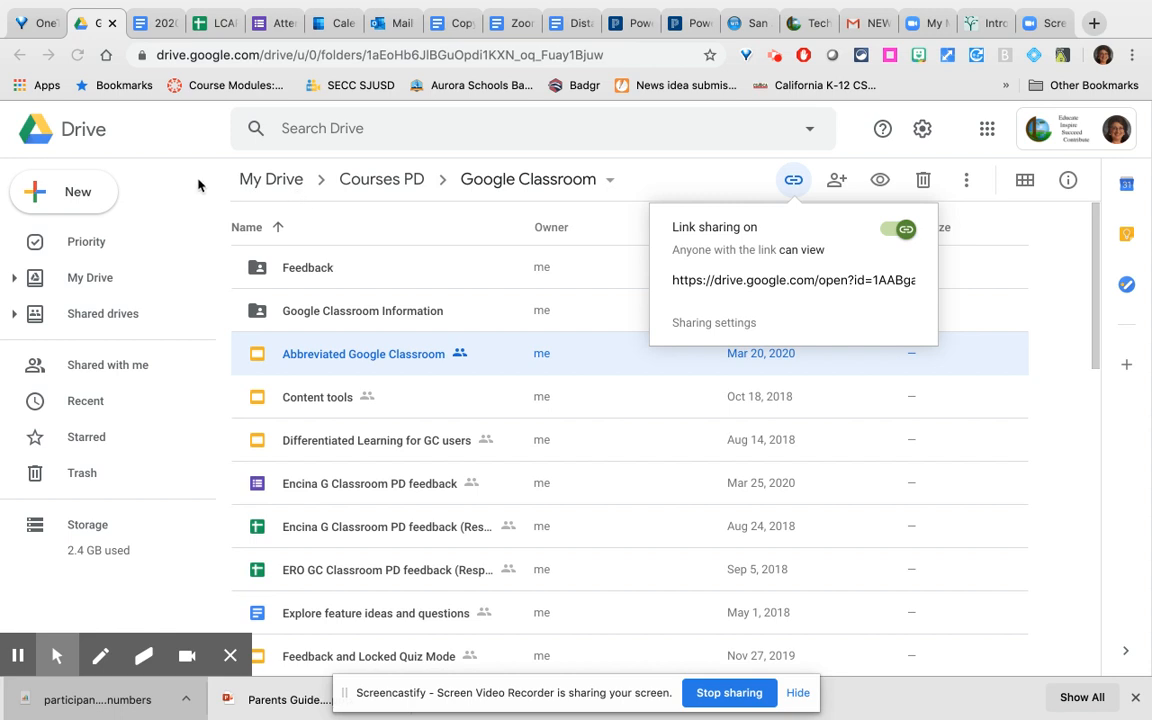
mouse_move(558, 156)
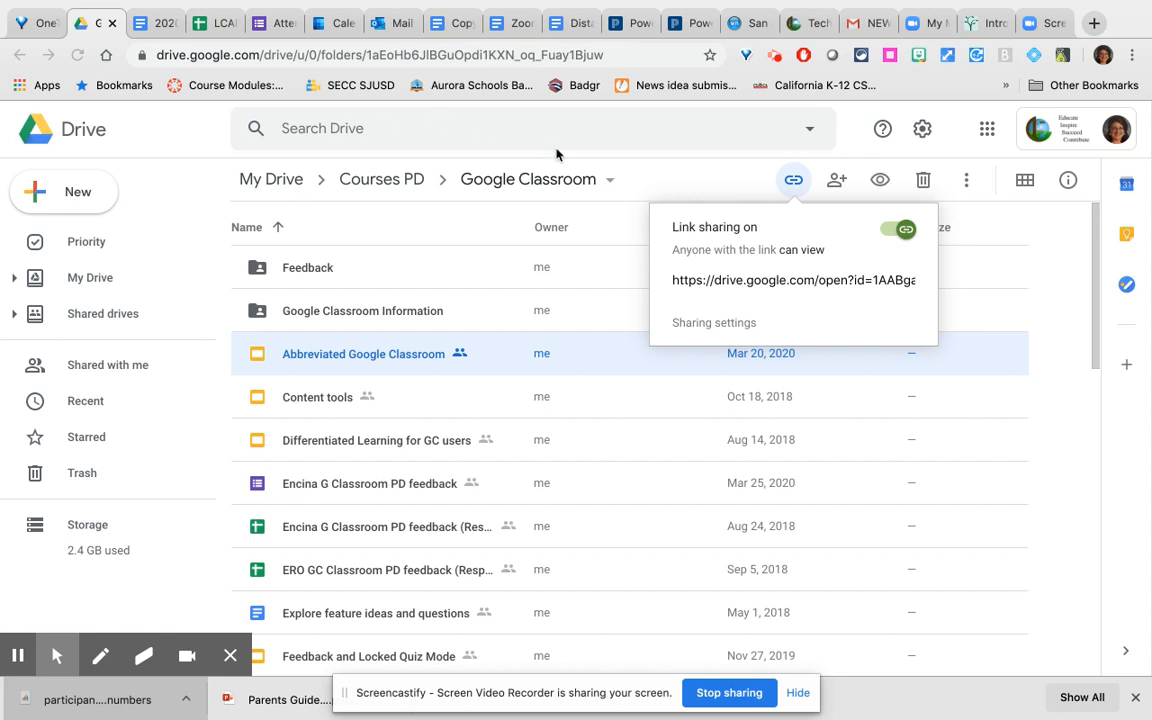
mouse_move(990, 138)
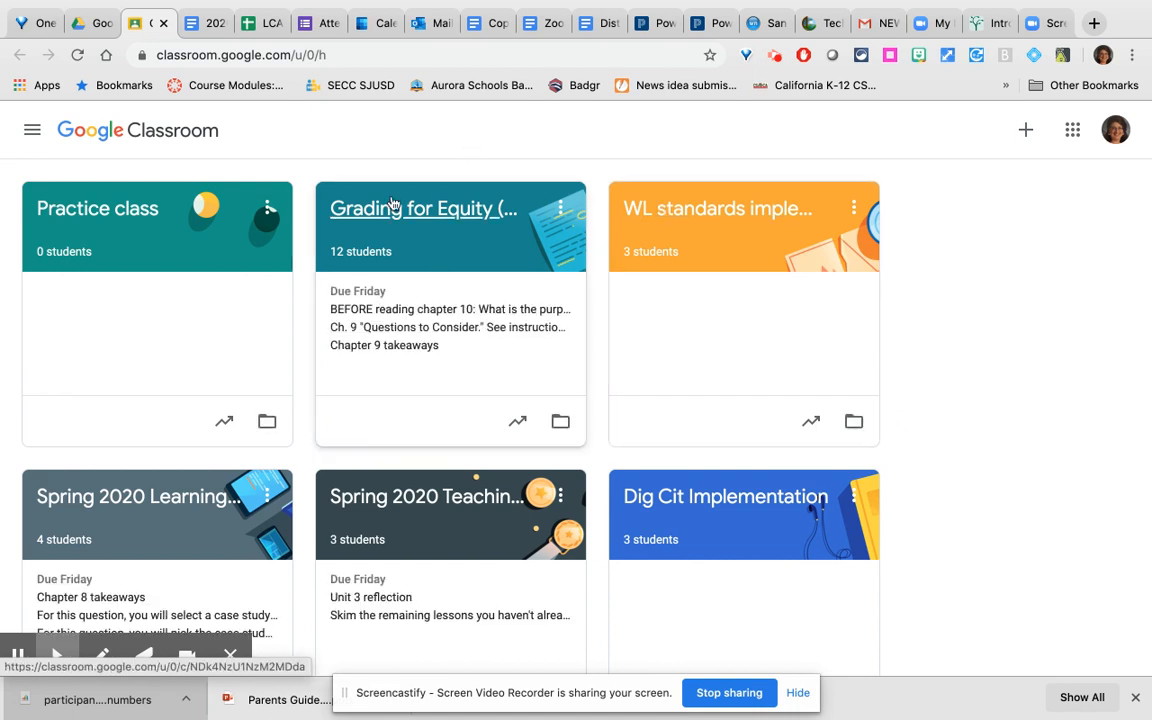
- Scroll through the taught and enrolled class list in the navigation menu down to Settings
left_click(32, 130)
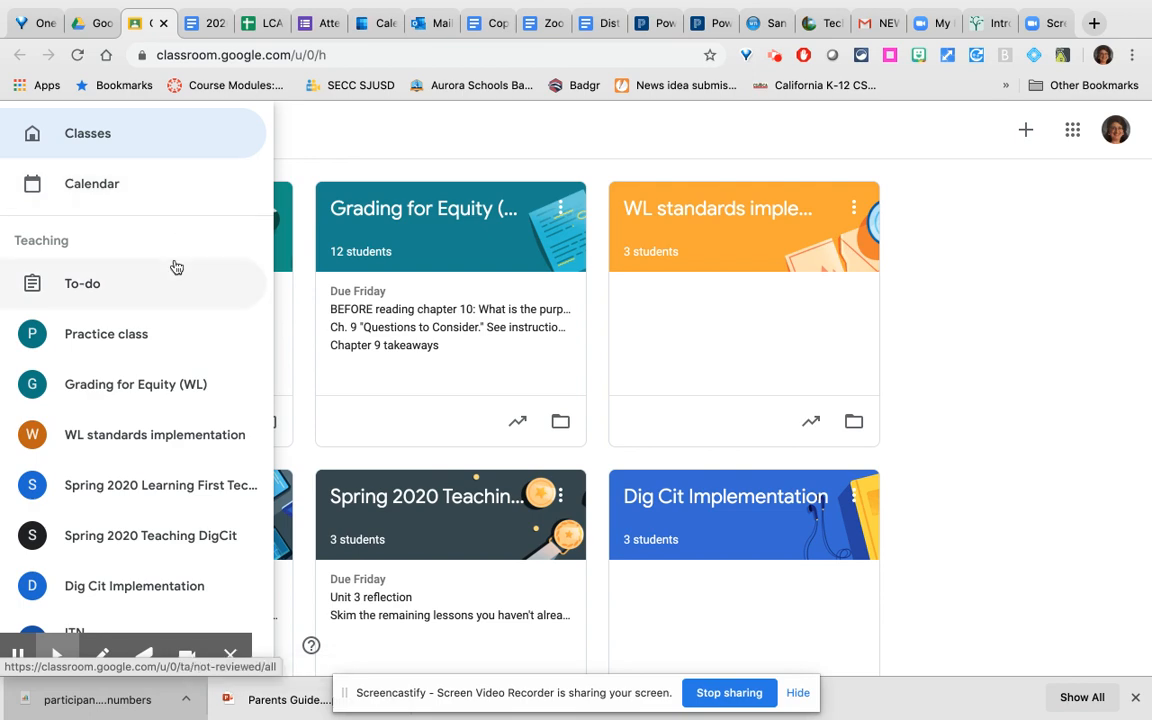
scroll("down", 3)
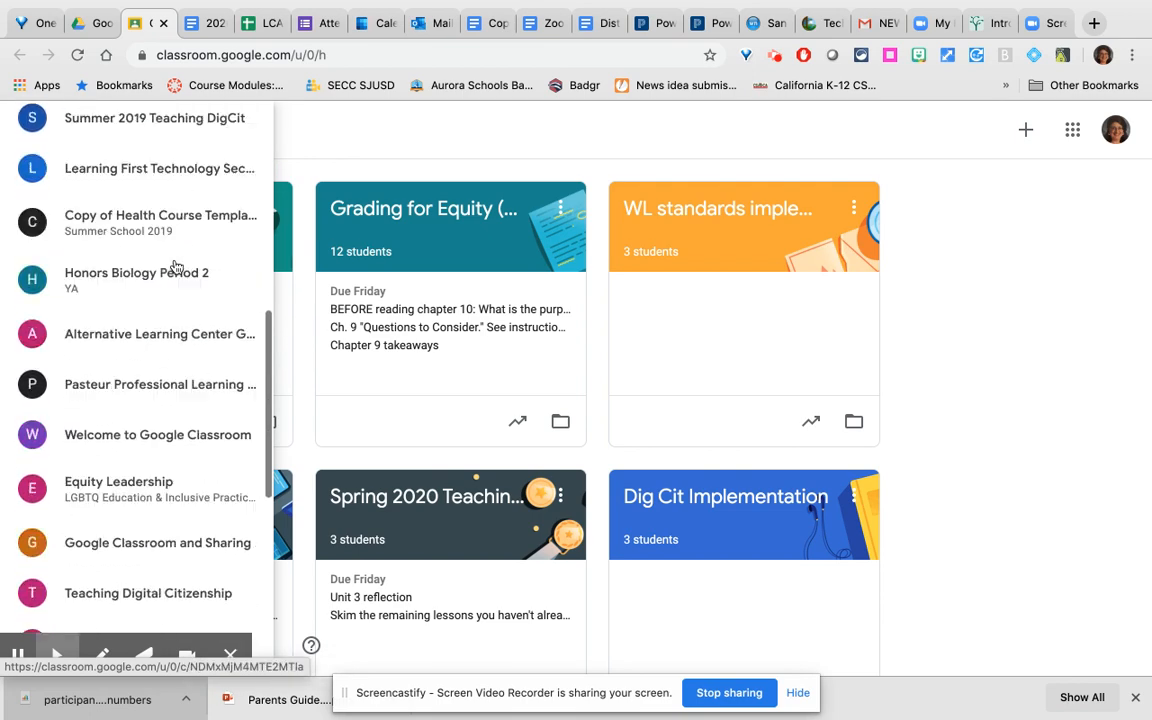
scroll("down", 3)
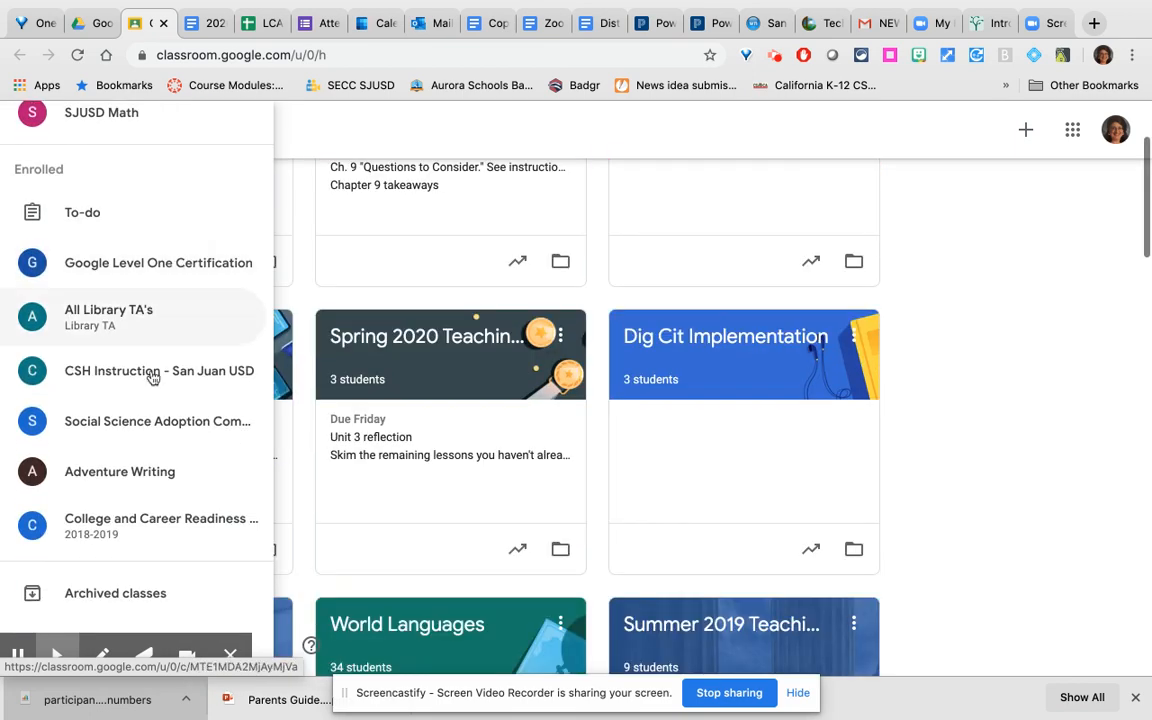
scroll("down", 3)
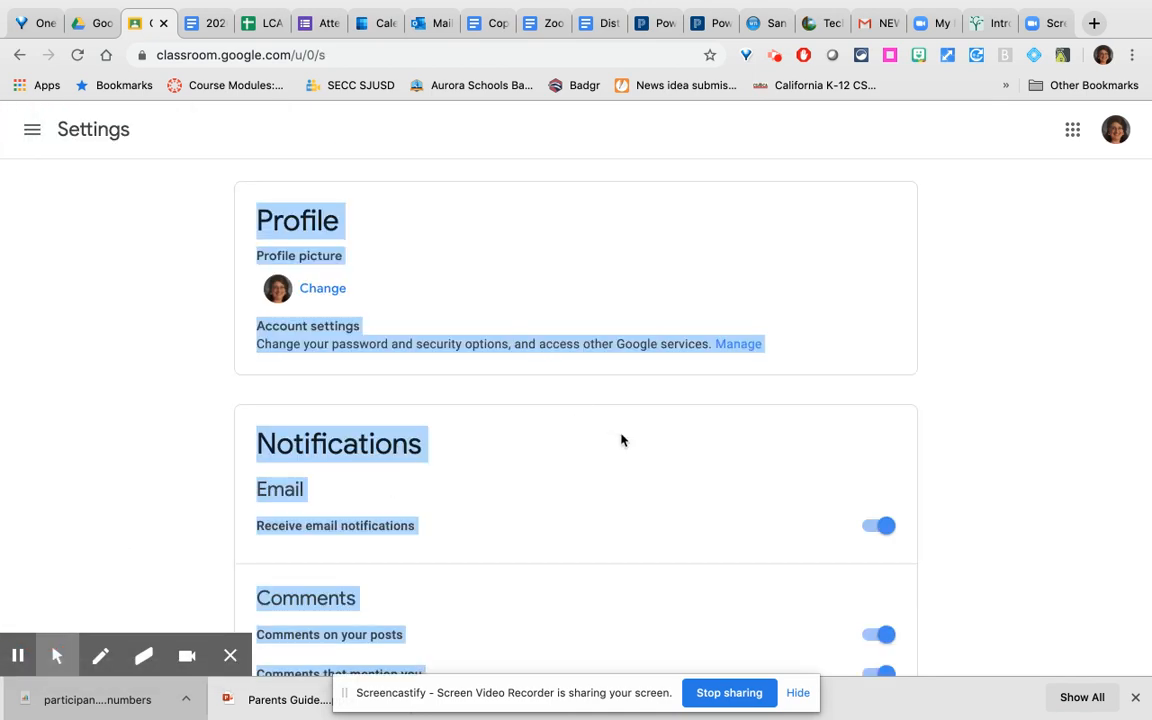
scroll("down", 3)
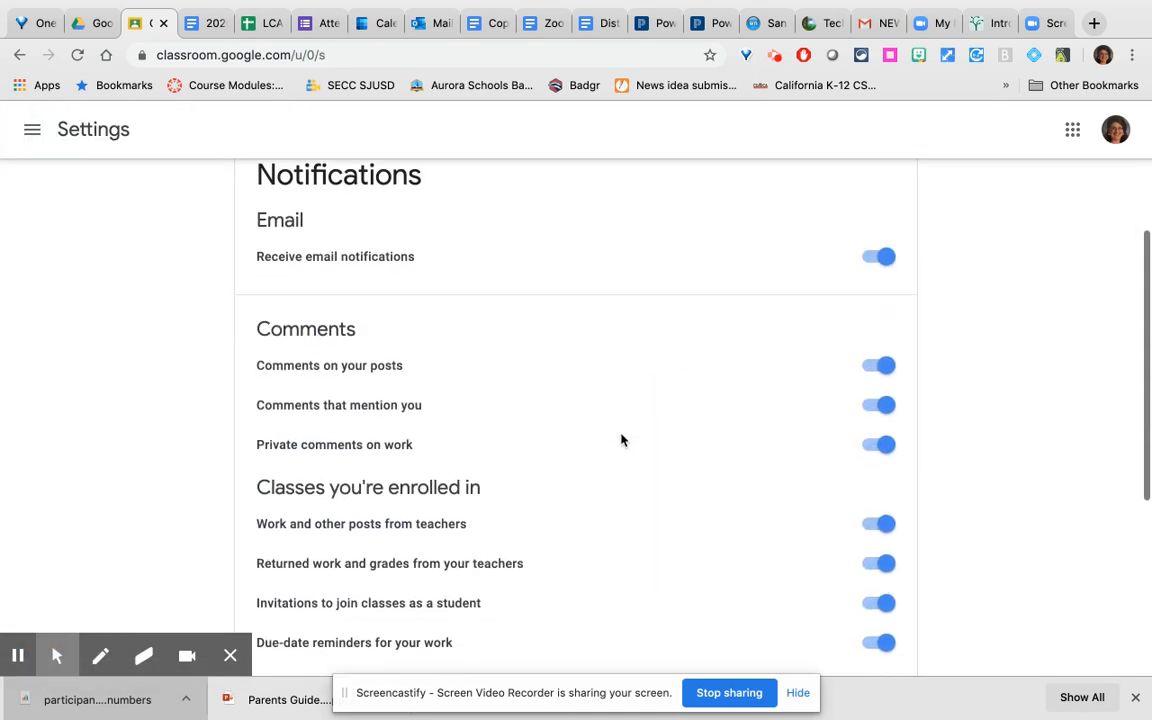
scroll("down", 3)
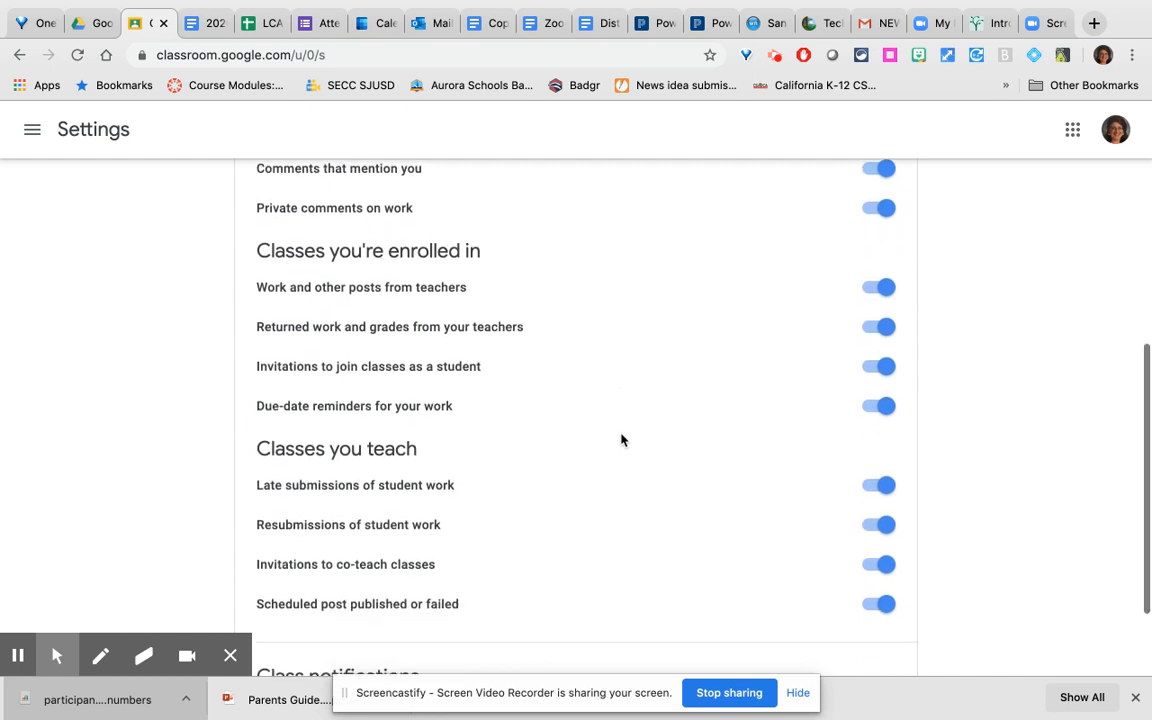
scroll("down", 3)
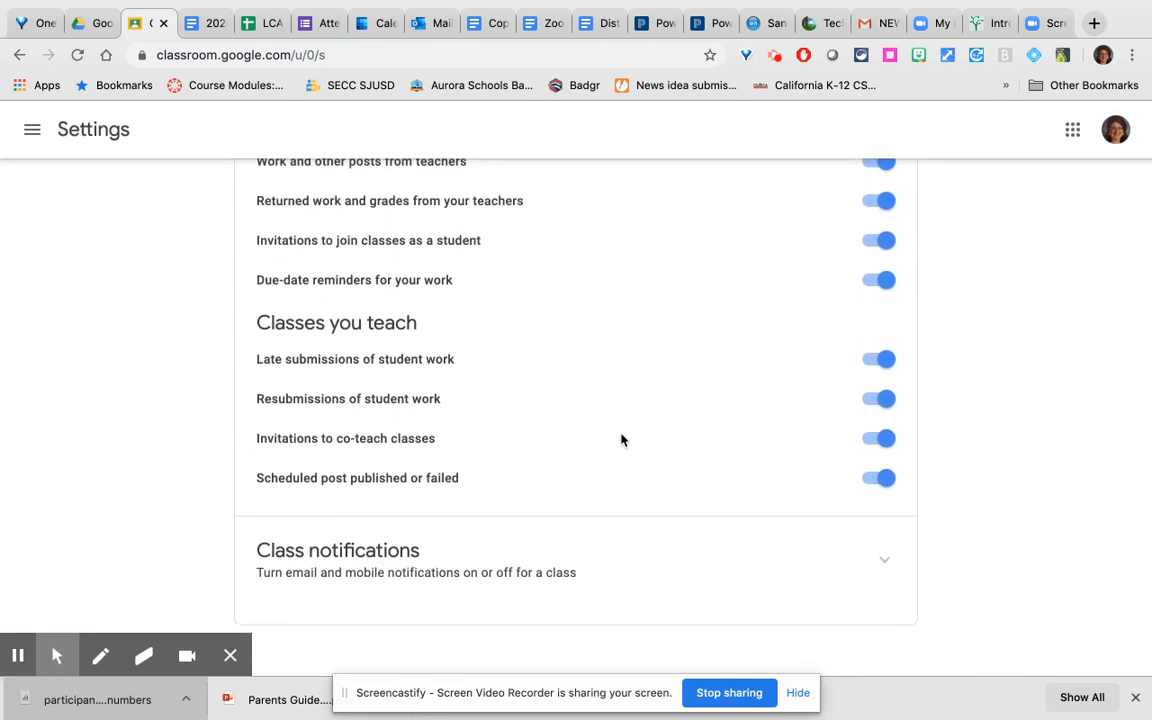
scroll("up", 3)
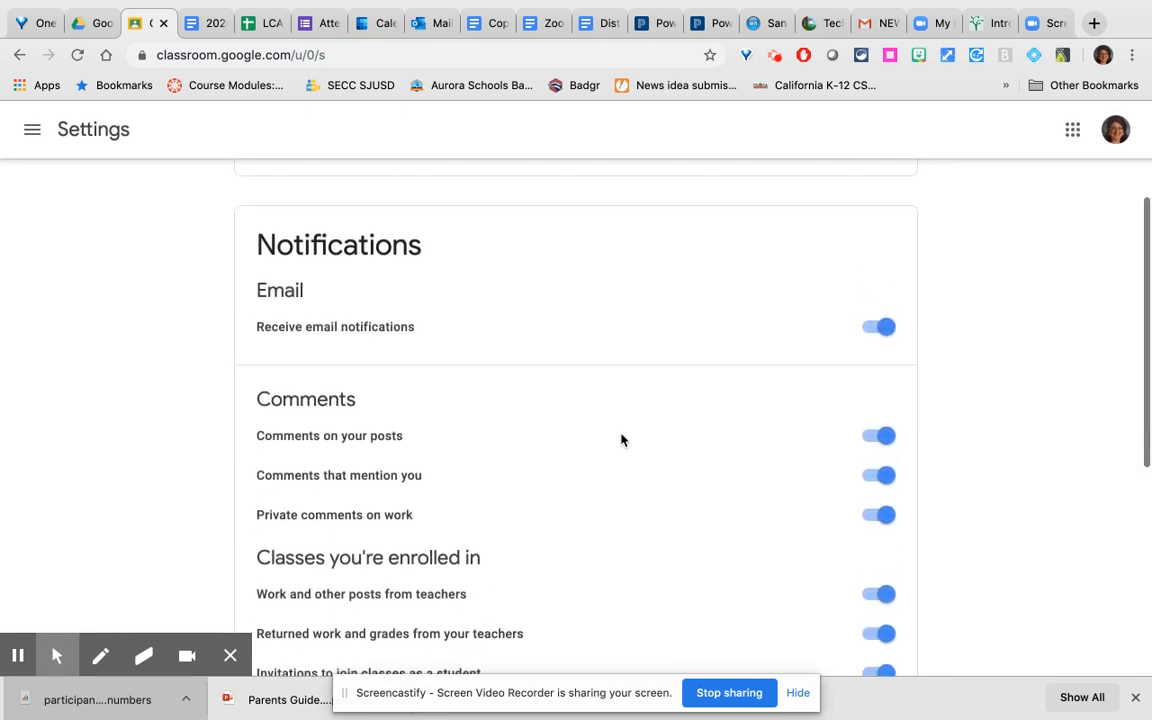
scroll("down", 3)
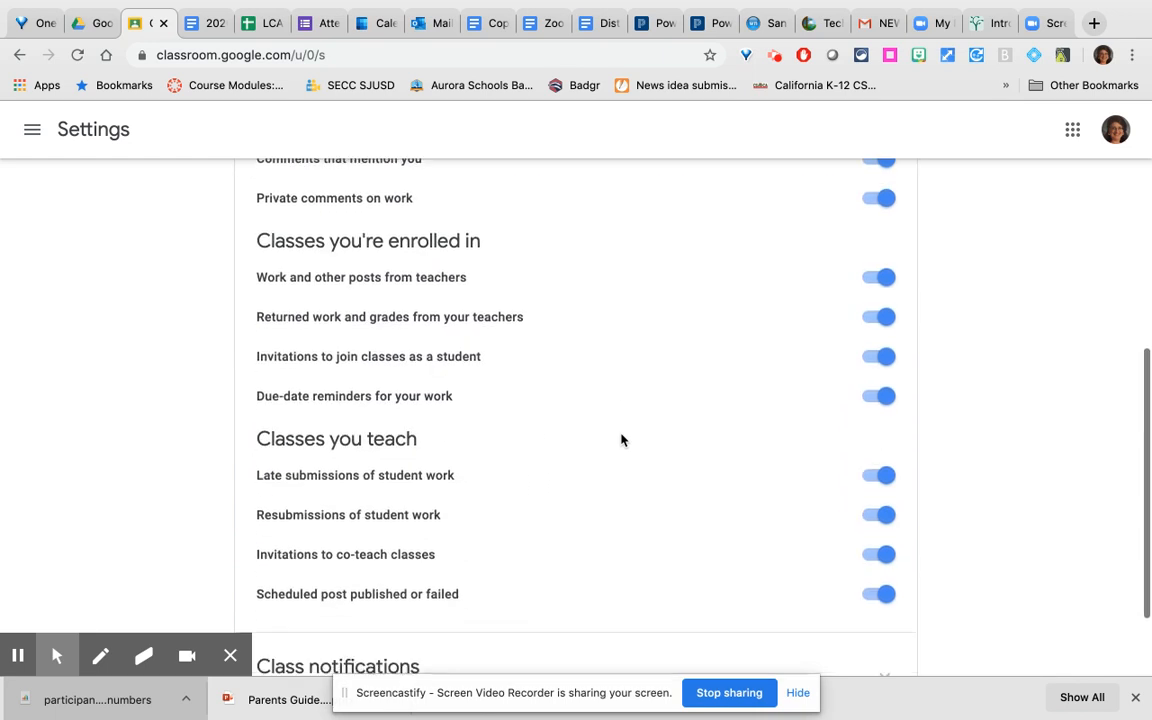
scroll("down", 3)
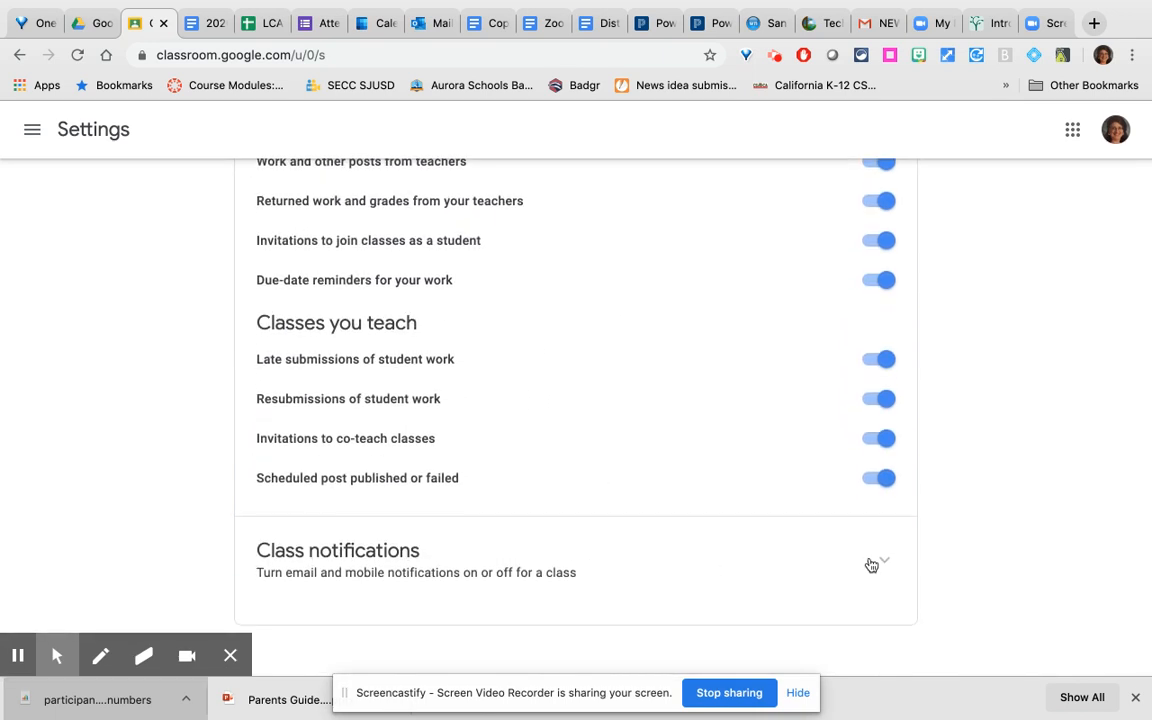
scroll("down", 3)
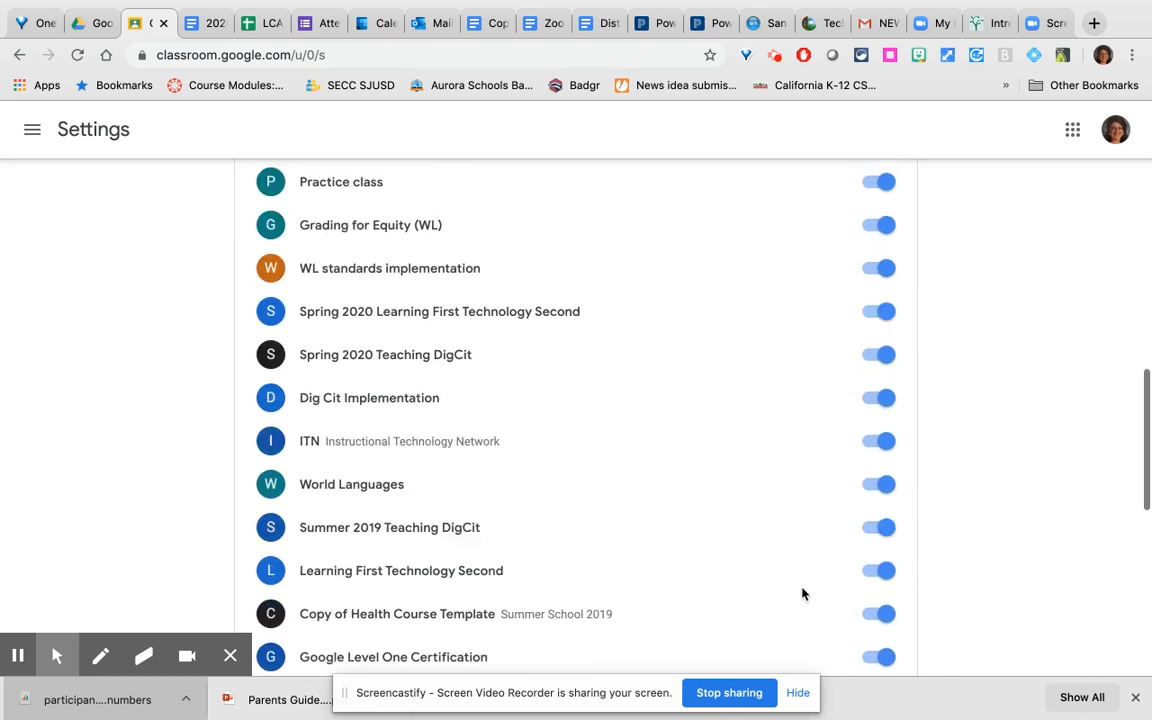
scroll("down", 3)
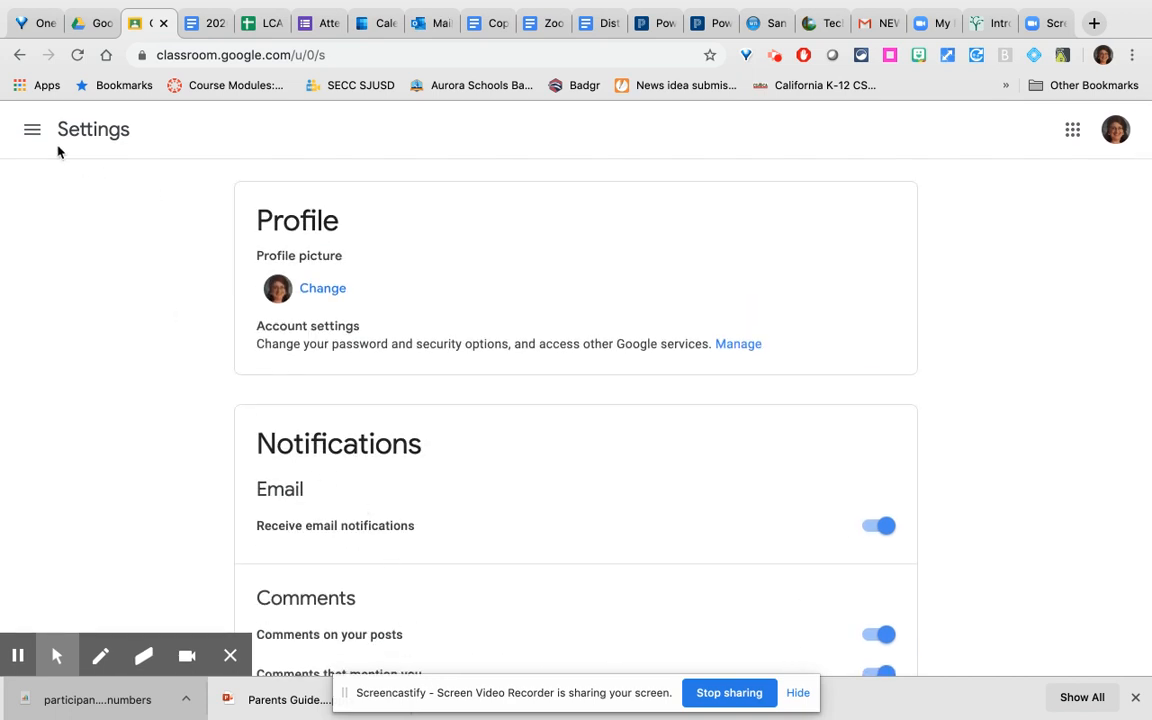
- Go back to the Classes overview and place Dig Cit Implementation right after Practice class
left_click(32, 128)
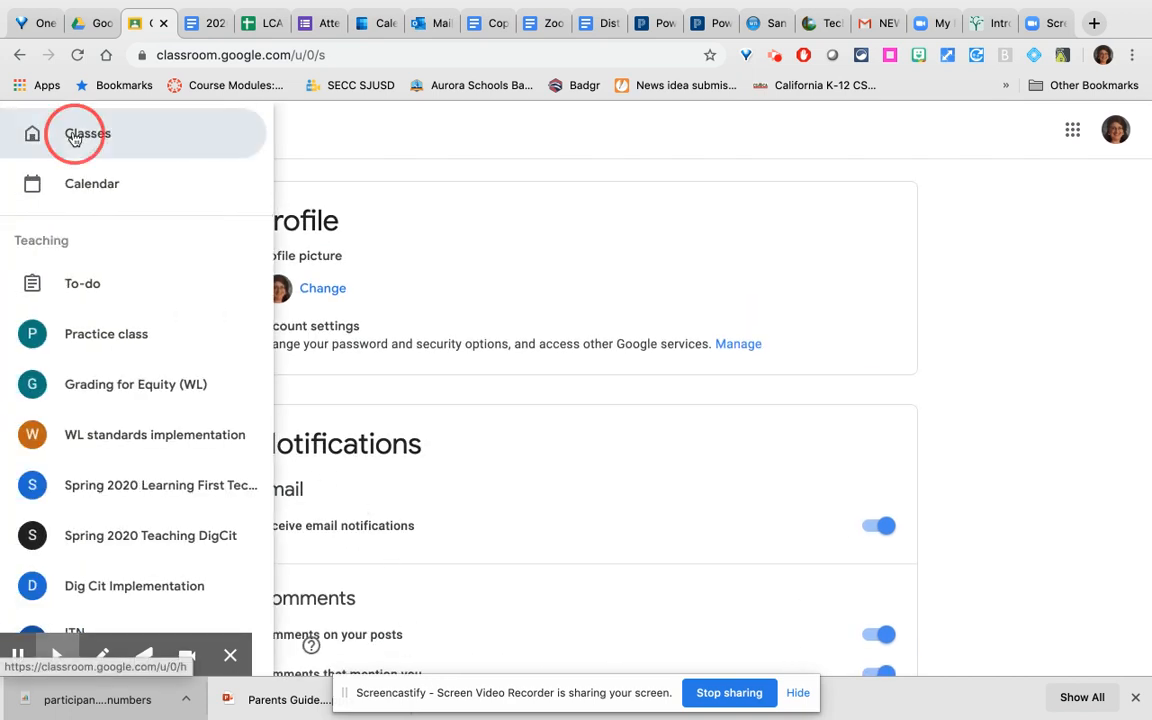
left_click(88, 132)
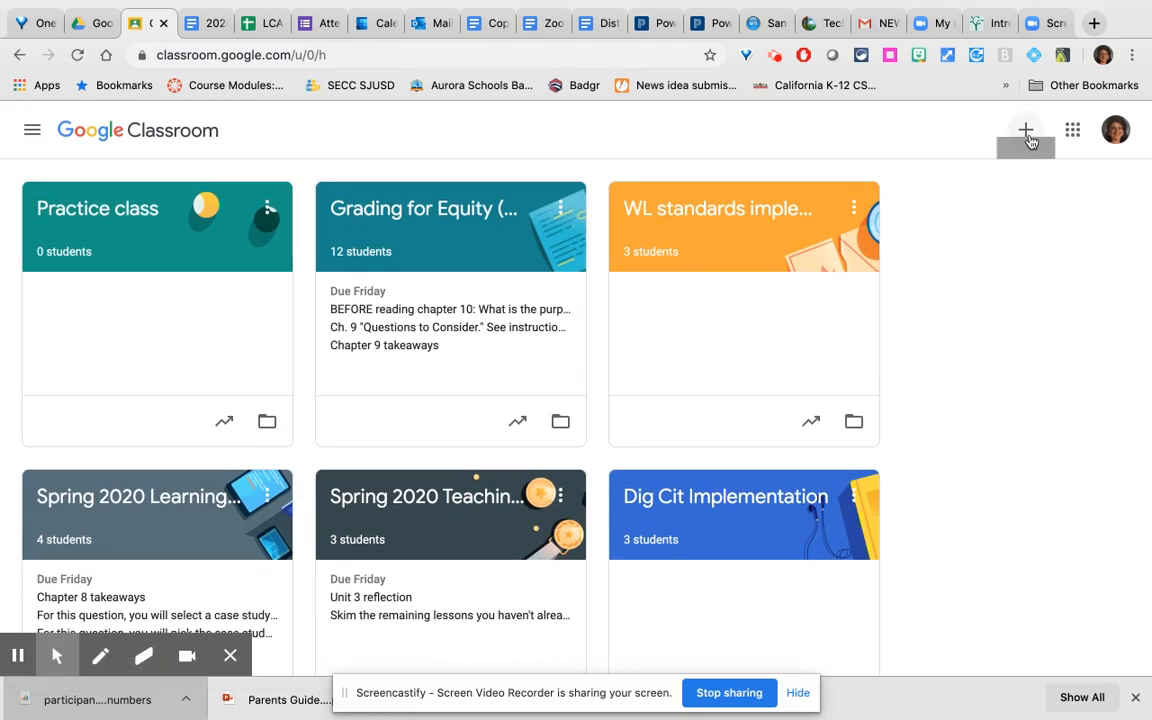
left_click(1024, 128)
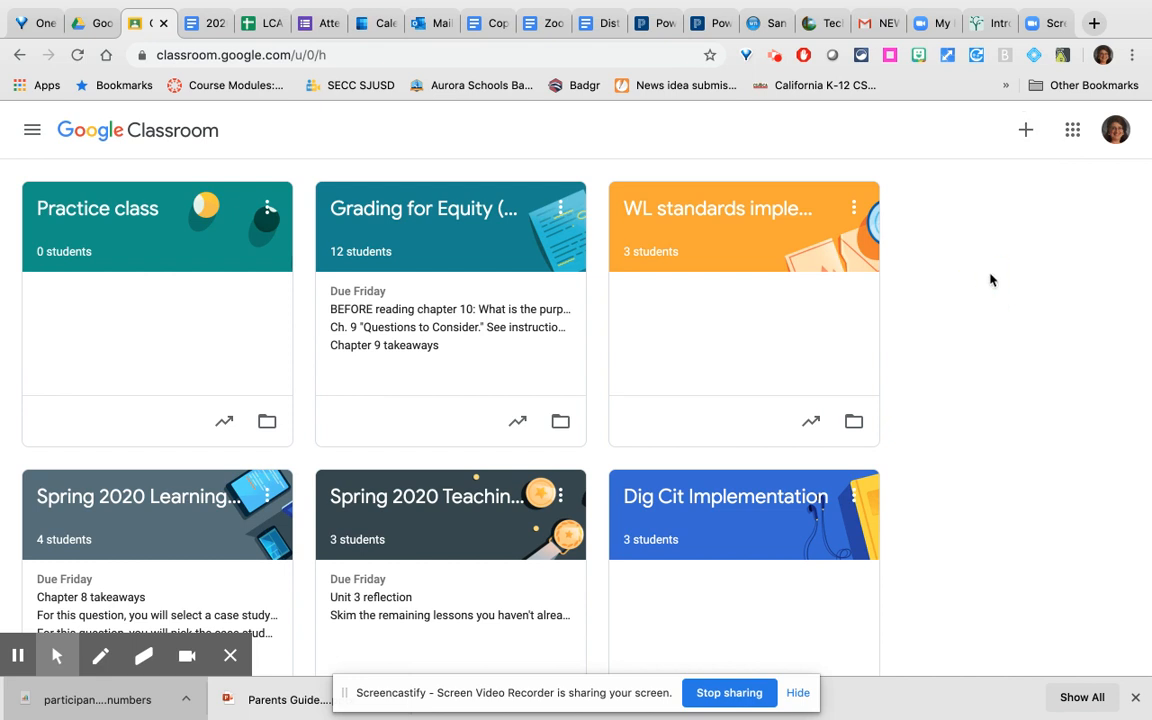
mouse_move(590, 544)
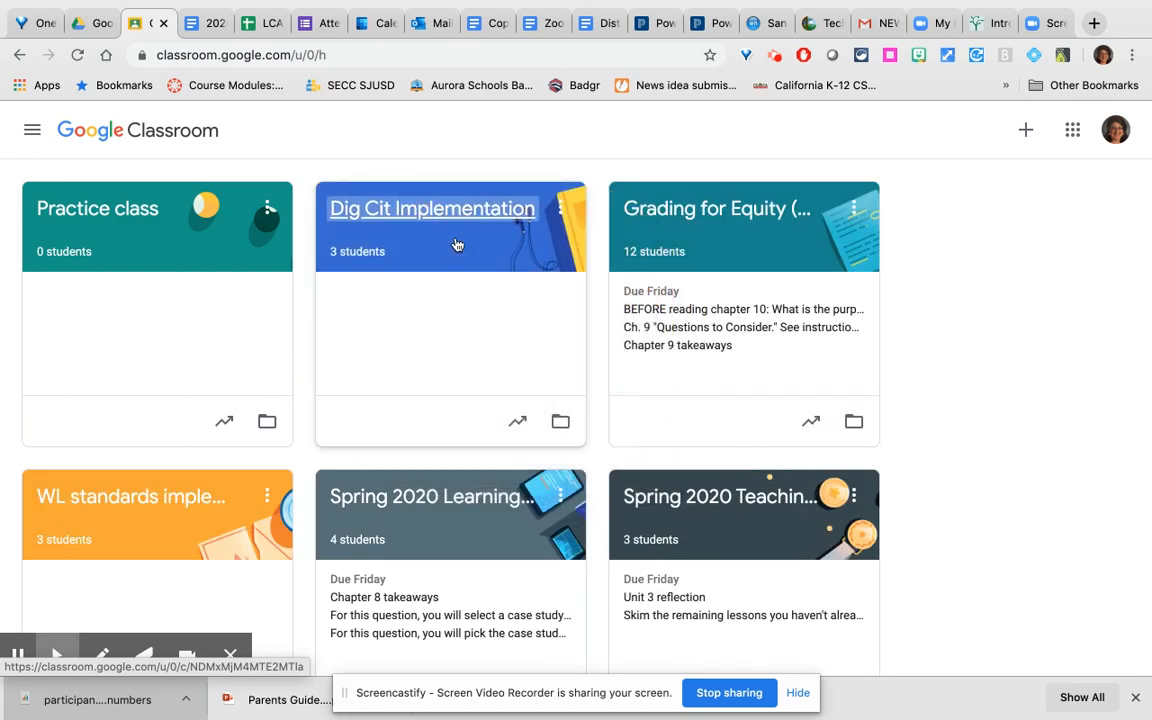
mouse_move(548, 314)
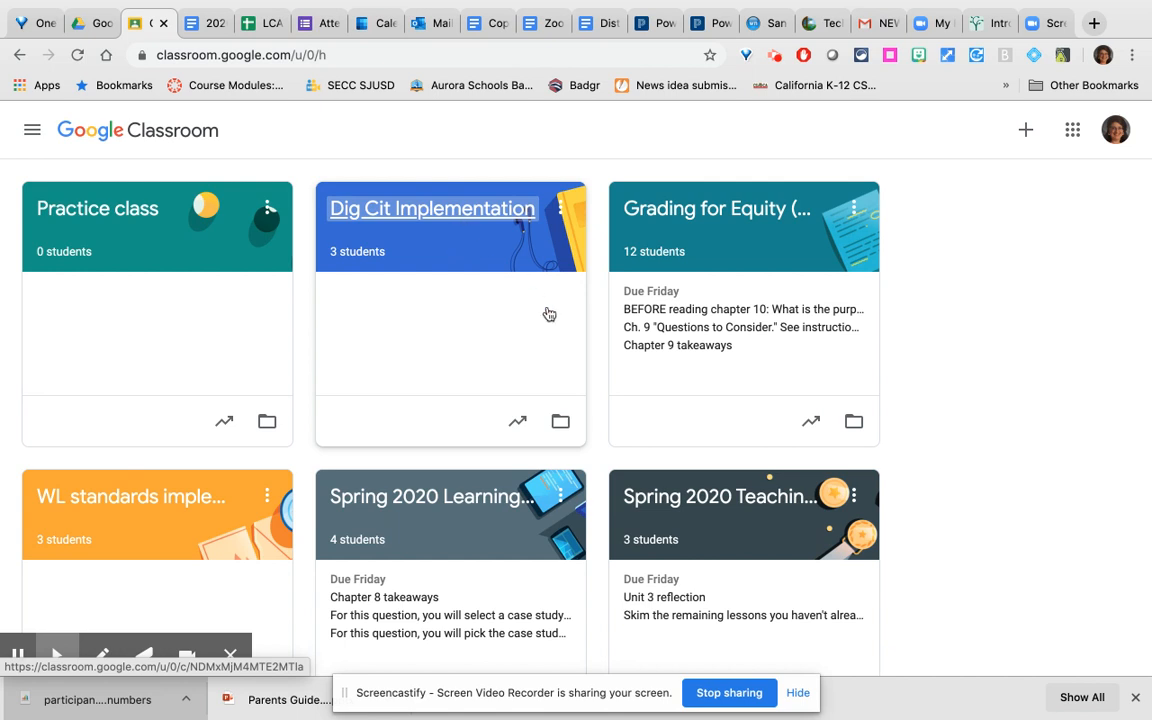
mouse_move(490, 292)
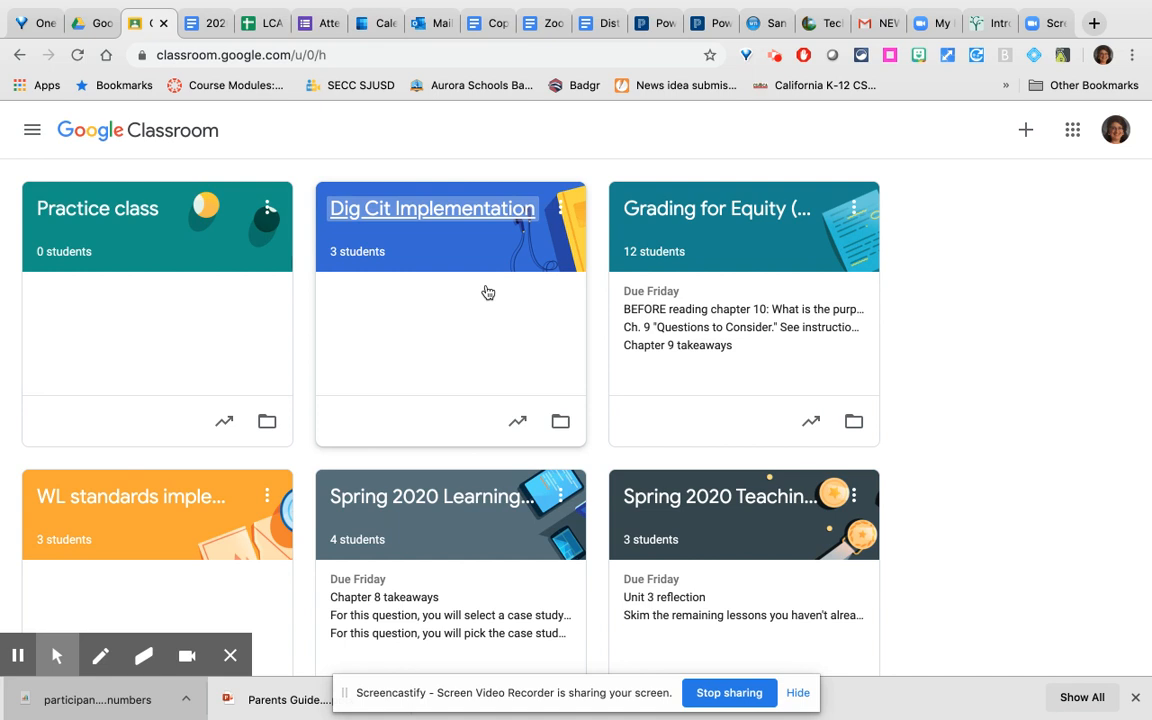
mouse_move(256, 262)
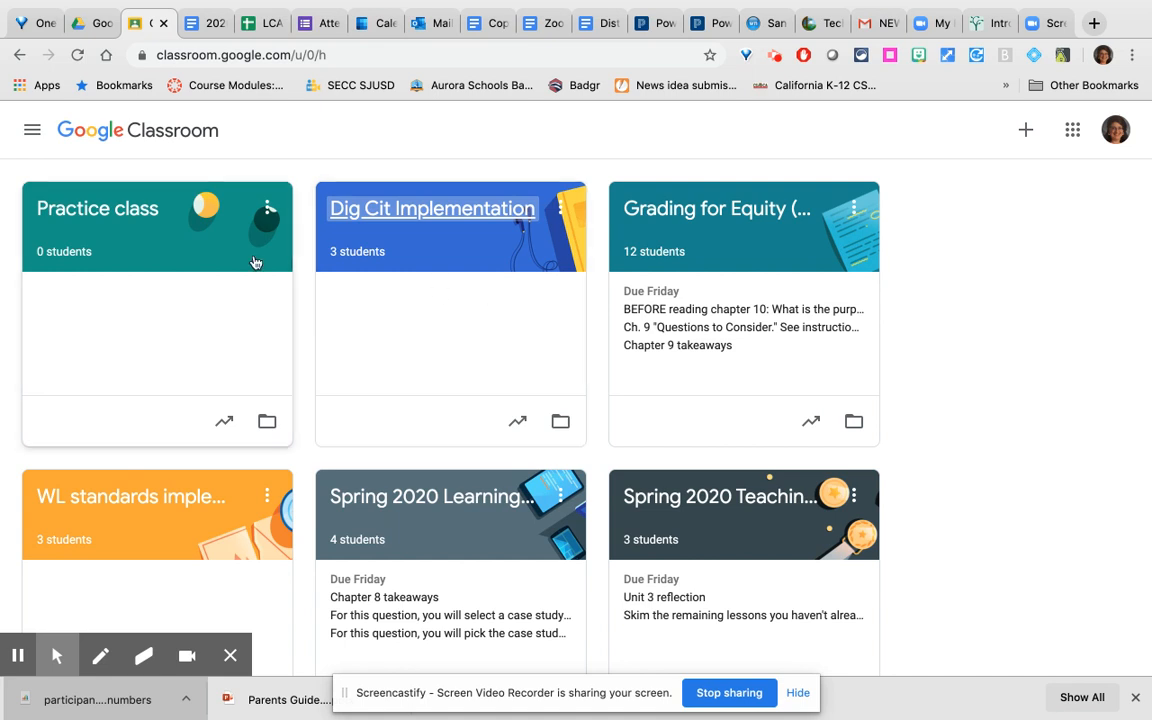
mouse_move(128, 228)
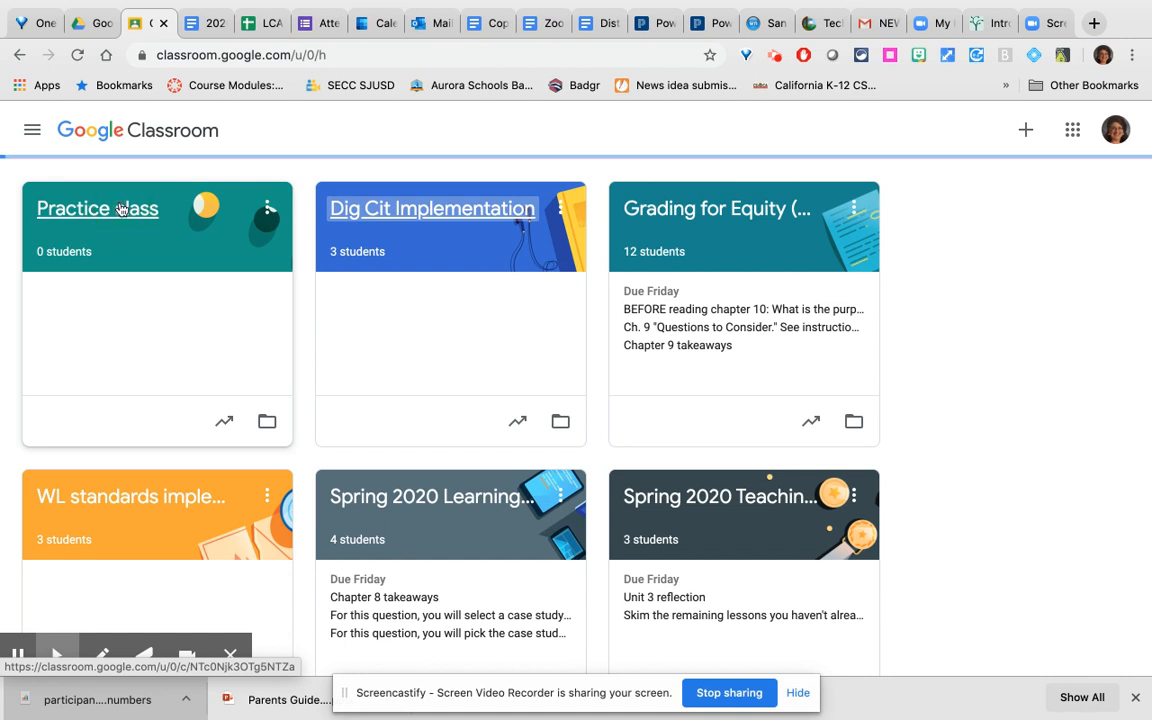
- In Practice class, move the Assignment 2 post to the top of the stream above Quiz 1
left_click(96, 208)
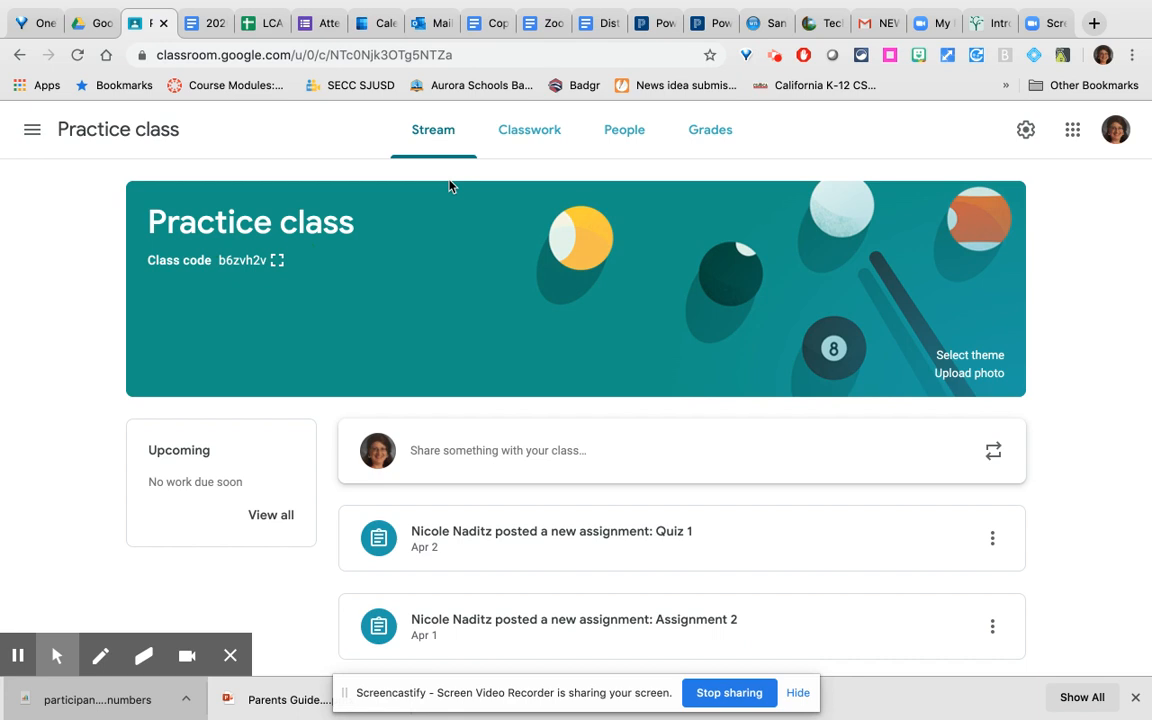
left_click(992, 626)
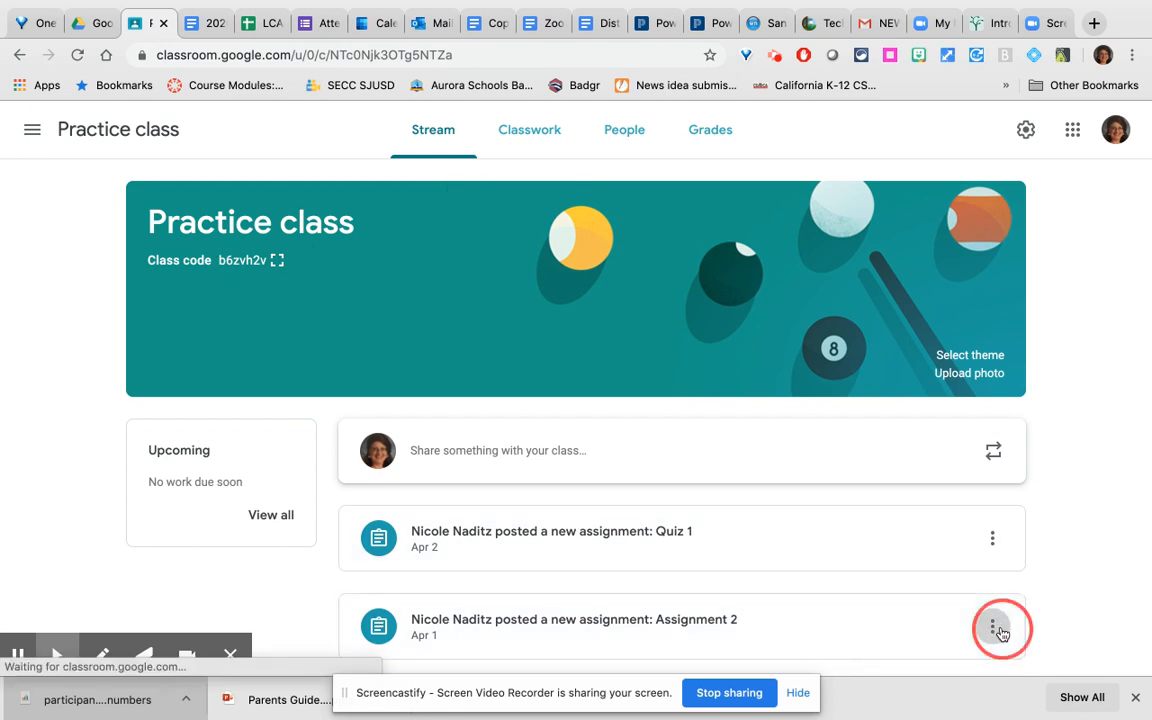
left_click(1000, 628)
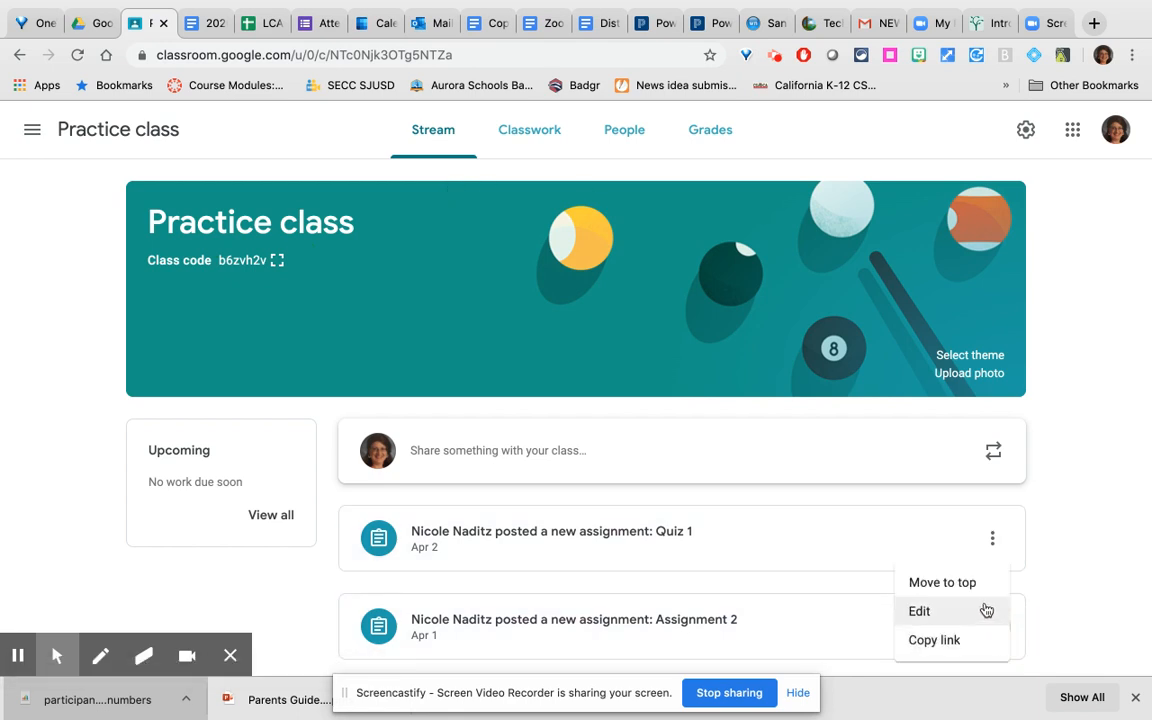
left_click(940, 582)
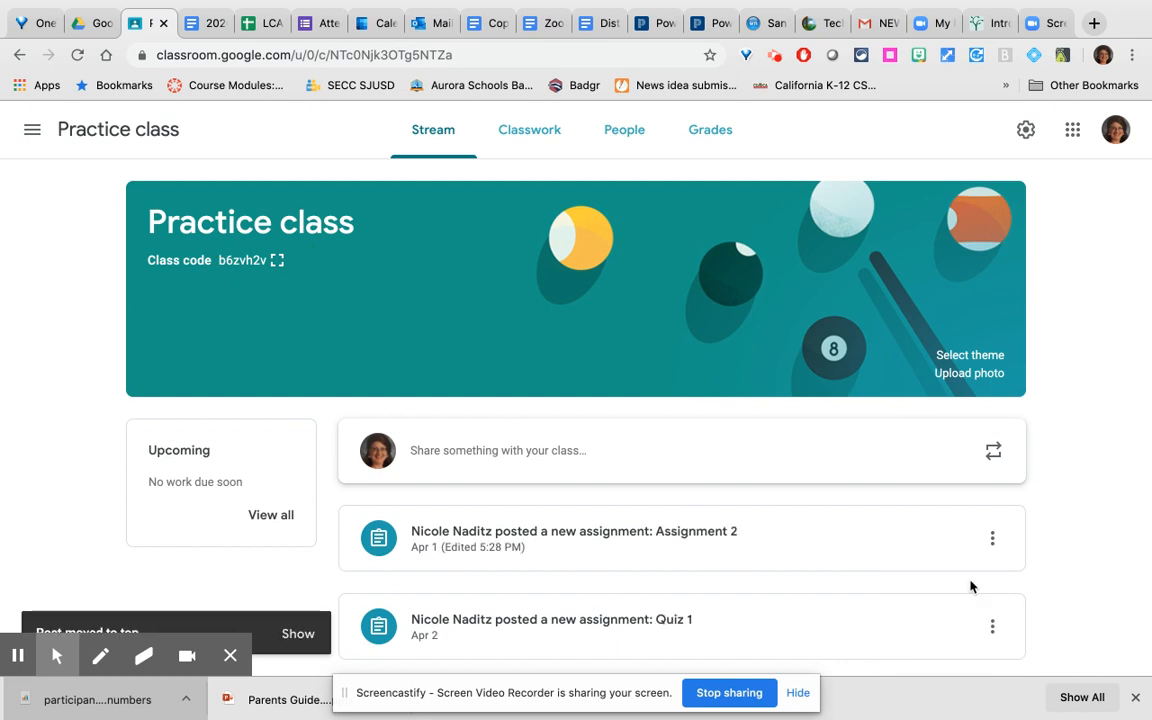
left_click(528, 128)
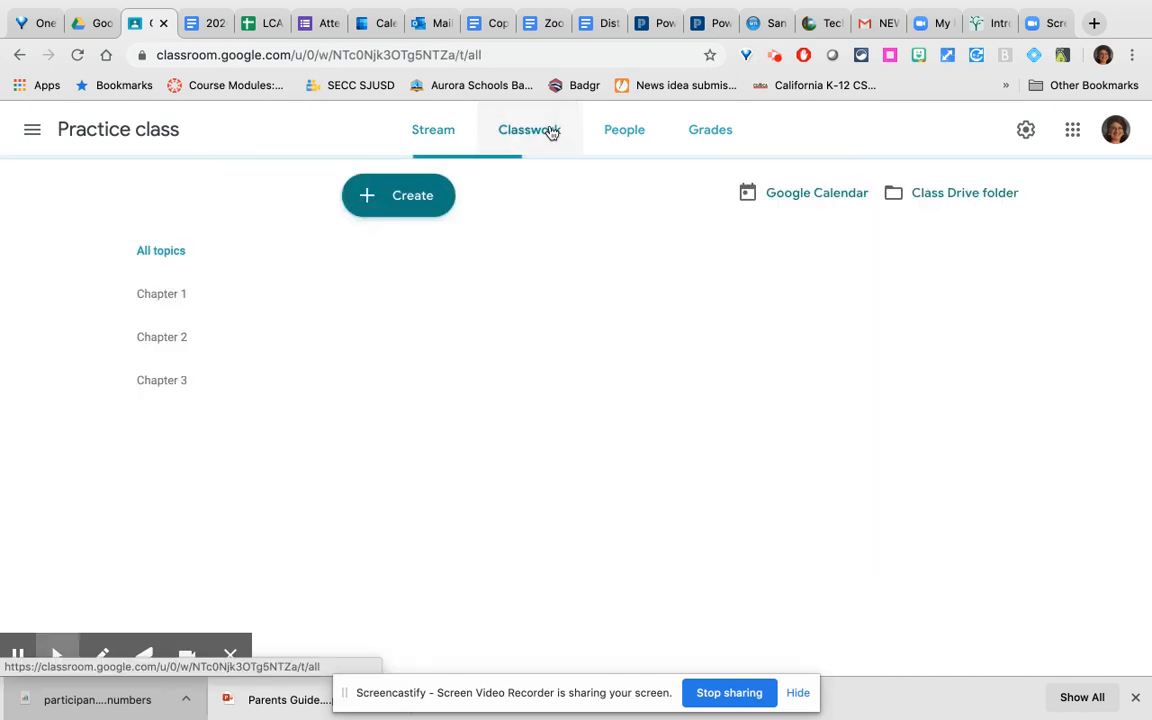
left_click(528, 128)
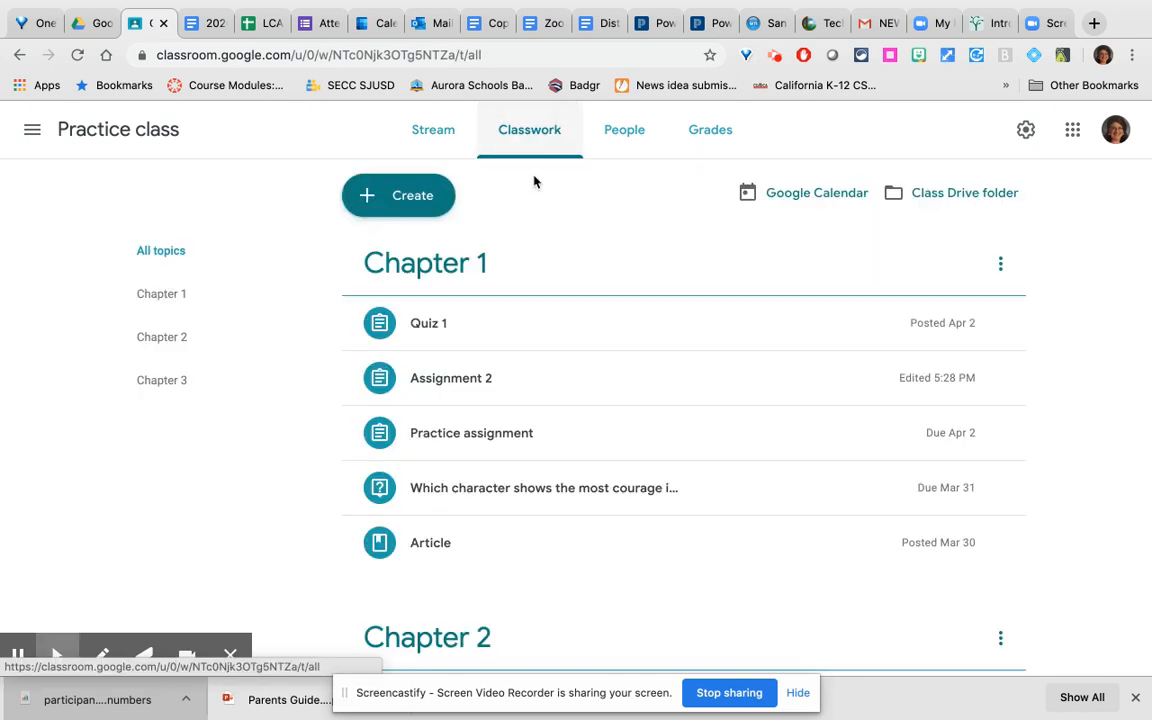
left_click(398, 196)
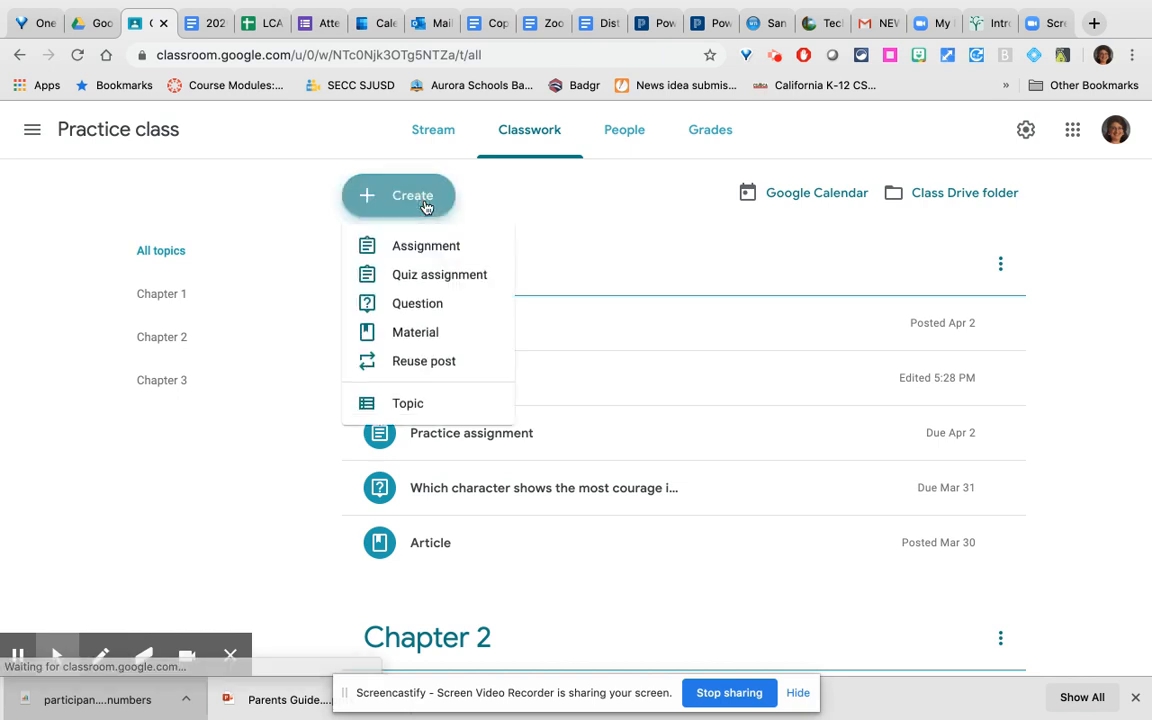
mouse_move(440, 274)
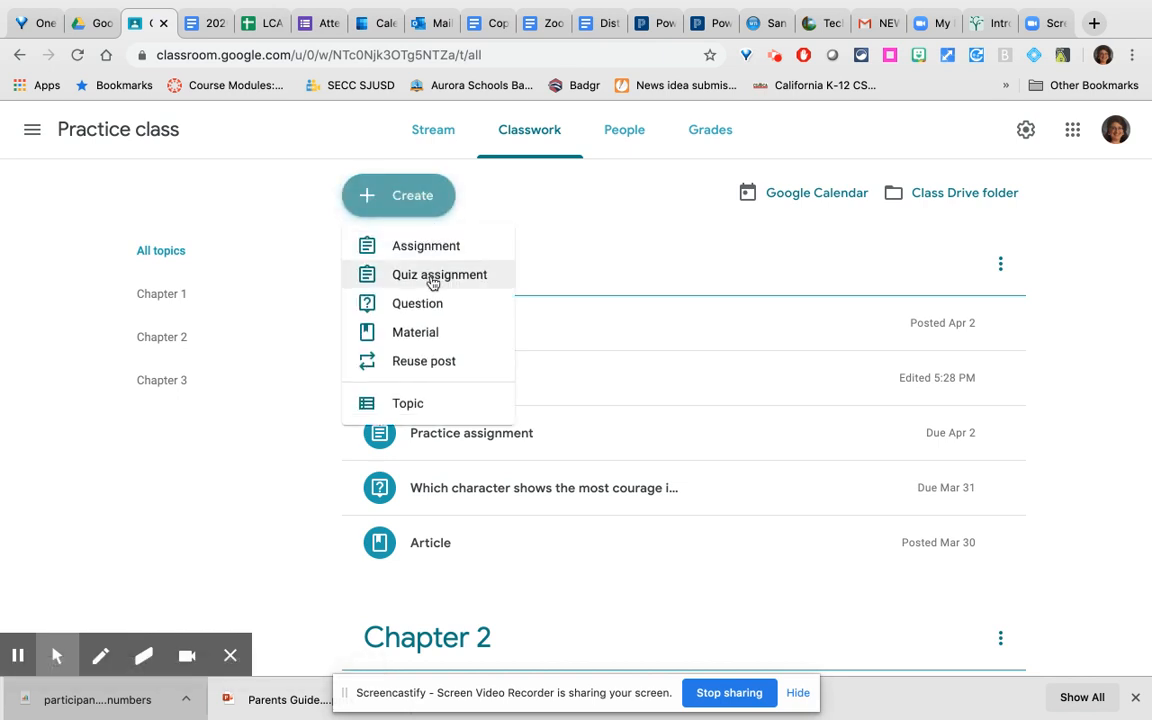
mouse_move(416, 304)
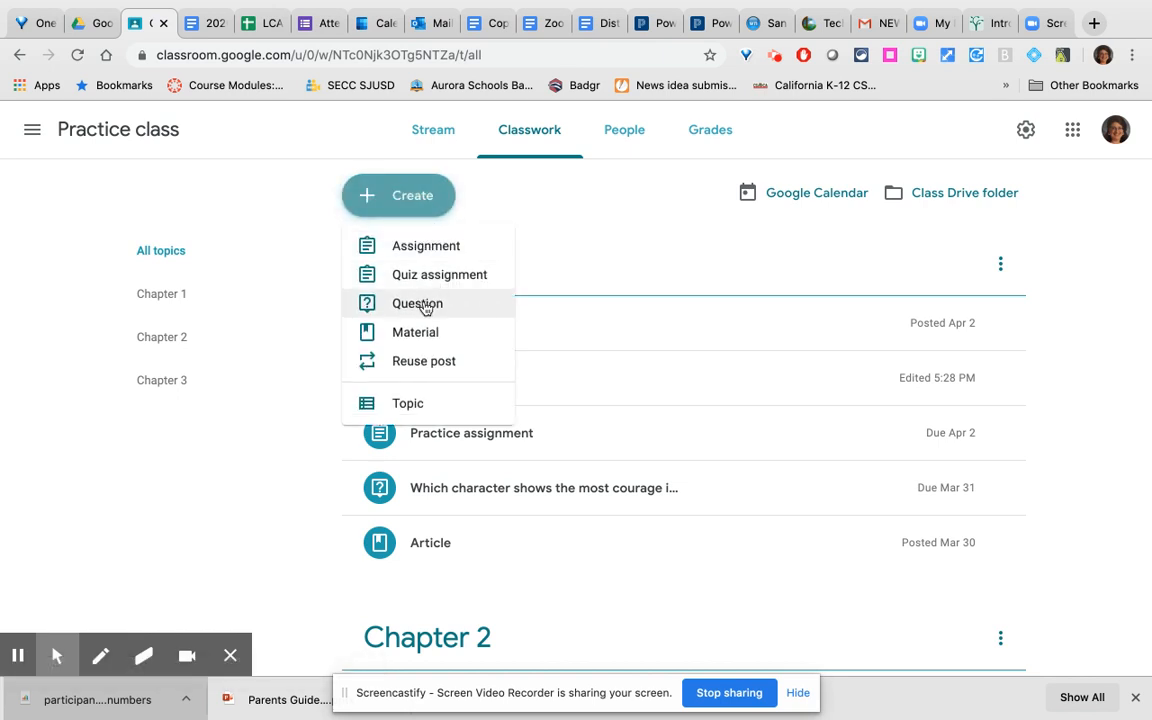
mouse_move(416, 332)
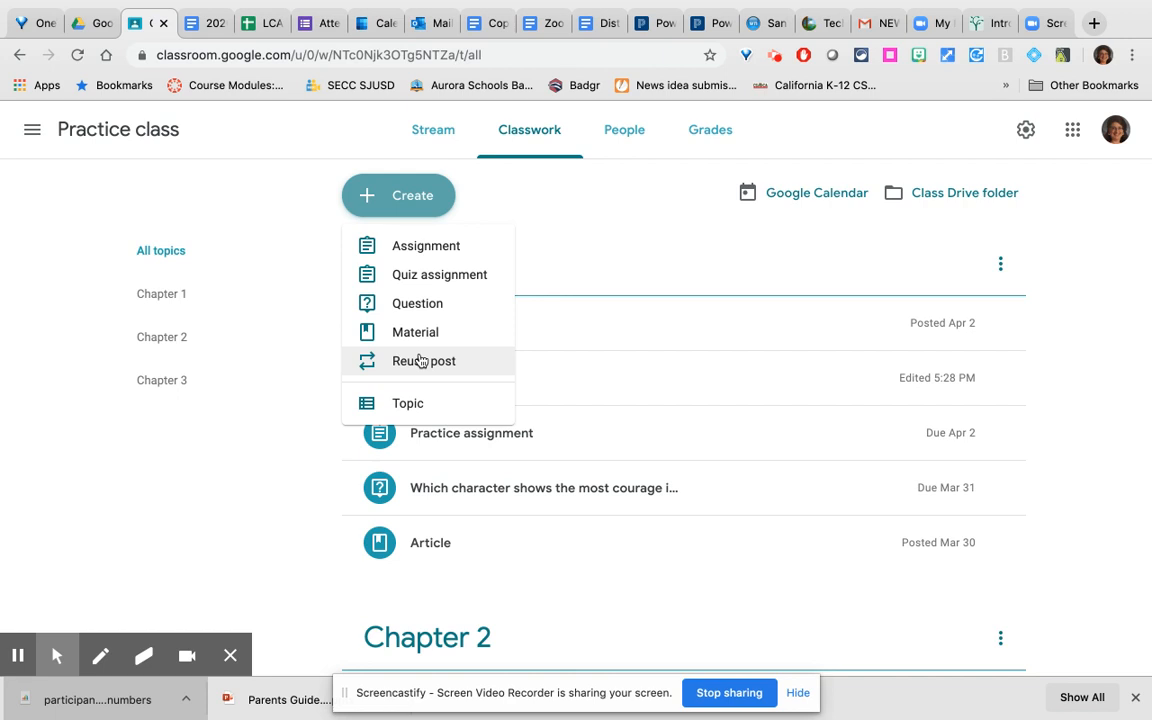
mouse_move(408, 402)
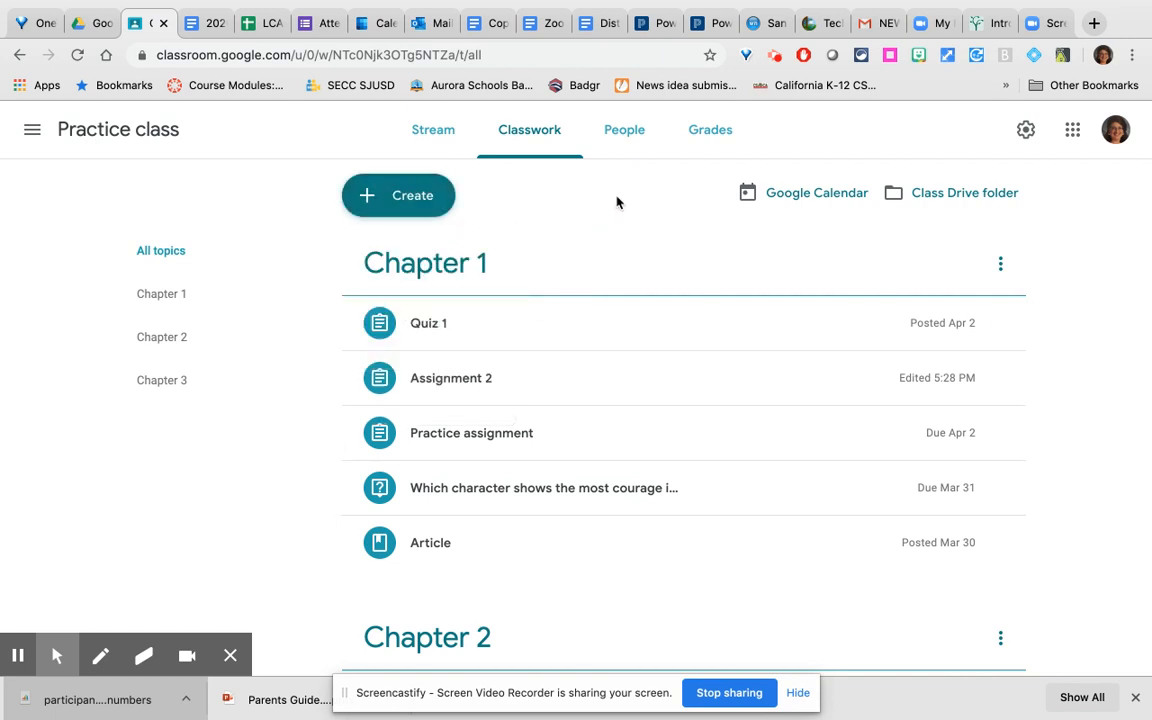
mouse_move(560, 216)
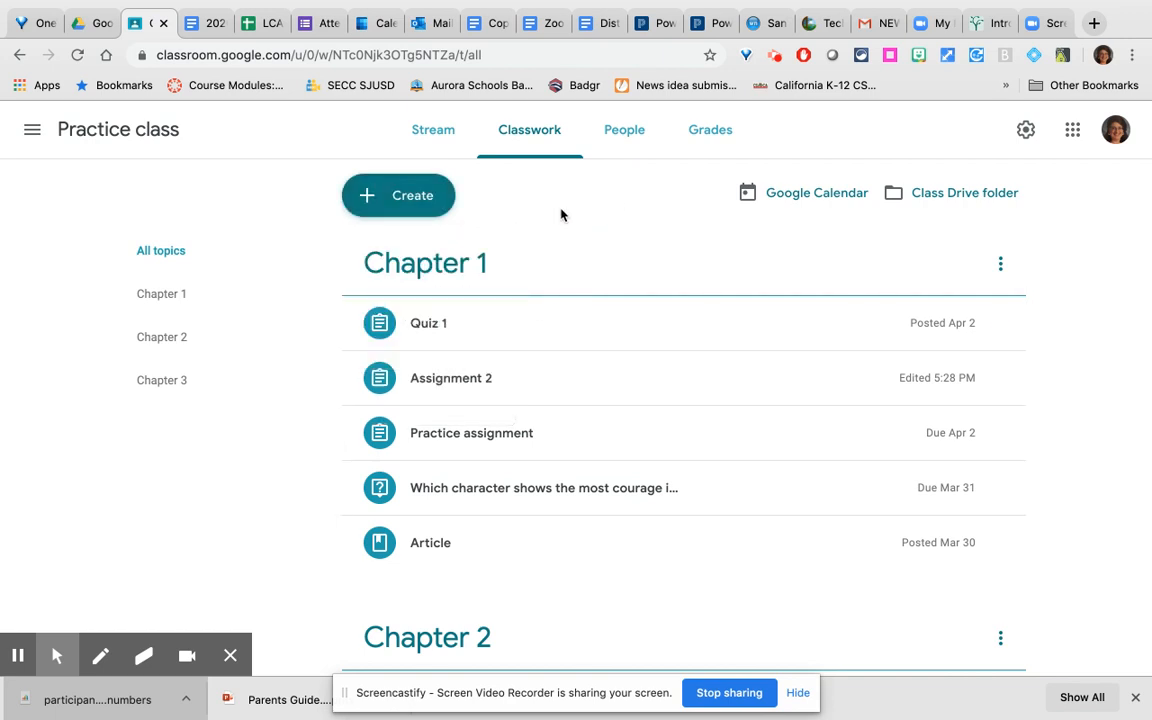
mouse_move(508, 310)
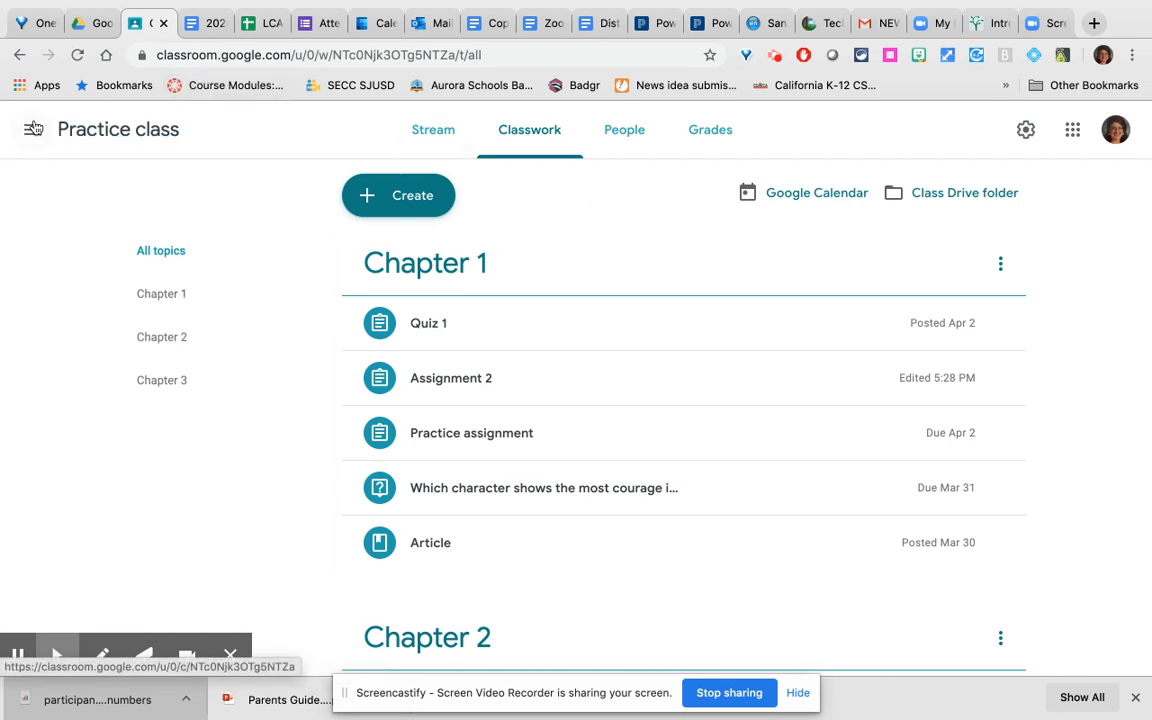
- Switch to the Grading for Equity (WL) class and show its People list
left_click(32, 128)
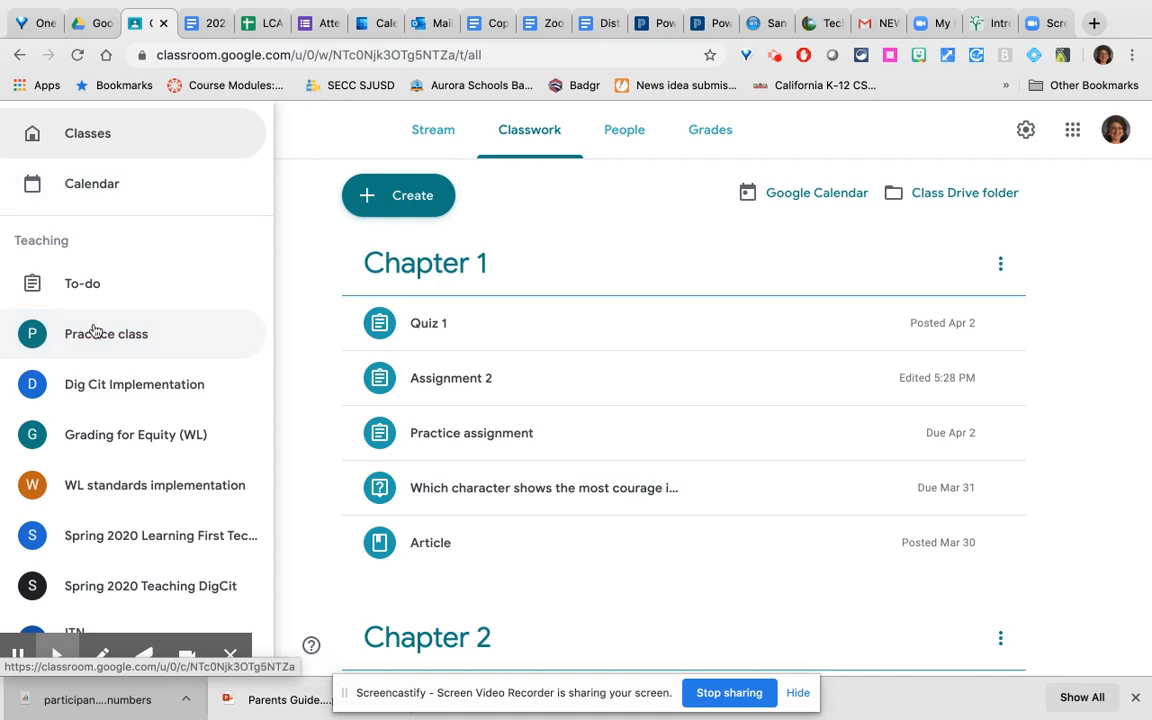
left_click(136, 434)
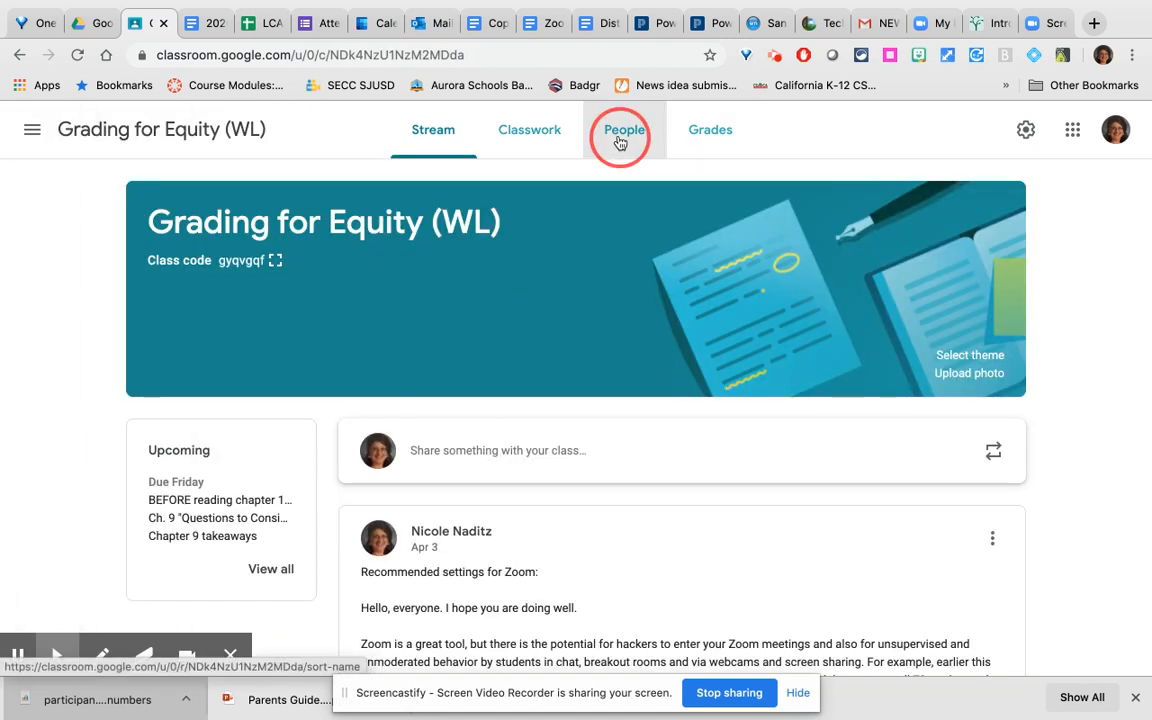
left_click(624, 128)
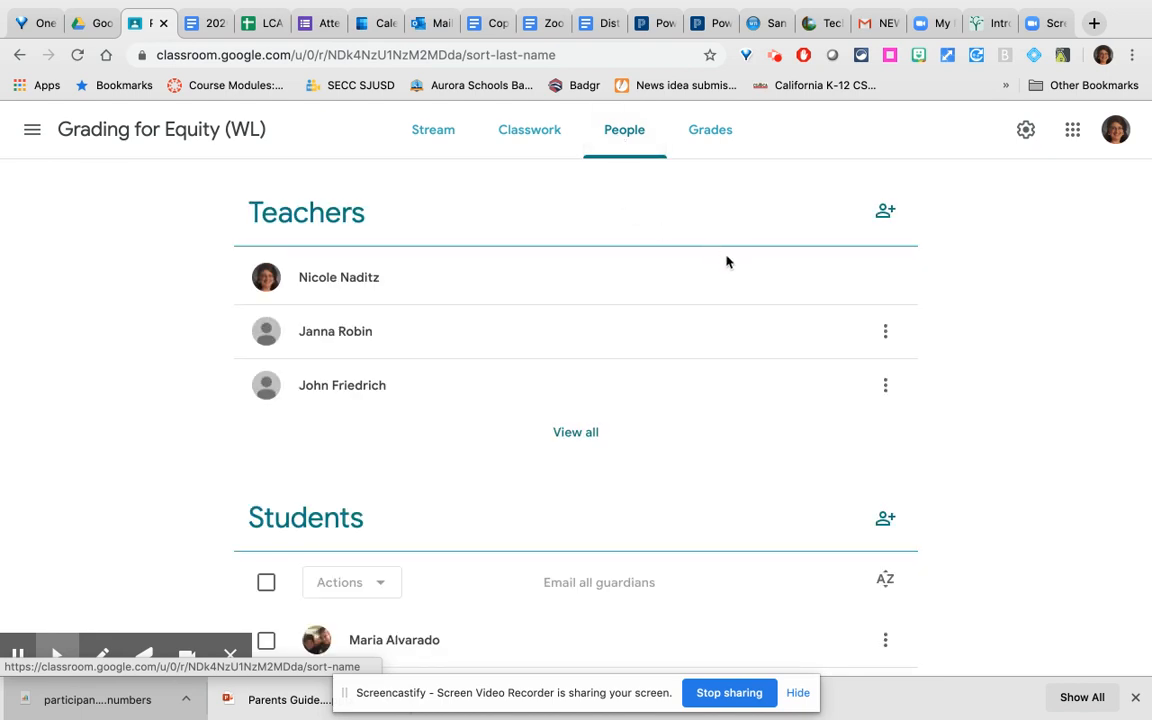
mouse_move(884, 210)
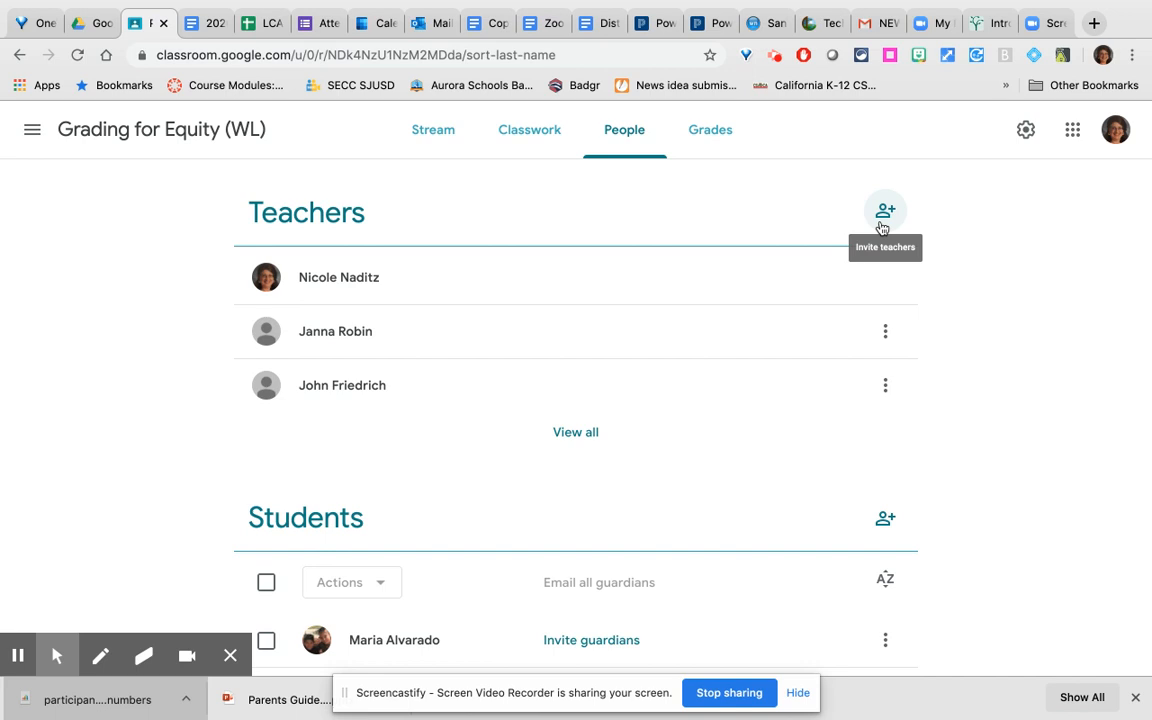
- Check one student and bring up the student Actions menu
scroll("down", 3)
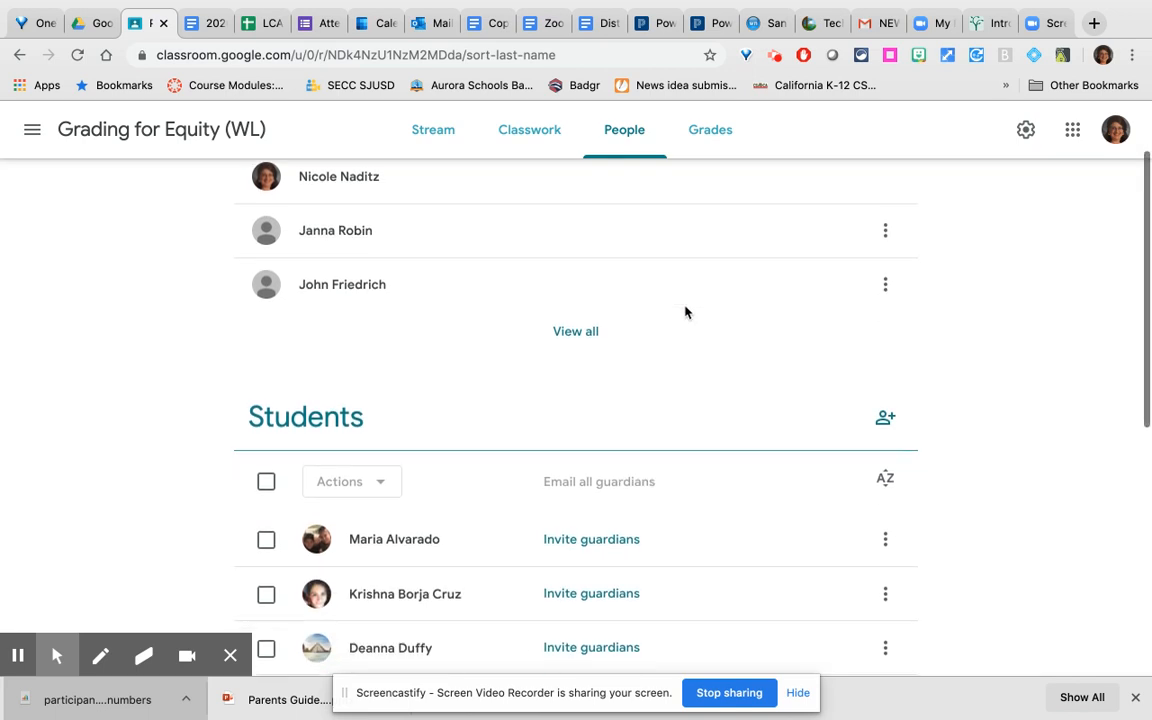
scroll("down", 3)
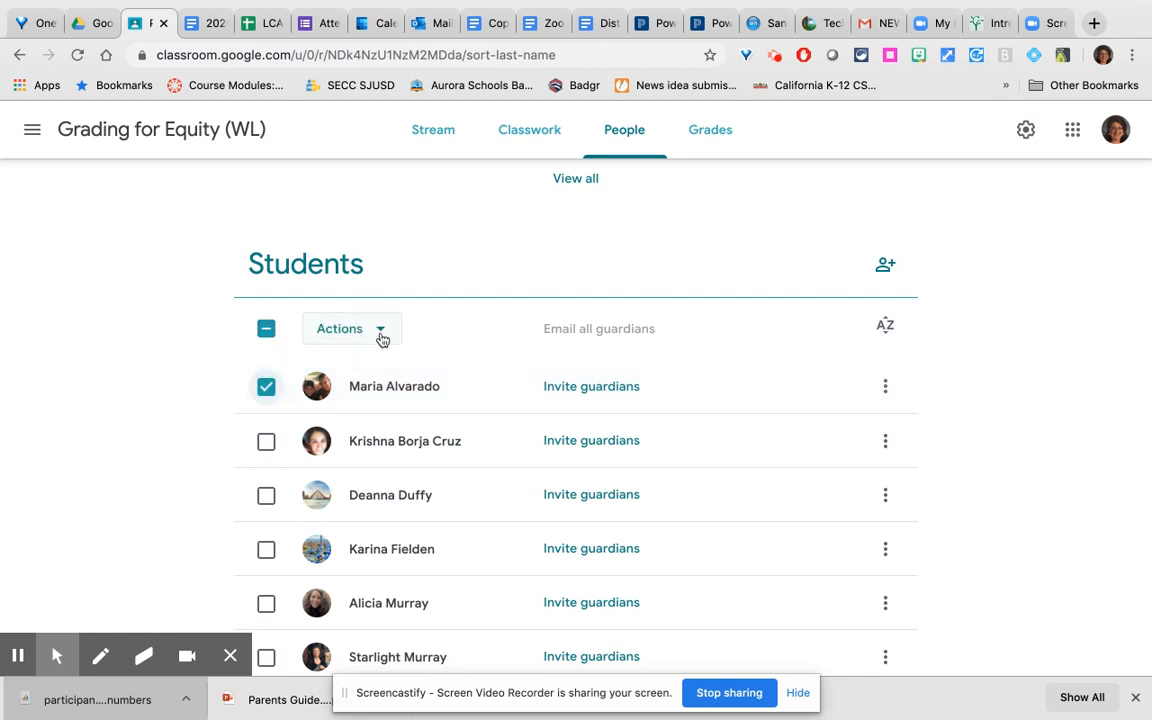
left_click(350, 328)
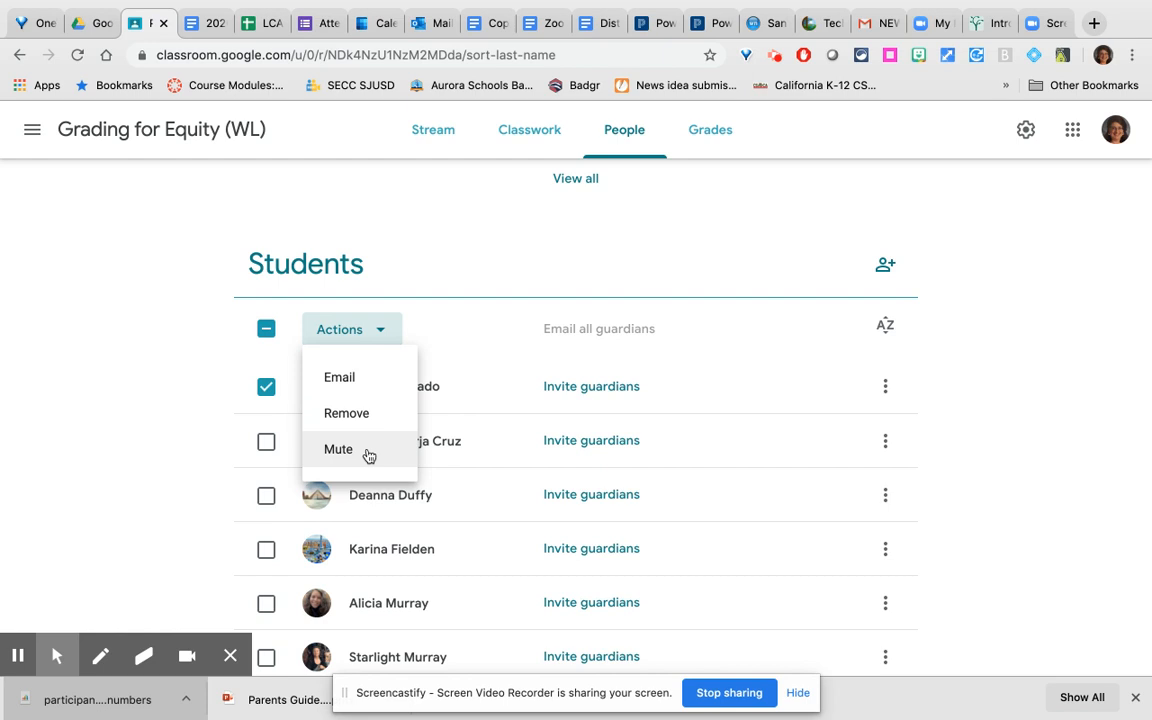
mouse_move(372, 448)
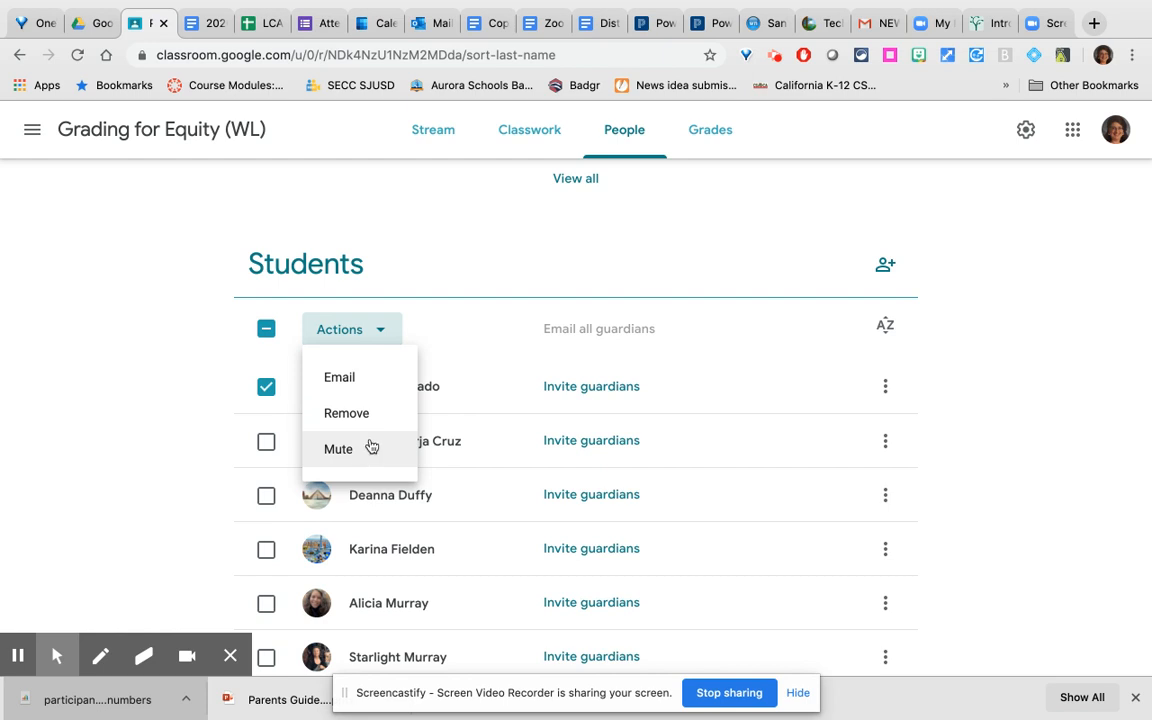
mouse_move(378, 412)
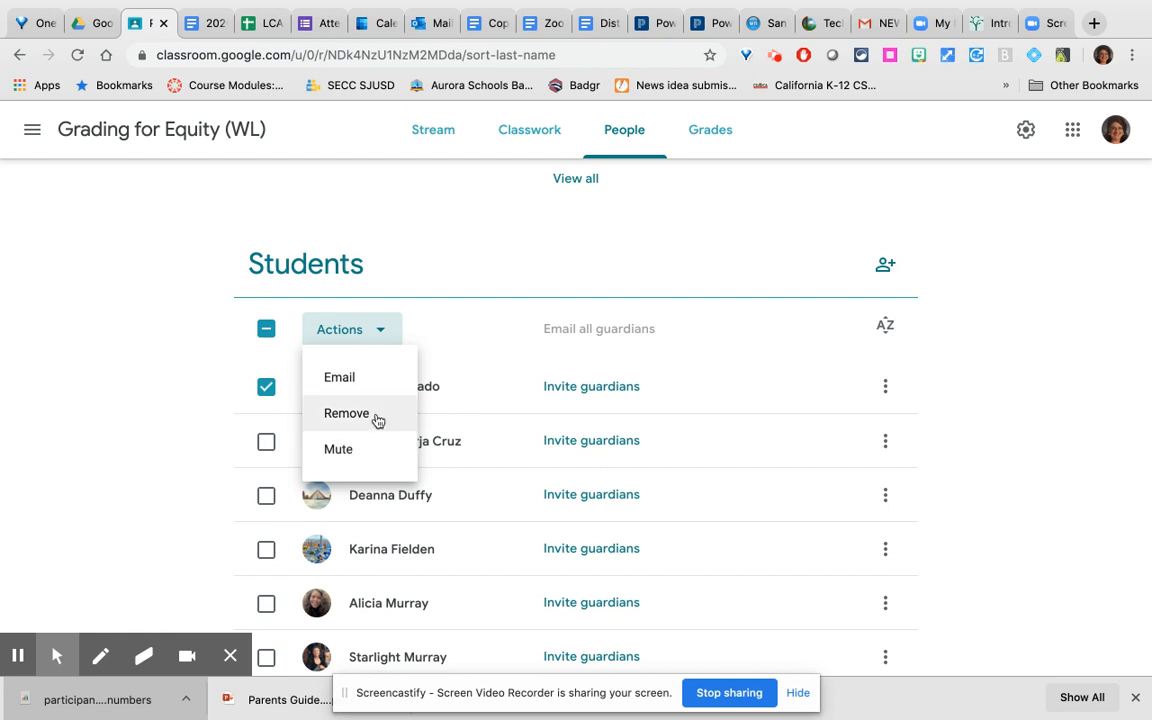
mouse_move(440, 298)
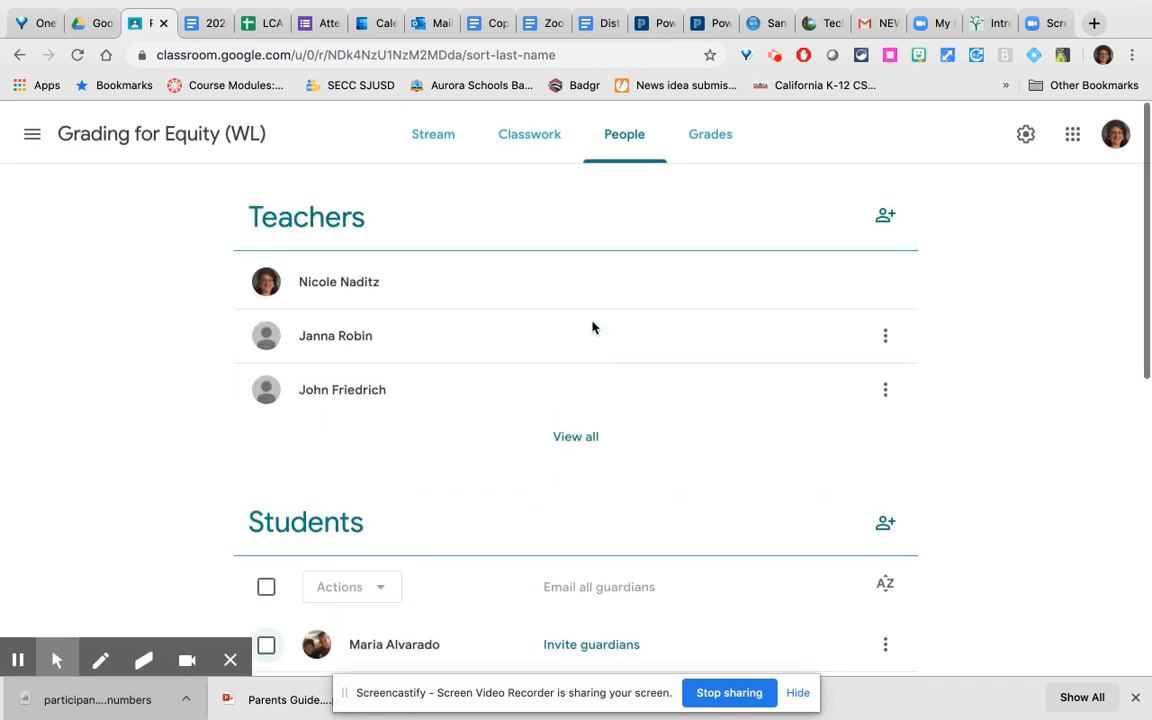
- Review the Grading for Equity (WL) gradebook table, then return to the class stream
left_click(710, 130)
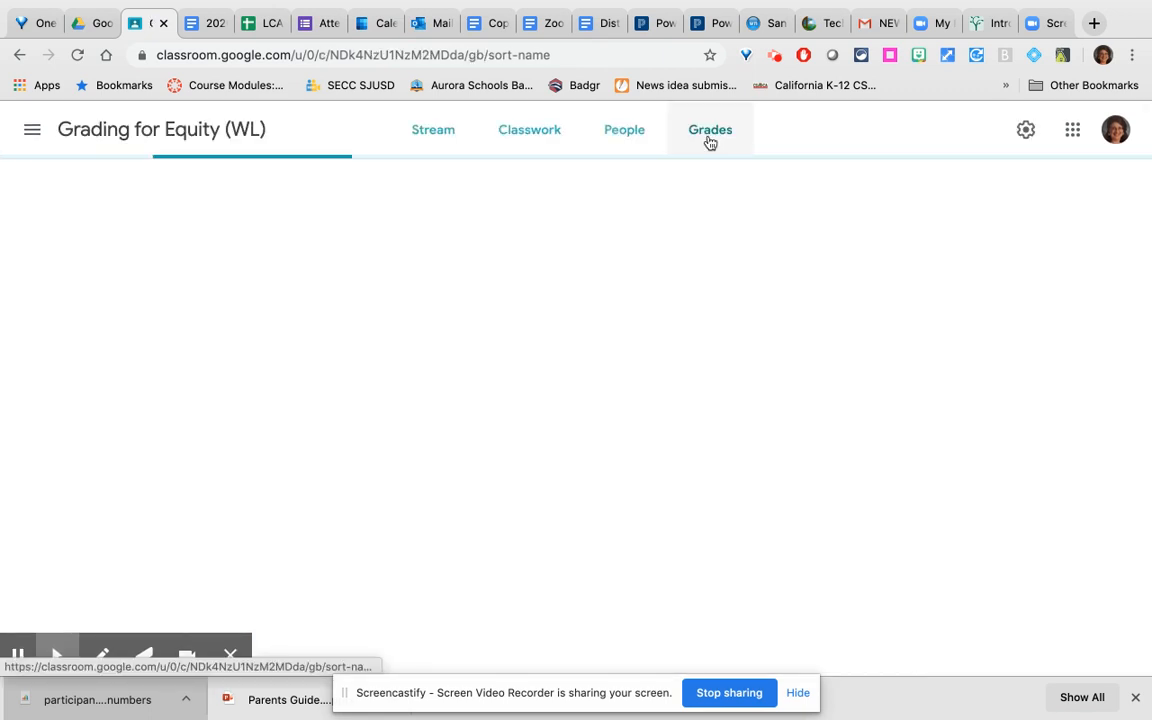
left_click(710, 128)
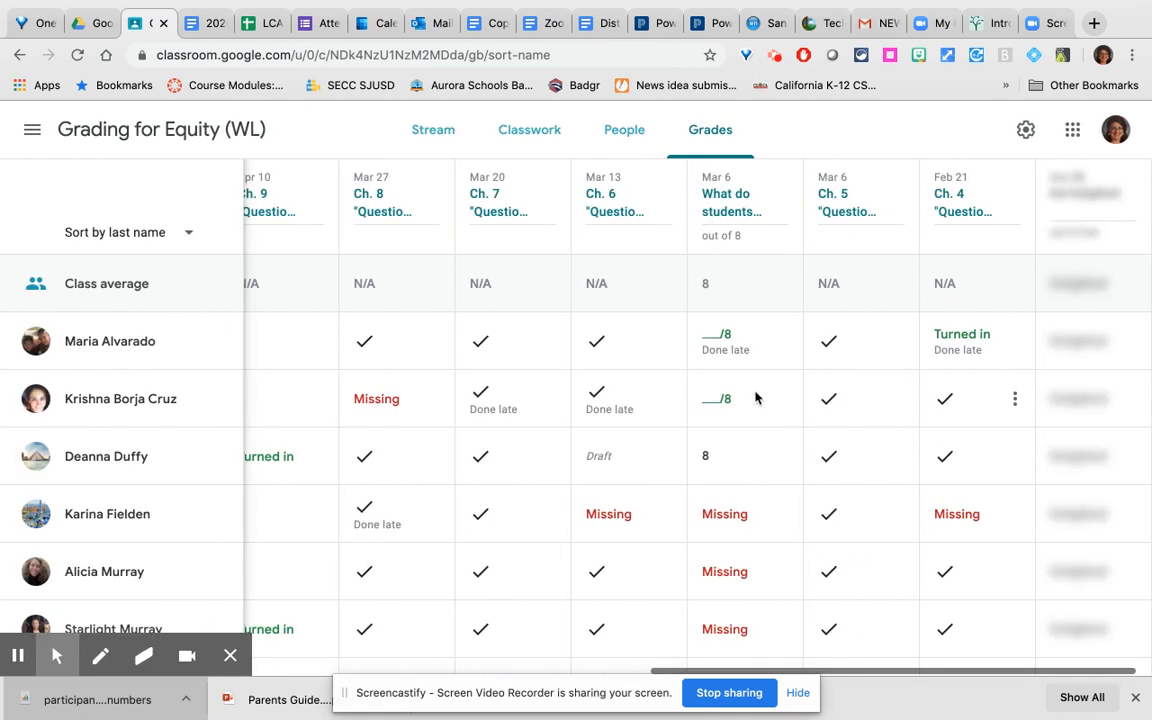
scroll("right", 3)
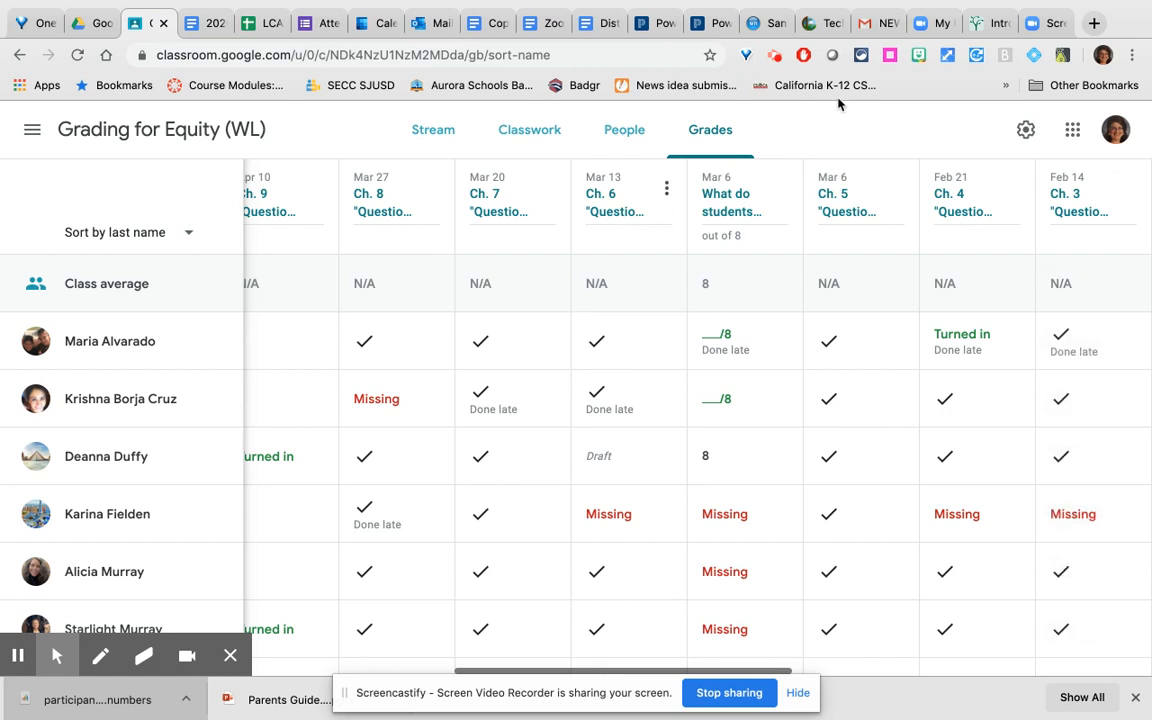
left_click(432, 128)
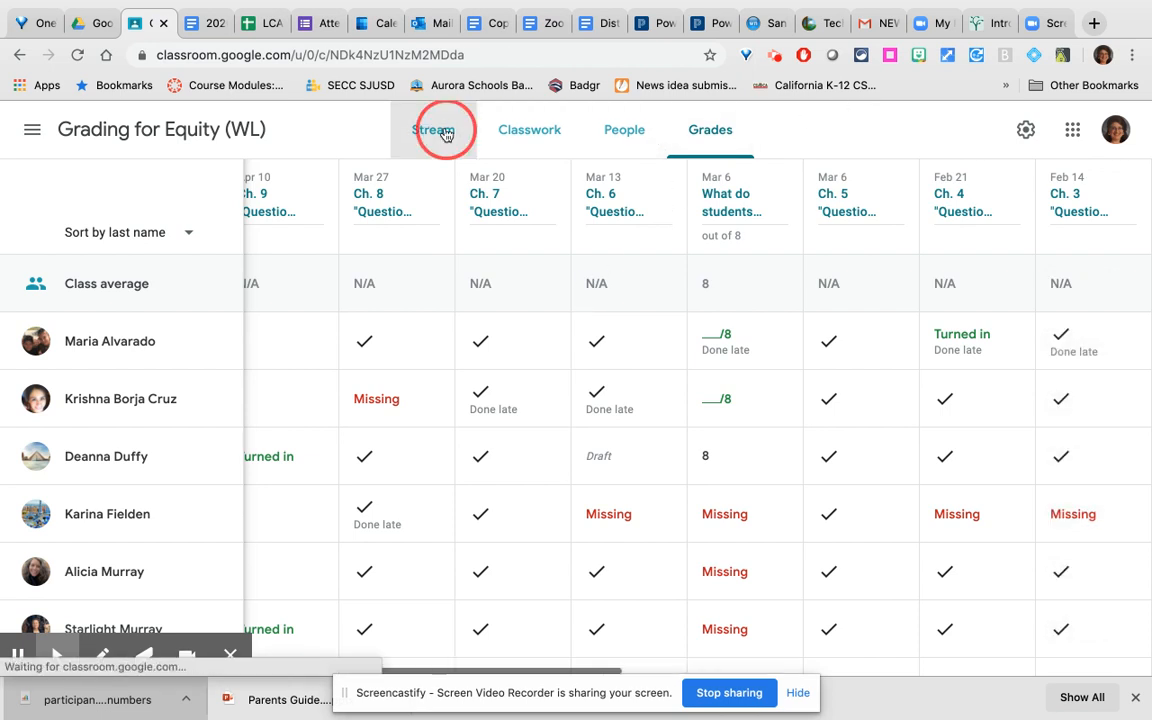
left_click(432, 128)
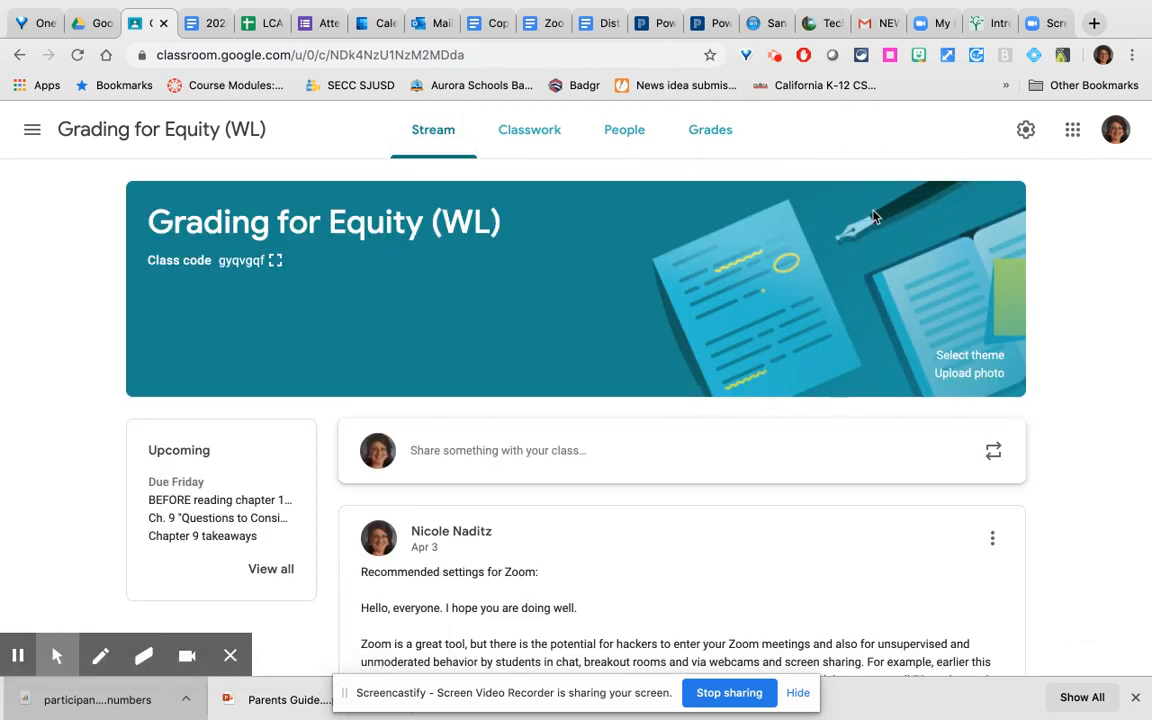
- Show the Grading for Equity (WL) class settings and scroll to the General section
left_click(1024, 128)
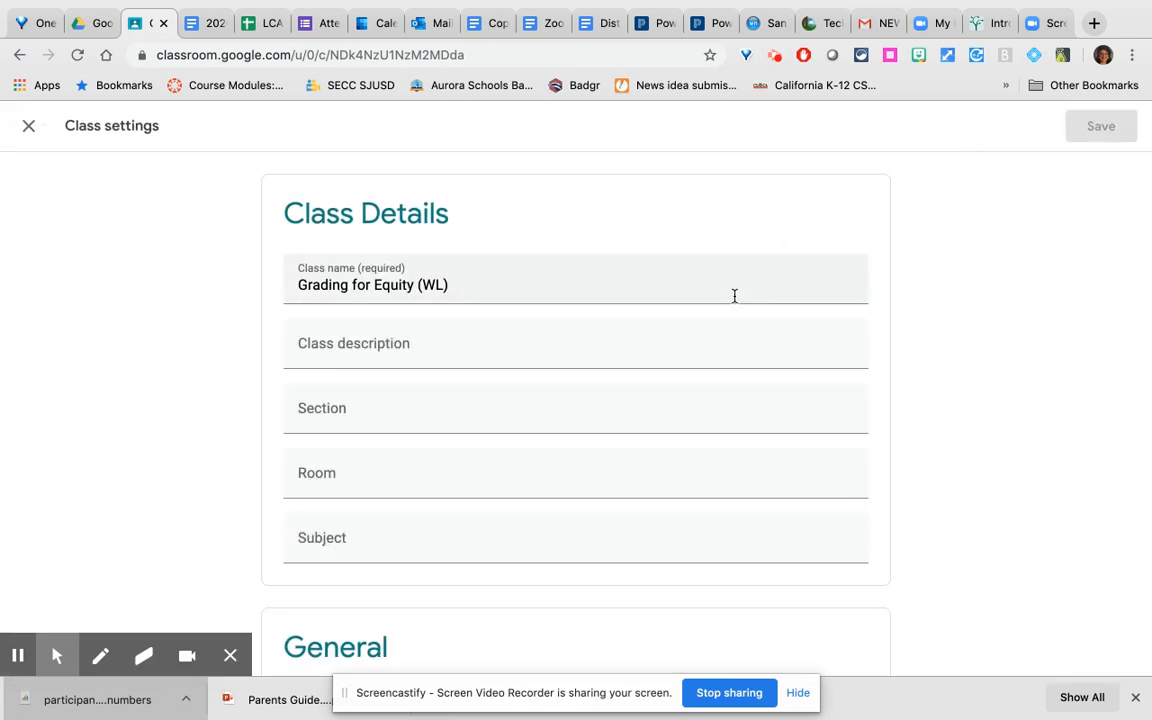
scroll("down", 3)
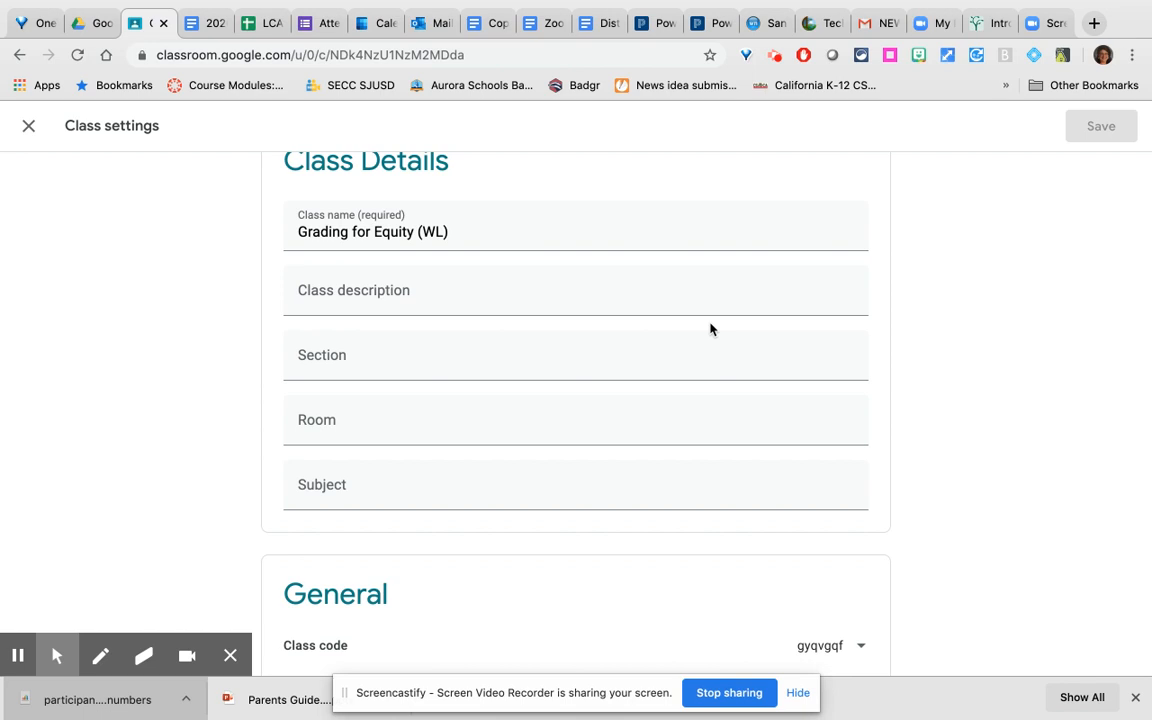
scroll("down", 3)
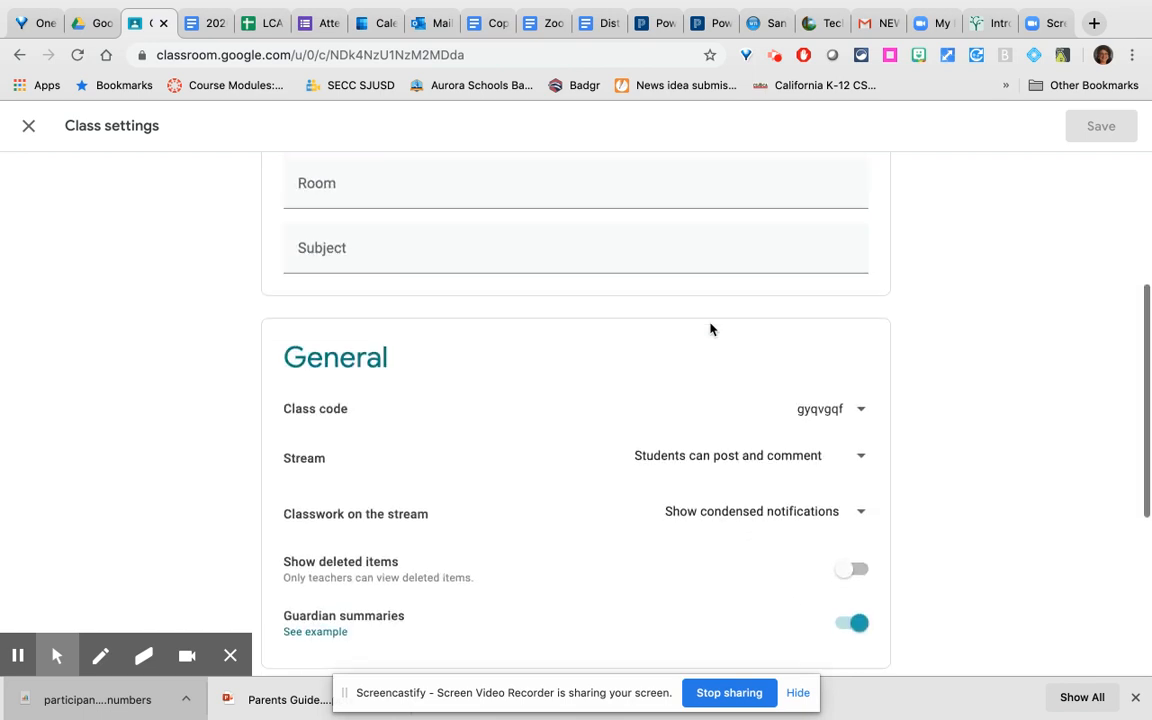
scroll("down", 3)
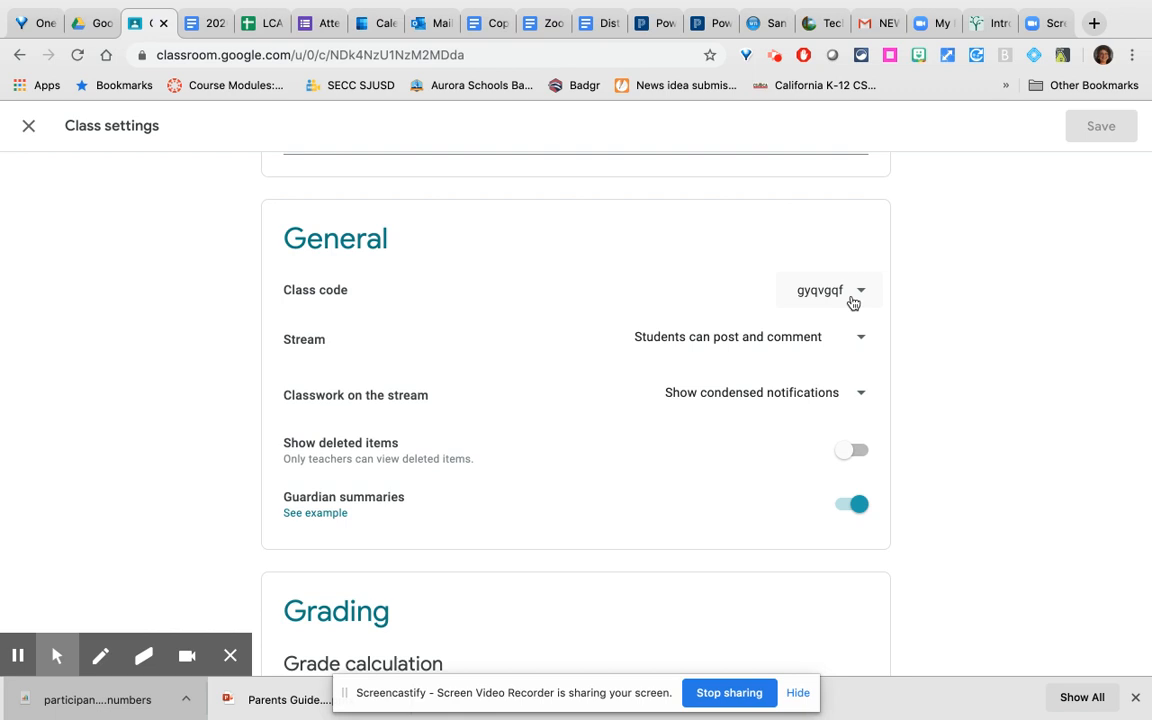
mouse_move(862, 344)
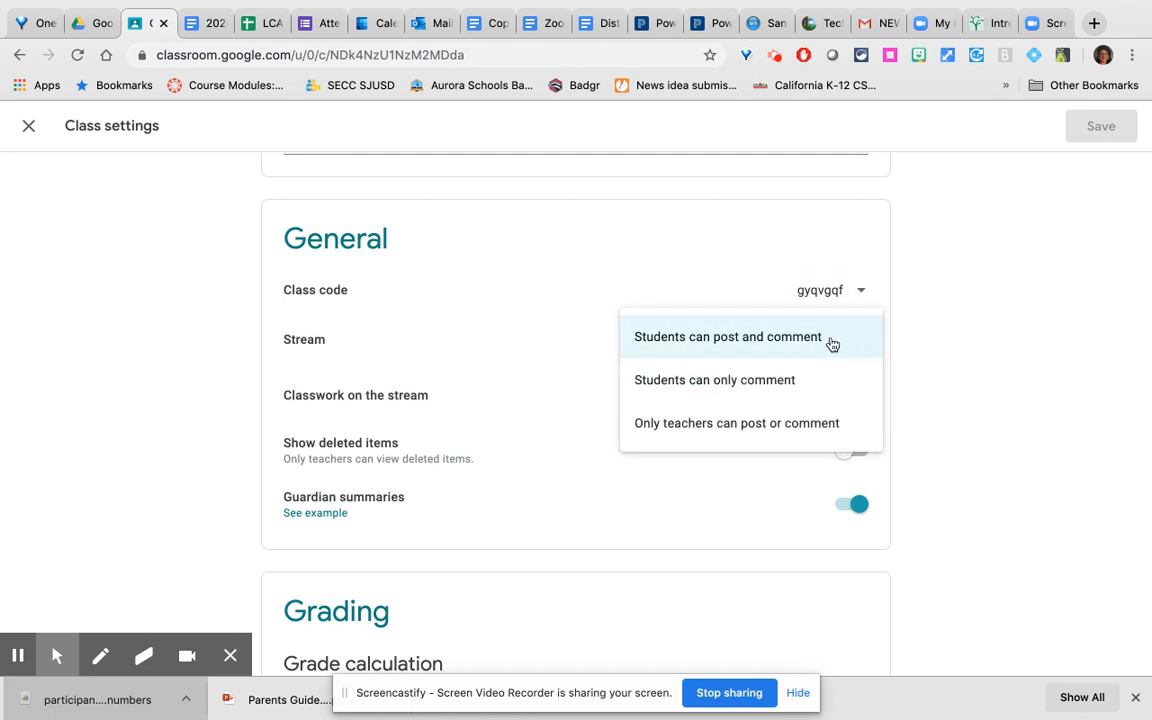
mouse_move(792, 348)
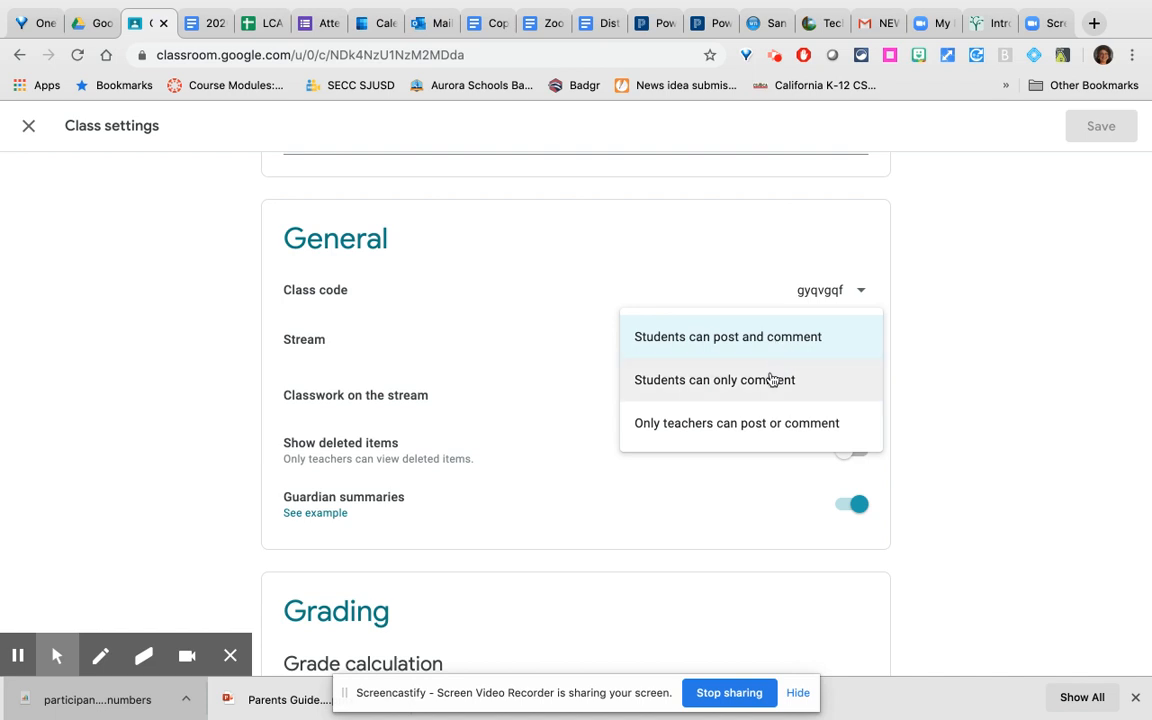
mouse_move(766, 430)
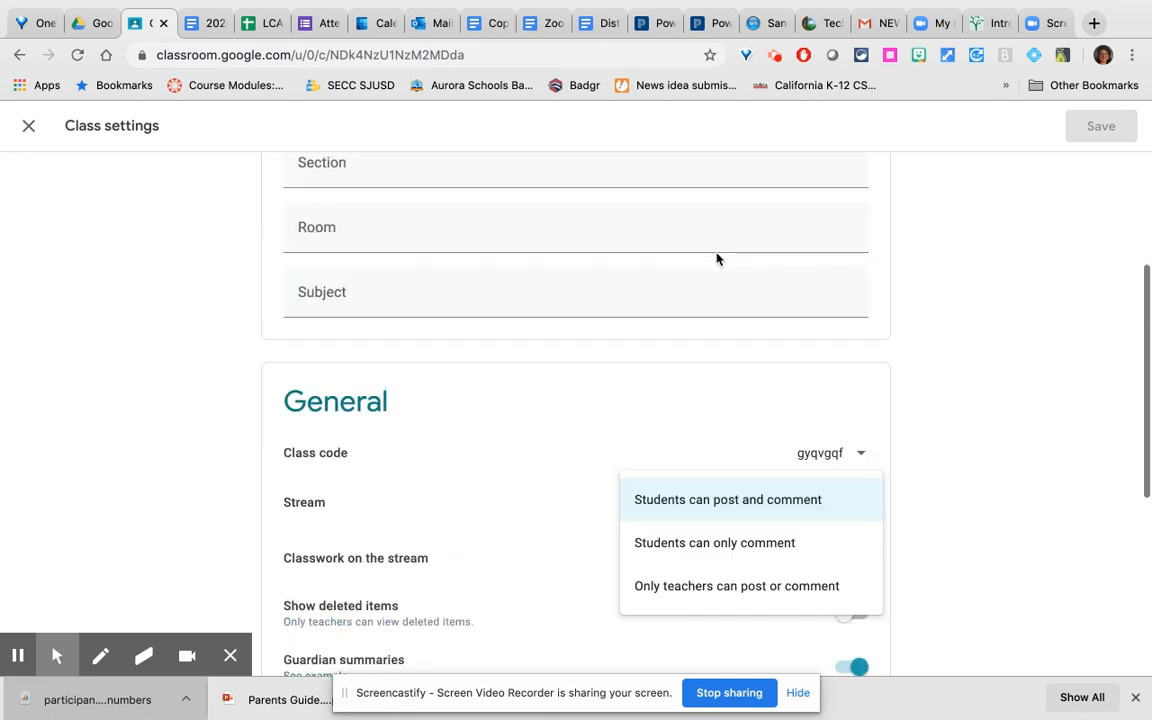
- Leave the stream posting options unchanged and scroll toward Guardian summaries and grading
scroll("down", 3)
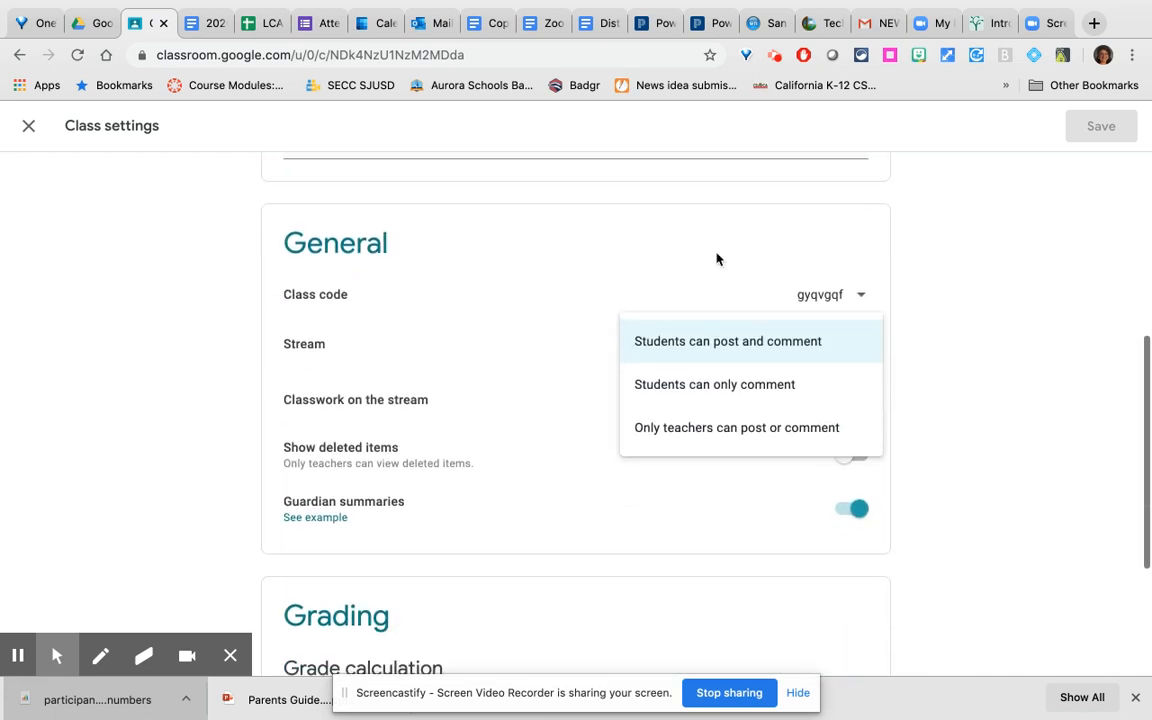
left_click(728, 340)
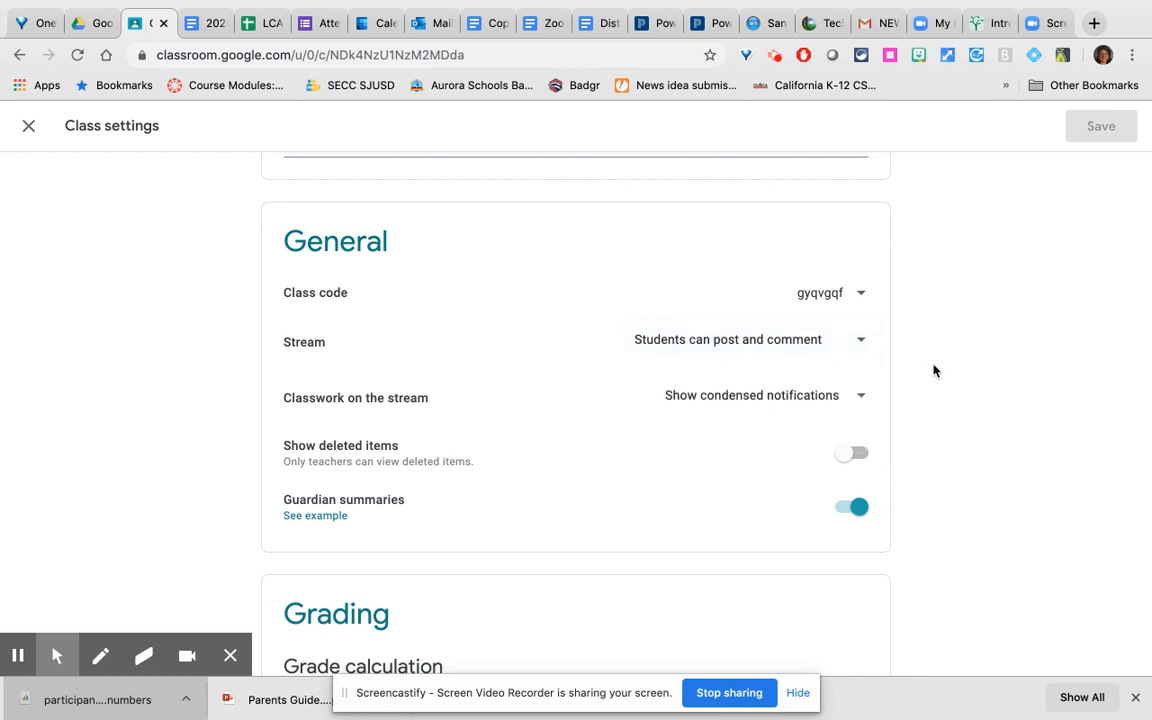
scroll("down", 3)
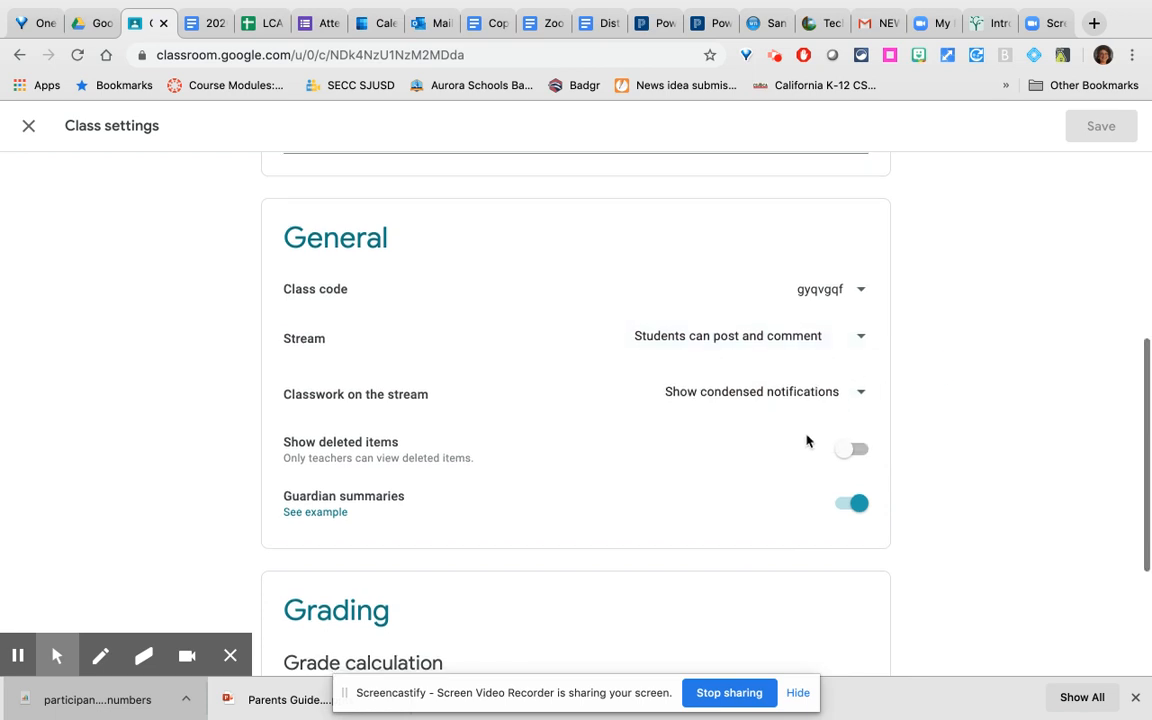
scroll("down", 3)
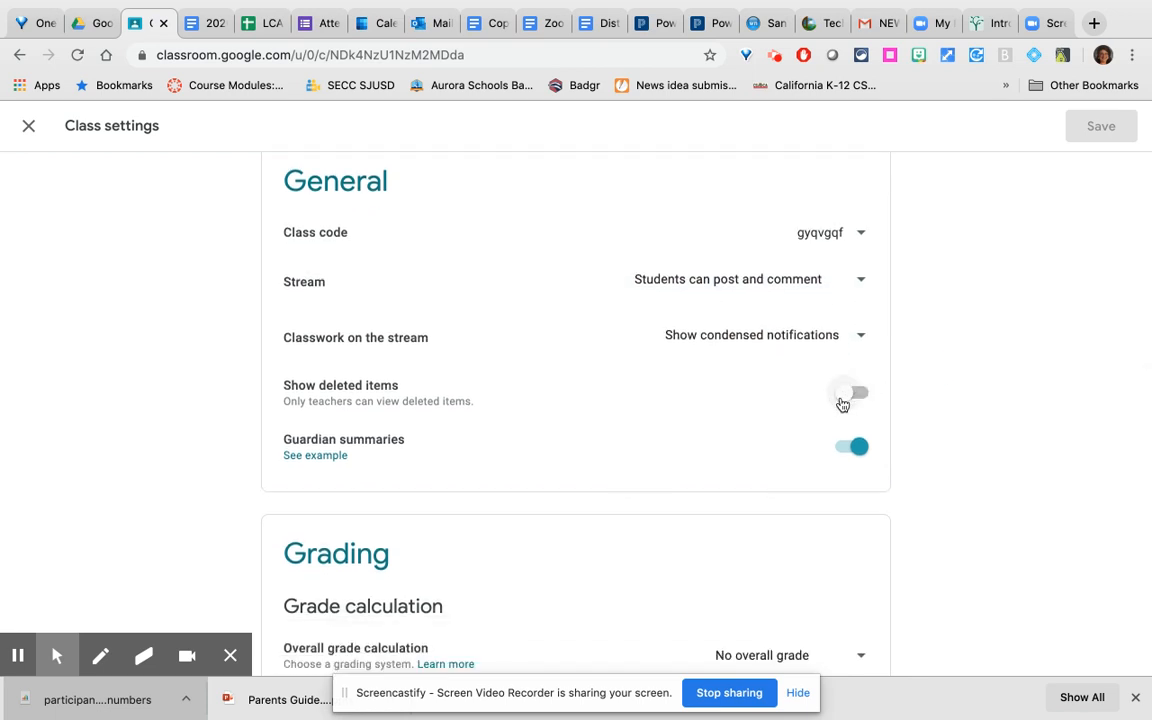
scroll("down", 3)
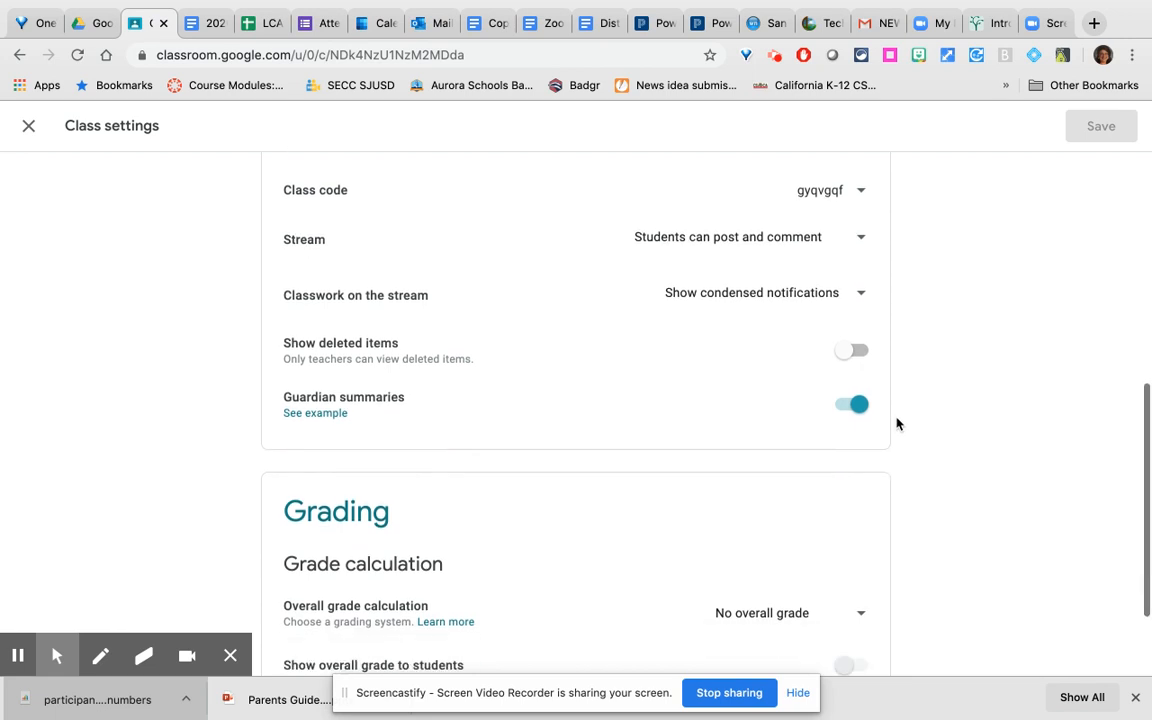
scroll("down", 3)
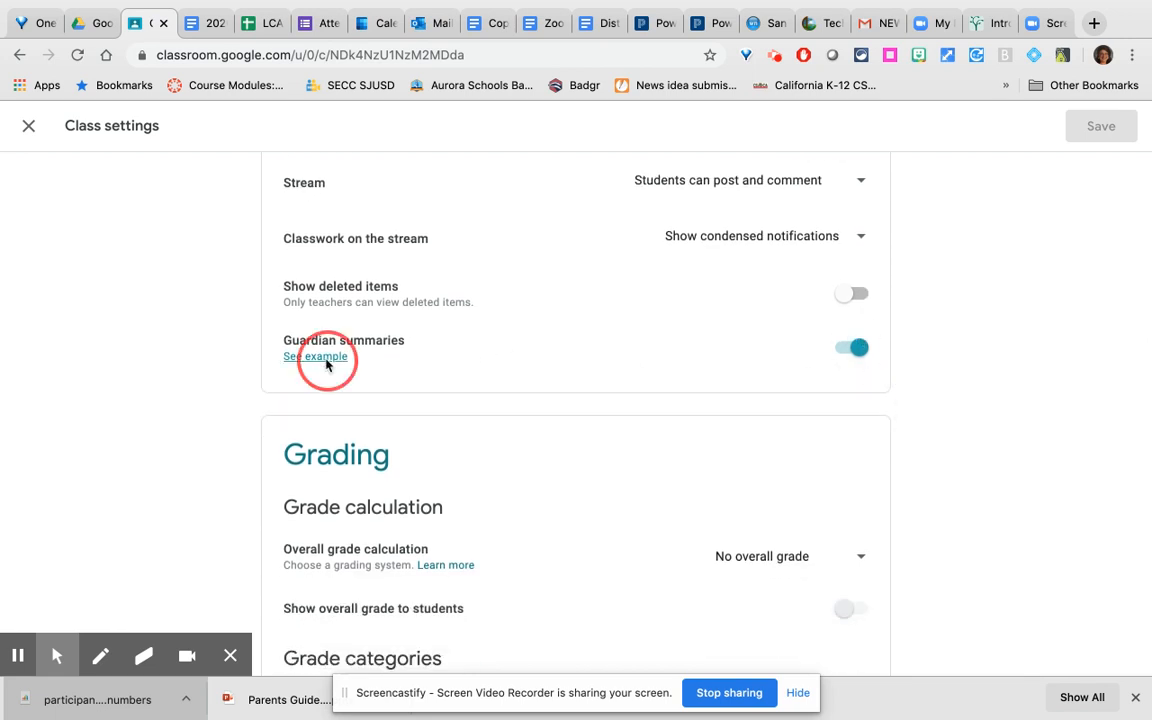
- View the Help article's sample weekly guardian email summary from top to bottom
left_click(316, 356)
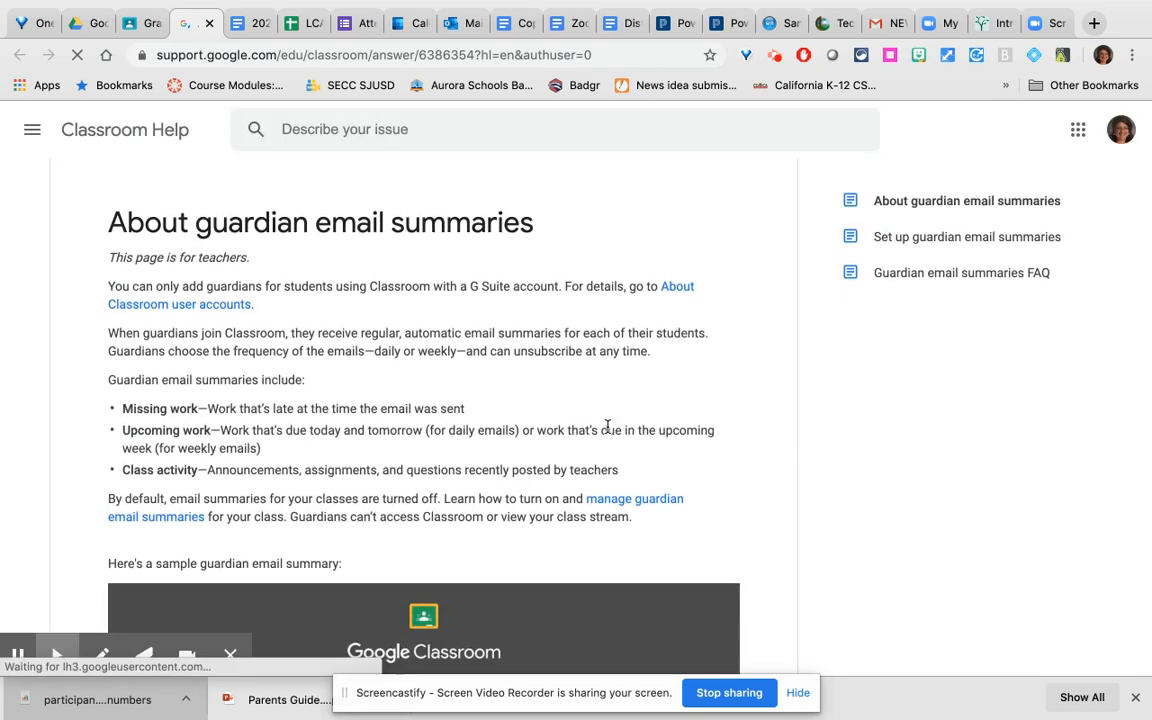
scroll("down", 3)
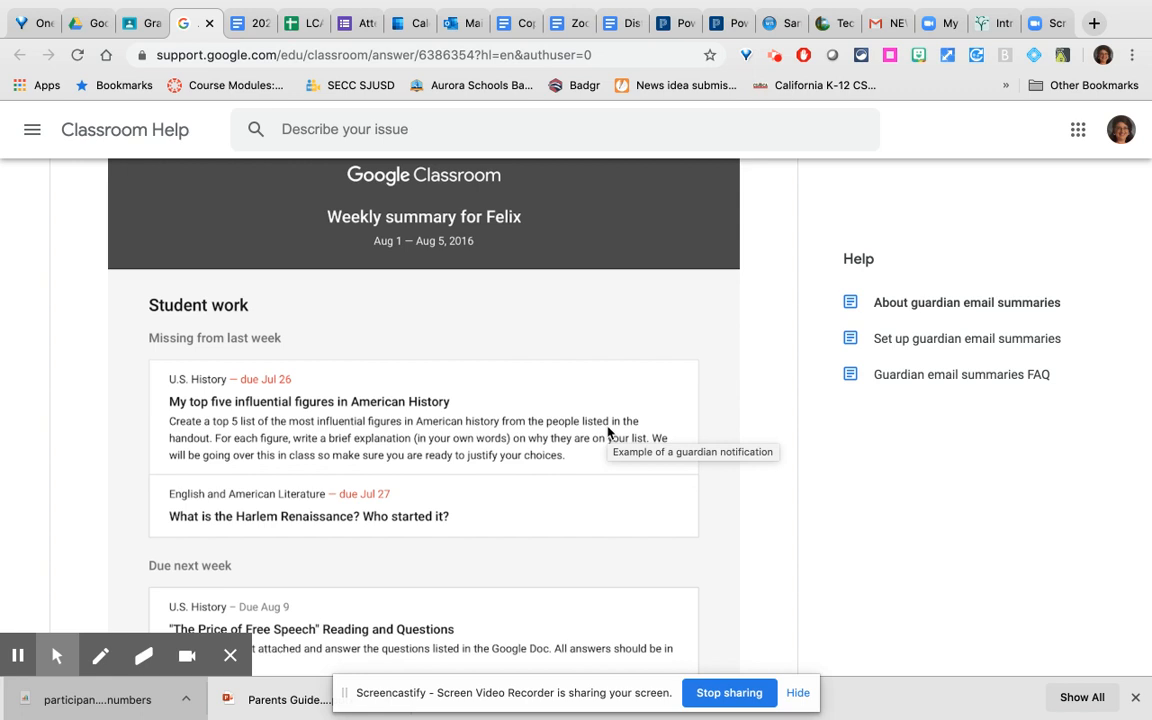
scroll("down", 3)
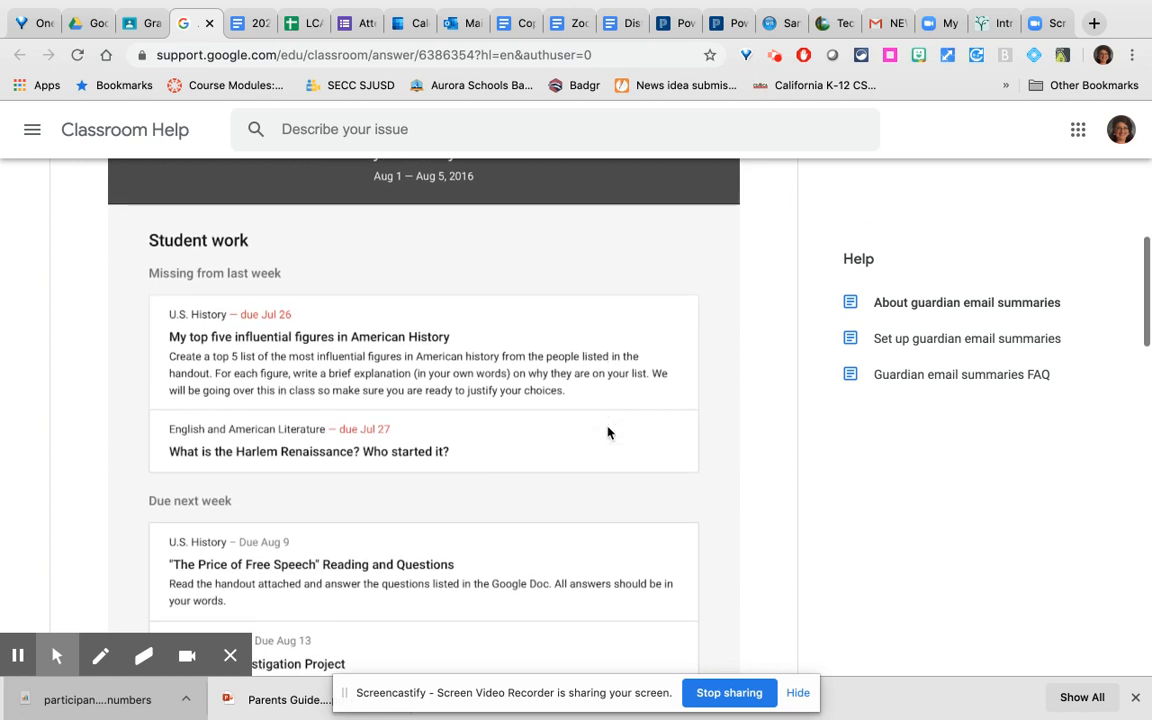
scroll("down", 3)
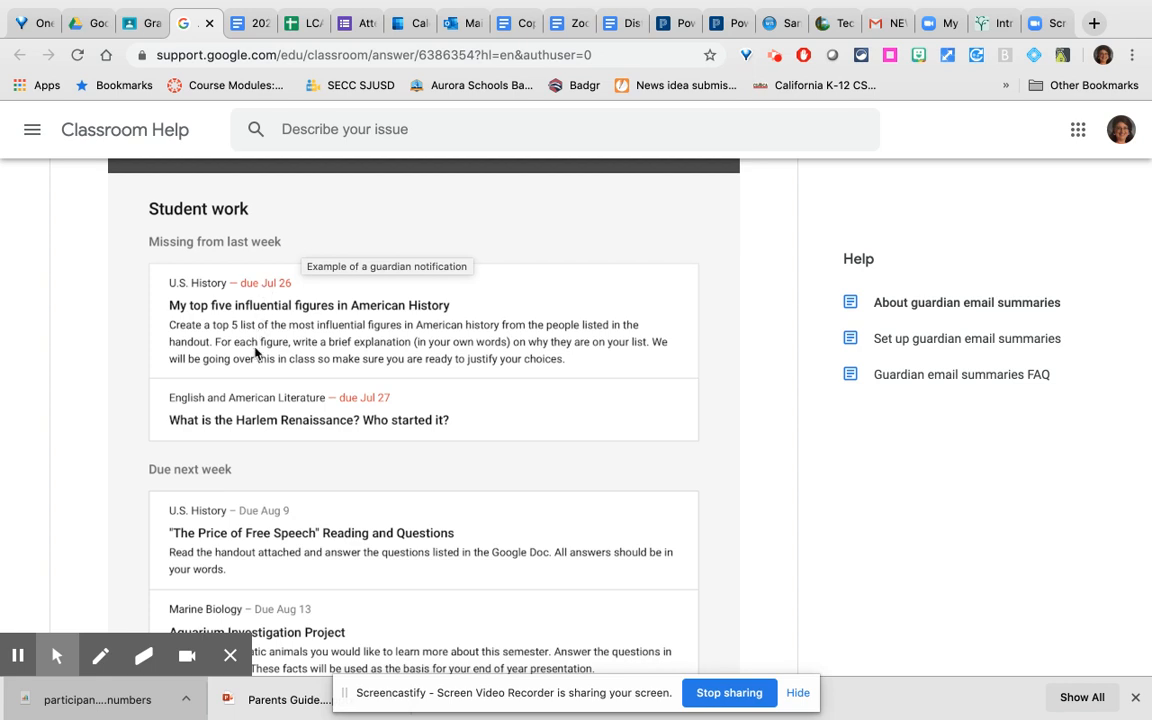
mouse_move(256, 412)
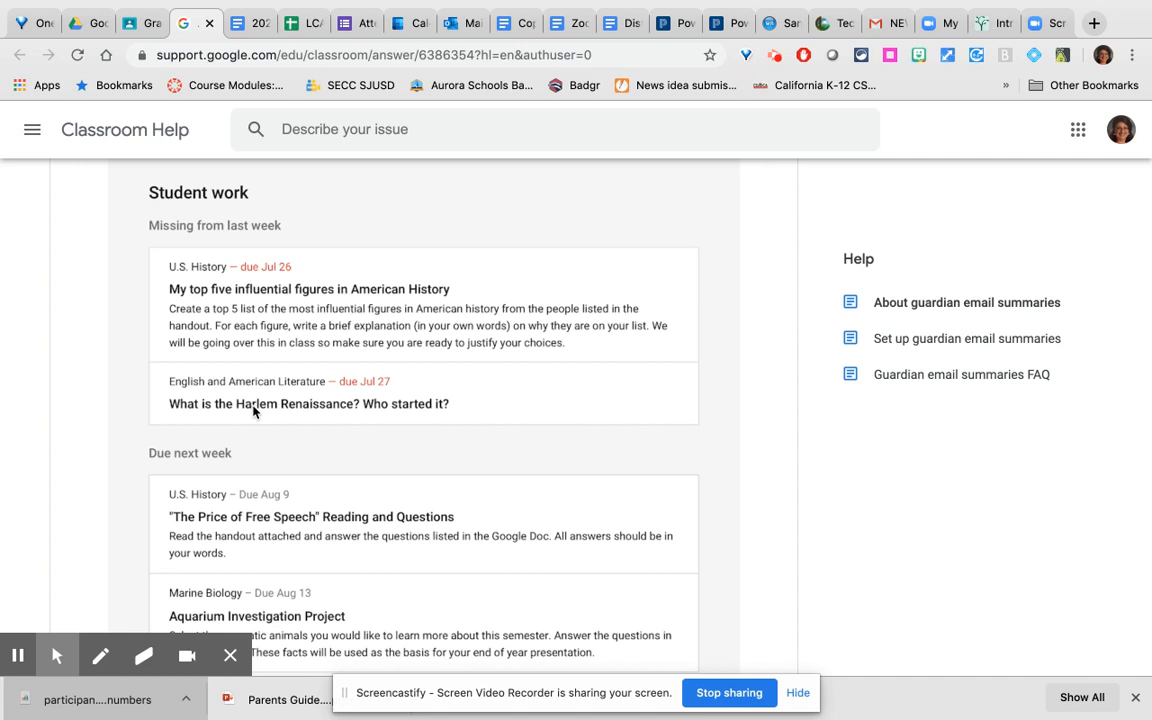
scroll("down", 3)
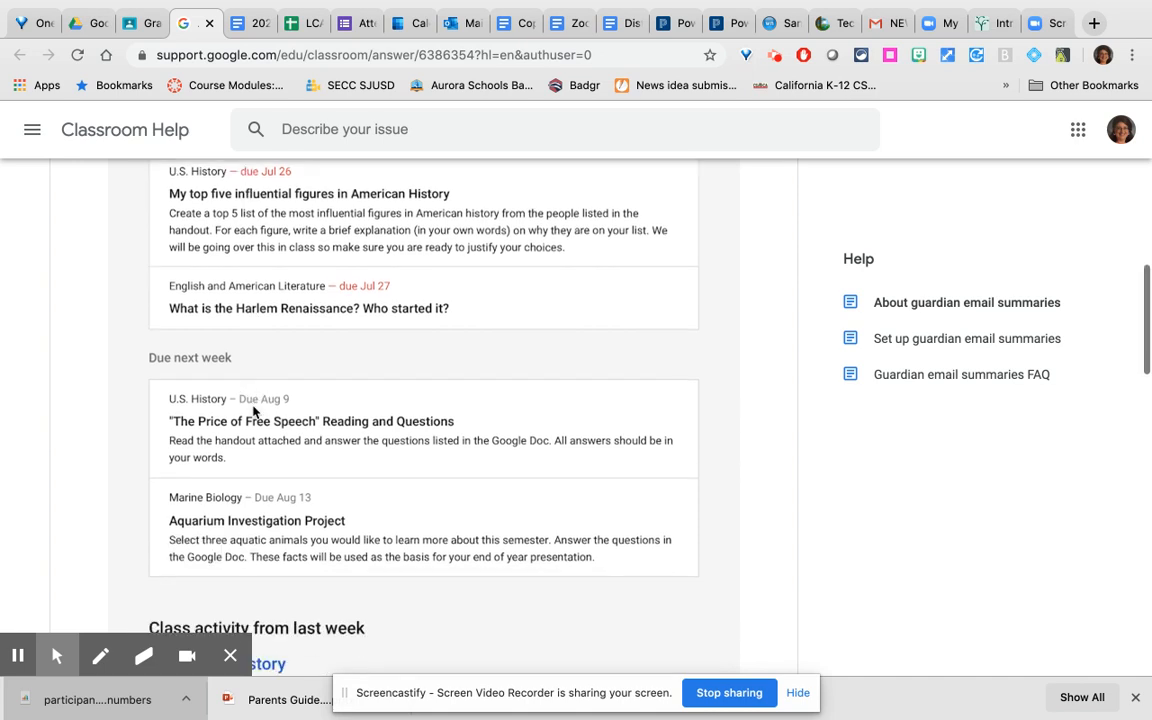
scroll("down", 3)
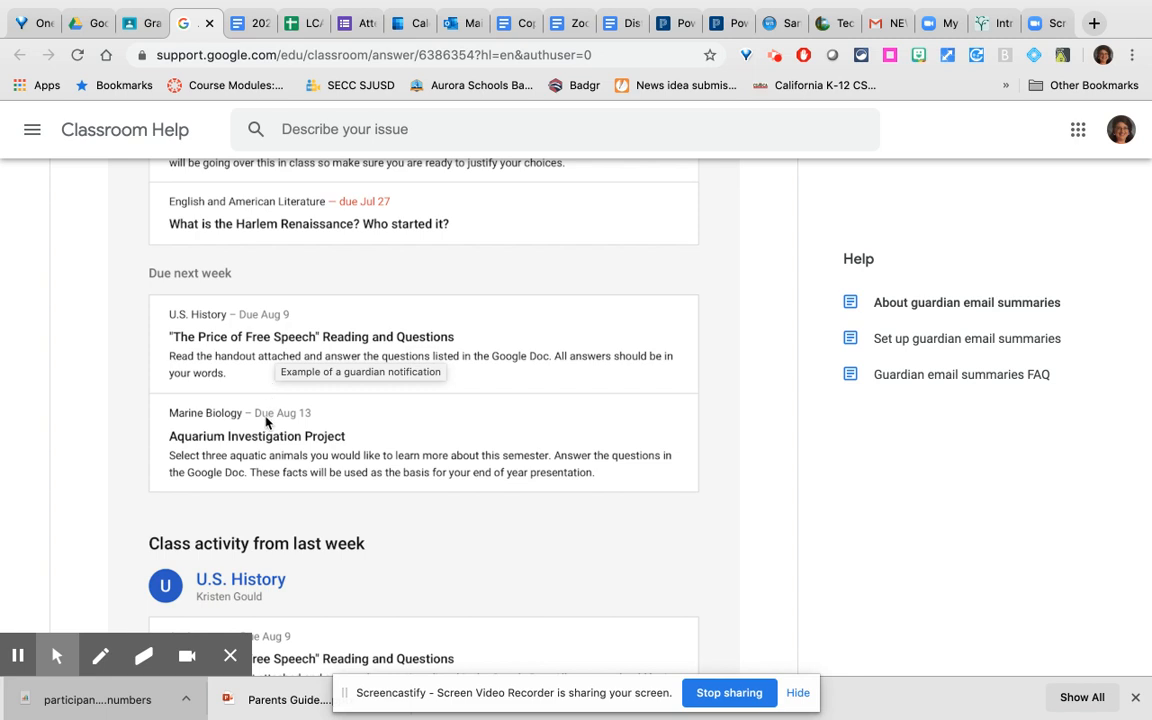
scroll("down", 3)
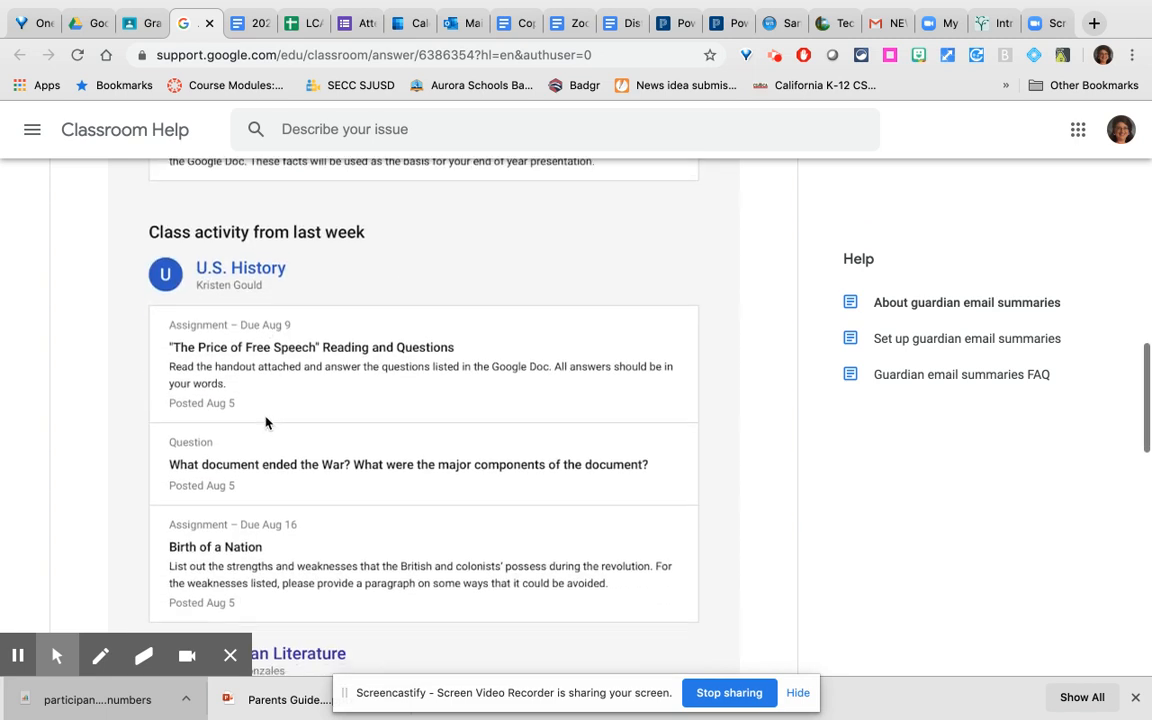
scroll("down", 3)
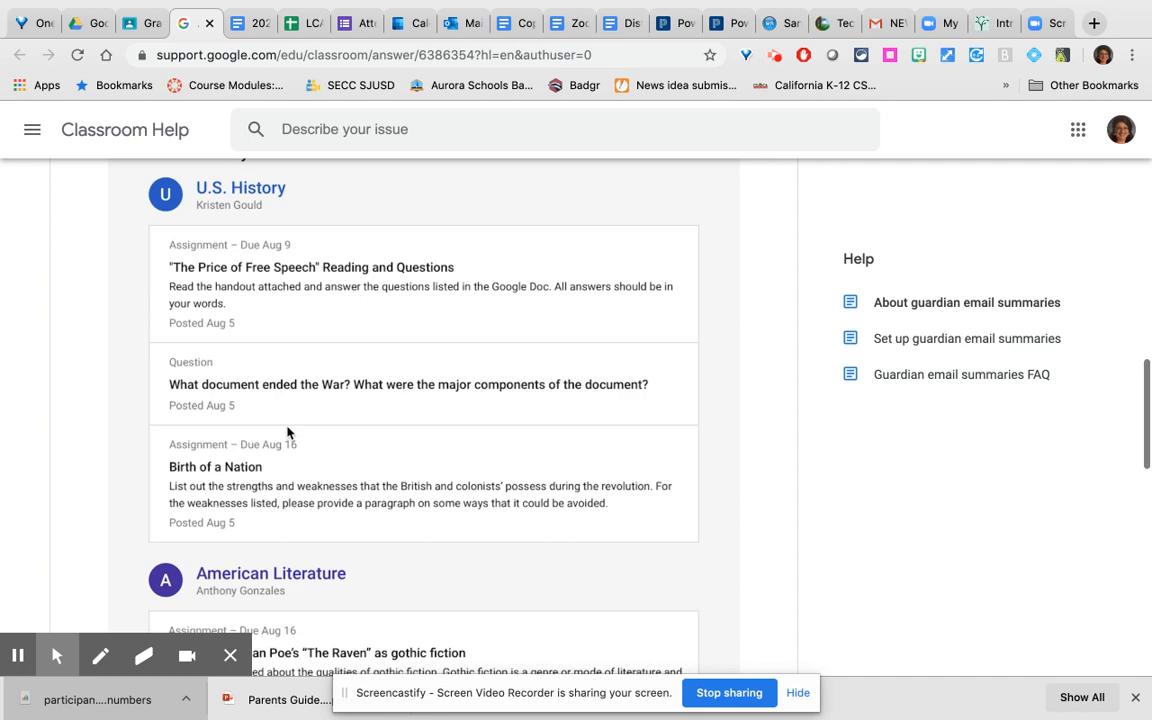
mouse_move(324, 238)
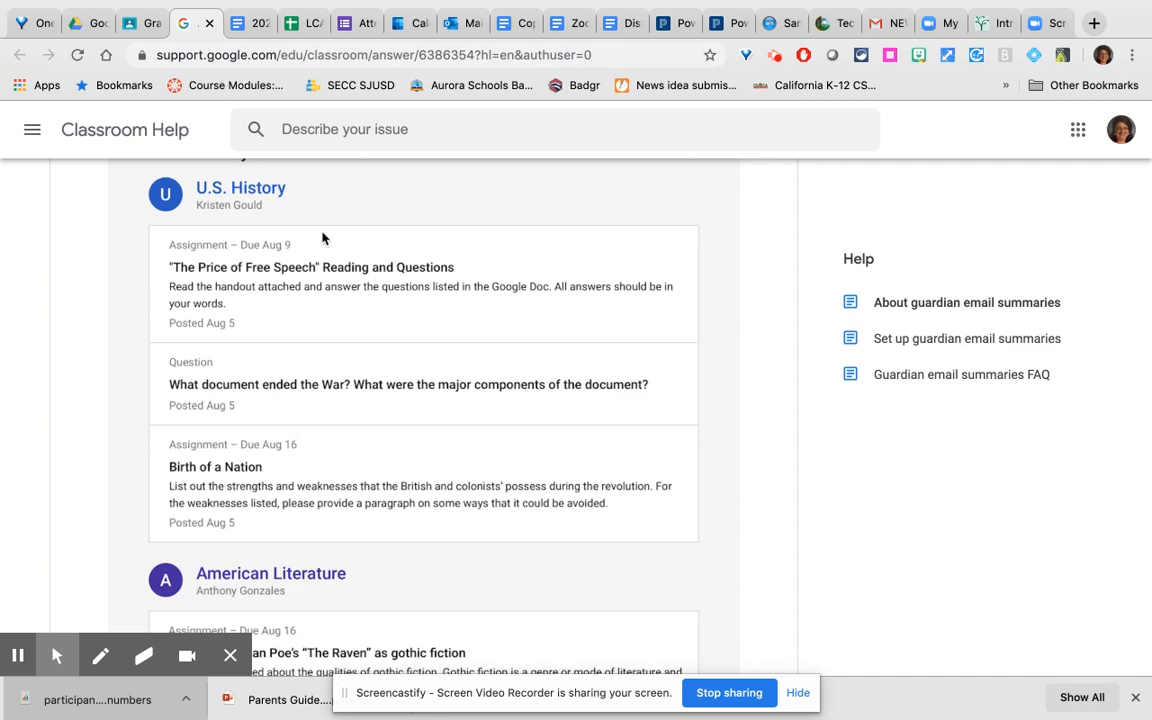
scroll("down", 3)
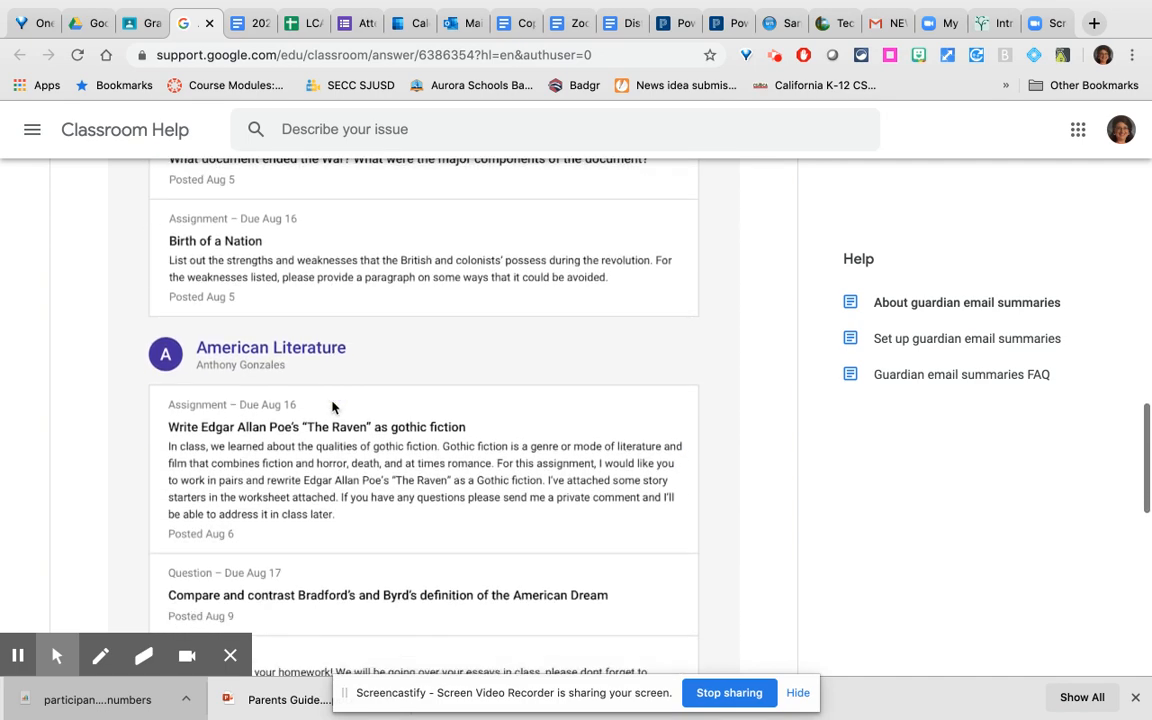
scroll("down", 3)
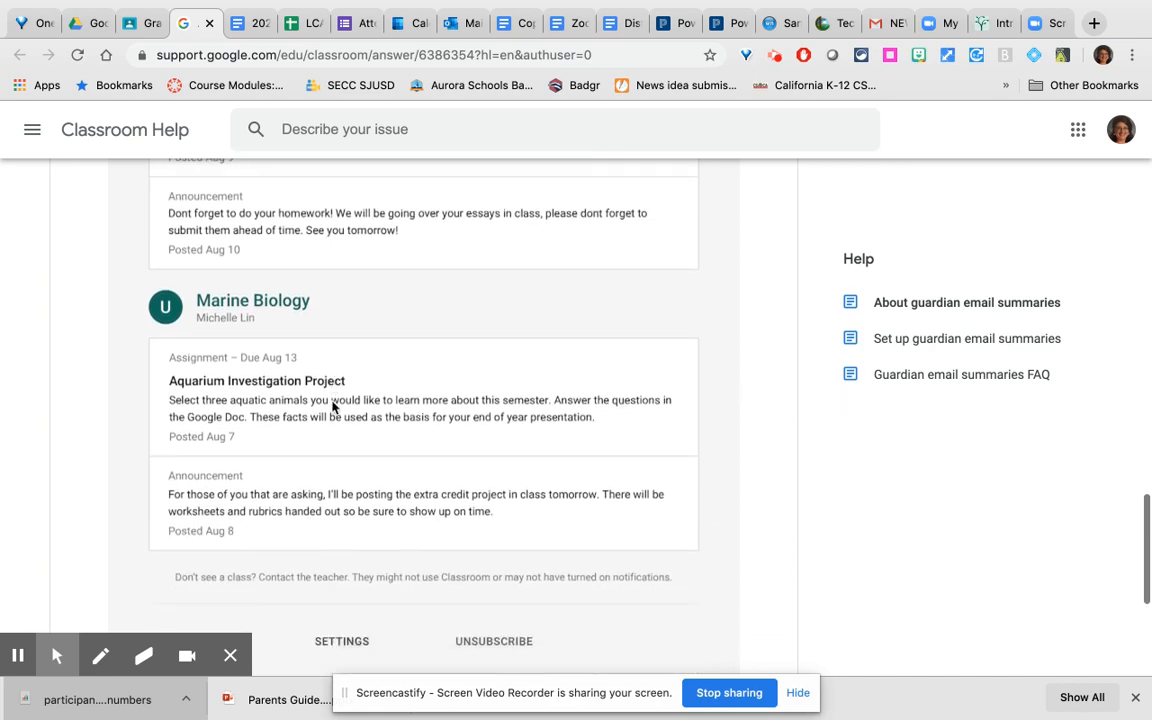
scroll("down", 3)
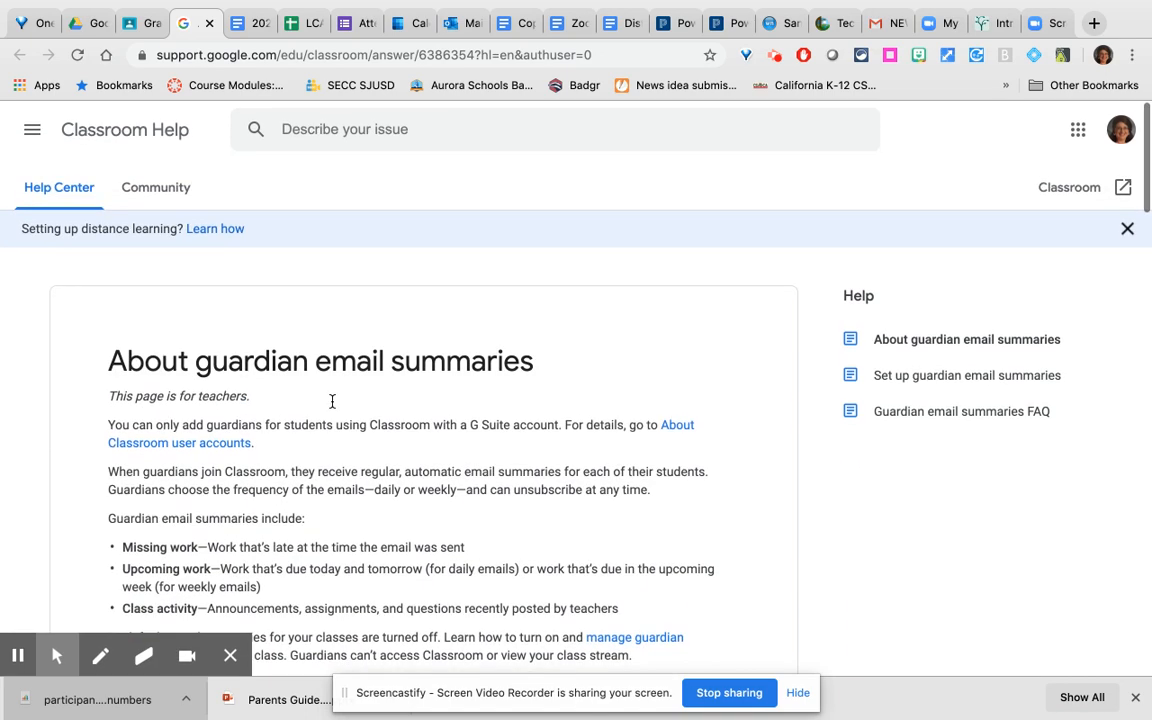
mouse_move(450, 290)
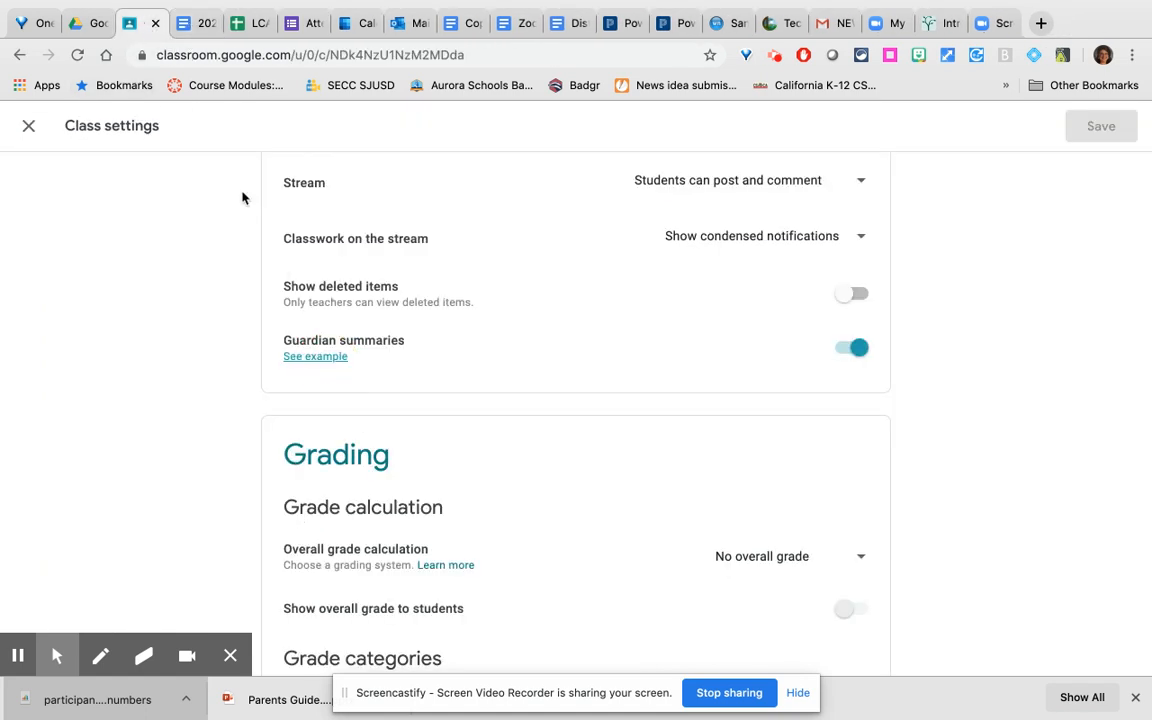
- Review the Grading section of the class settings, then return to Class Details
scroll("down", 3)
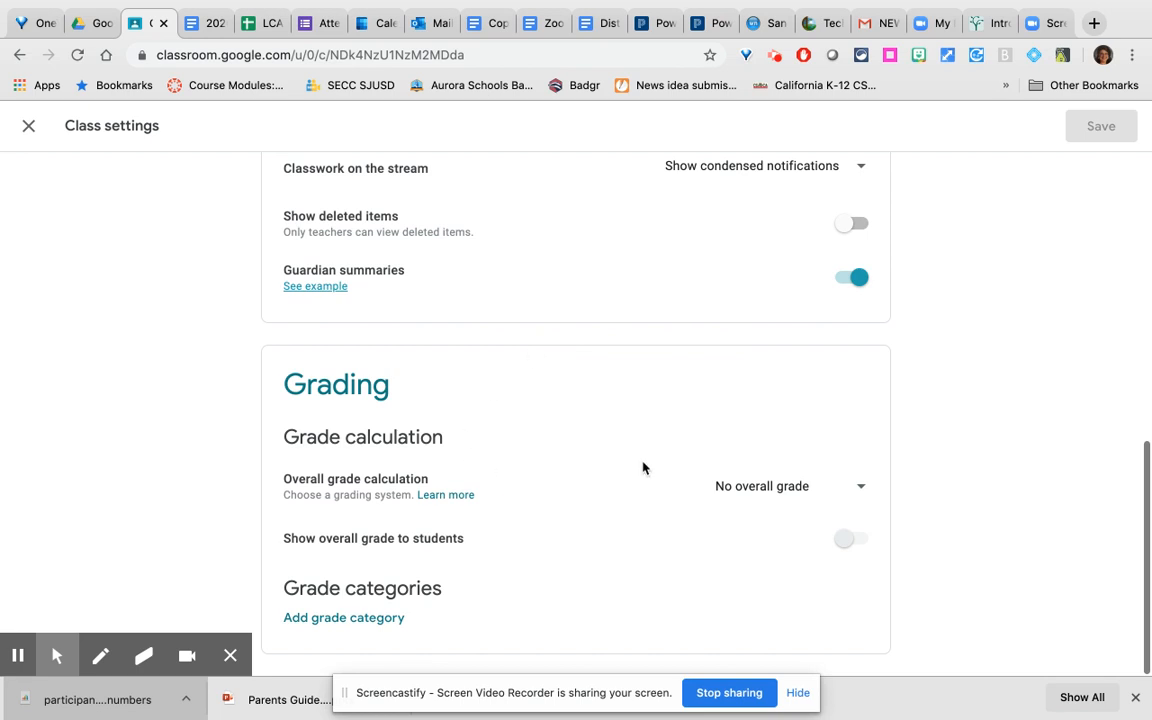
mouse_move(640, 530)
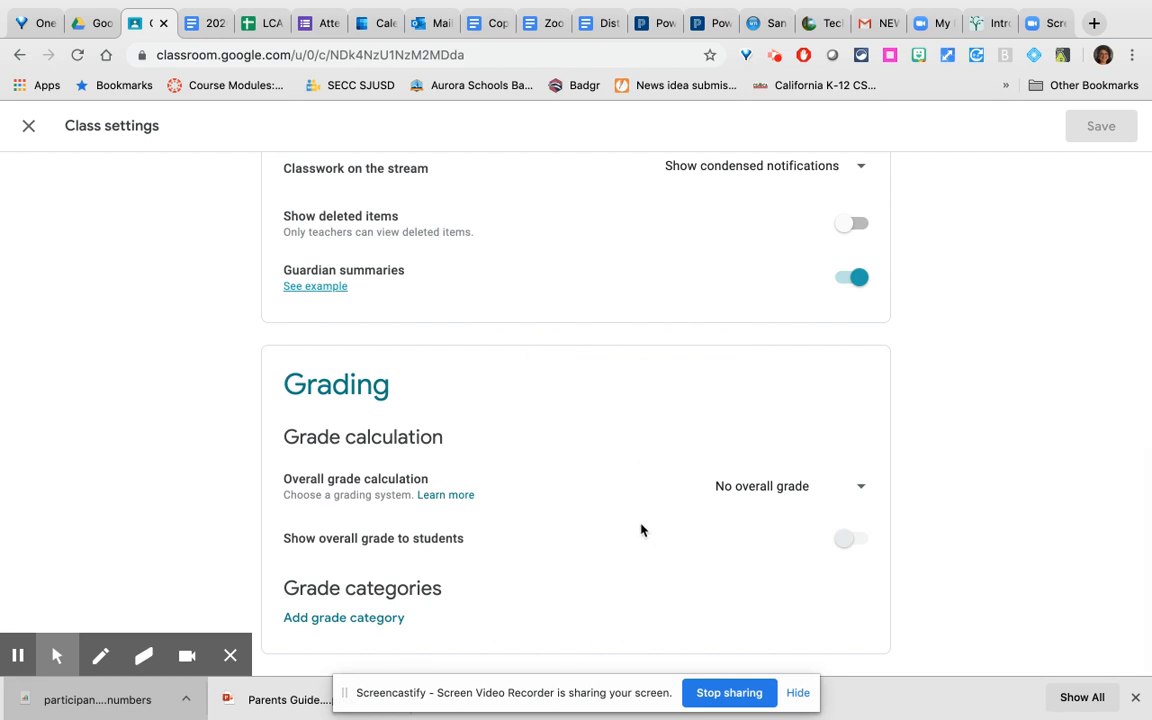
mouse_move(728, 534)
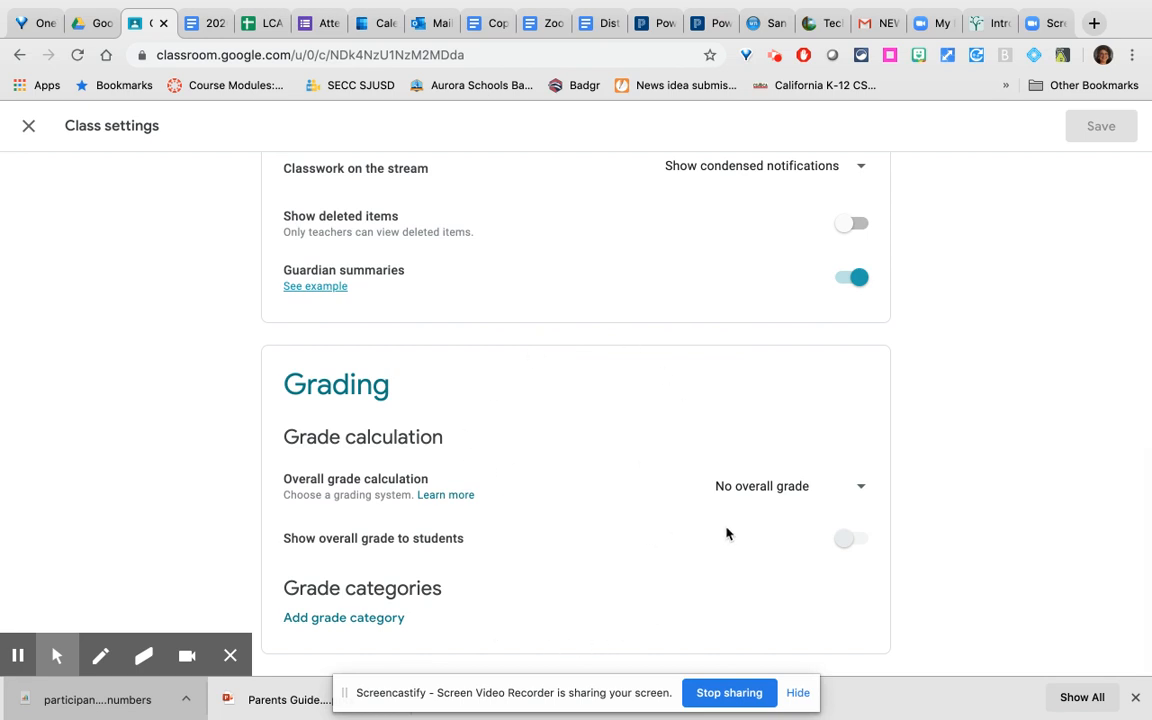
mouse_move(742, 536)
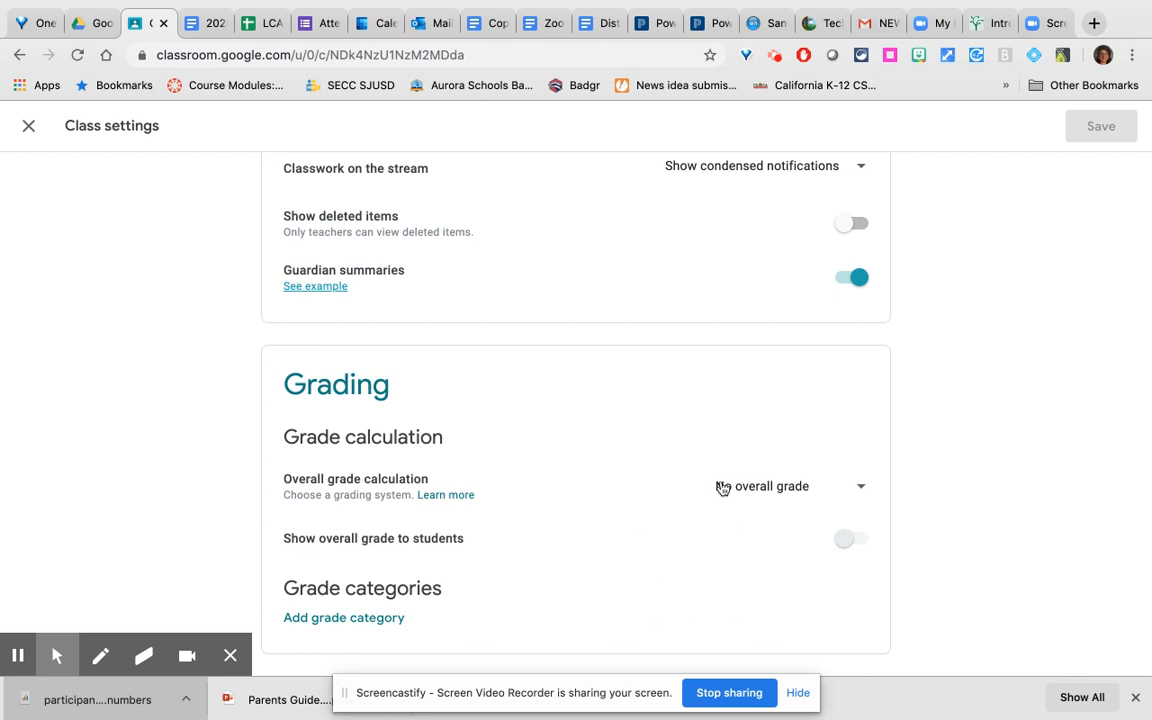
scroll("up", 3)
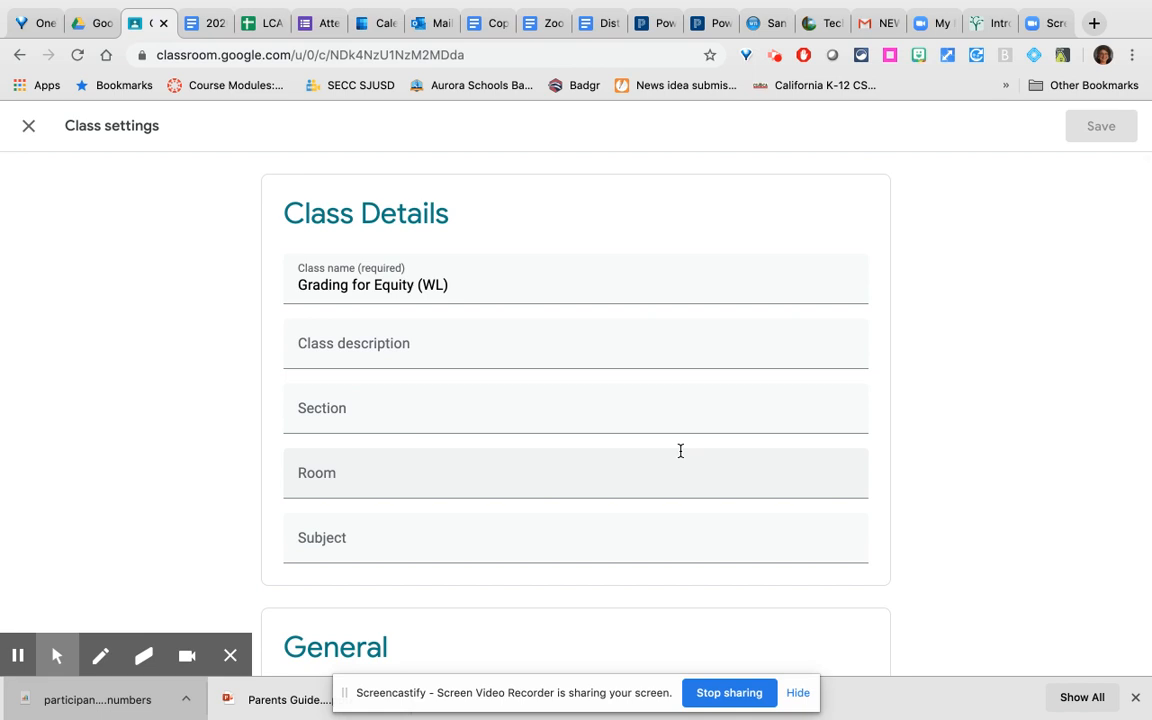
mouse_move(556, 300)
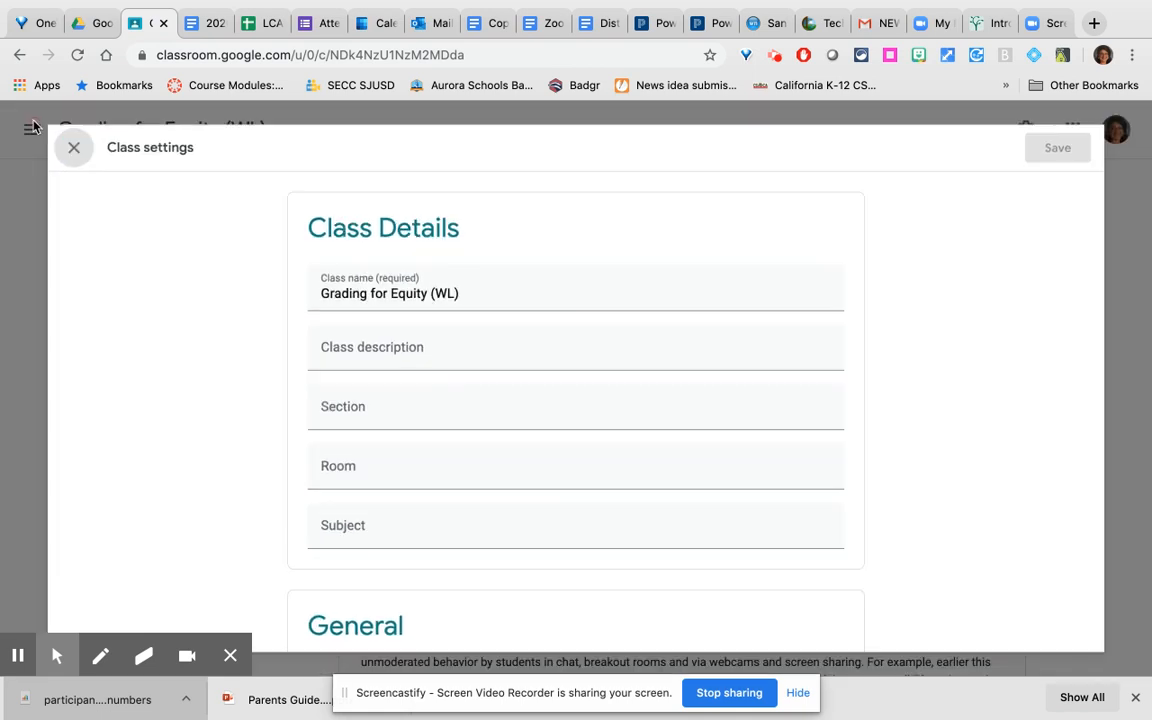
- Close the class settings, returning to the Grading for Equity (WL) stream
left_click(72, 148)
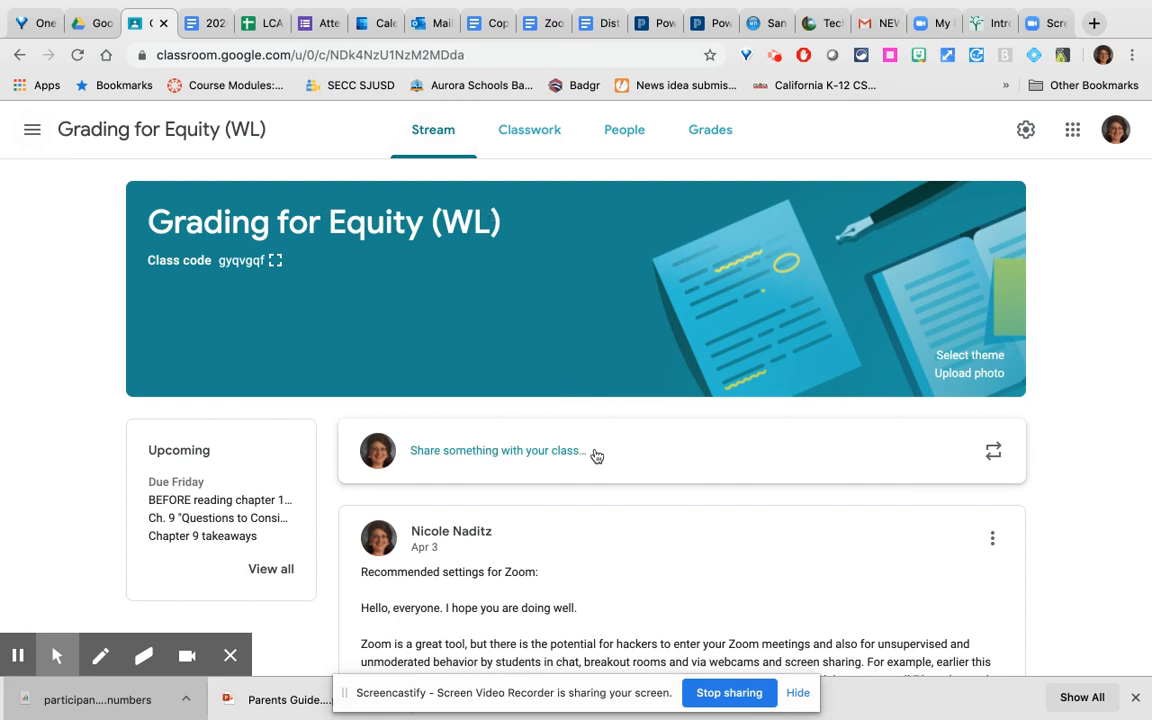
mouse_move(788, 444)
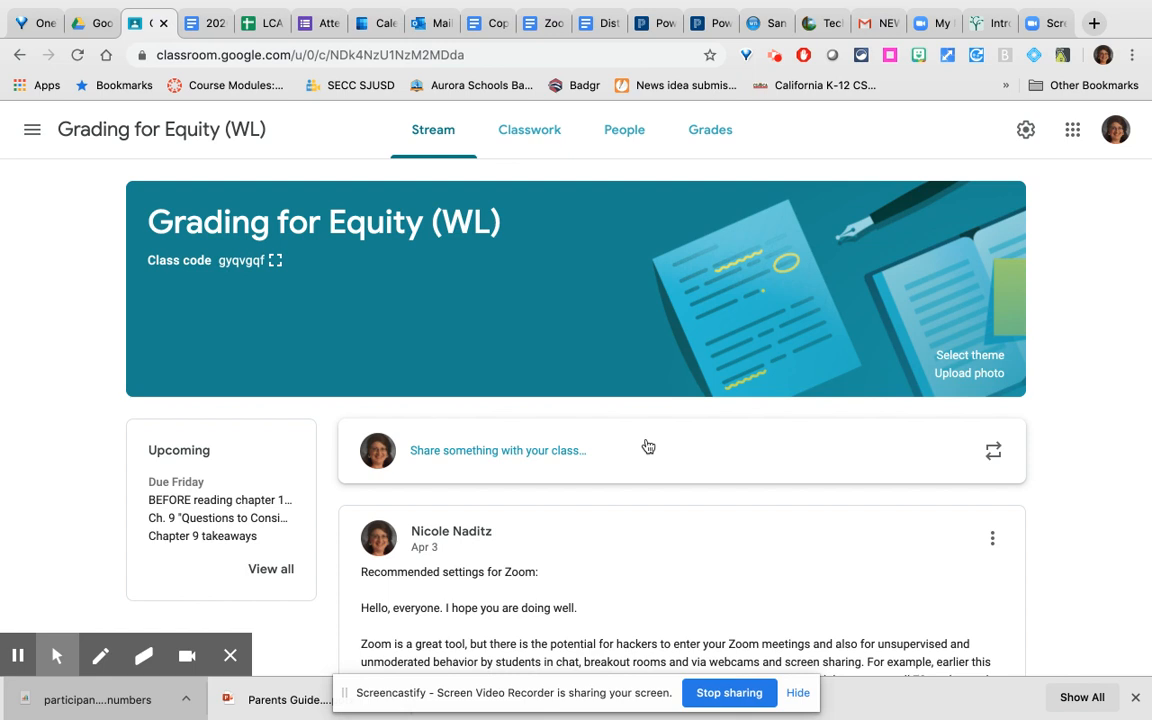
mouse_move(604, 452)
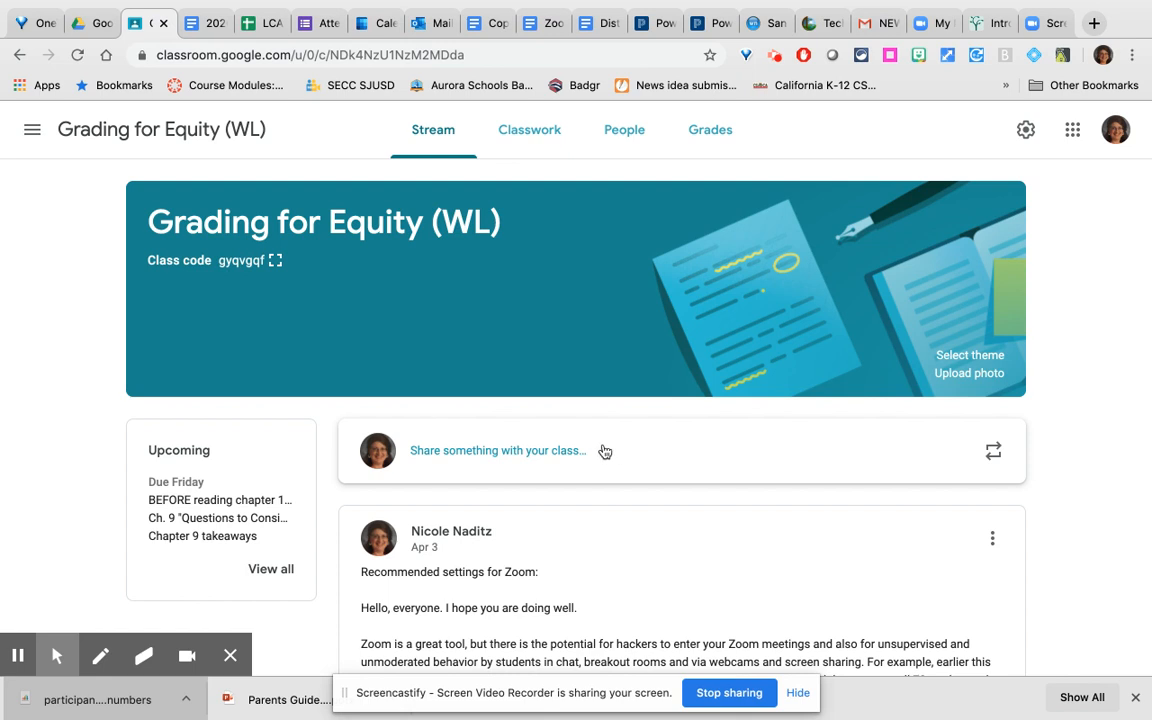
- Draft a stream announcement reading 'Welcome.' and show its attachment choices
left_click(496, 450)
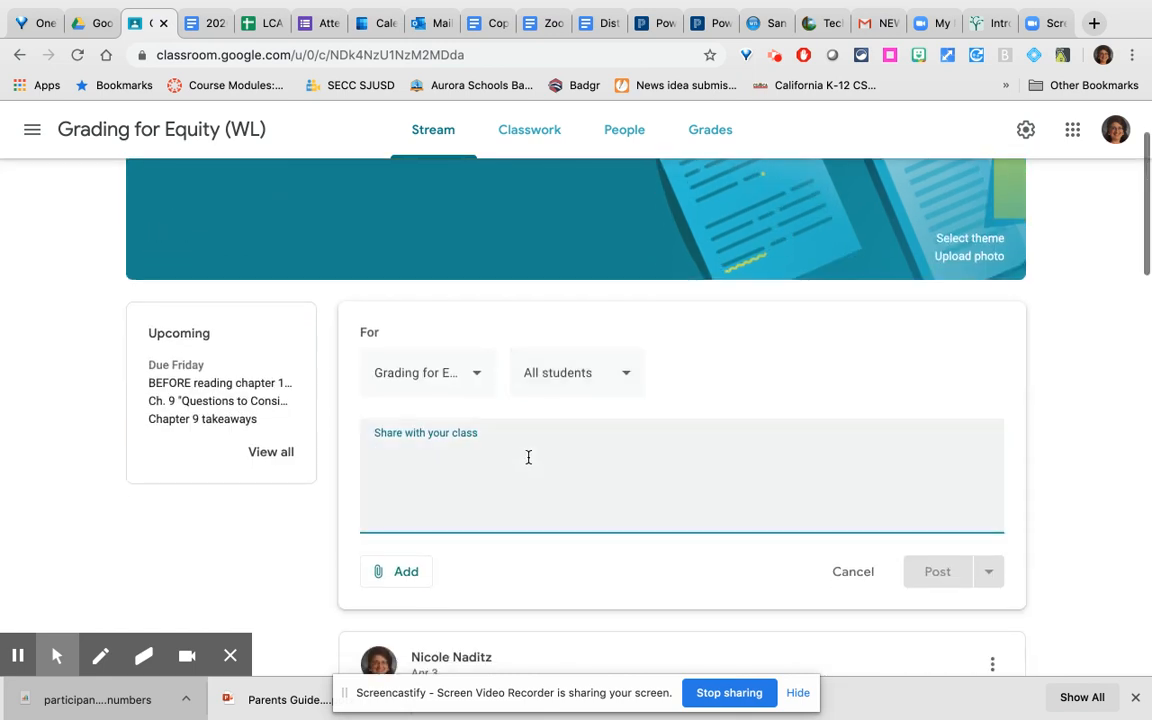
type("Welcome.")
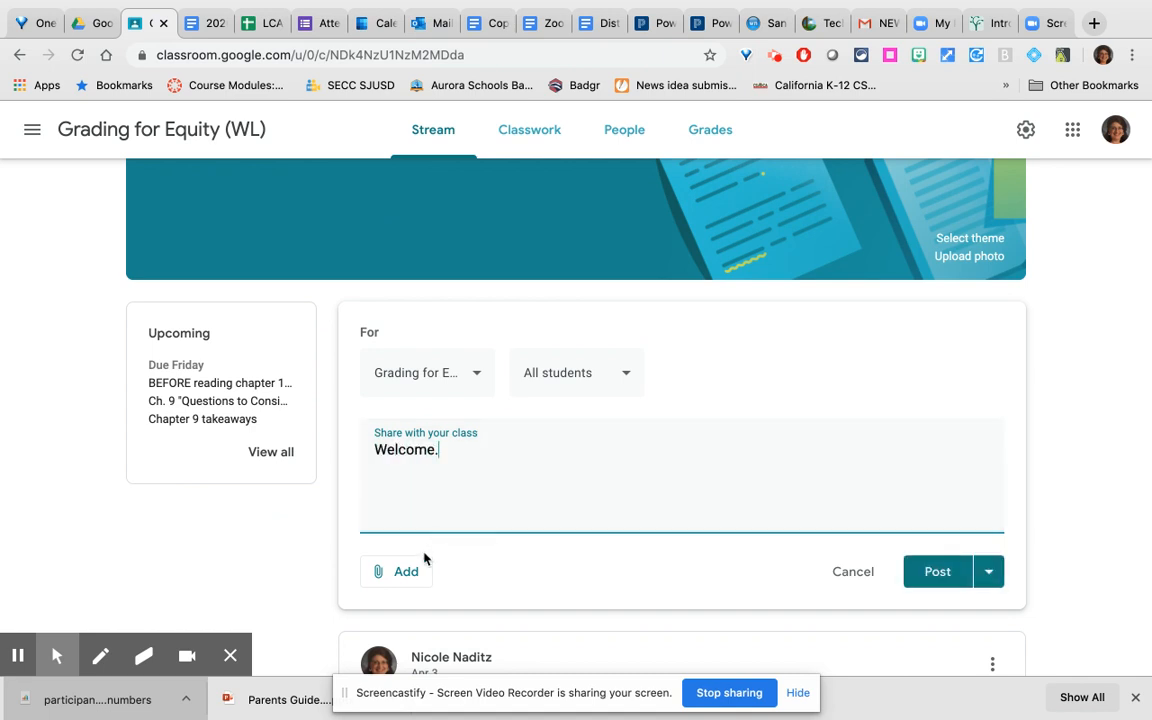
left_click(404, 572)
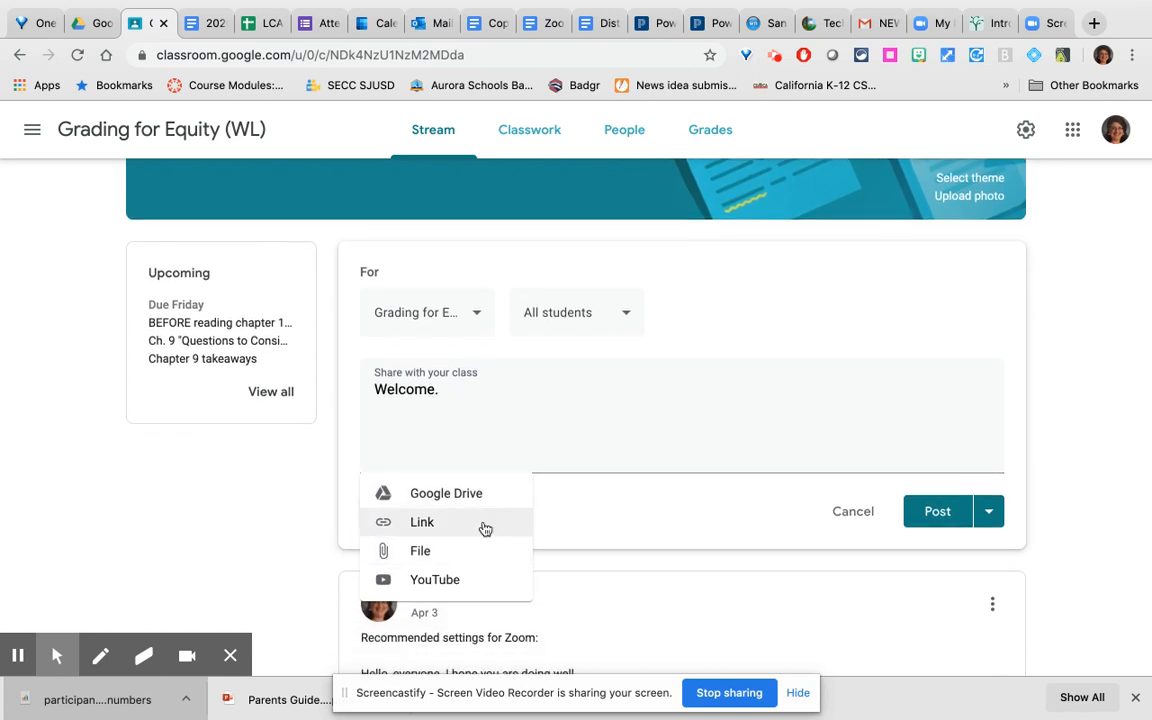
mouse_move(472, 550)
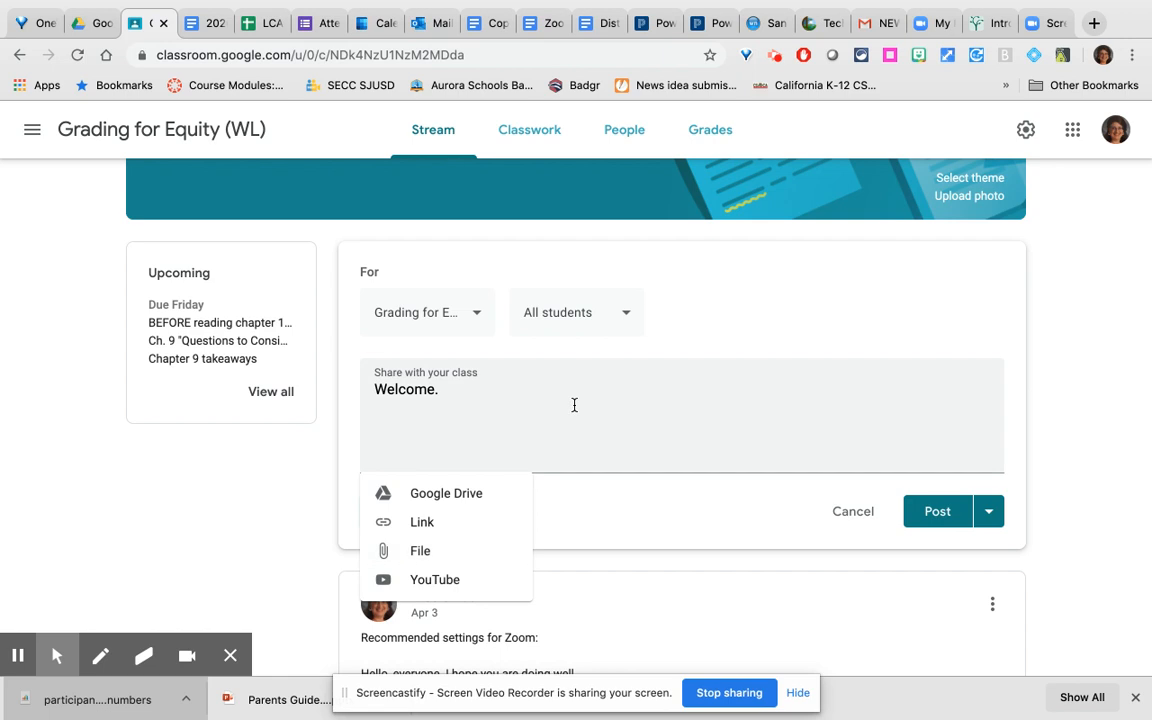
mouse_move(434, 580)
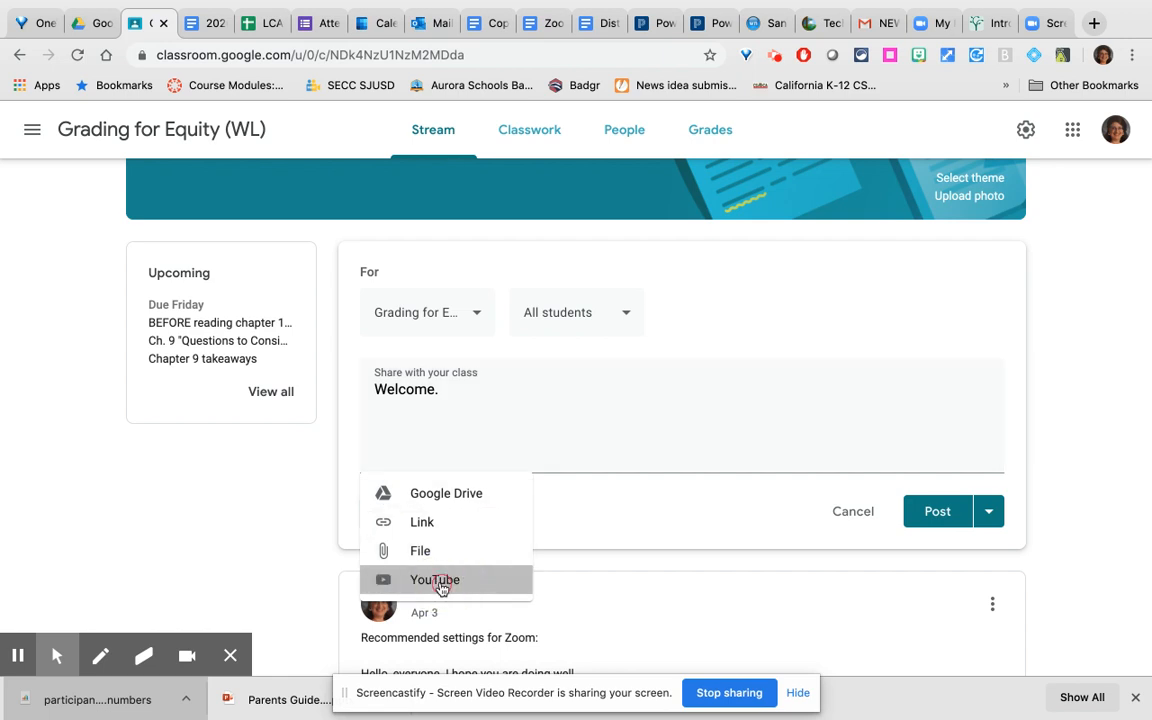
- Search YouTube for 'cats' in Insert video and preview one of the results
left_click(434, 580)
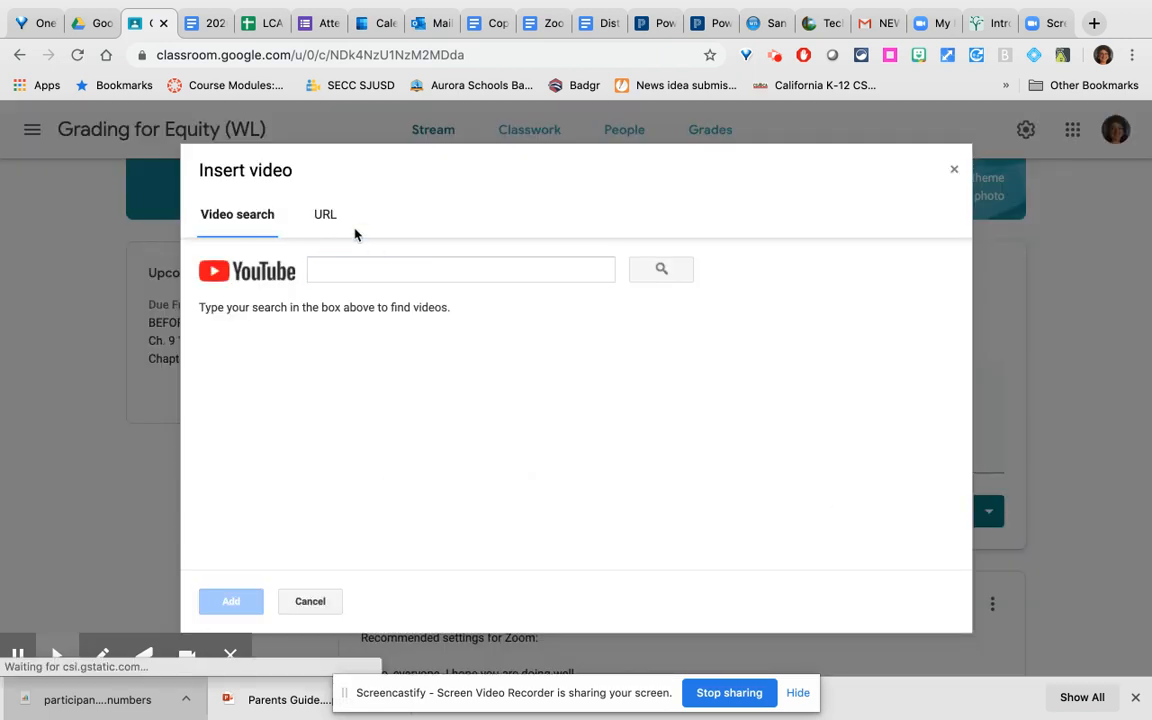
left_click(460, 268)
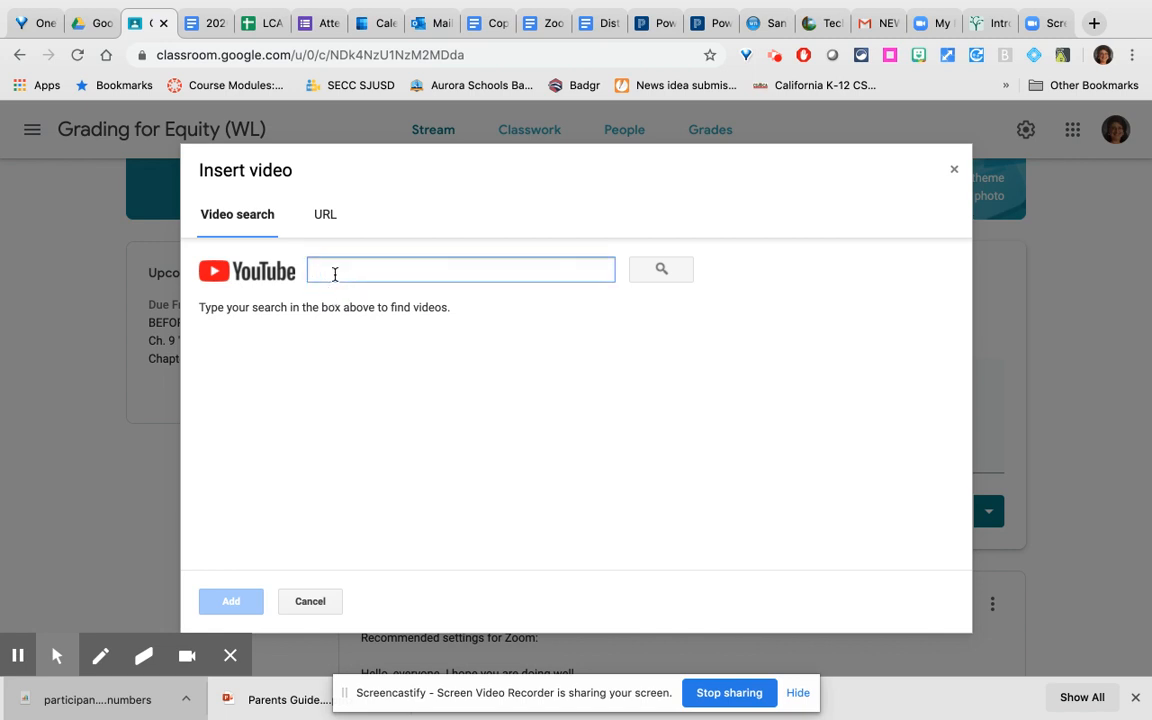
type("cats")
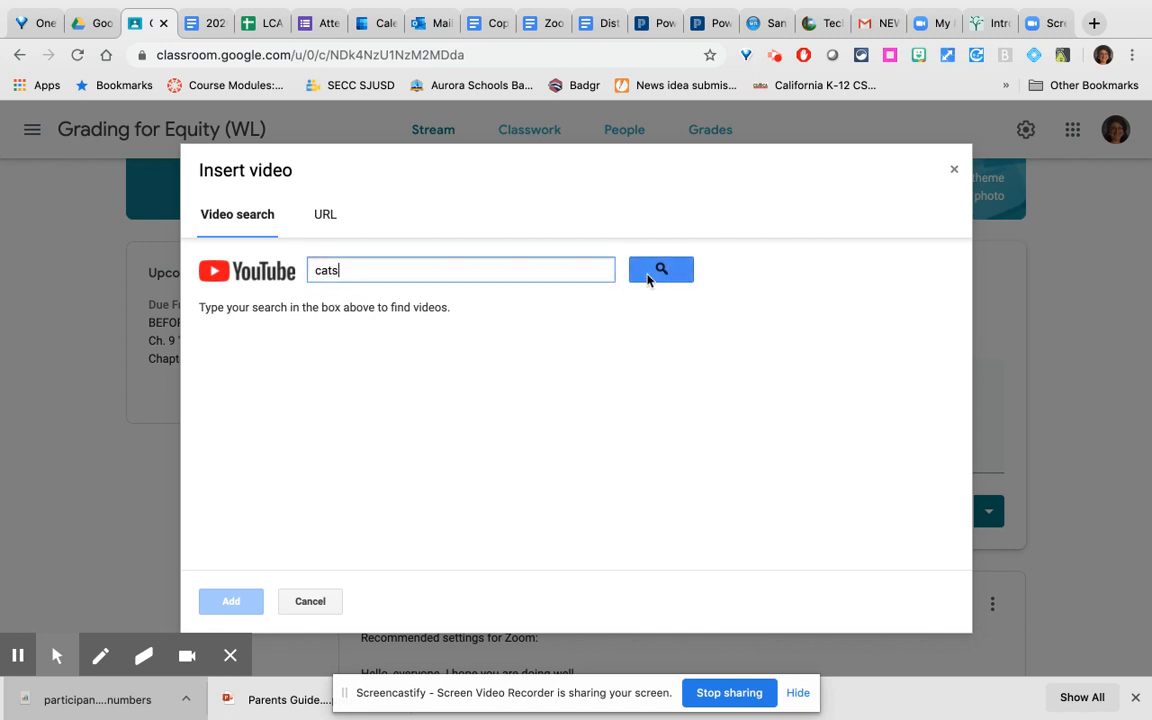
left_click(660, 268)
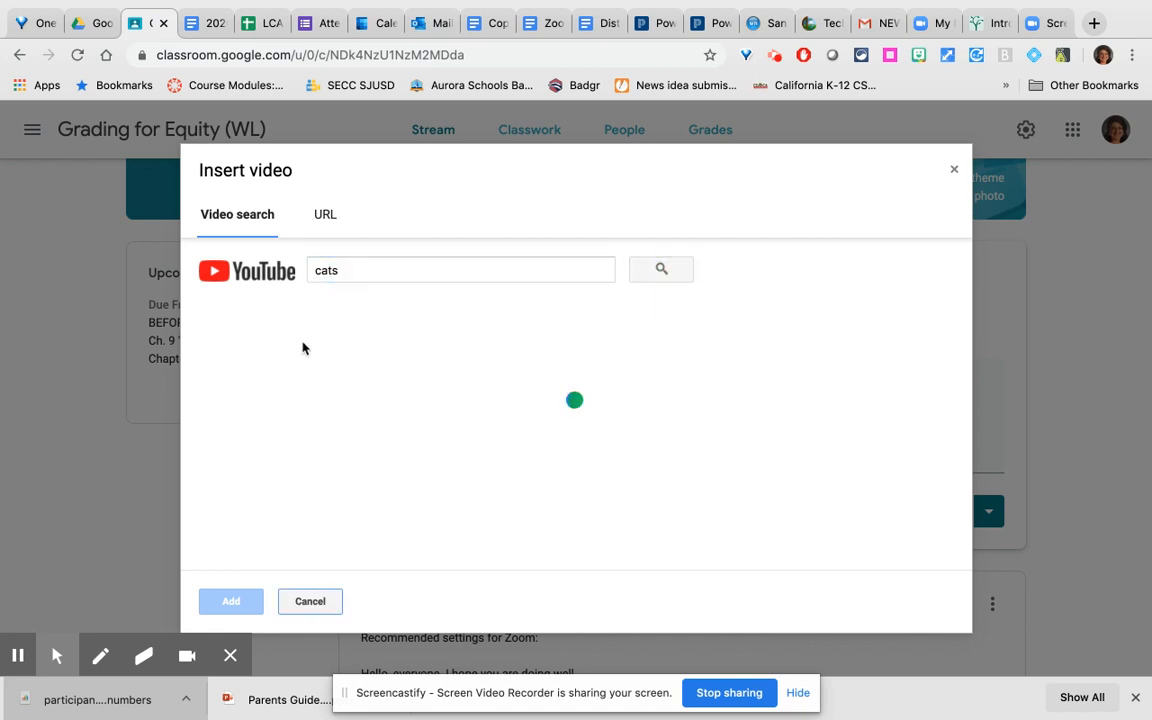
left_click(660, 268)
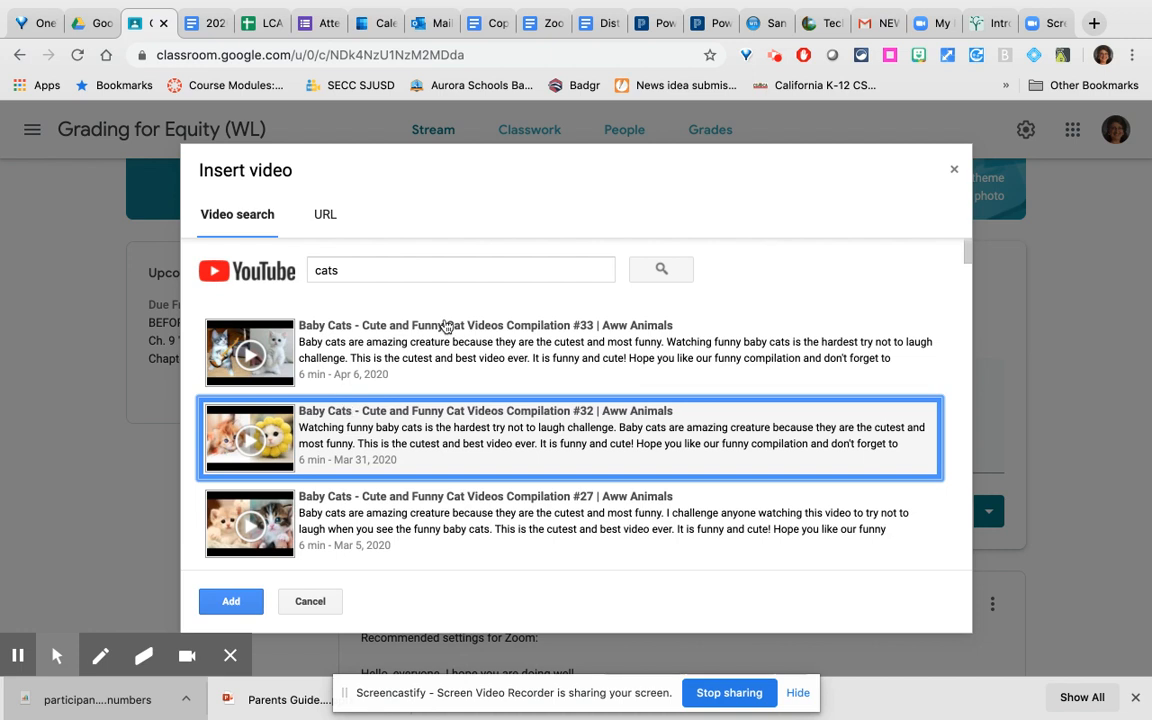
mouse_move(336, 242)
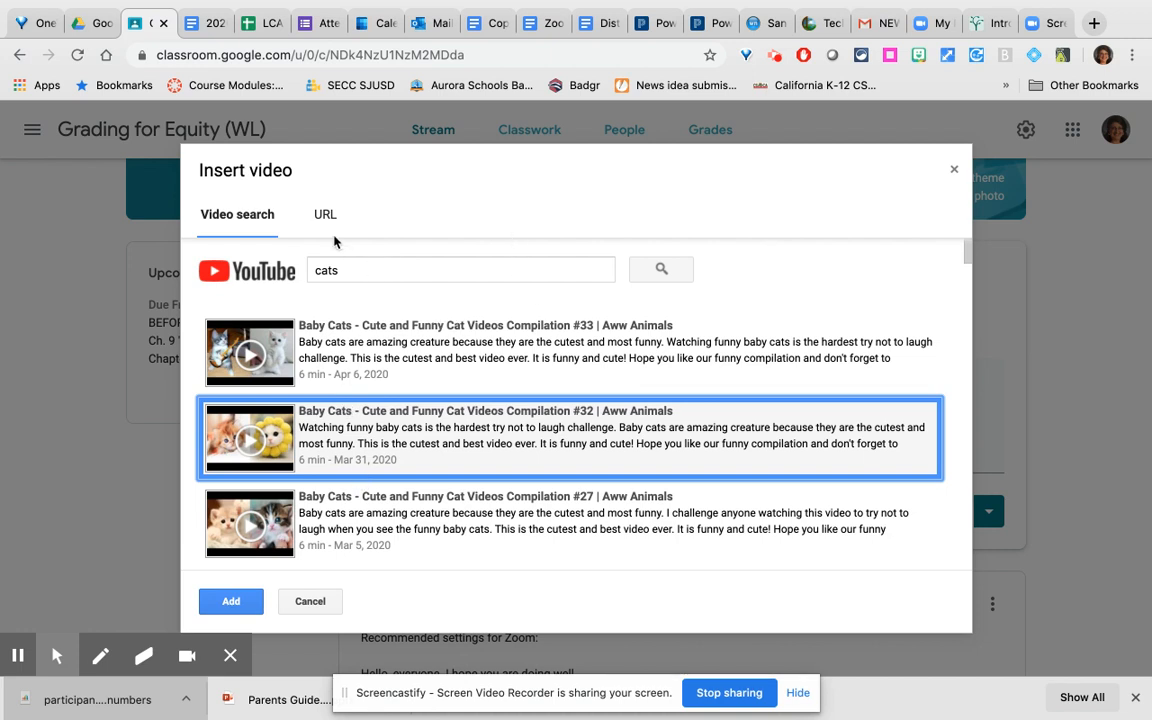
left_click(324, 214)
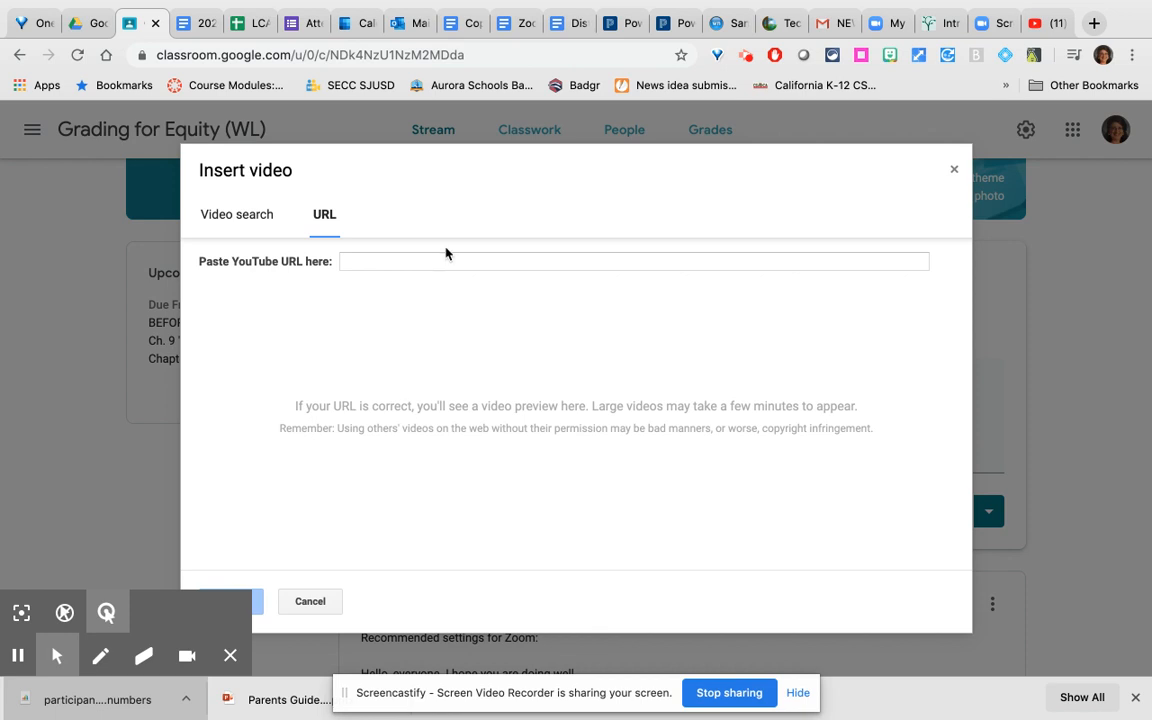
type("https://youtu.be/WRE4GbdJuN8")
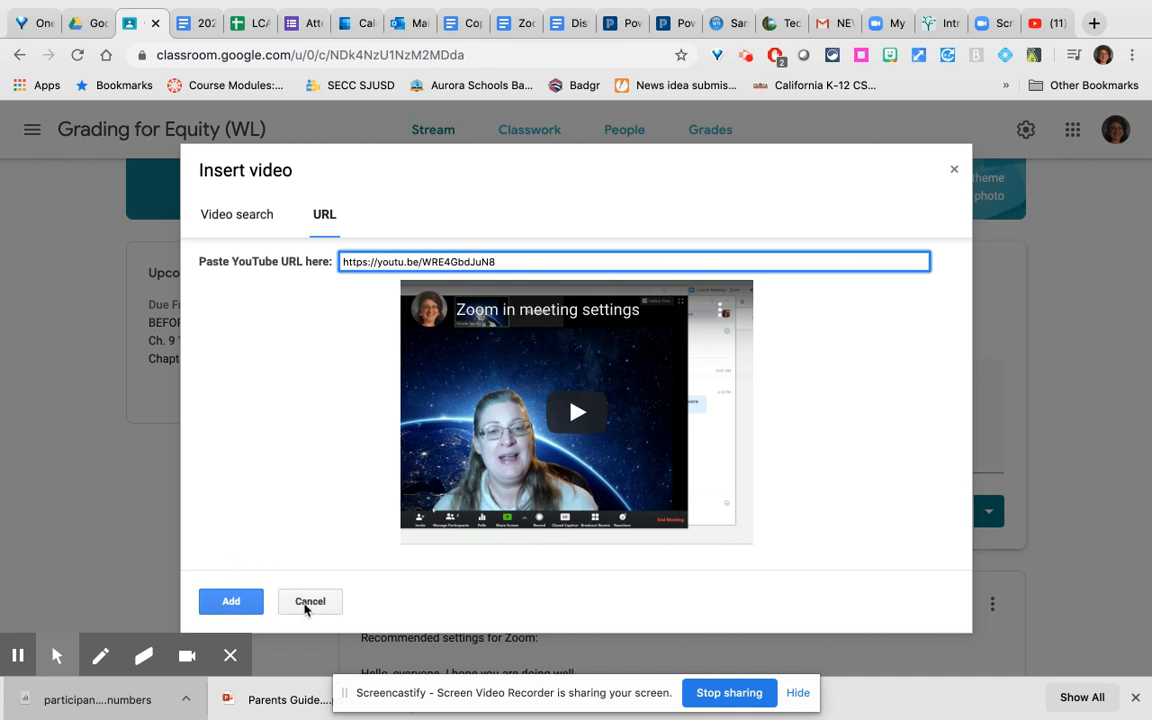
left_click(310, 600)
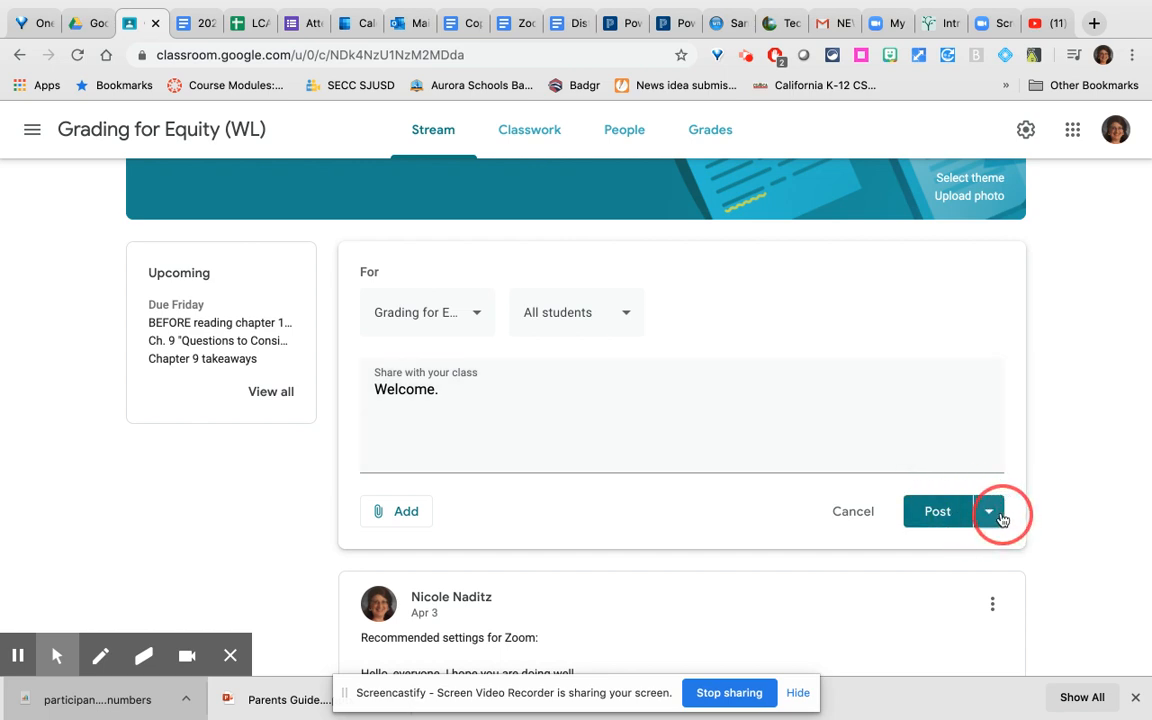
left_click(988, 512)
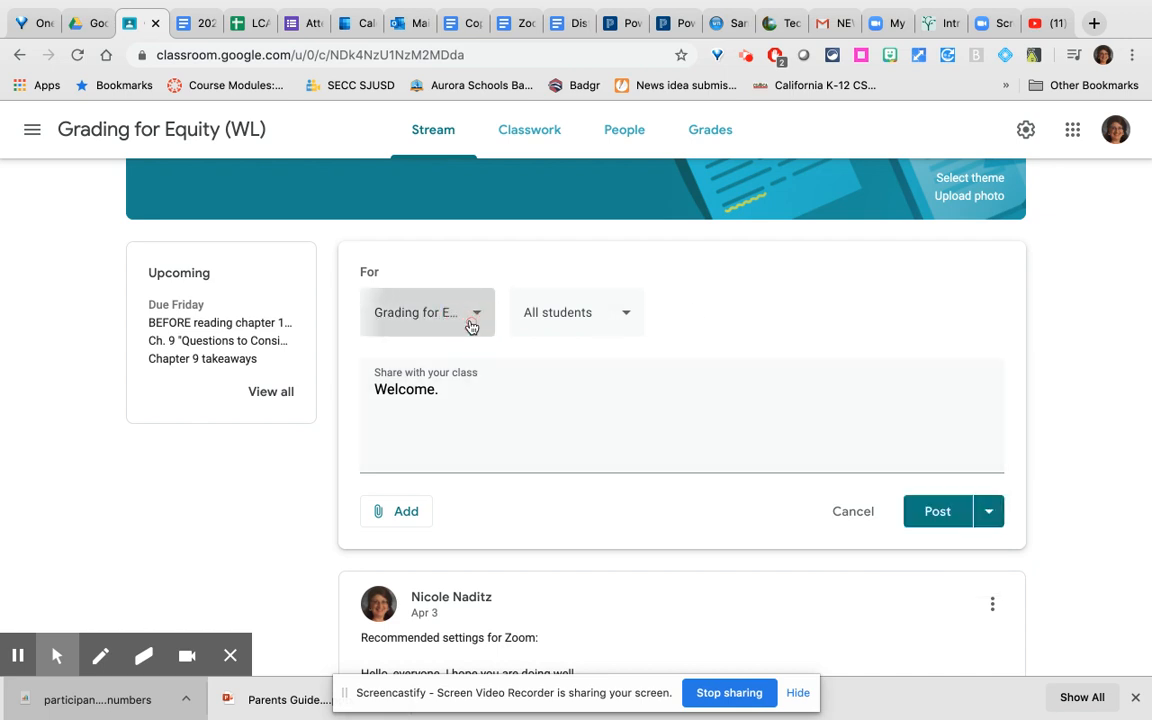
left_click(428, 312)
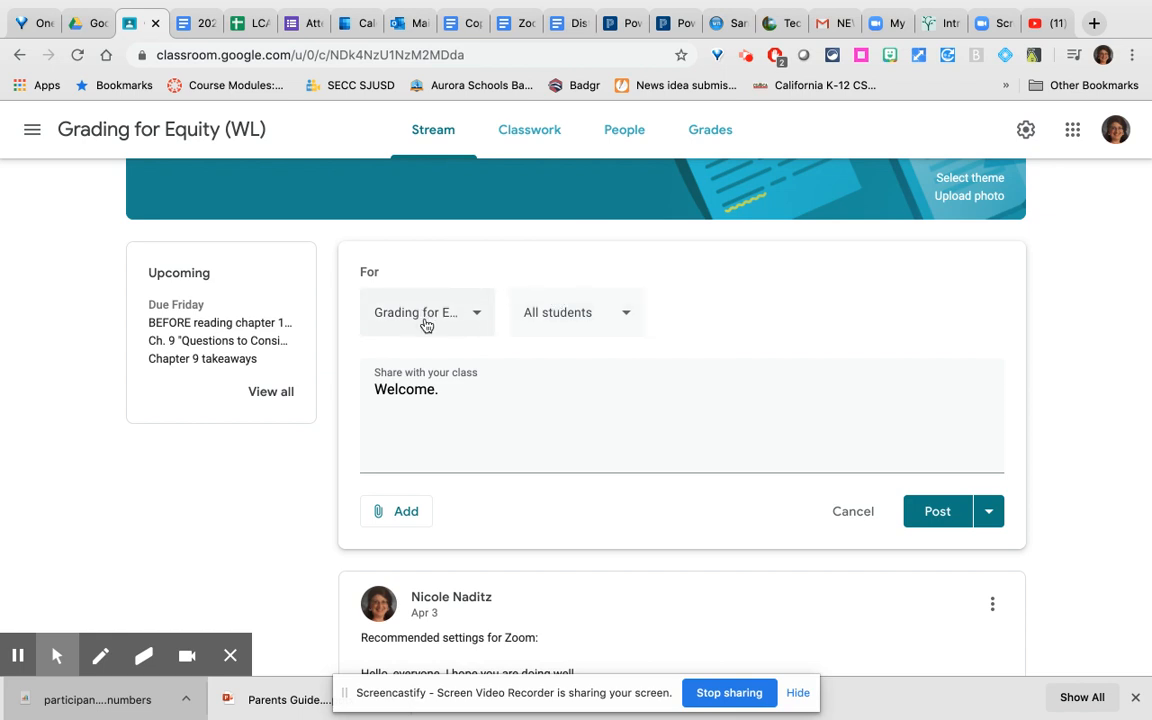
mouse_move(624, 324)
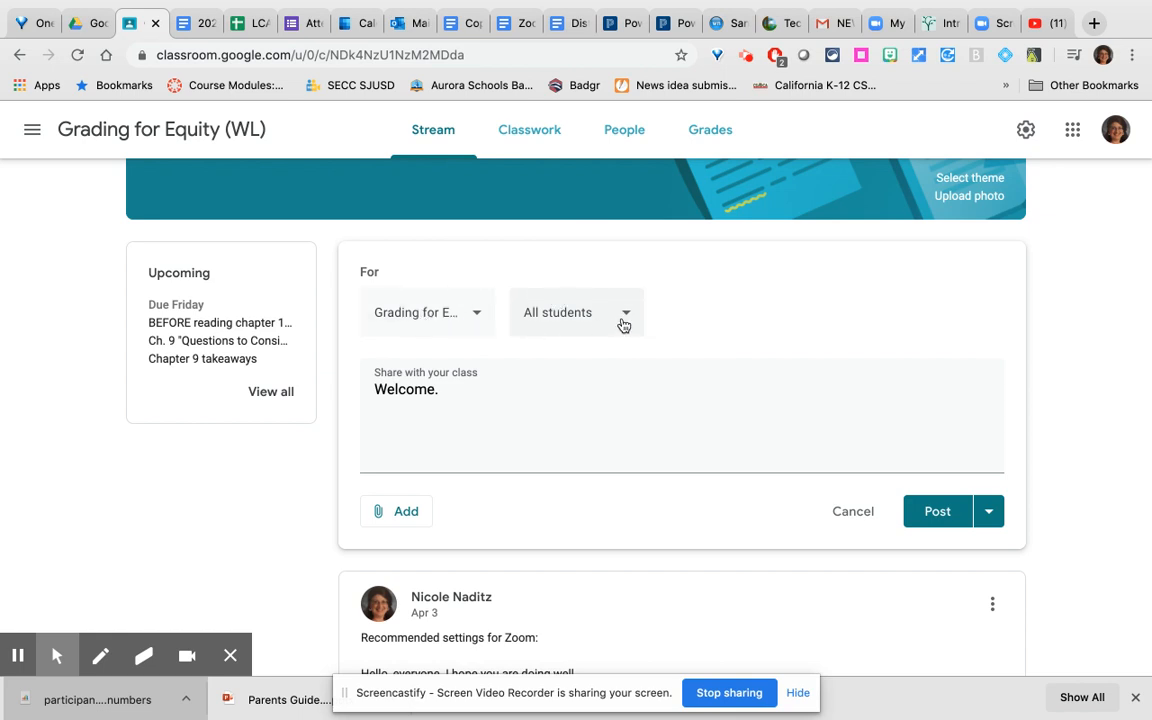
left_click(576, 312)
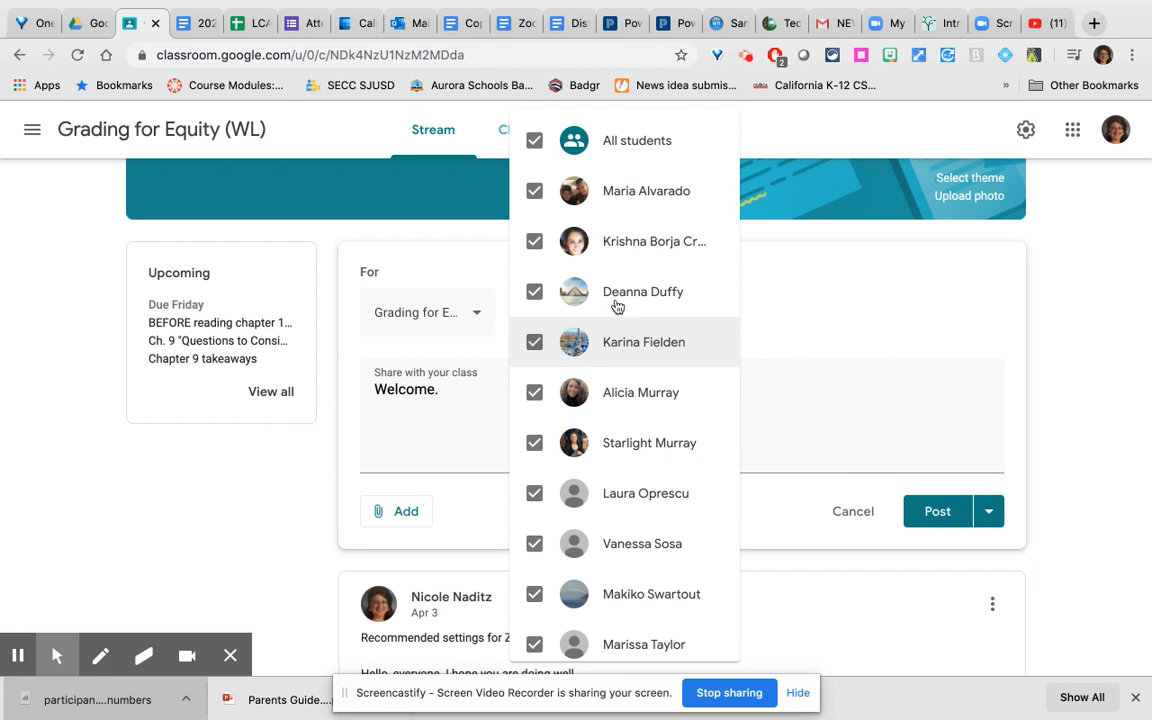
left_click(534, 140)
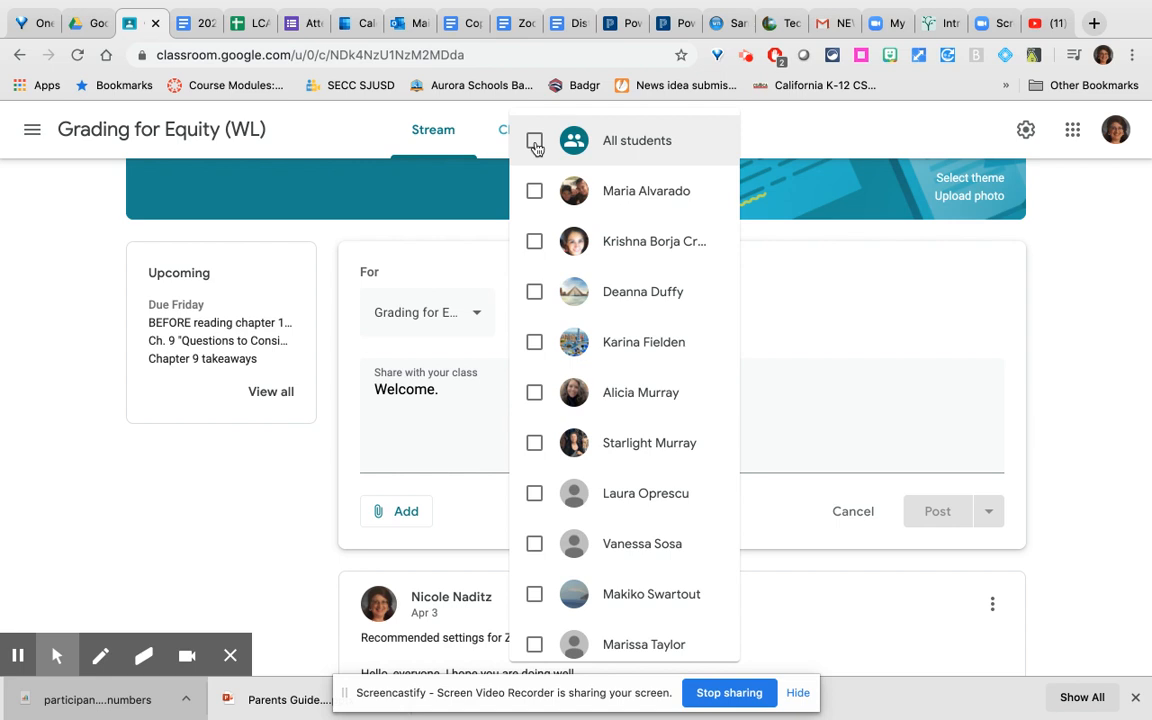
left_click(534, 140)
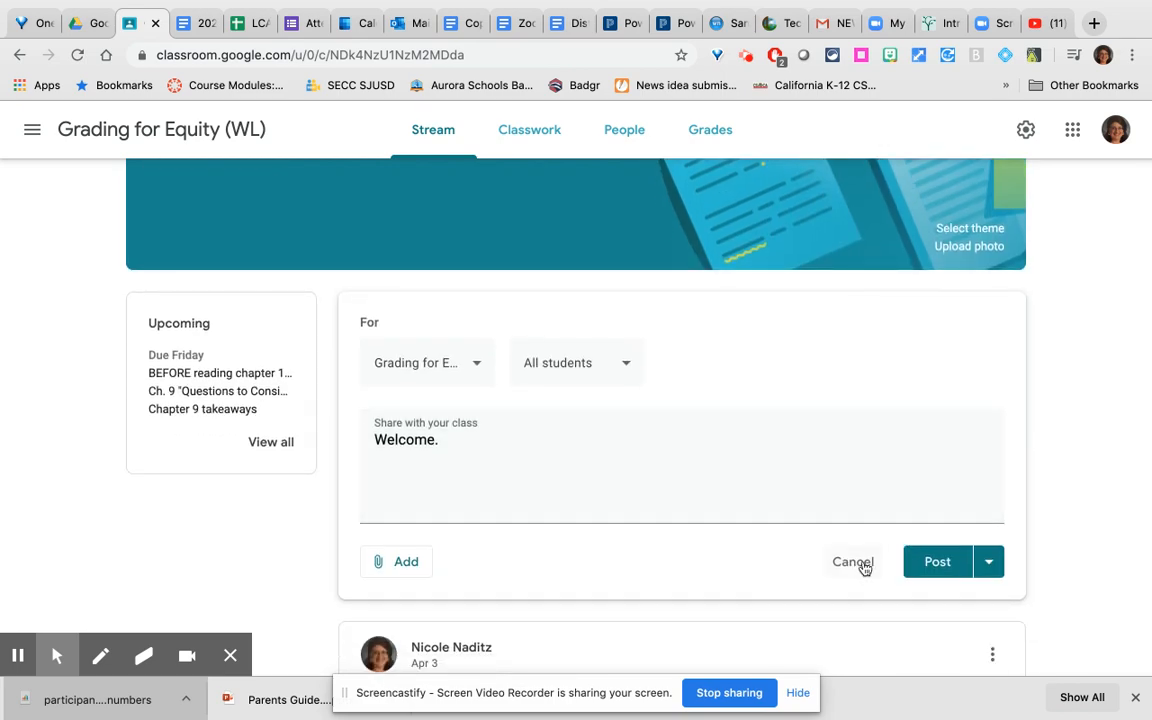
- Discard the Welcome announcement, review the Classwork topics and show the Create choices
left_click(852, 560)
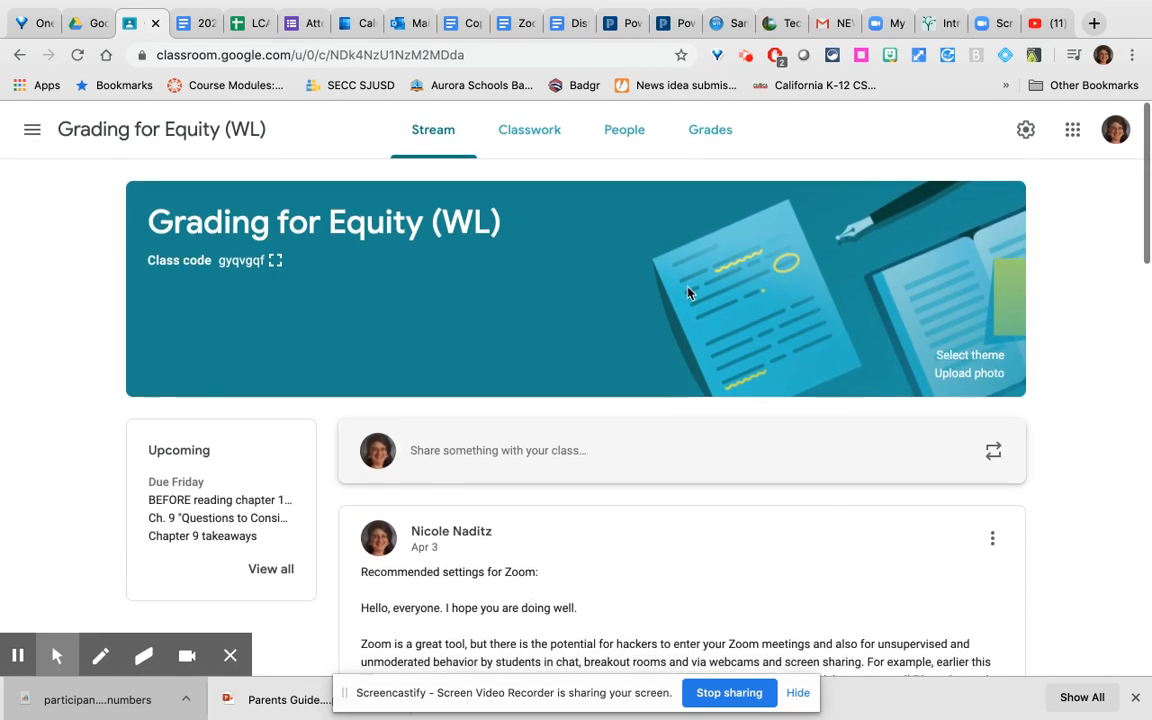
mouse_move(528, 128)
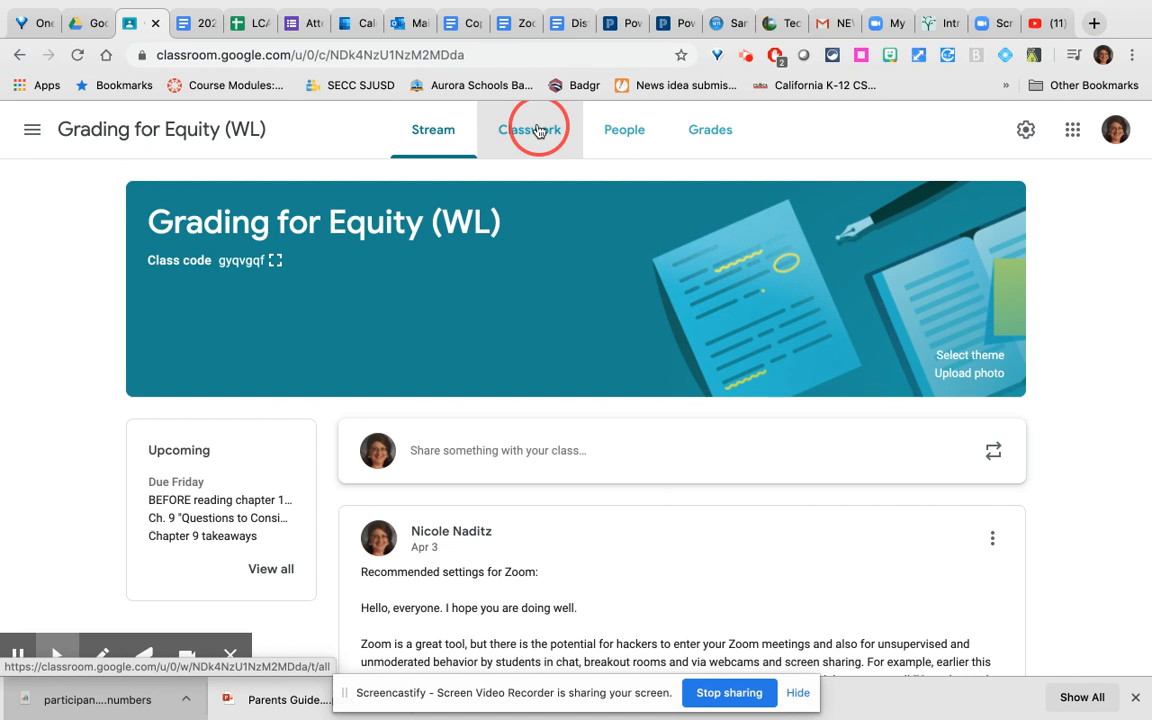
left_click(528, 128)
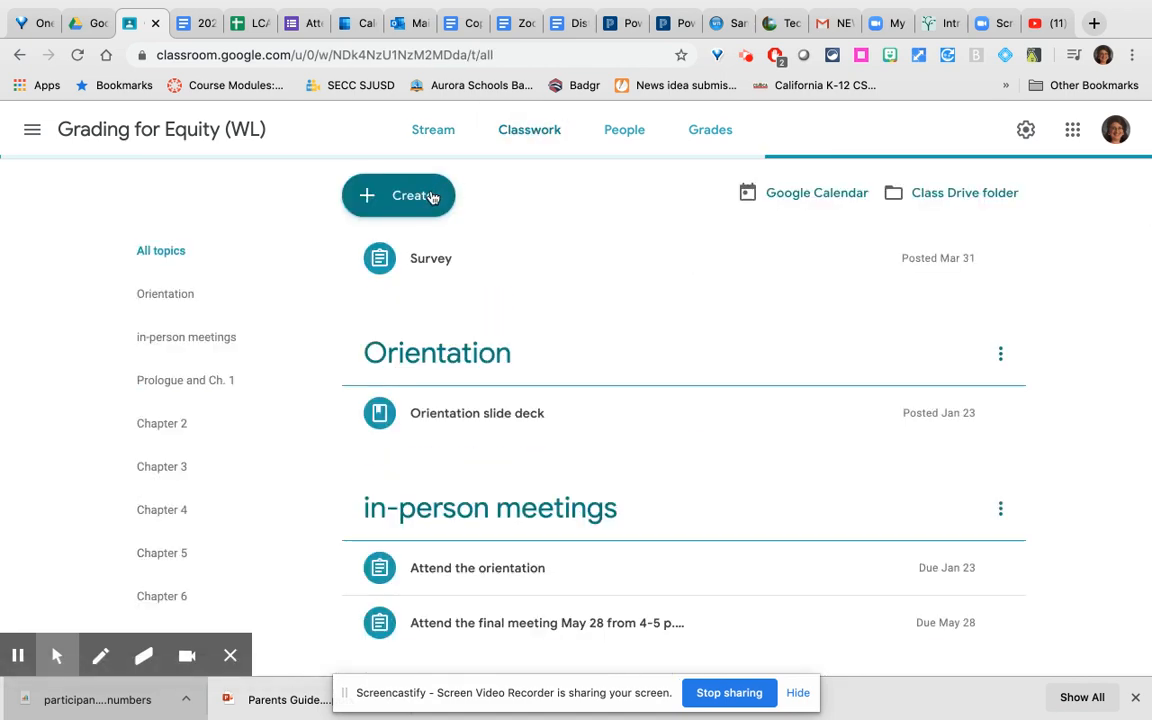
scroll("down", 3)
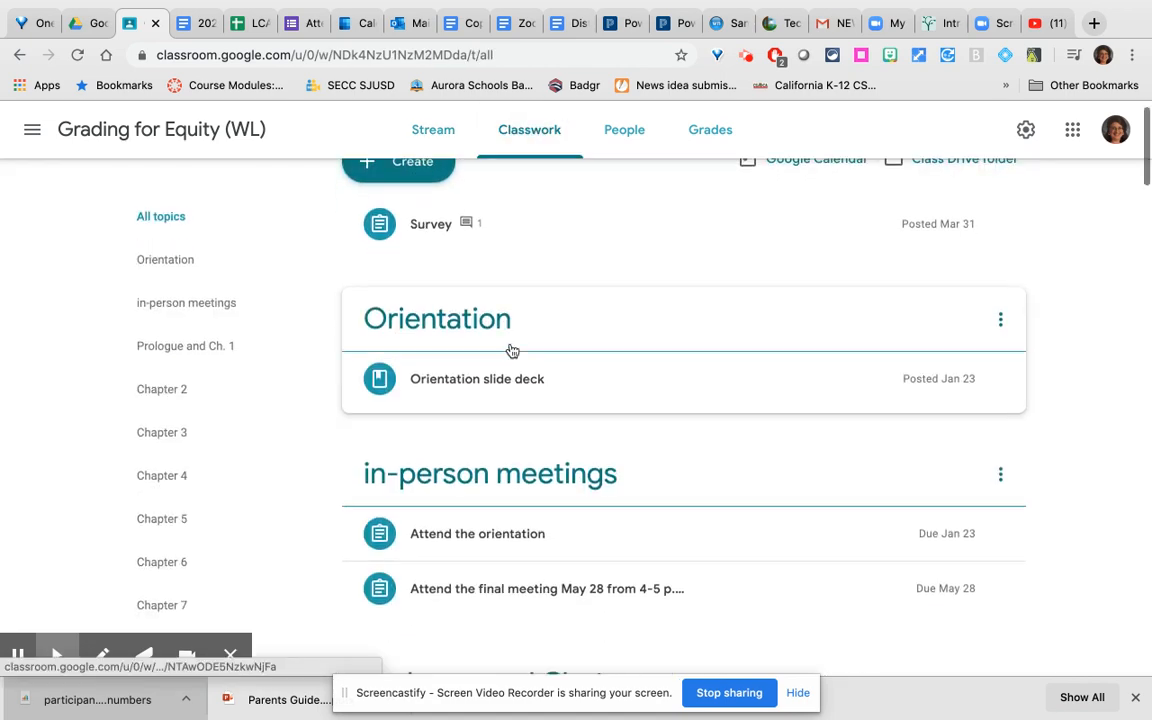
scroll("down", 3)
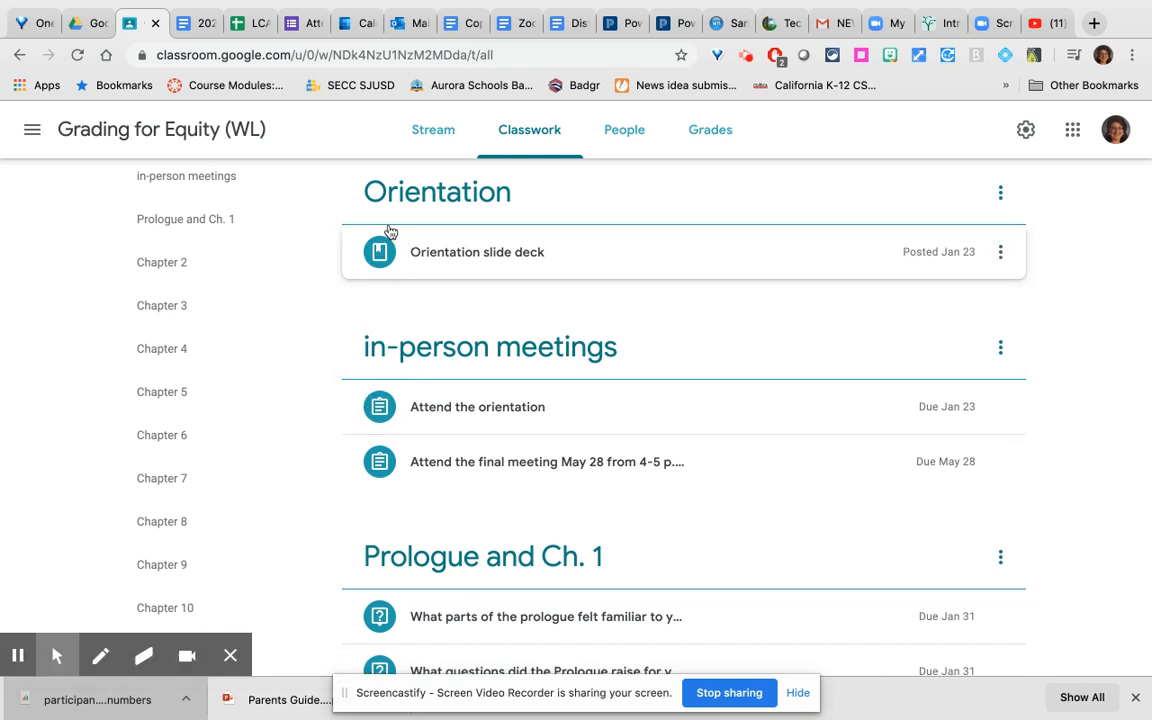
mouse_move(440, 270)
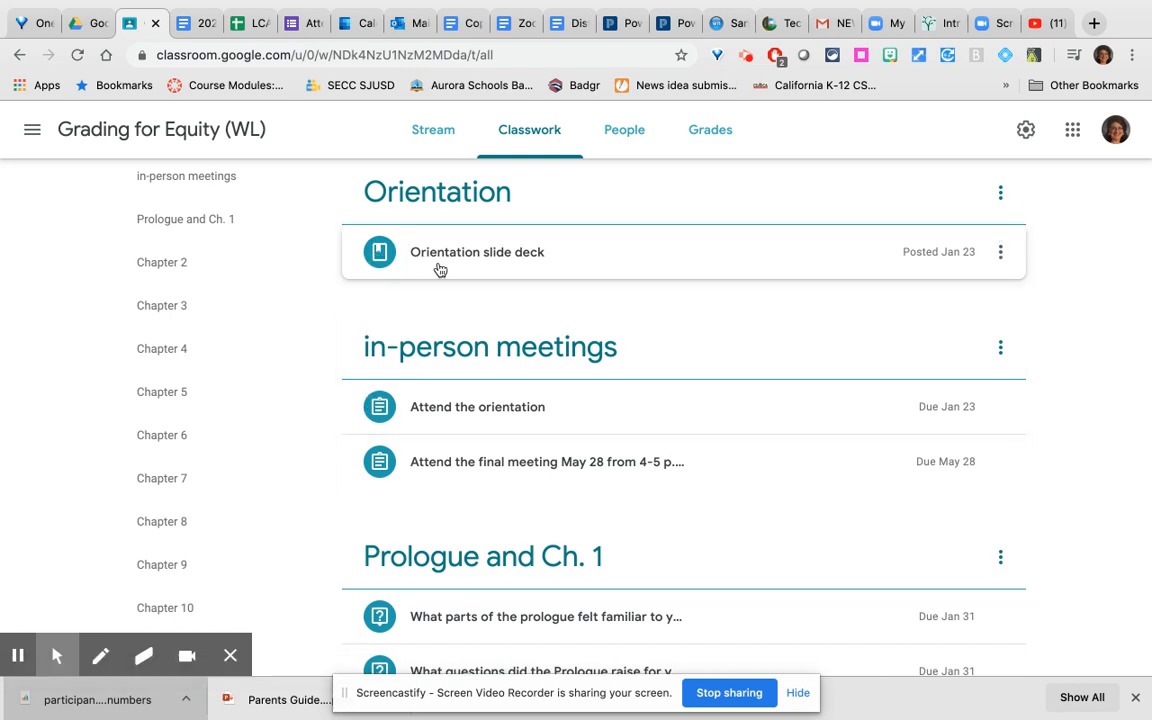
scroll("down", 3)
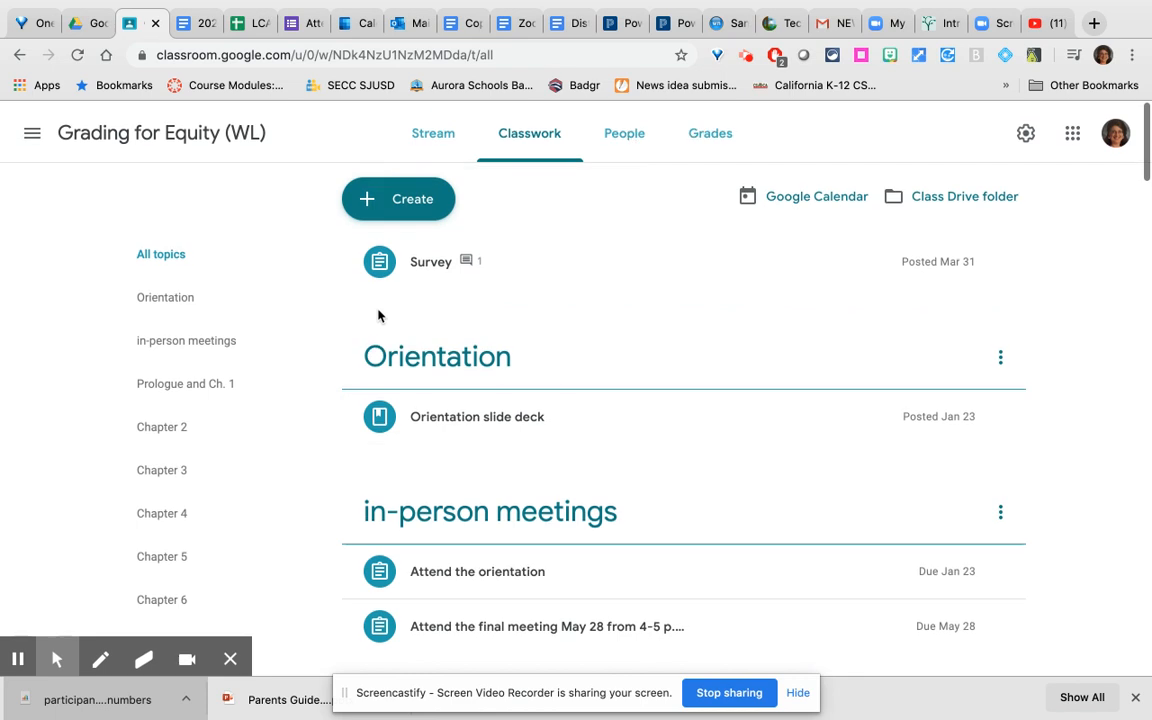
left_click(398, 196)
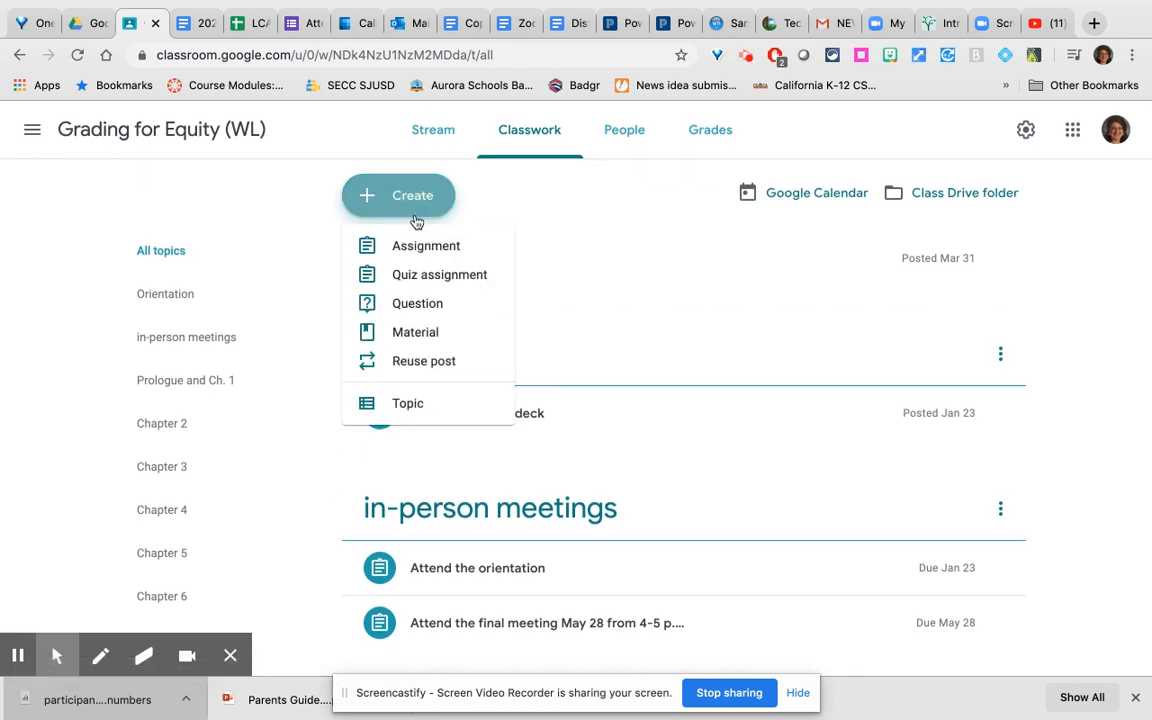
mouse_move(416, 304)
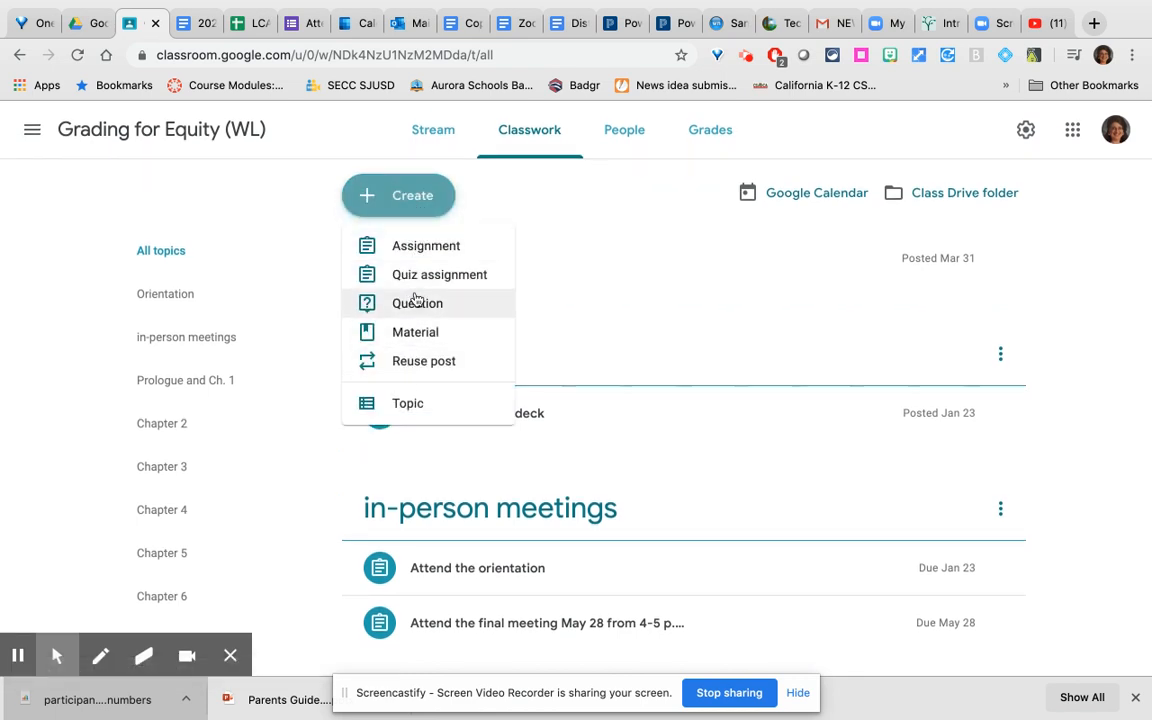
mouse_move(424, 244)
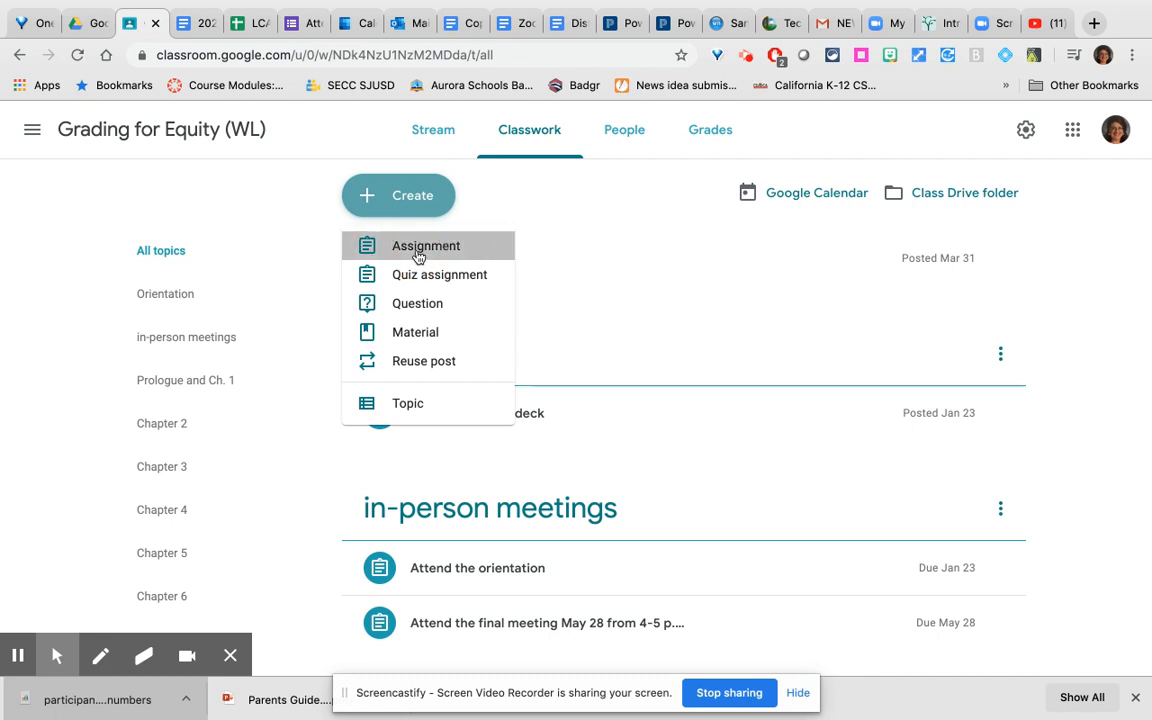
- Start a new assignment titled 'practice assignment'
left_click(424, 244)
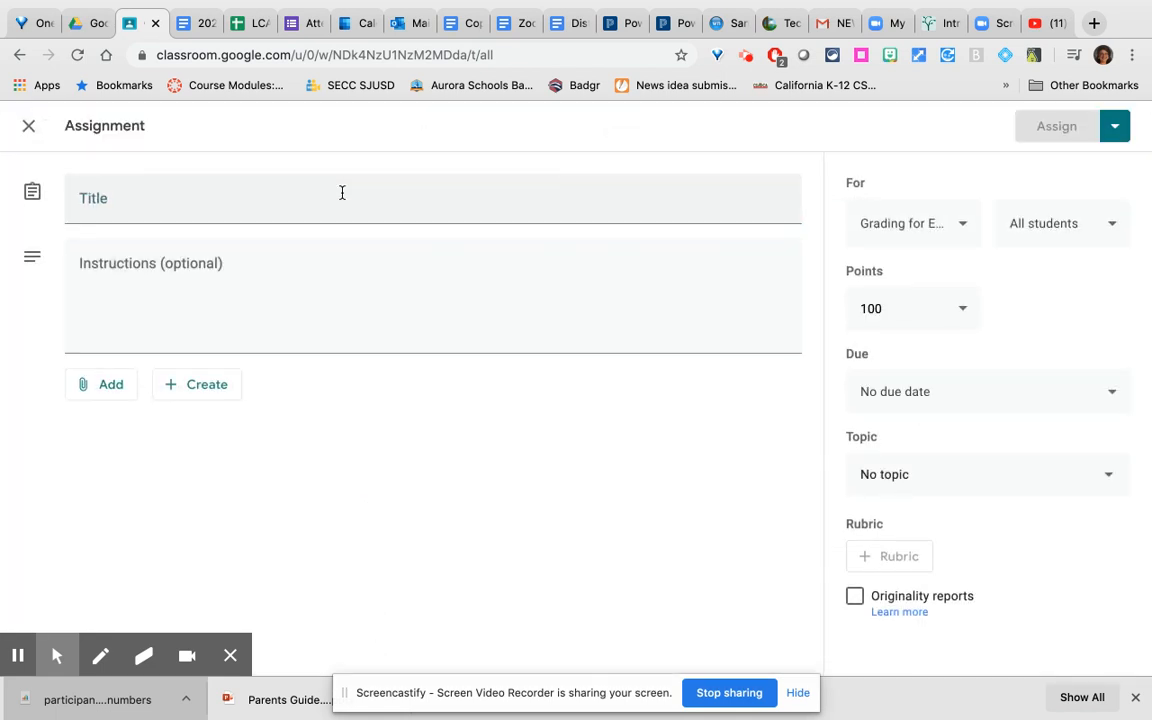
type("practice as")
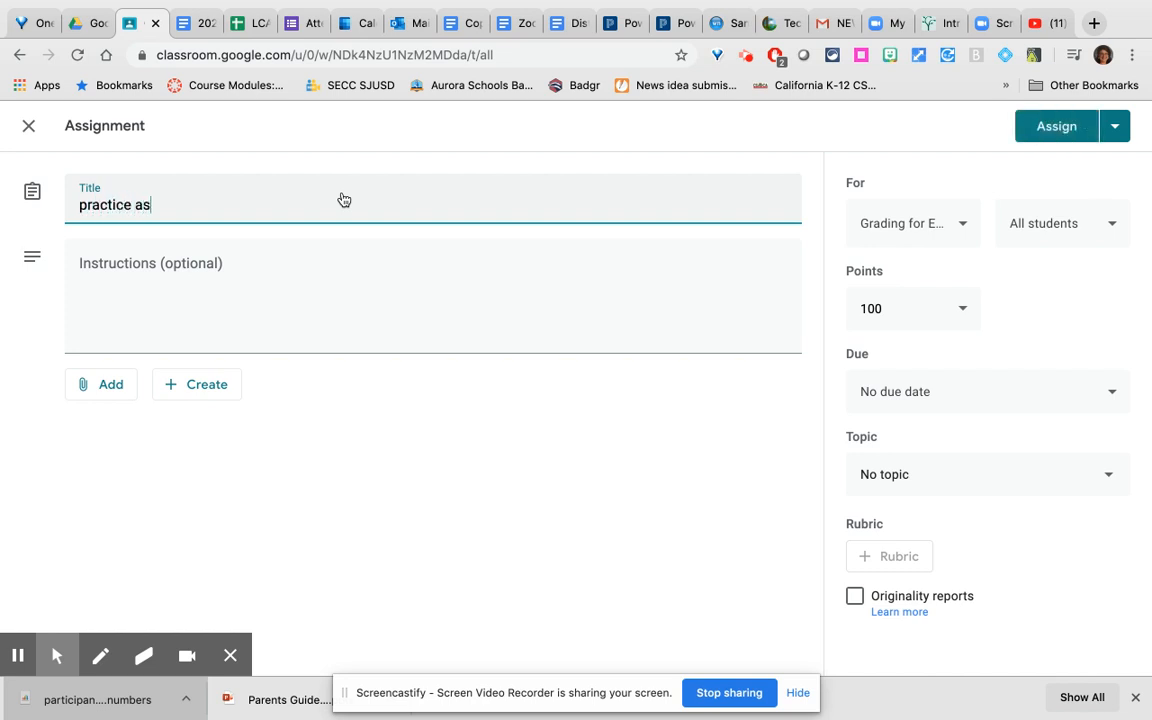
type("signment")
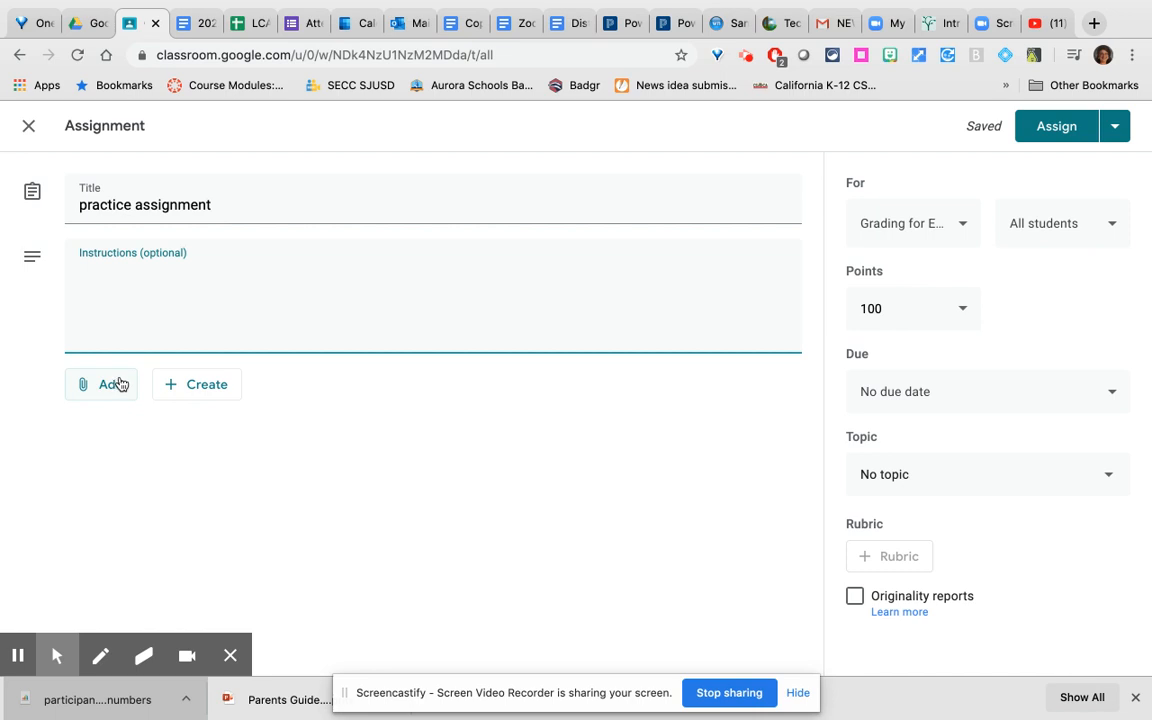
- Browse the Add and Create attachment options and choose attaching a file from Google Drive
left_click(100, 384)
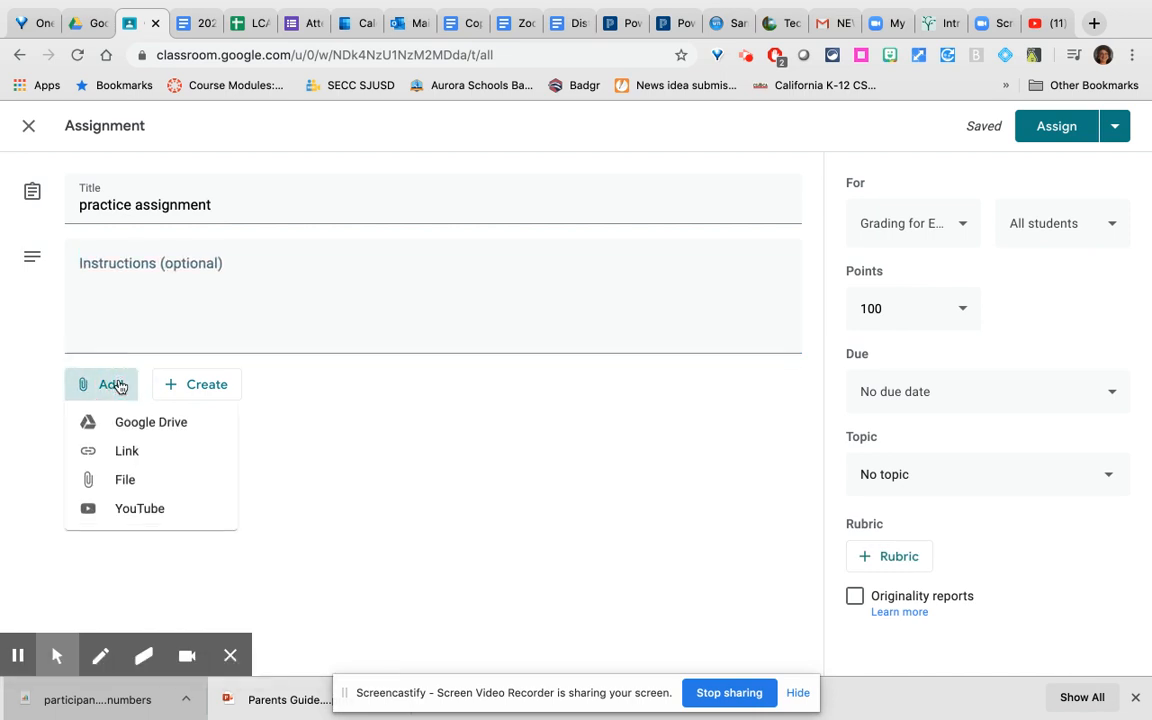
mouse_move(128, 448)
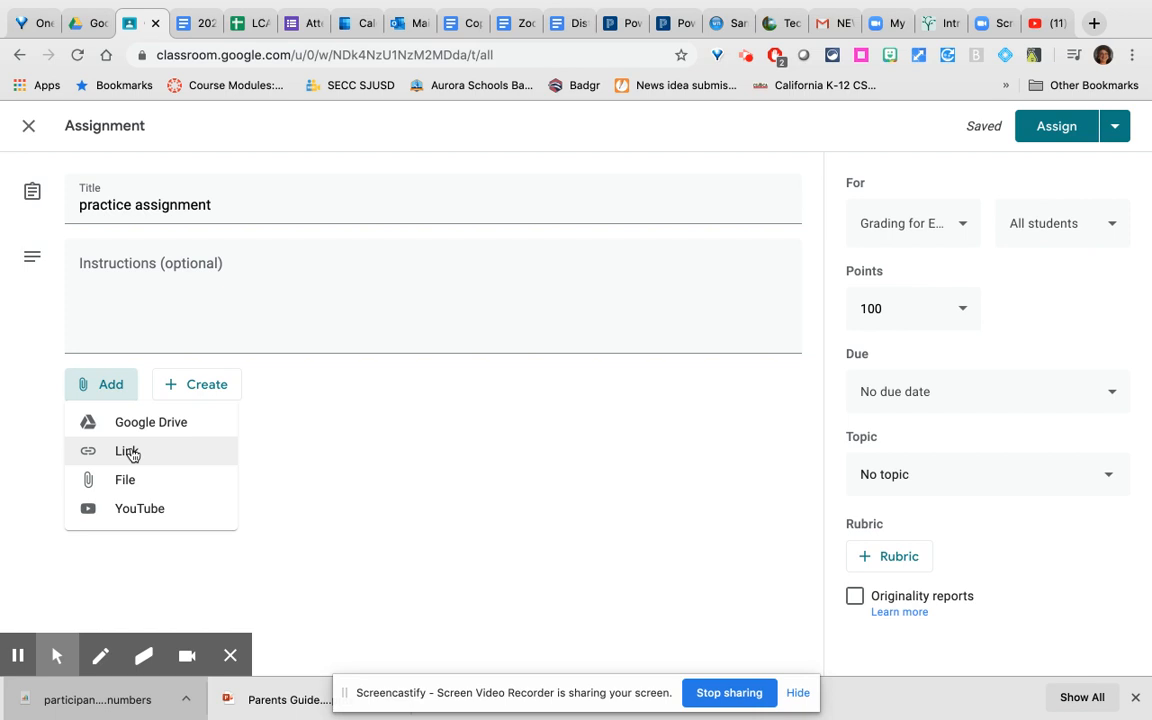
mouse_move(140, 508)
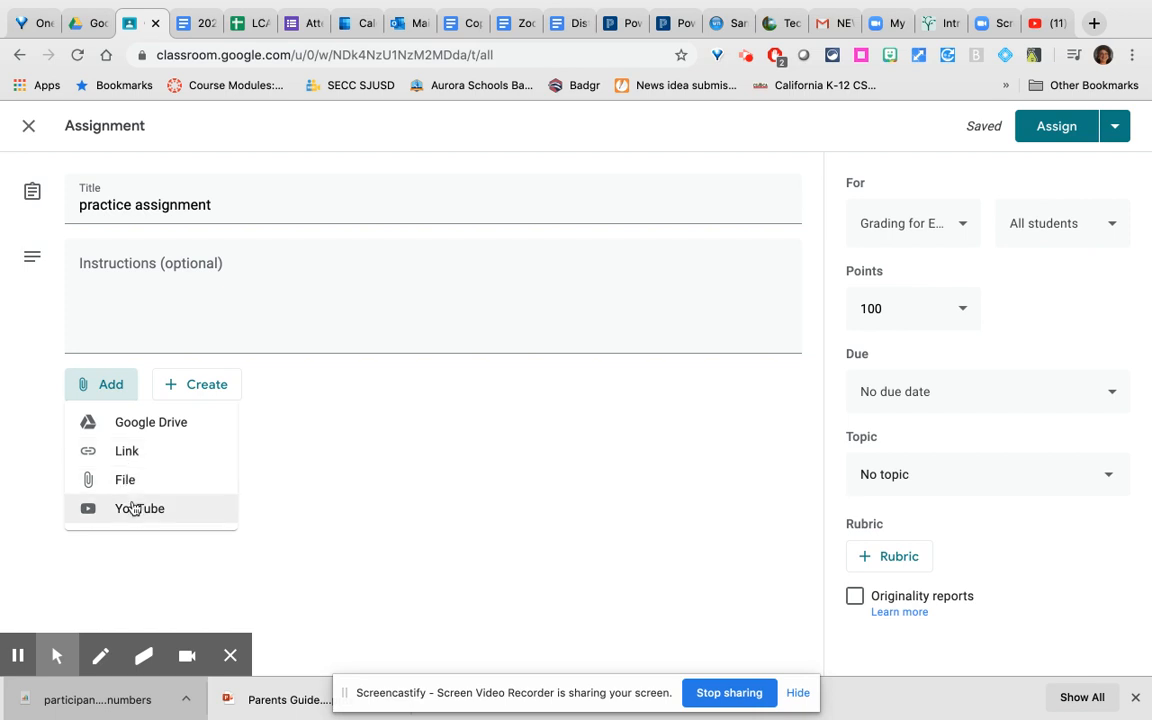
mouse_move(184, 390)
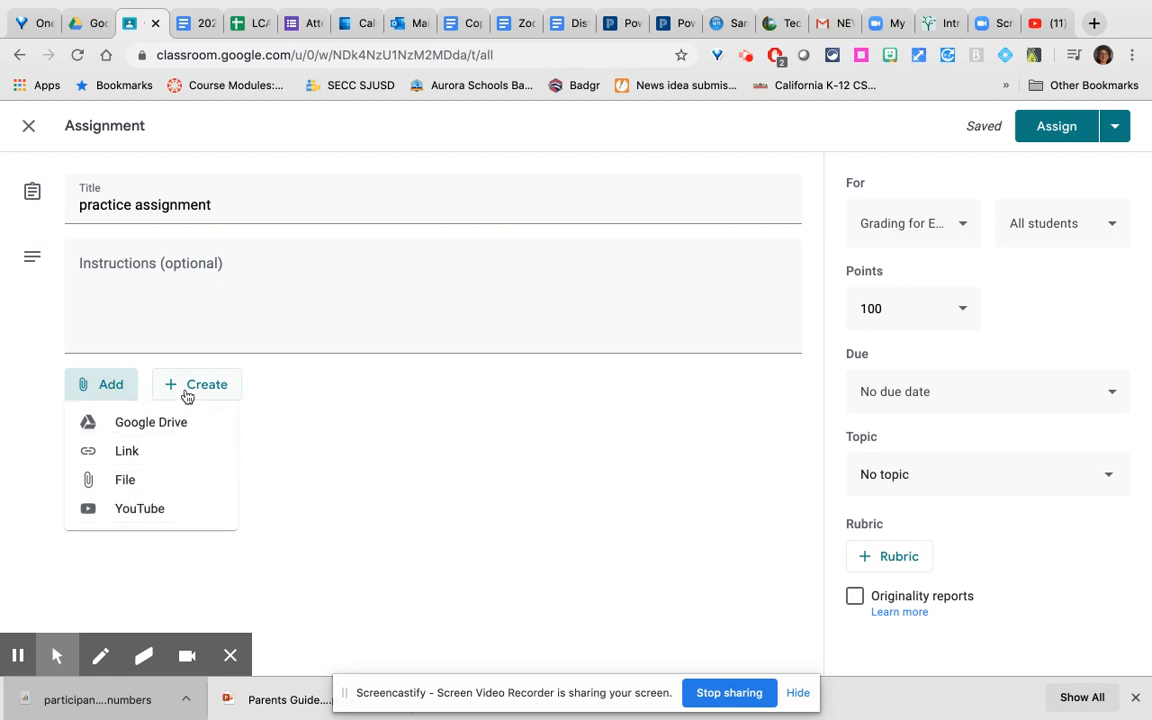
mouse_move(152, 420)
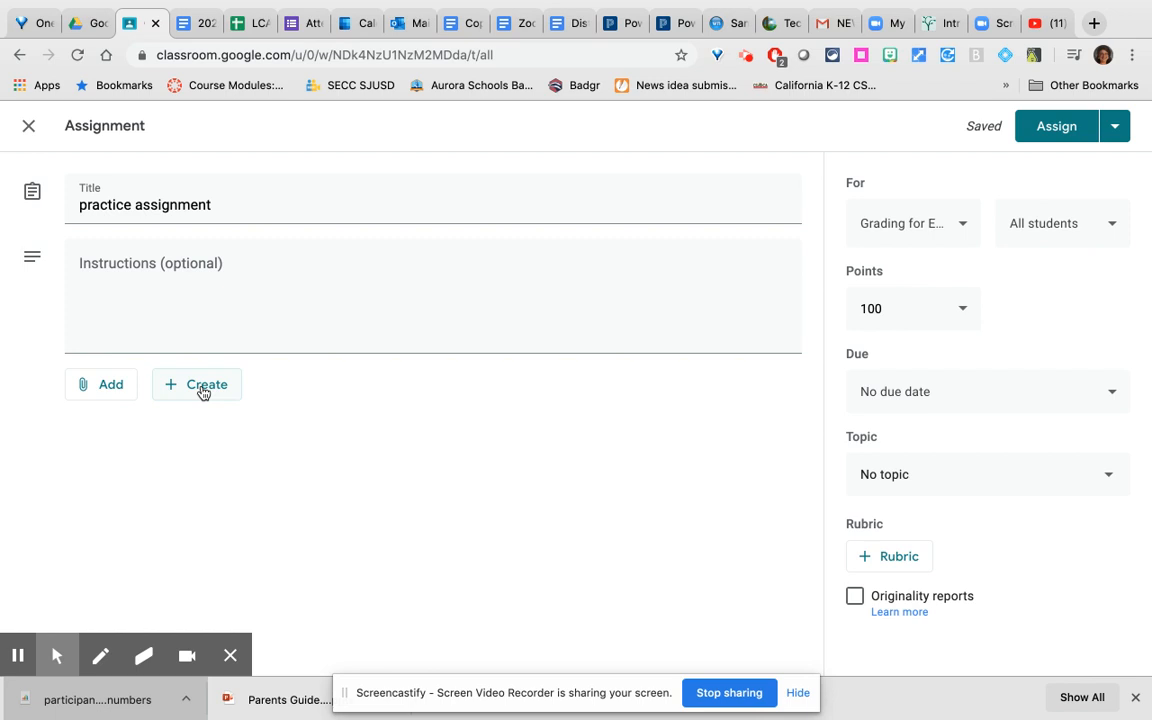
left_click(196, 384)
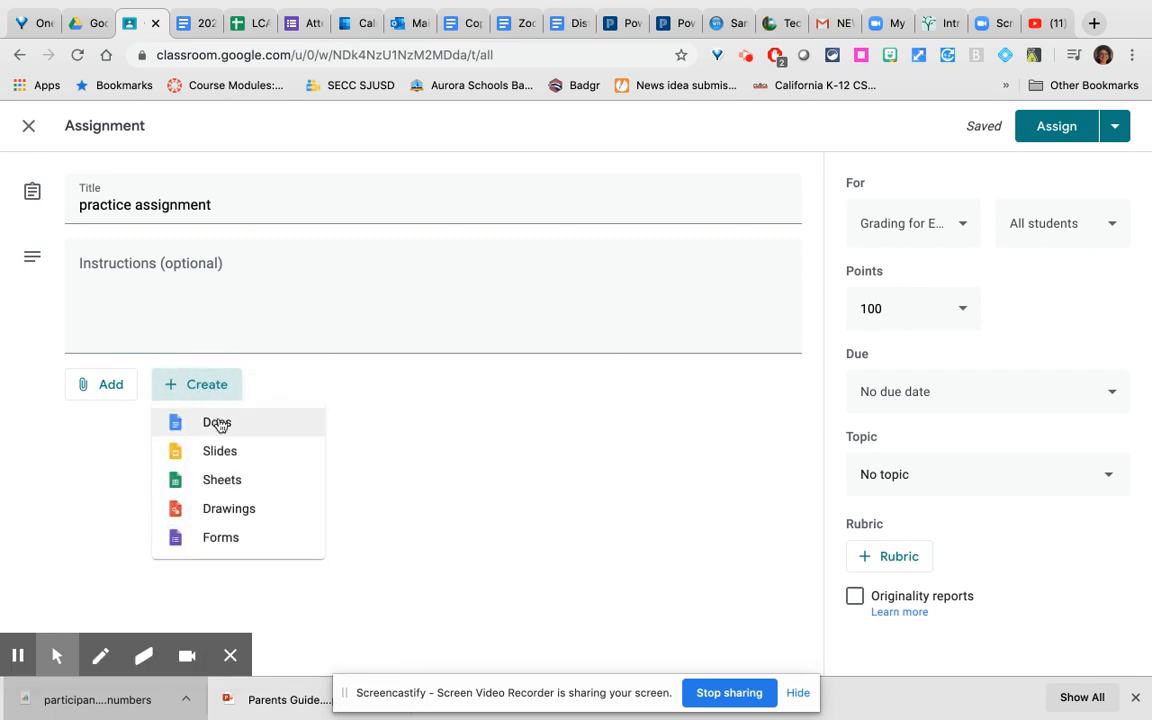
mouse_move(220, 536)
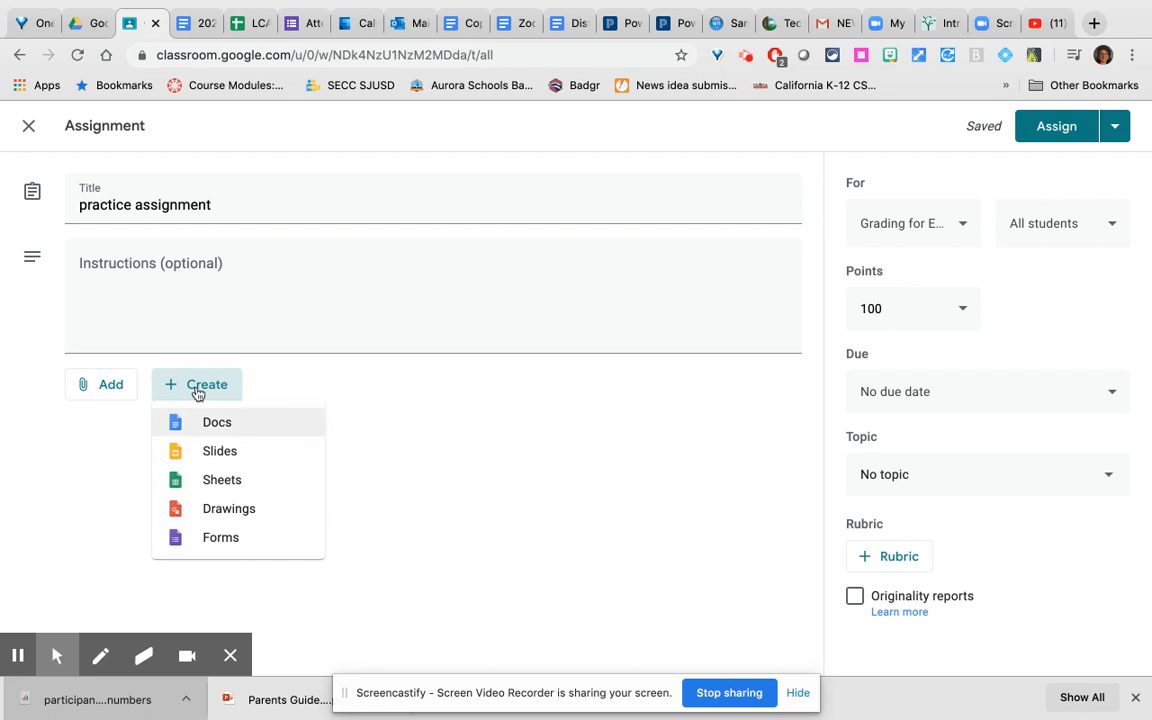
left_click(100, 384)
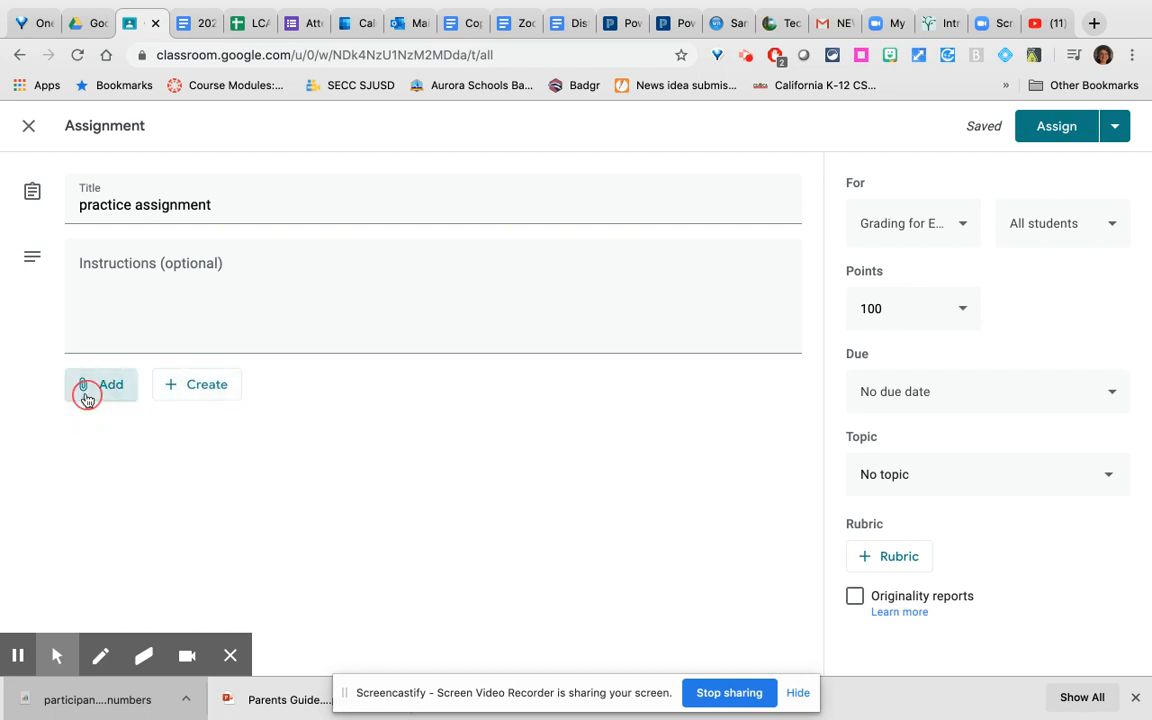
left_click(100, 384)
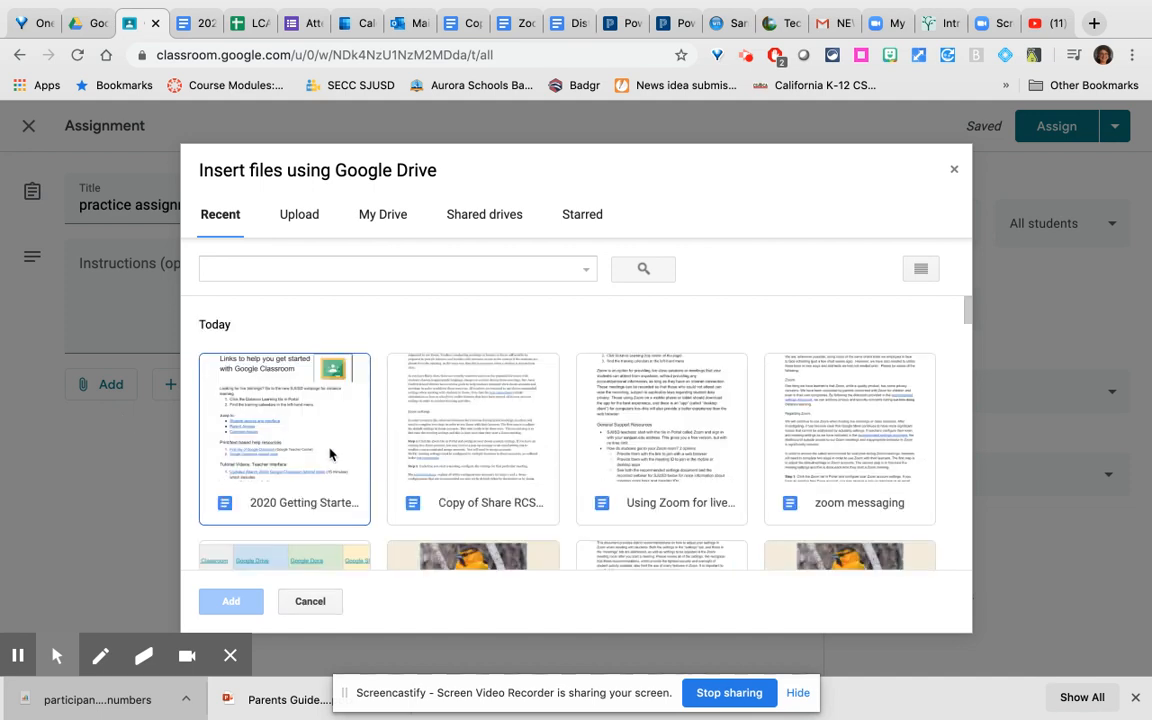
- Attach the 2020 Getting Started with Google Classroom Doc from Recent Drive files
left_click(284, 436)
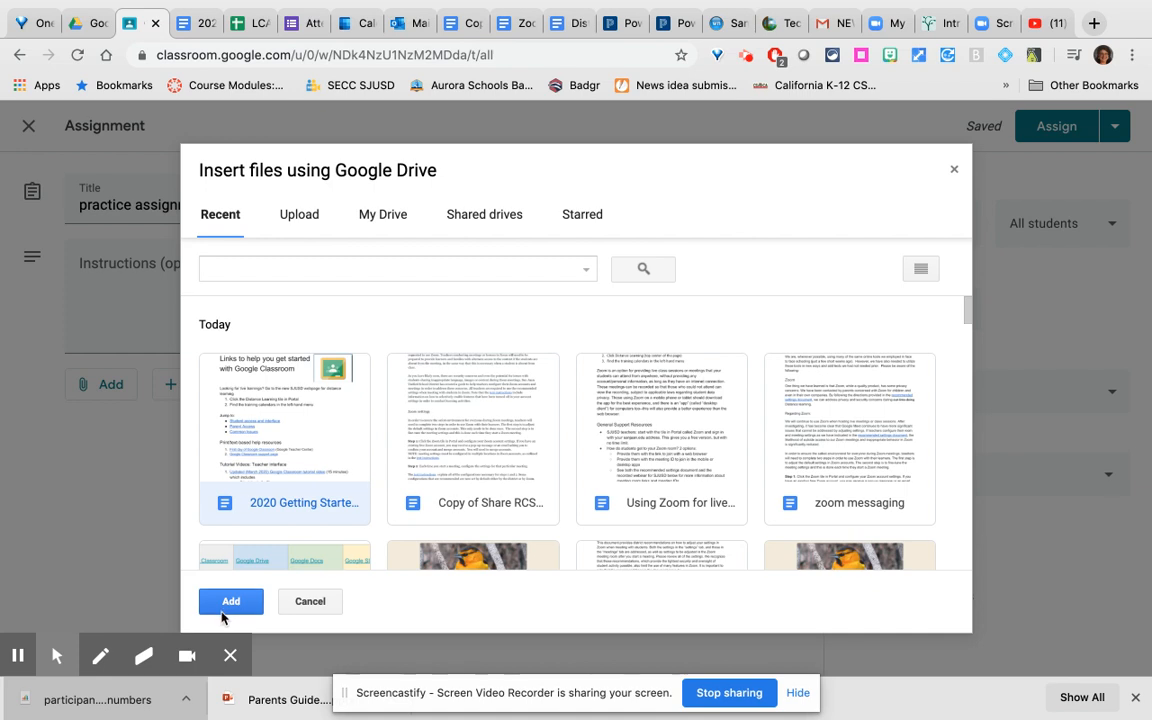
left_click(232, 600)
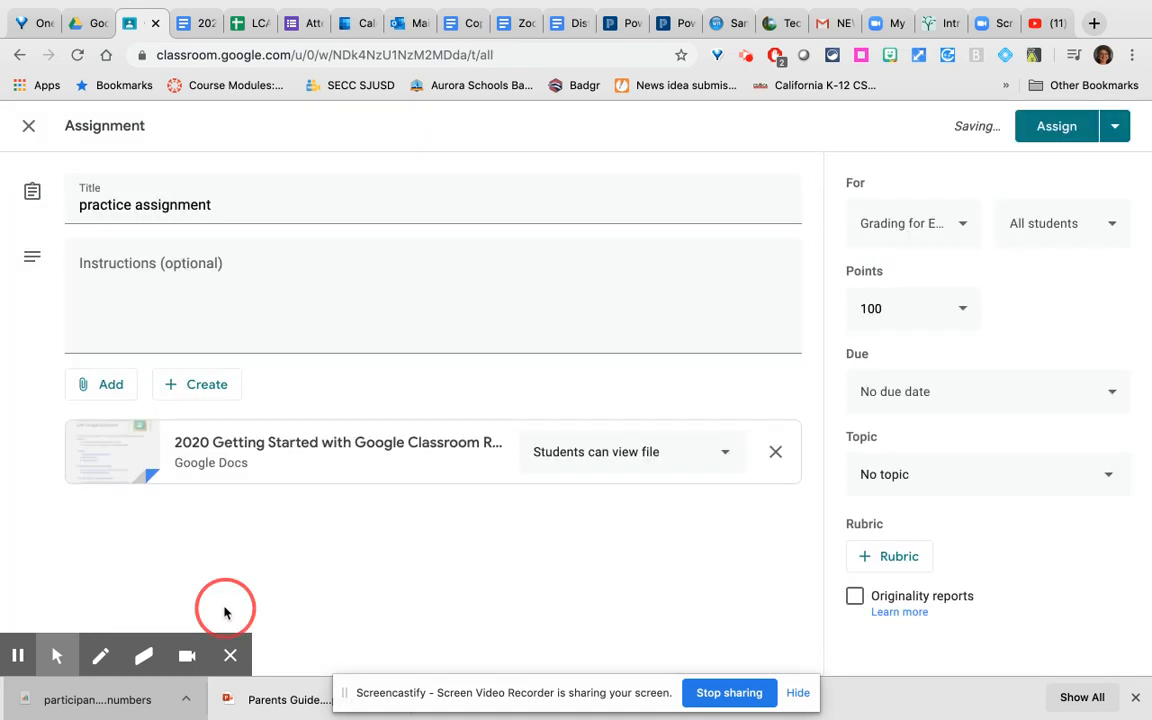
mouse_move(328, 452)
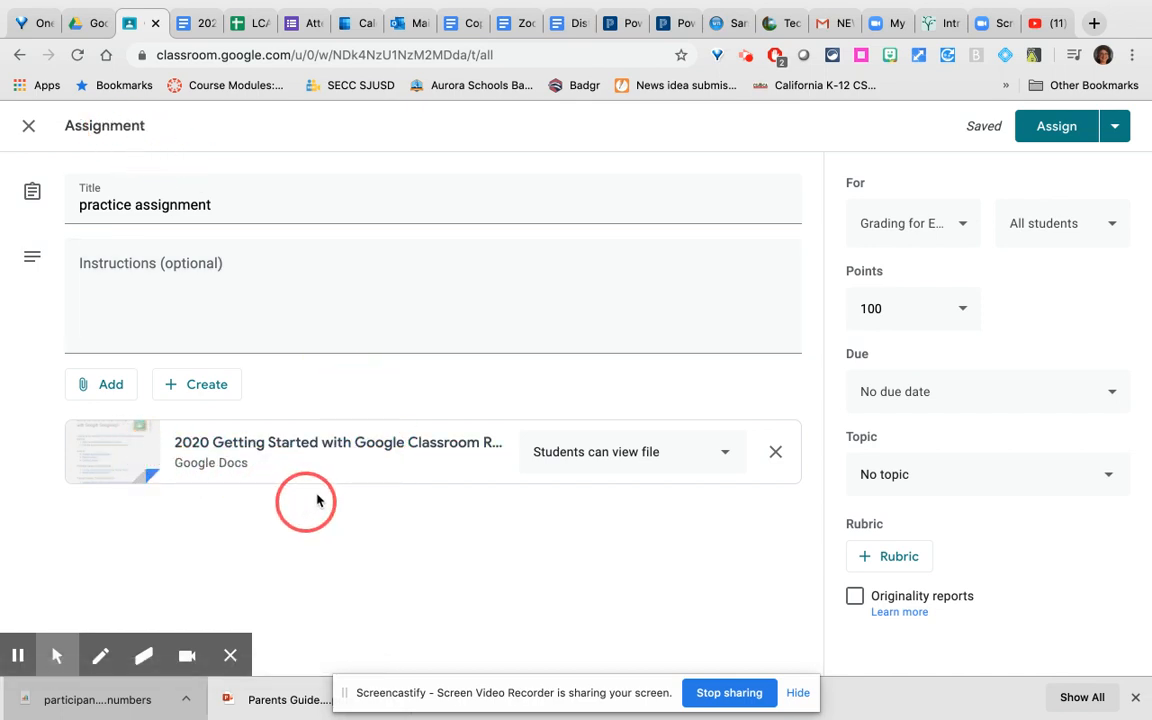
mouse_move(430, 518)
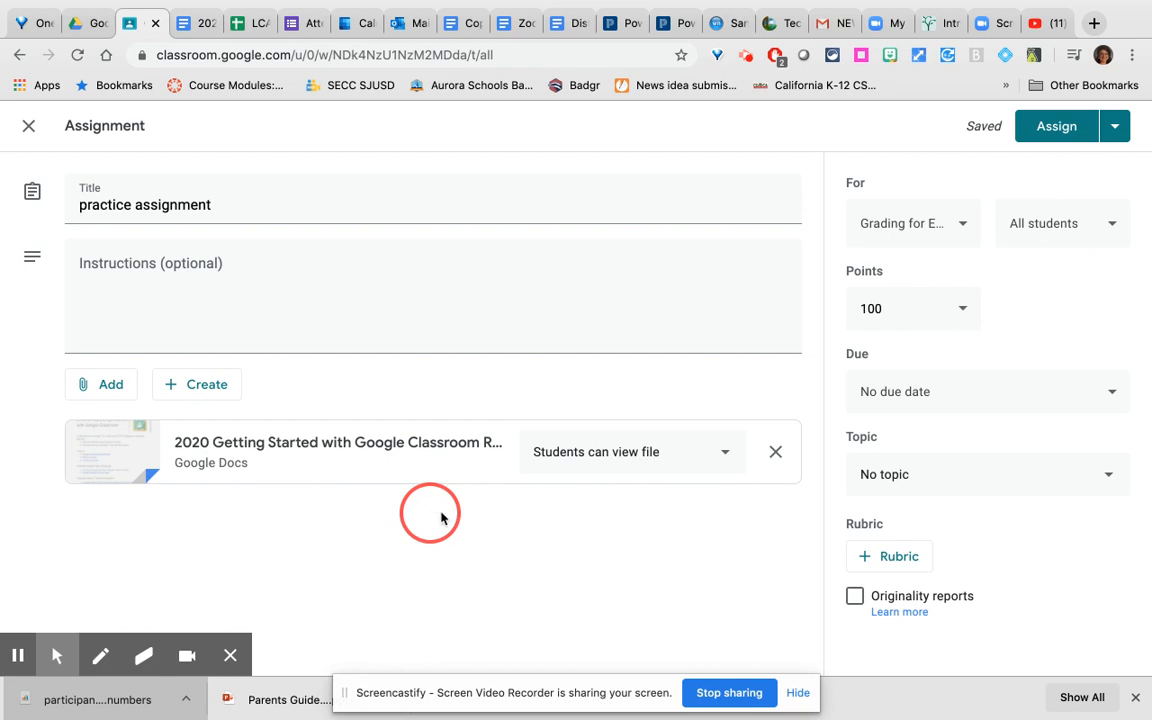
mouse_move(442, 516)
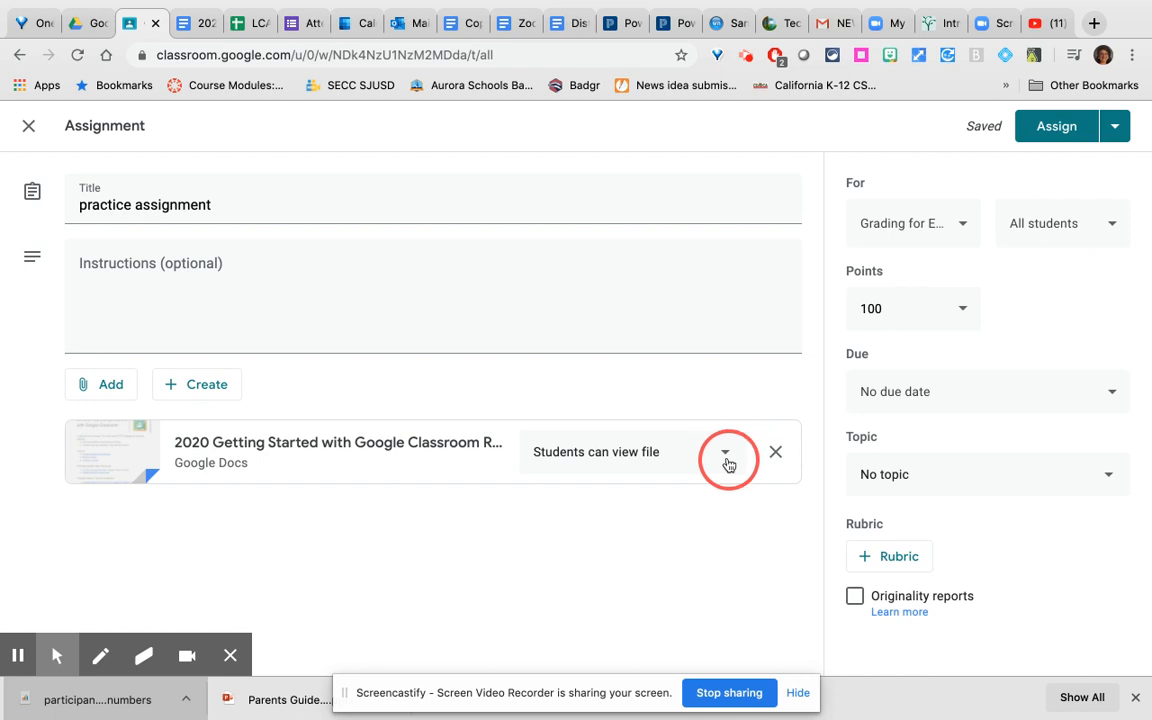
- Set the attached Getting Started Doc to 'Make a copy for each student'
left_click(724, 452)
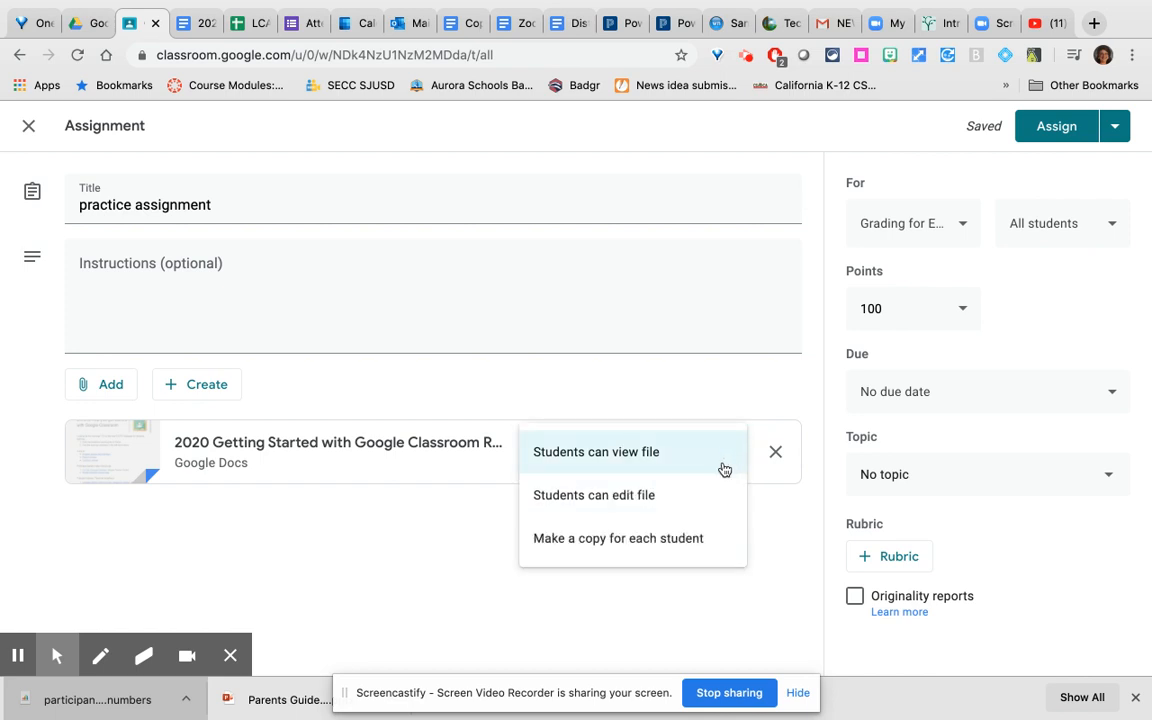
left_click(592, 496)
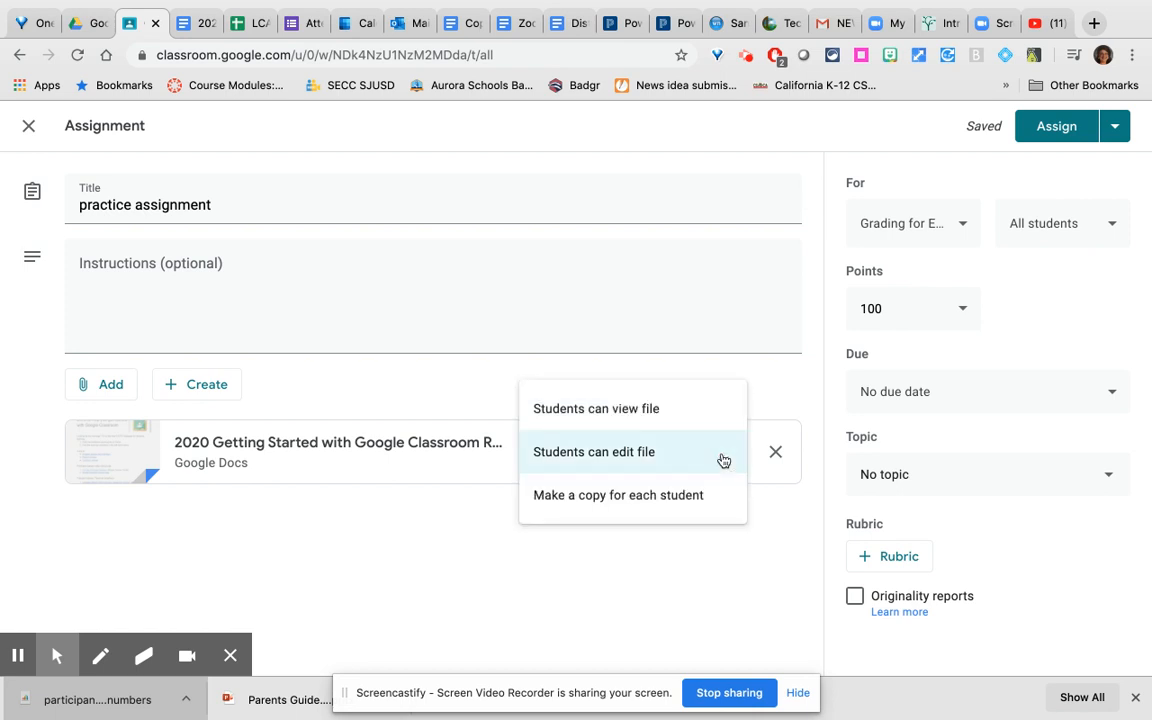
left_click(616, 494)
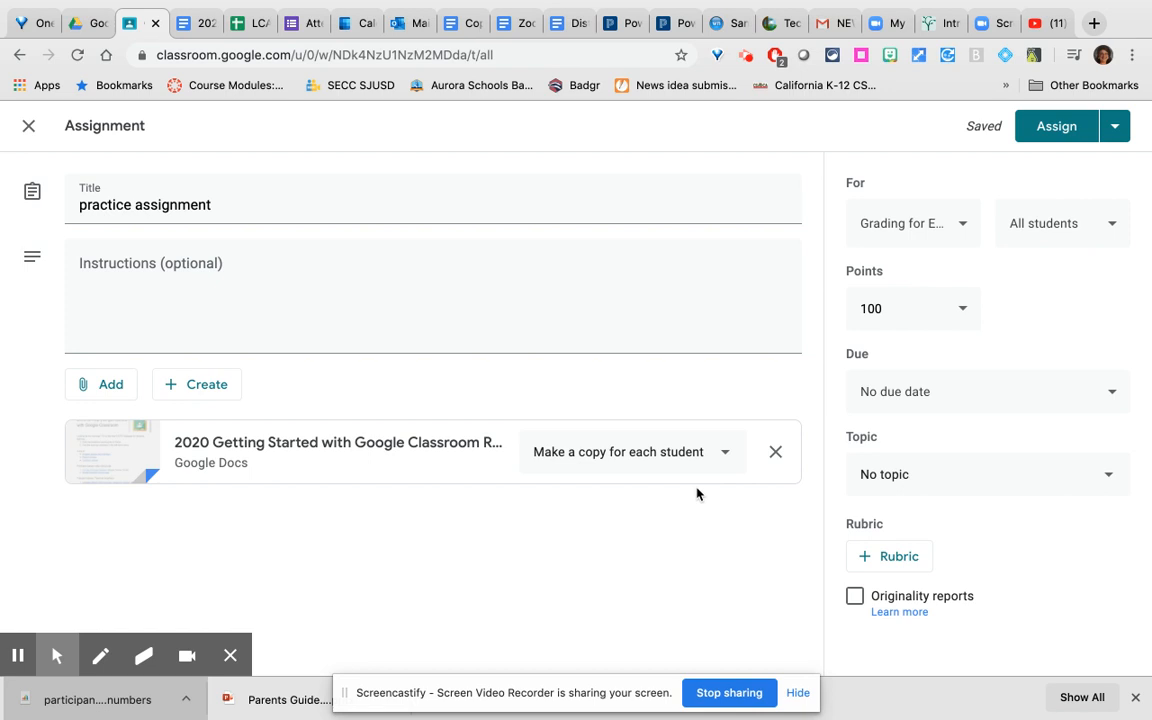
mouse_move(396, 450)
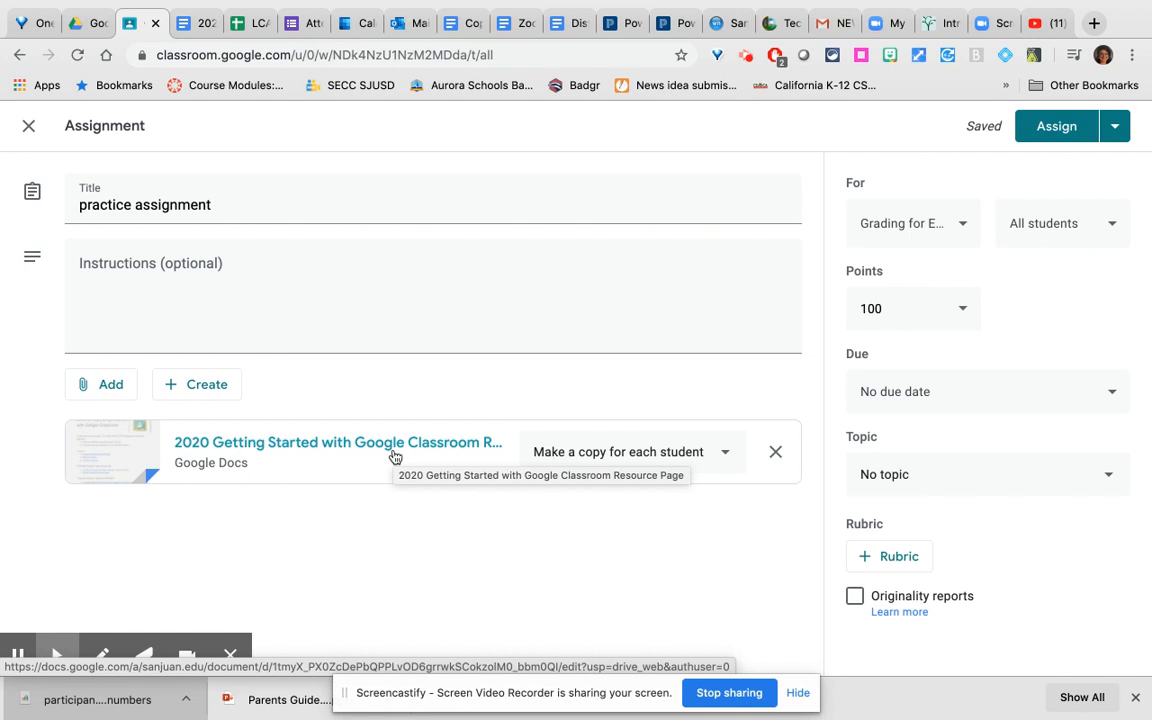
mouse_move(652, 460)
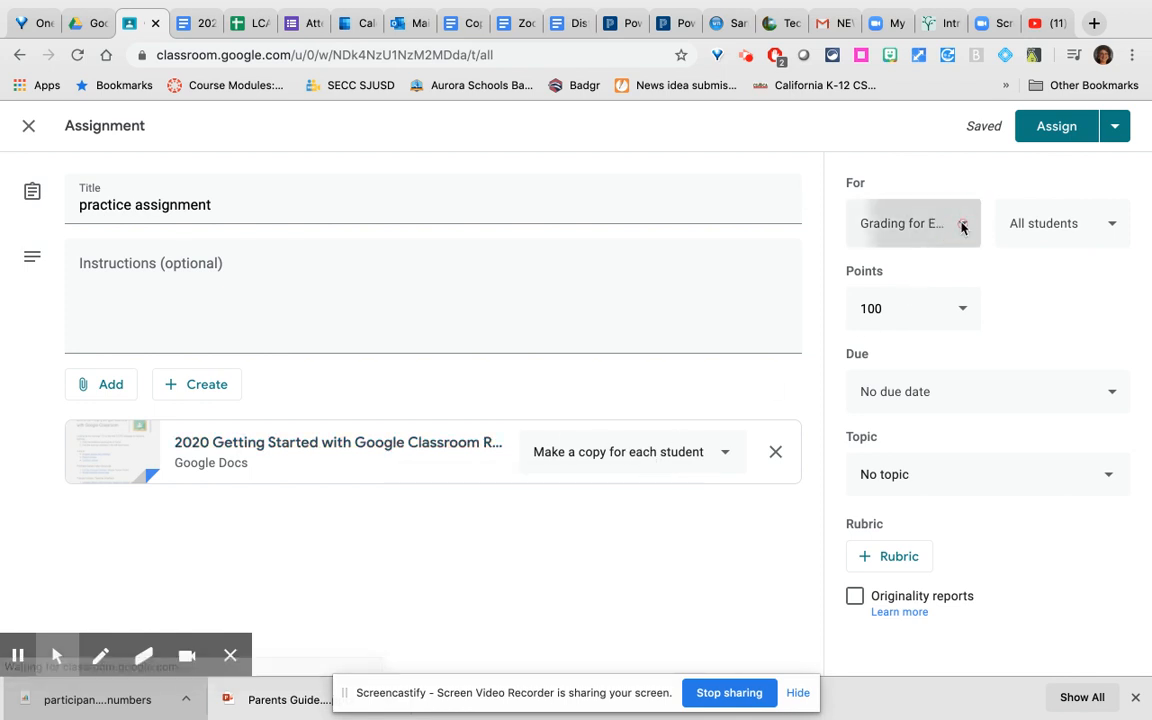
- Change the assignment's recipients from All students to four selected students
left_click(912, 224)
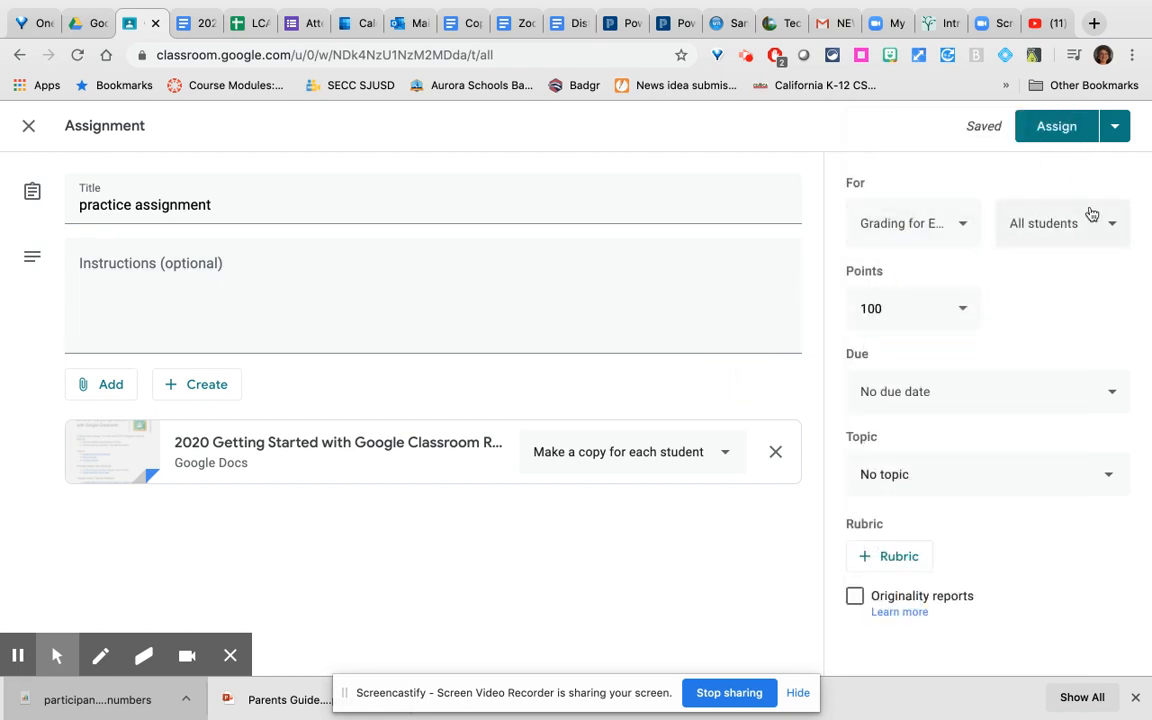
left_click(1060, 222)
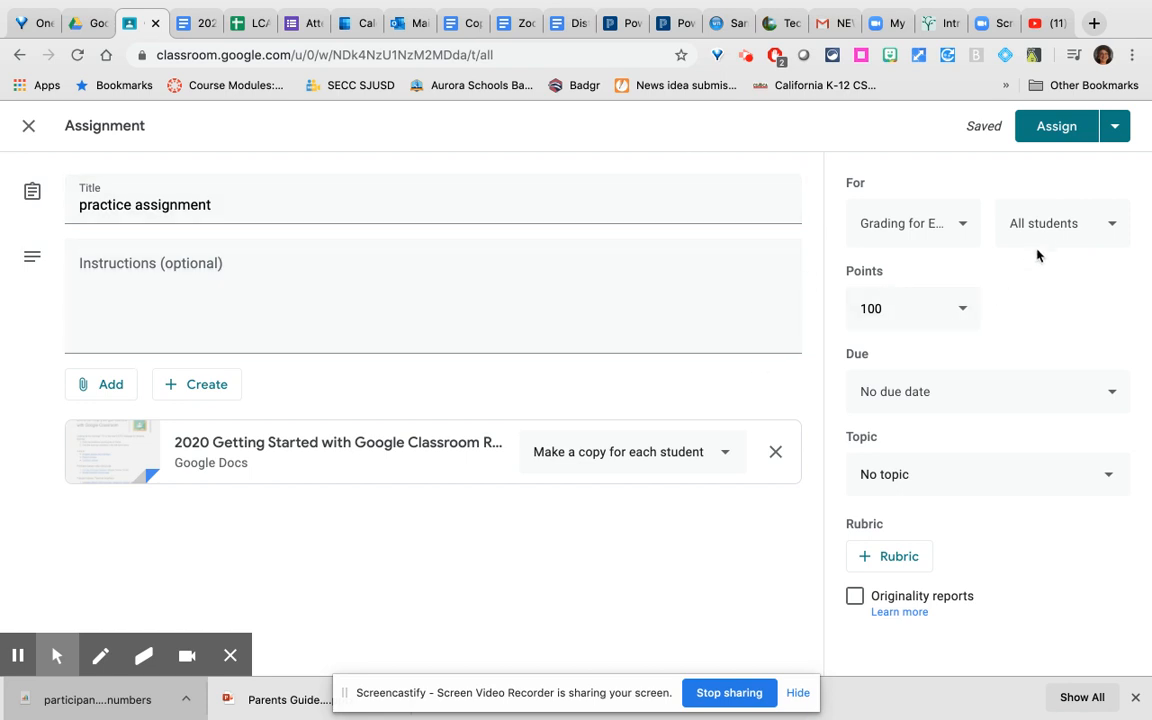
mouse_move(658, 468)
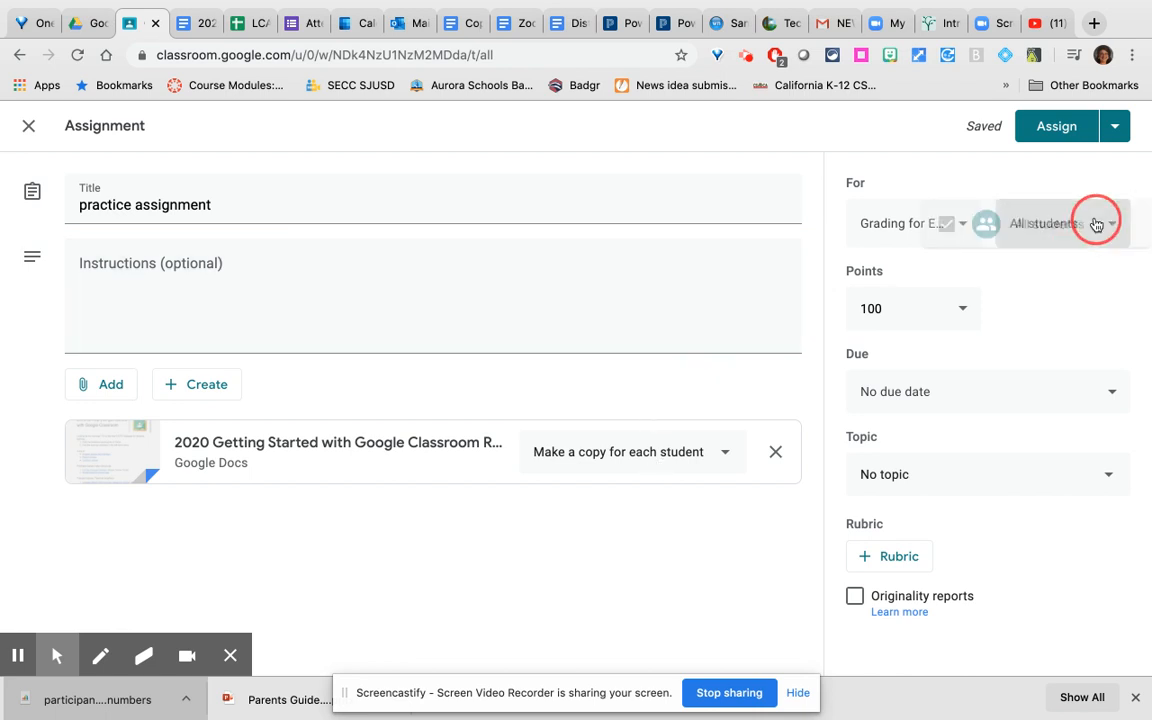
left_click(1108, 224)
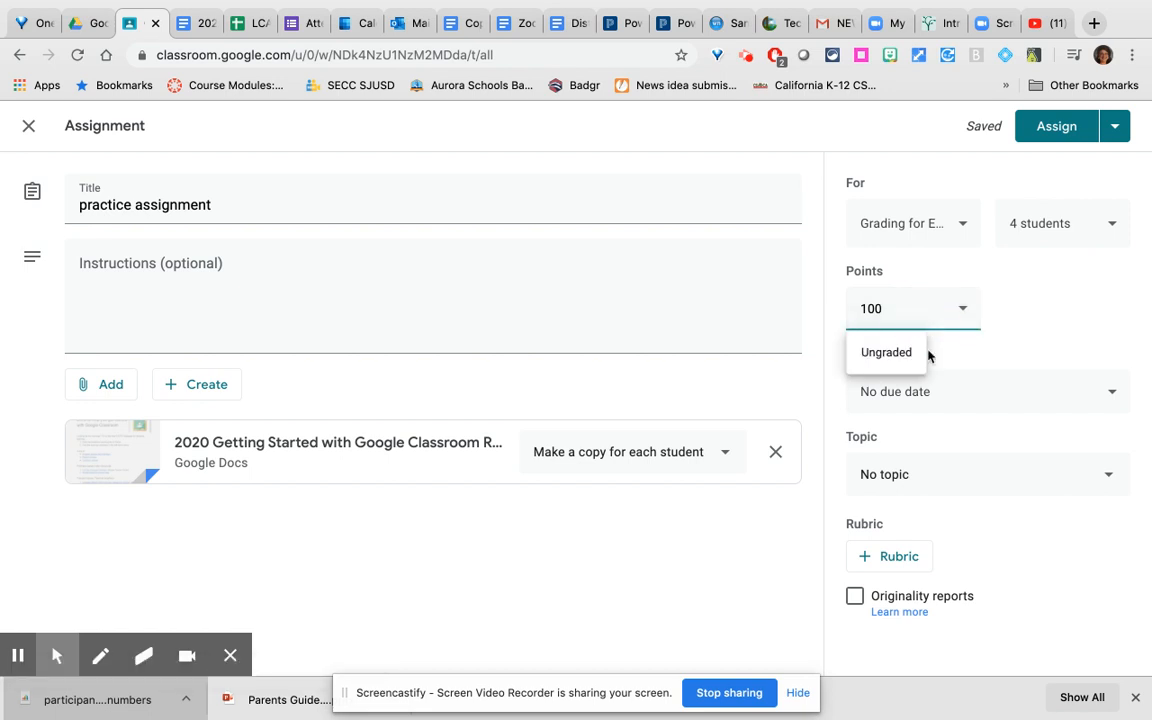
- Make the assignment worth 5 points and due Thursday, April 9
left_click(900, 308)
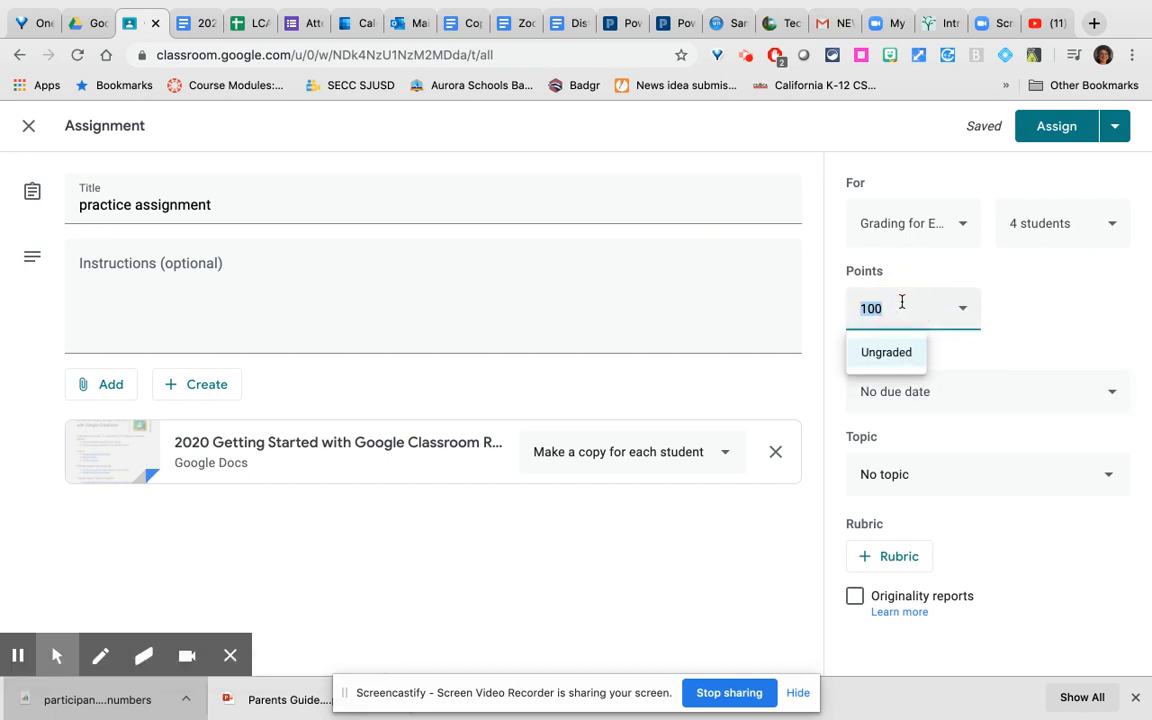
type("5")
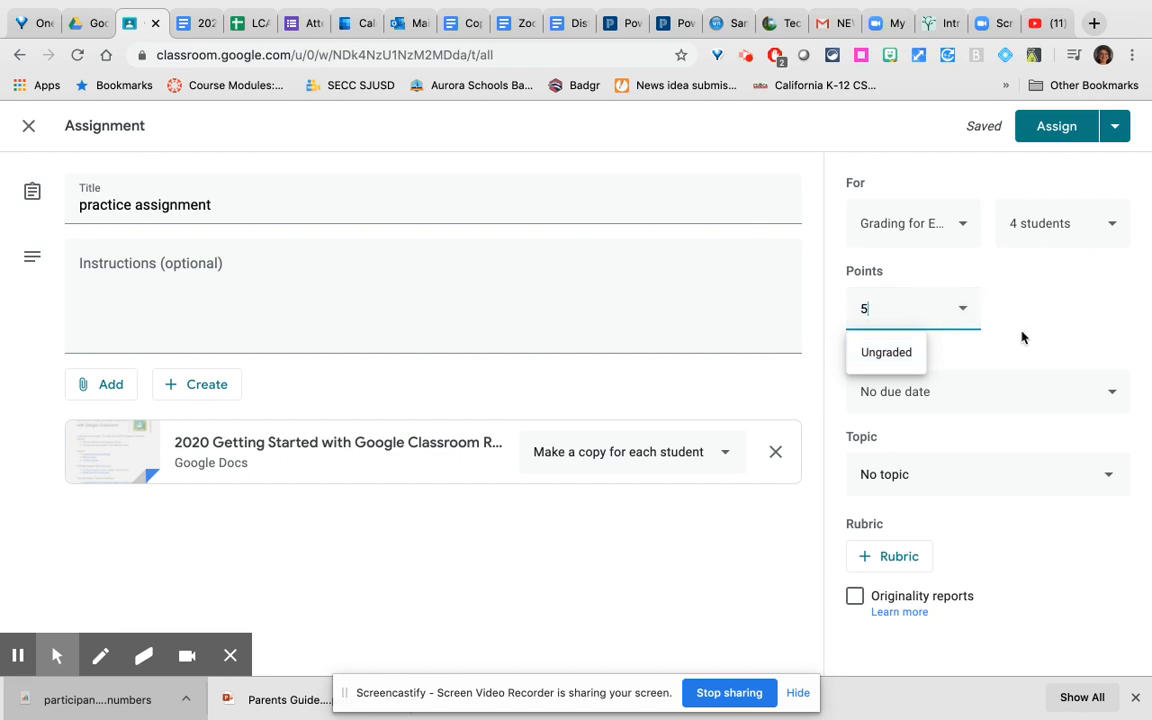
left_click(986, 390)
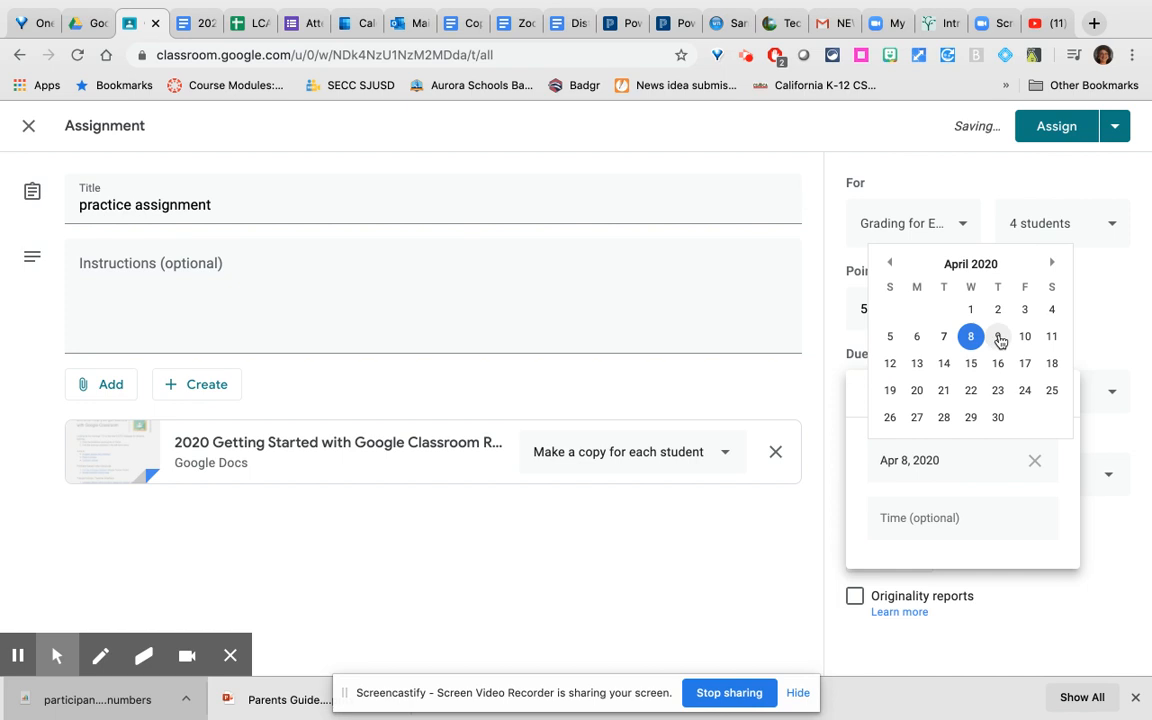
left_click(996, 336)
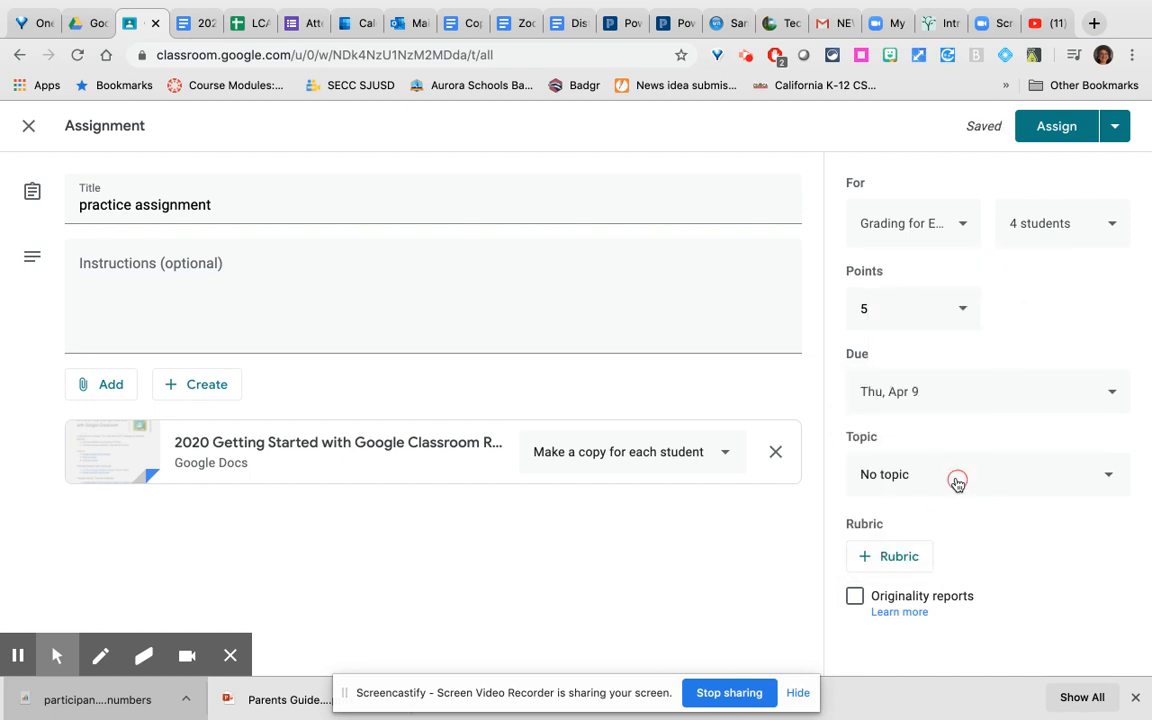
- File the assignment under a new topic named 'practice in GC'
left_click(984, 474)
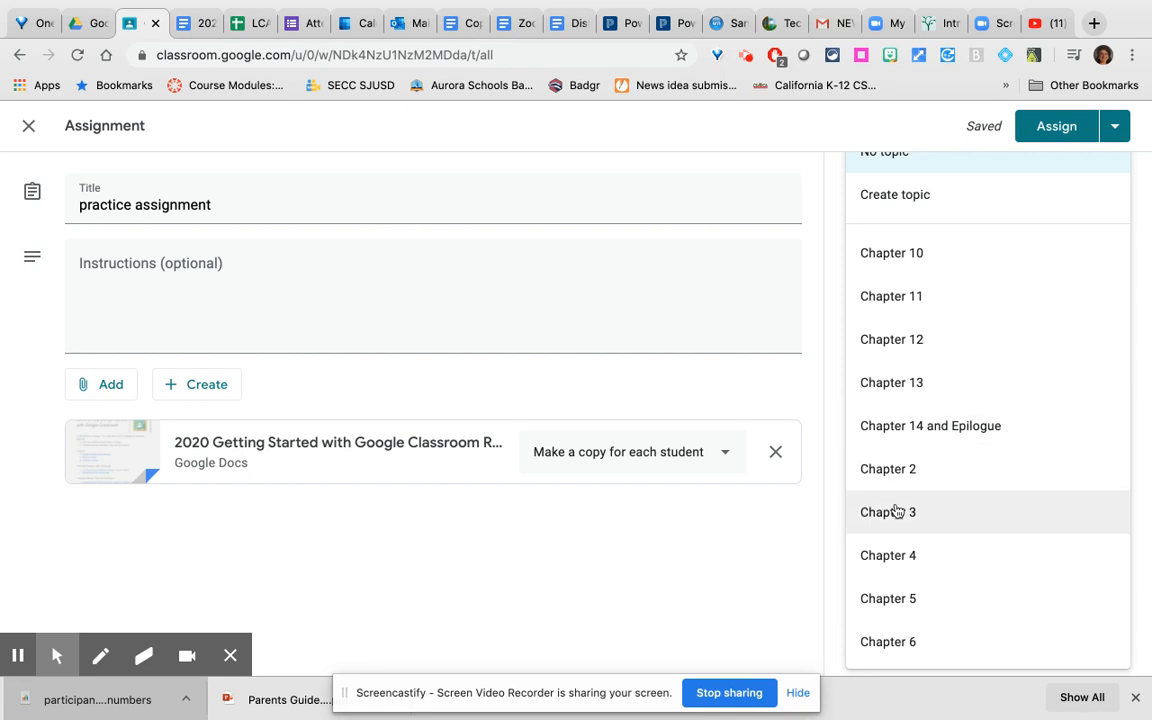
left_click(888, 556)
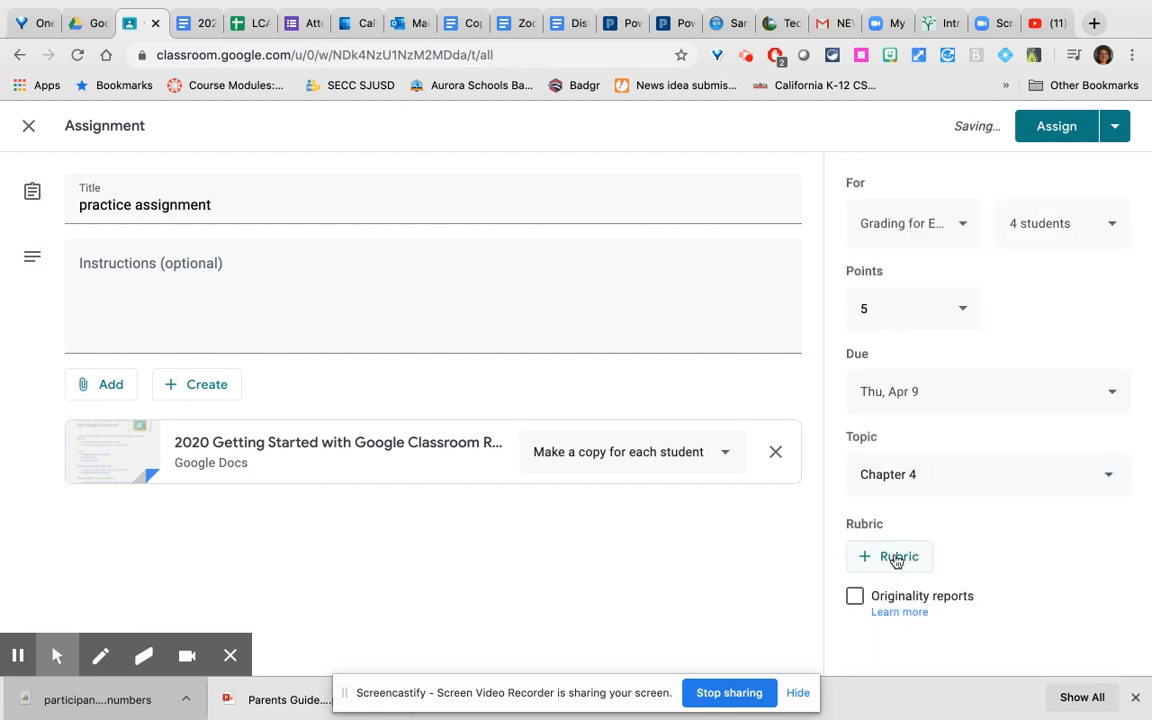
left_click(988, 474)
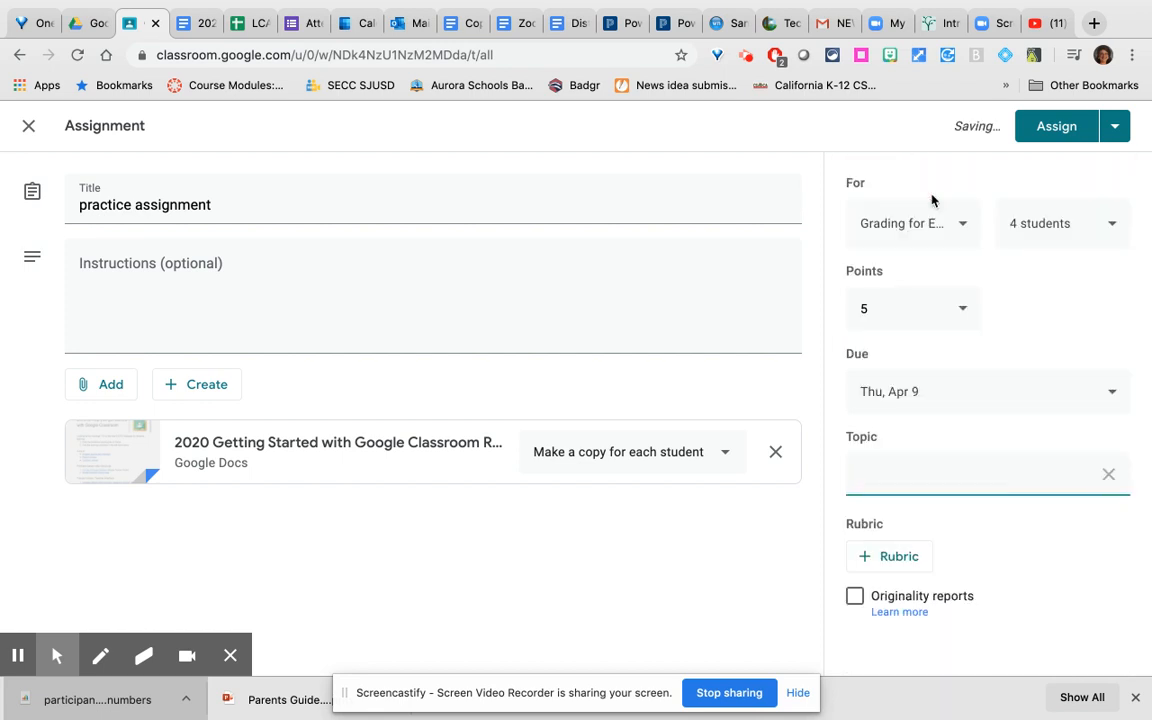
type("practice in")
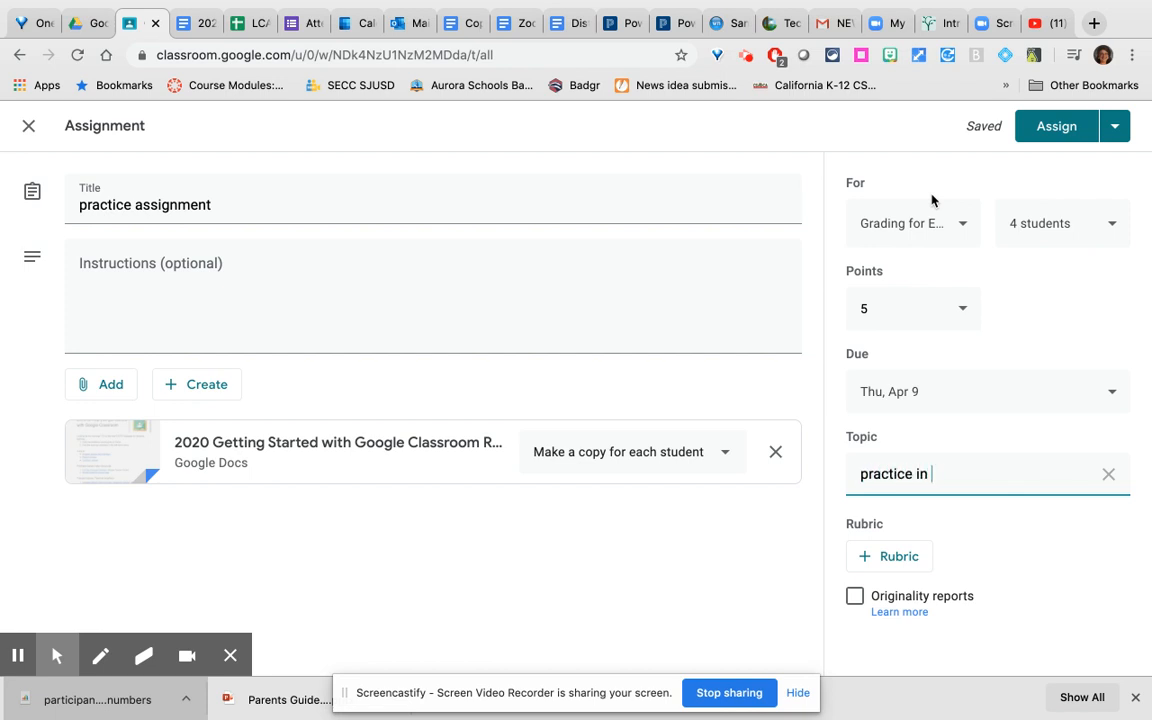
type("GC")
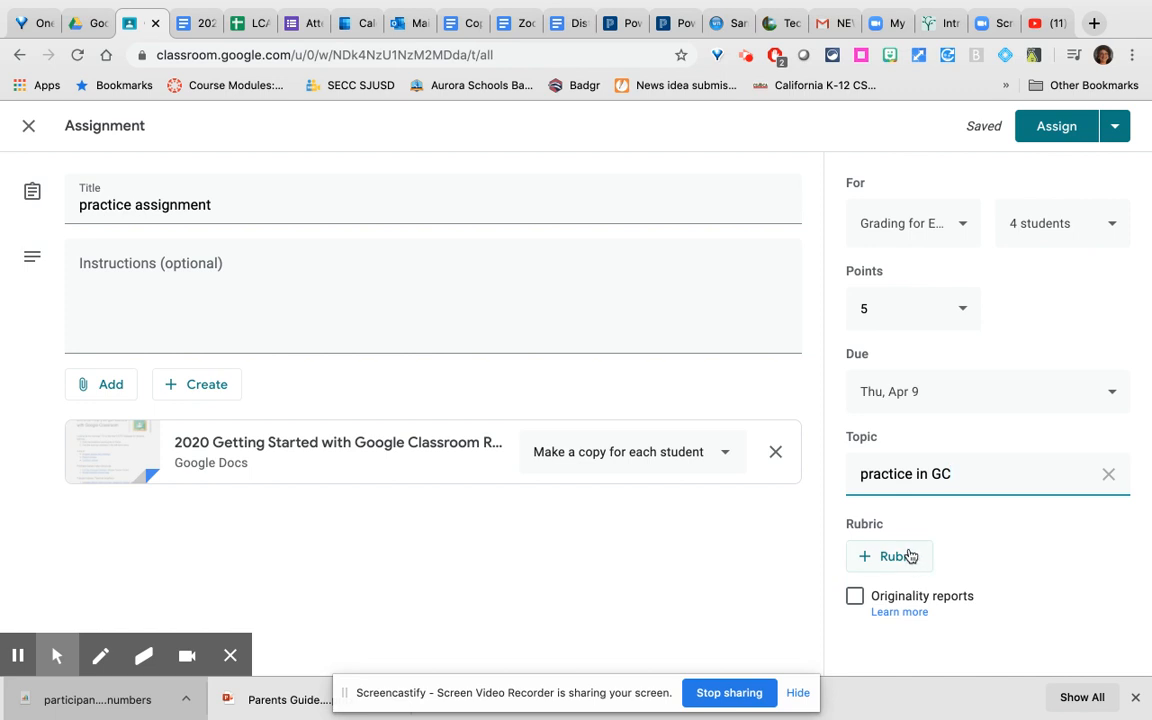
- Show the rubric choices: Create rubric, Reuse rubric, Import from Sheets
left_click(888, 556)
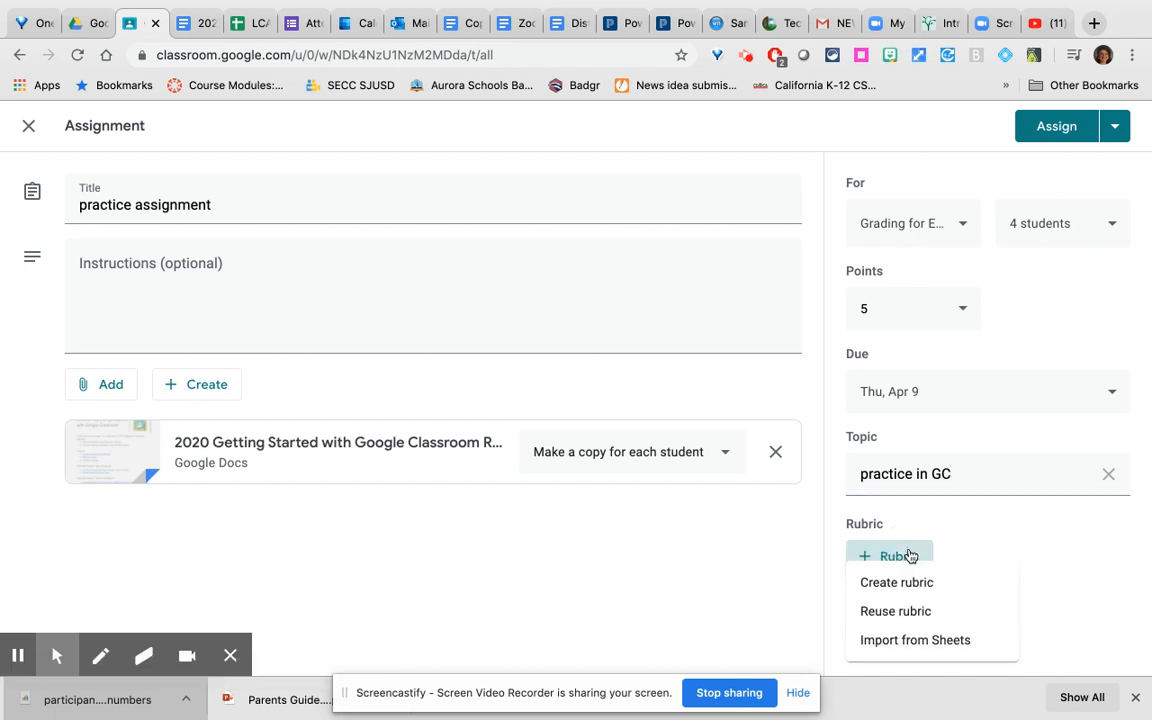
mouse_move(908, 582)
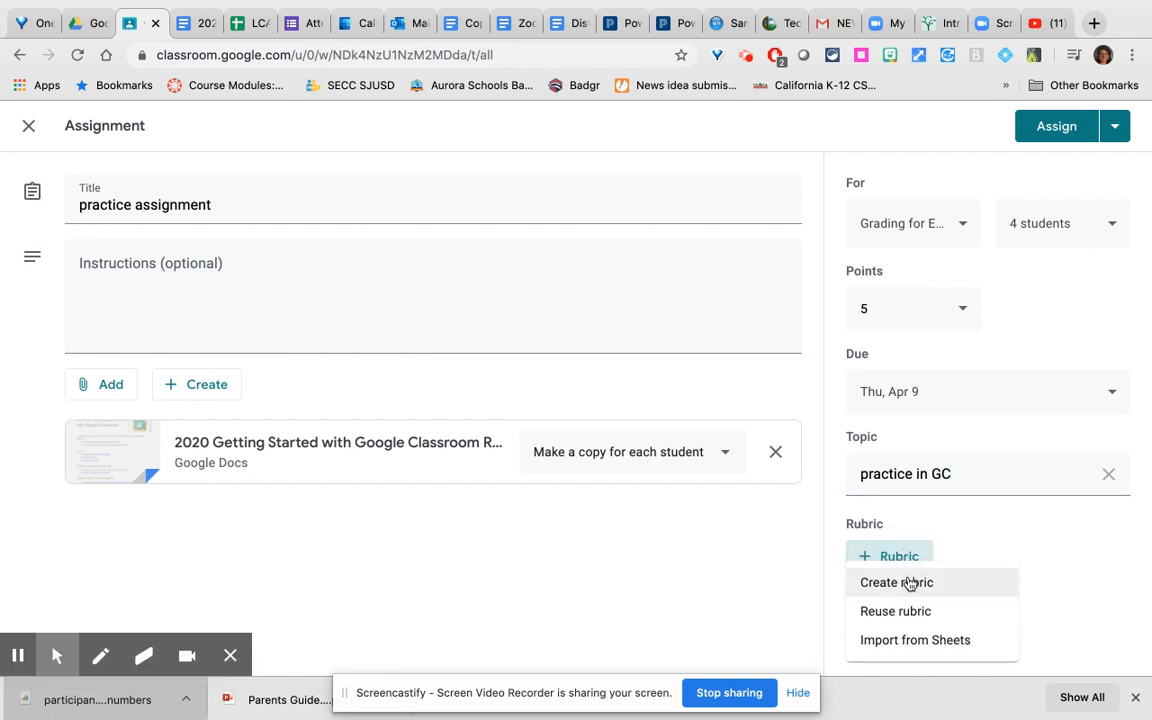
mouse_move(904, 612)
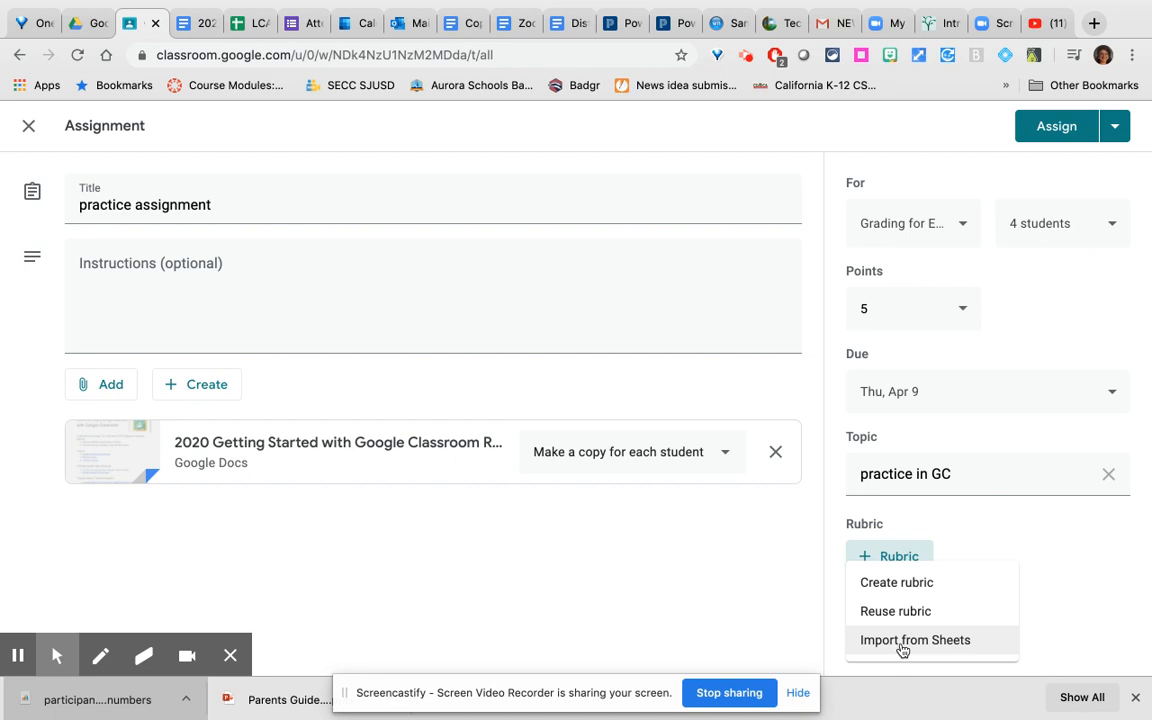
mouse_move(896, 582)
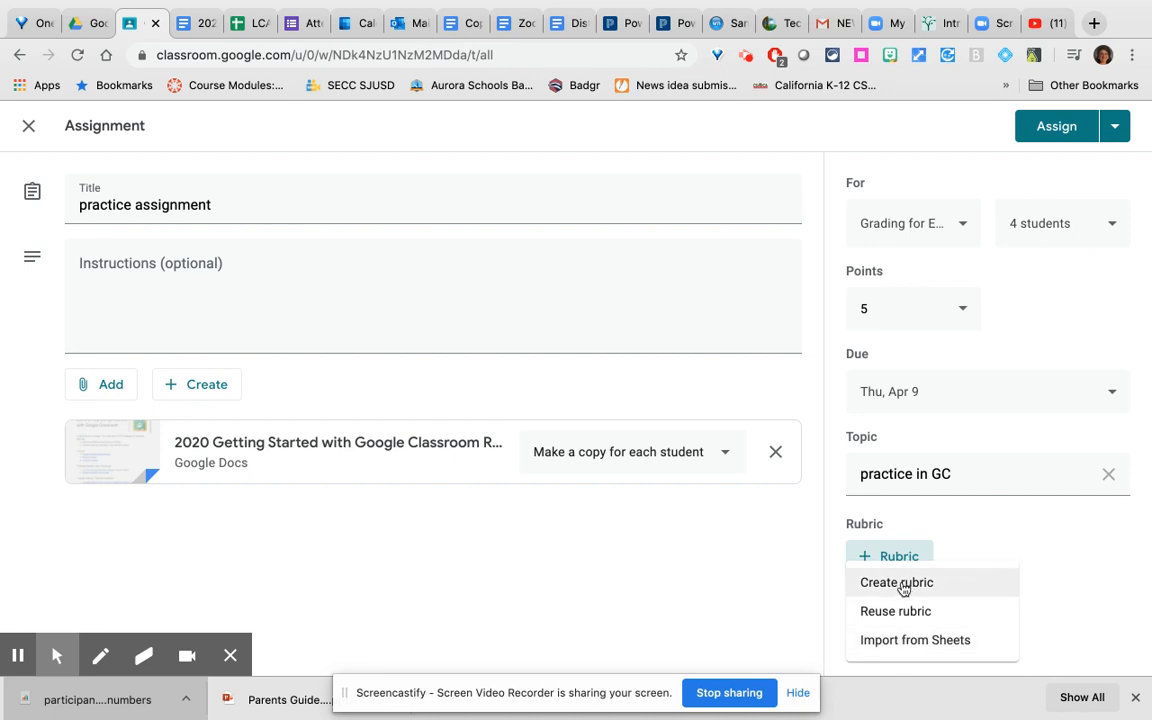
- Begin a new rubric and add extra scoring levels to its criterion
left_click(896, 582)
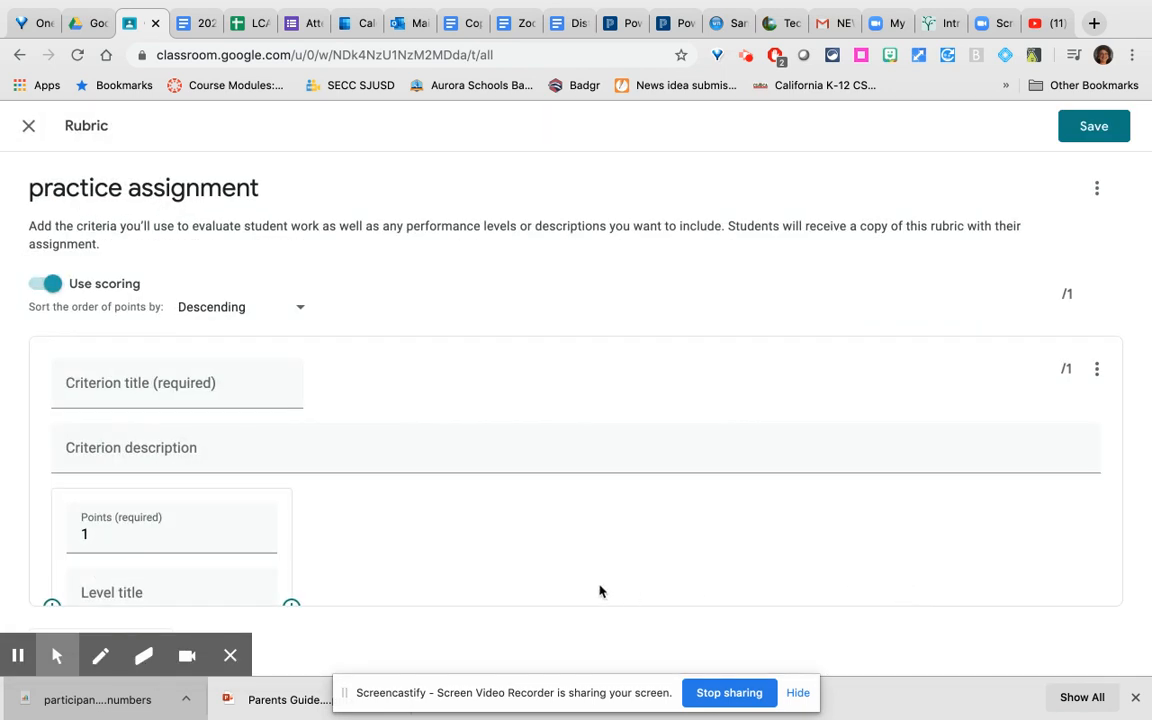
scroll("down", 3)
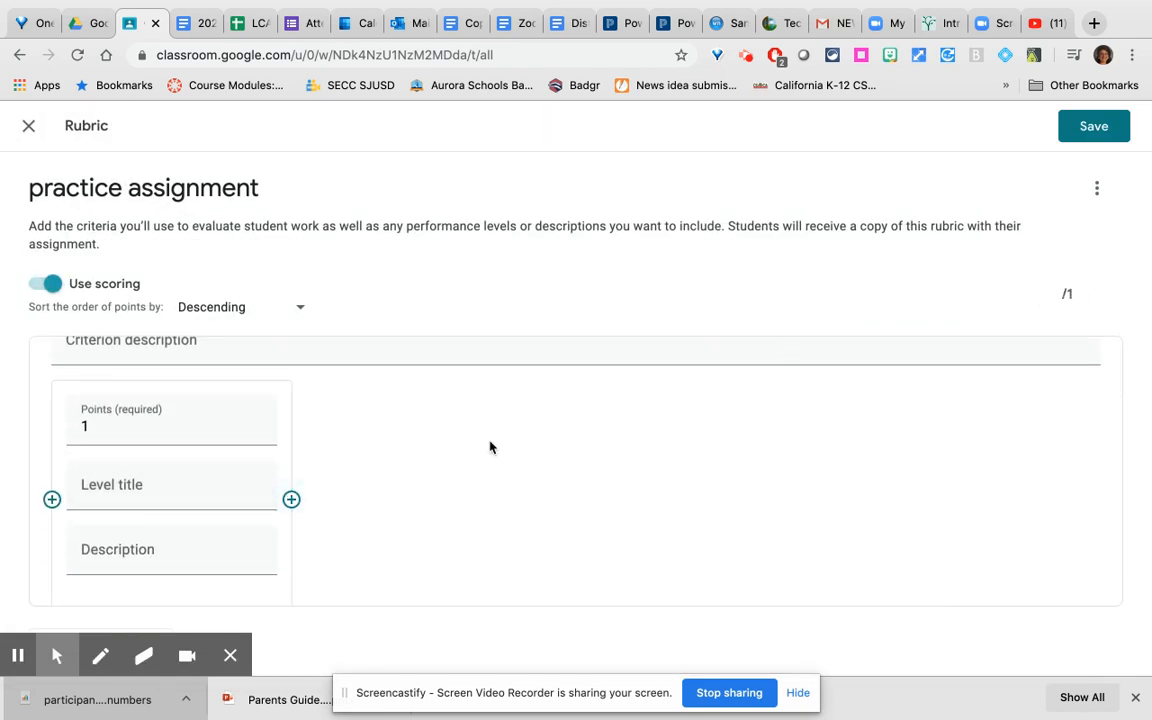
mouse_move(1076, 294)
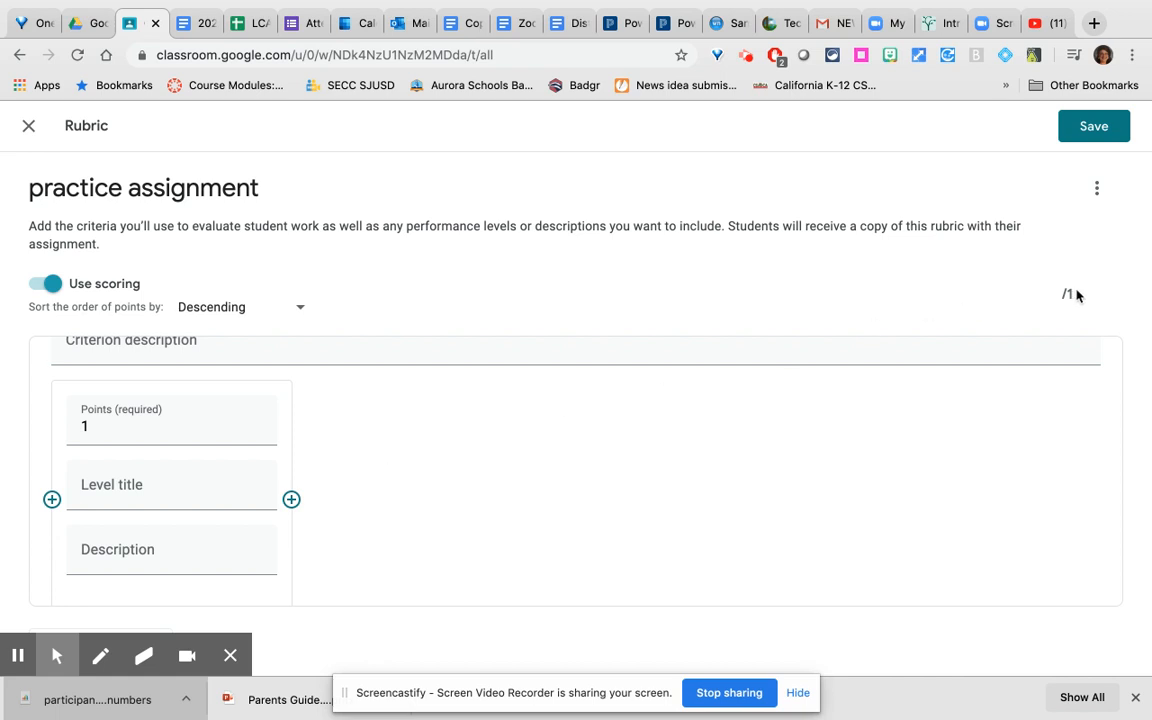
mouse_move(326, 450)
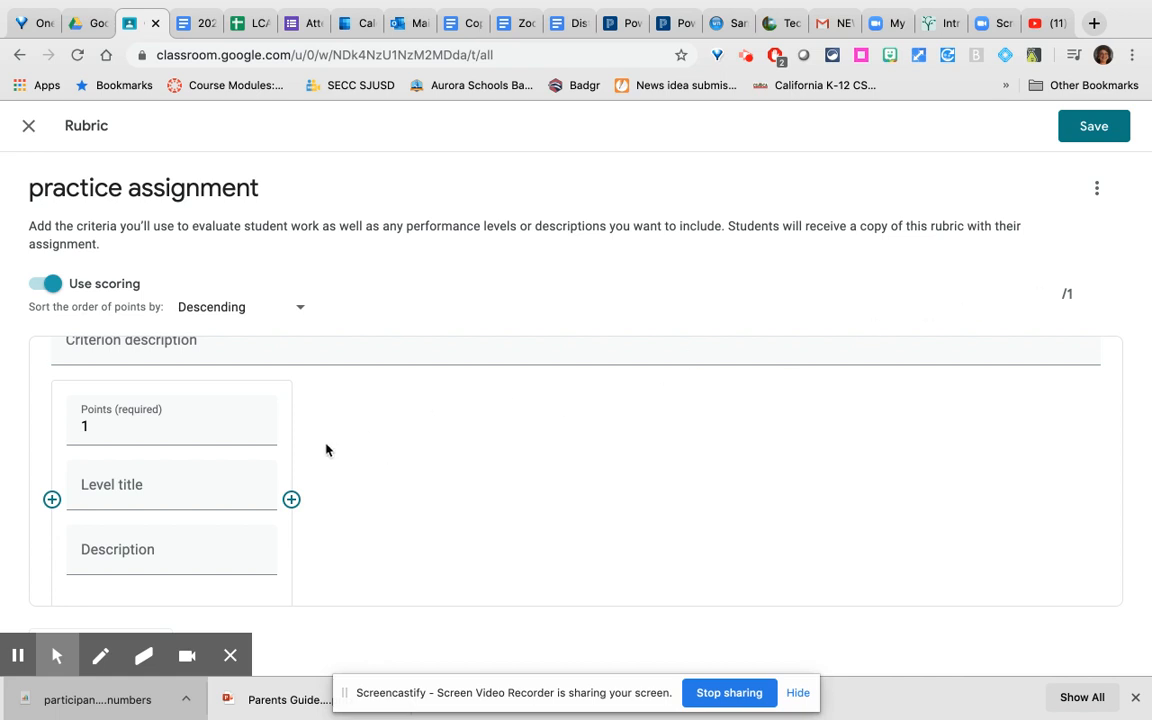
scroll("down", 3)
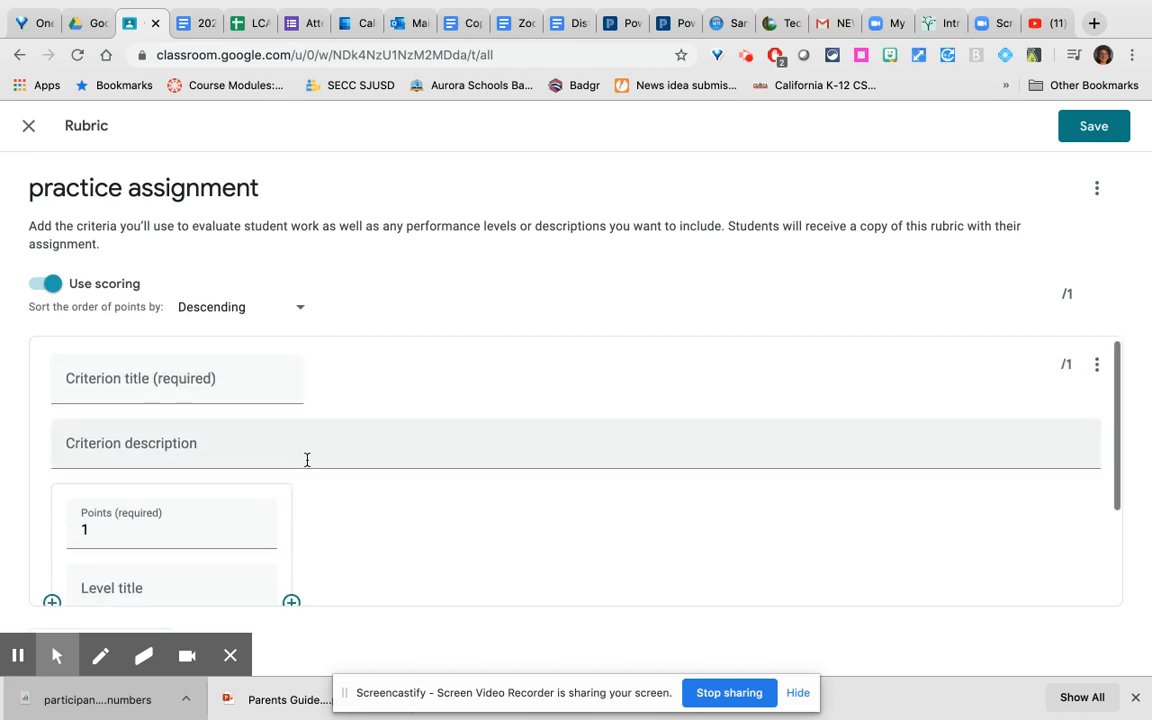
scroll("down", 3)
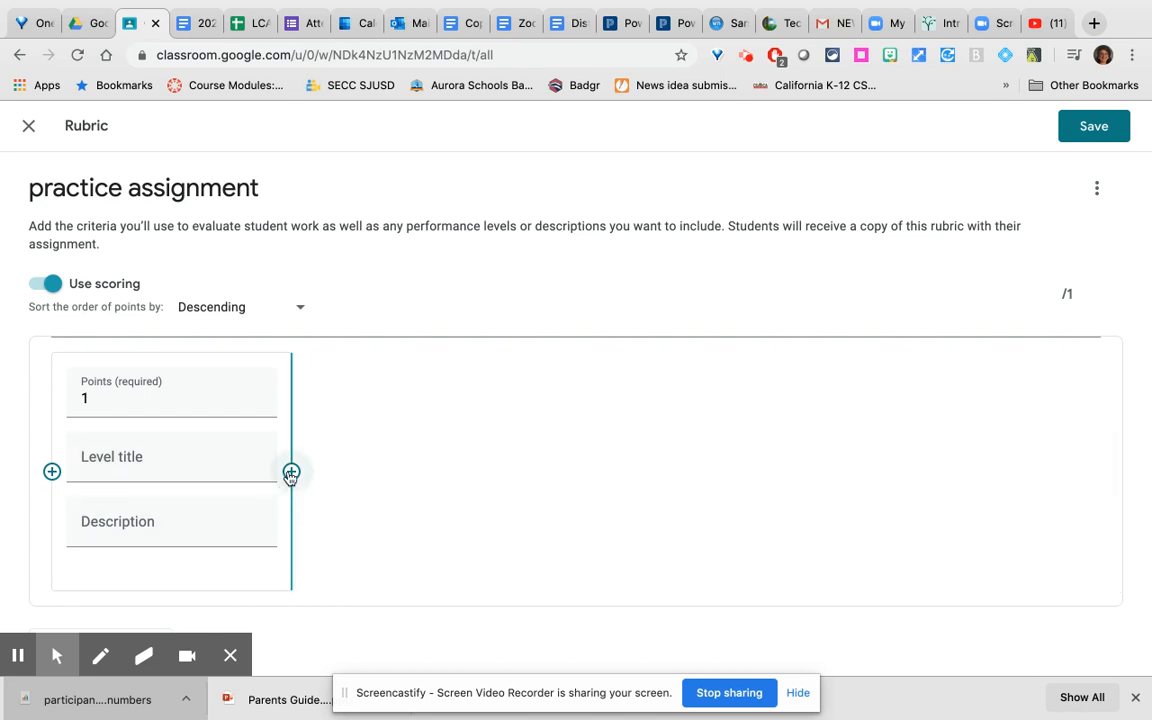
left_click(292, 472)
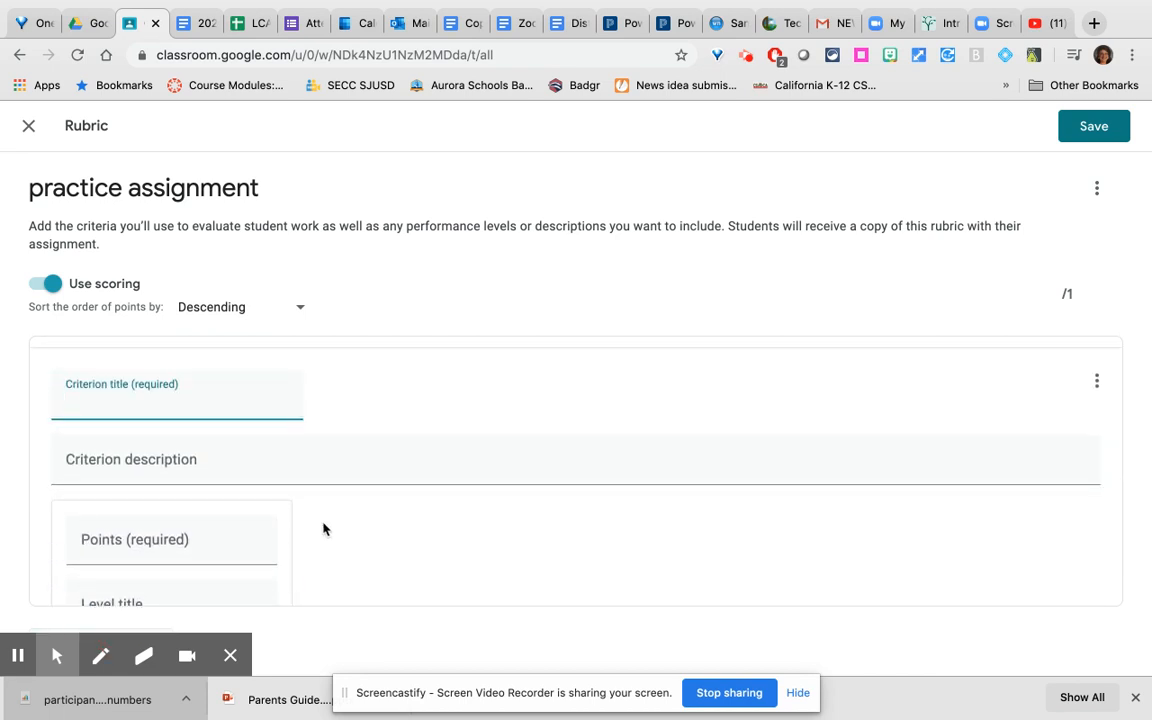
left_click(176, 402)
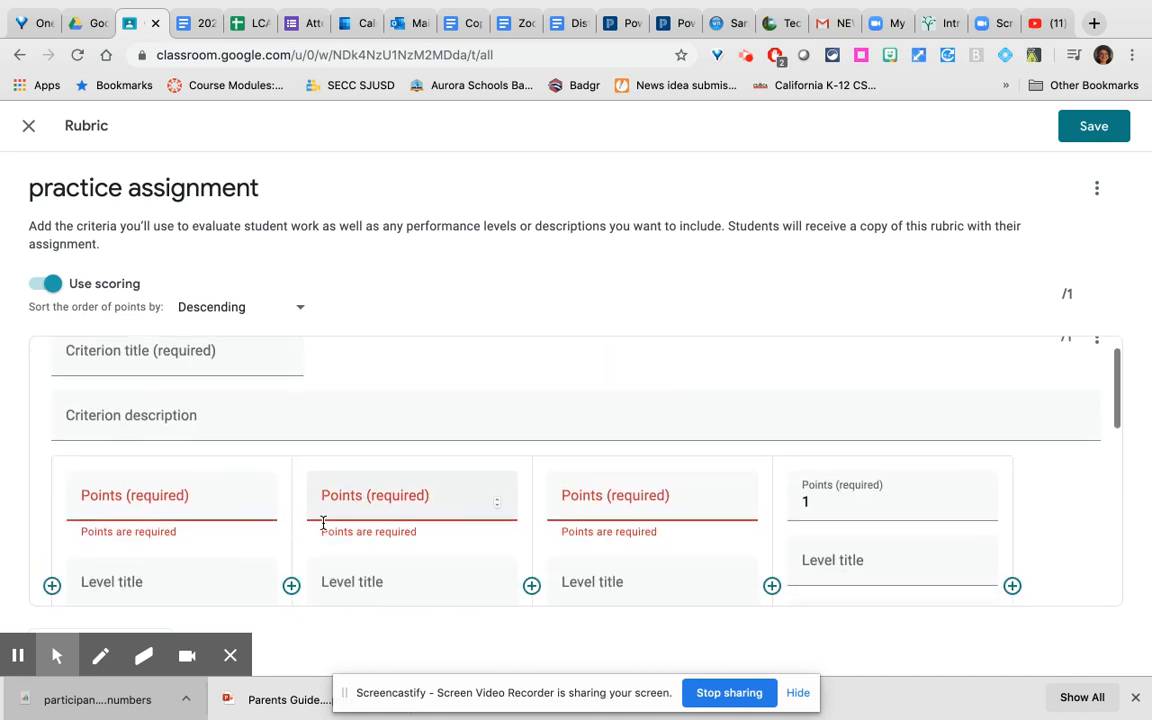
scroll("down", 3)
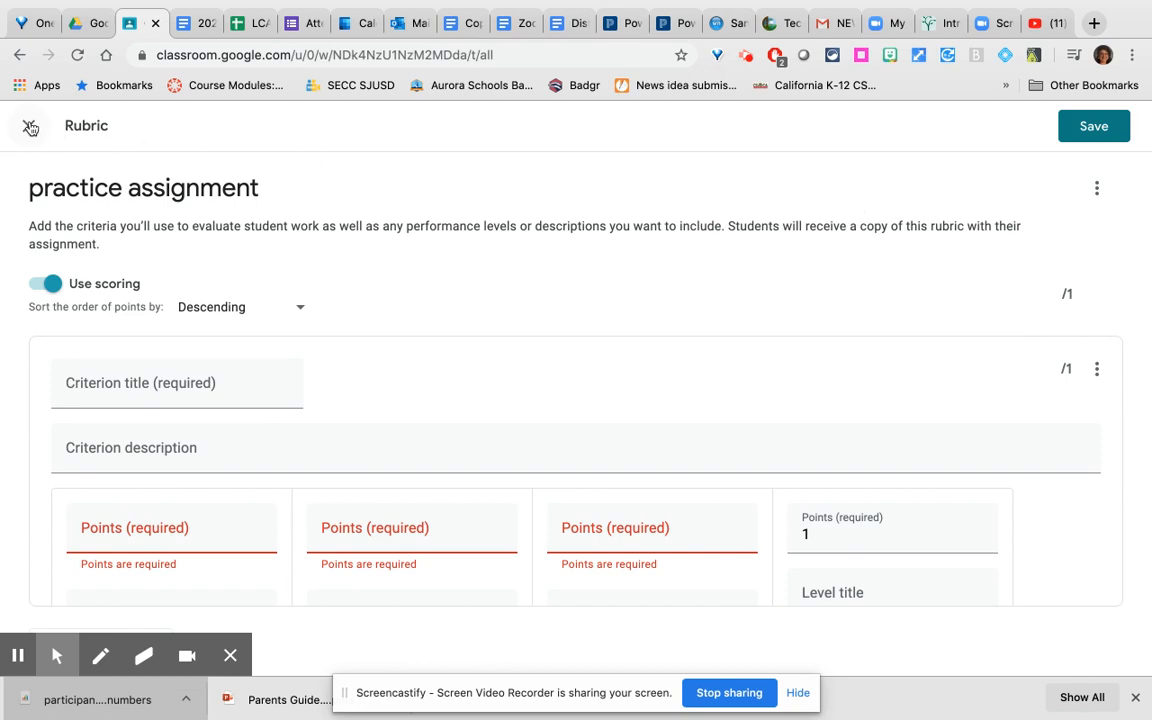
- Close the rubric editor and discard the unsaved rubric
left_click(28, 124)
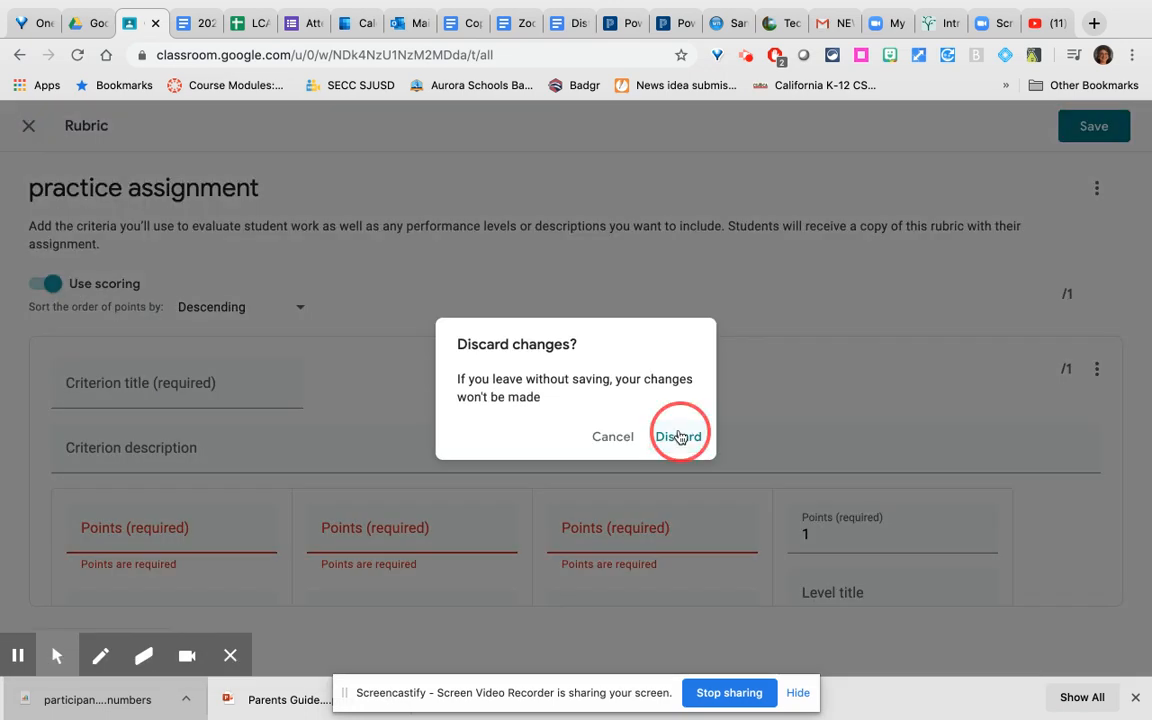
left_click(680, 436)
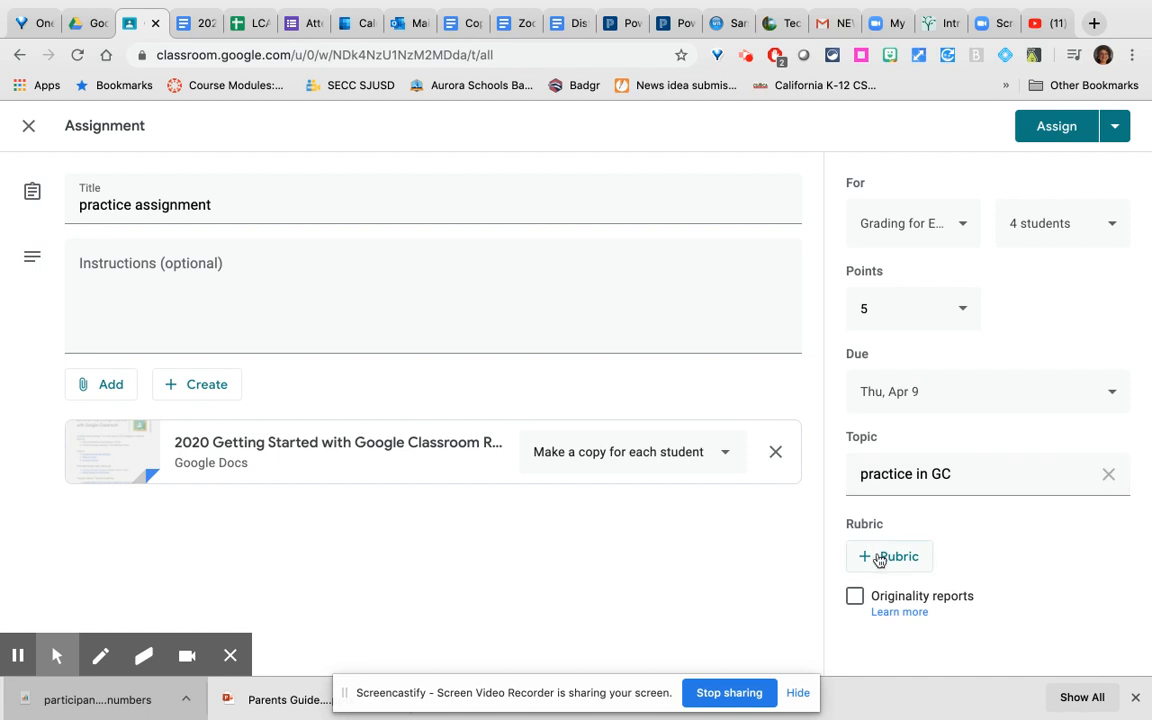
- Reuse an existing 2-criteria, 8-point rubric on the practice assignment and review the Assign options
left_click(888, 556)
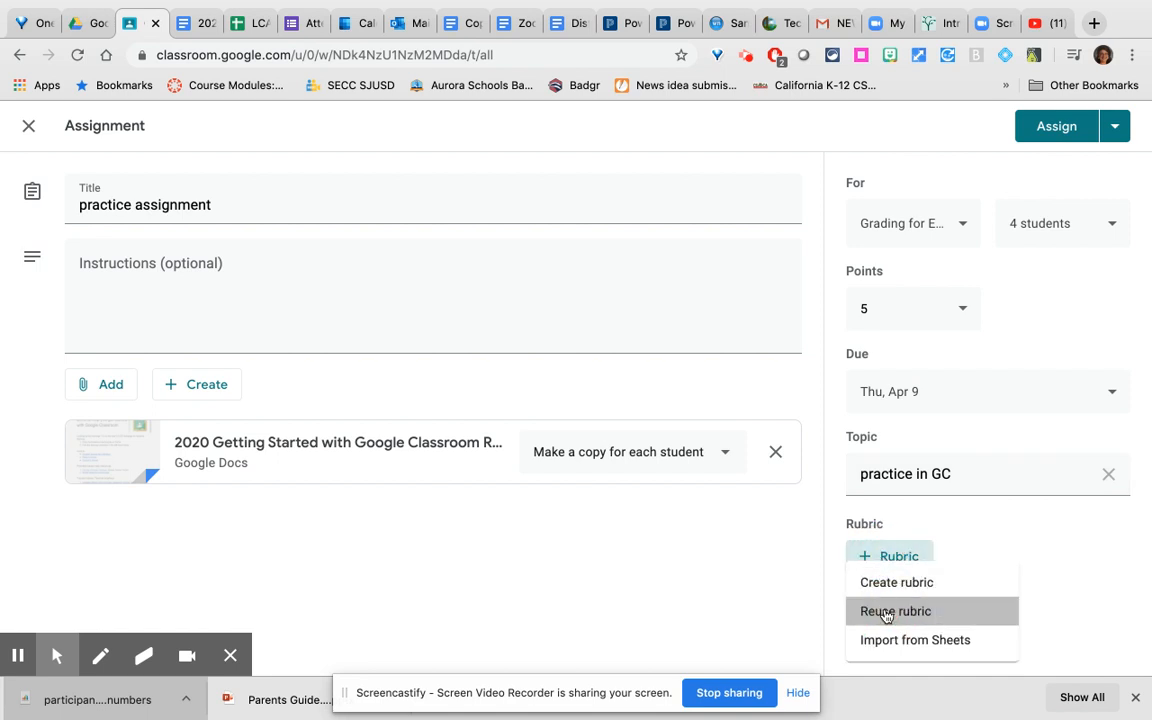
left_click(896, 612)
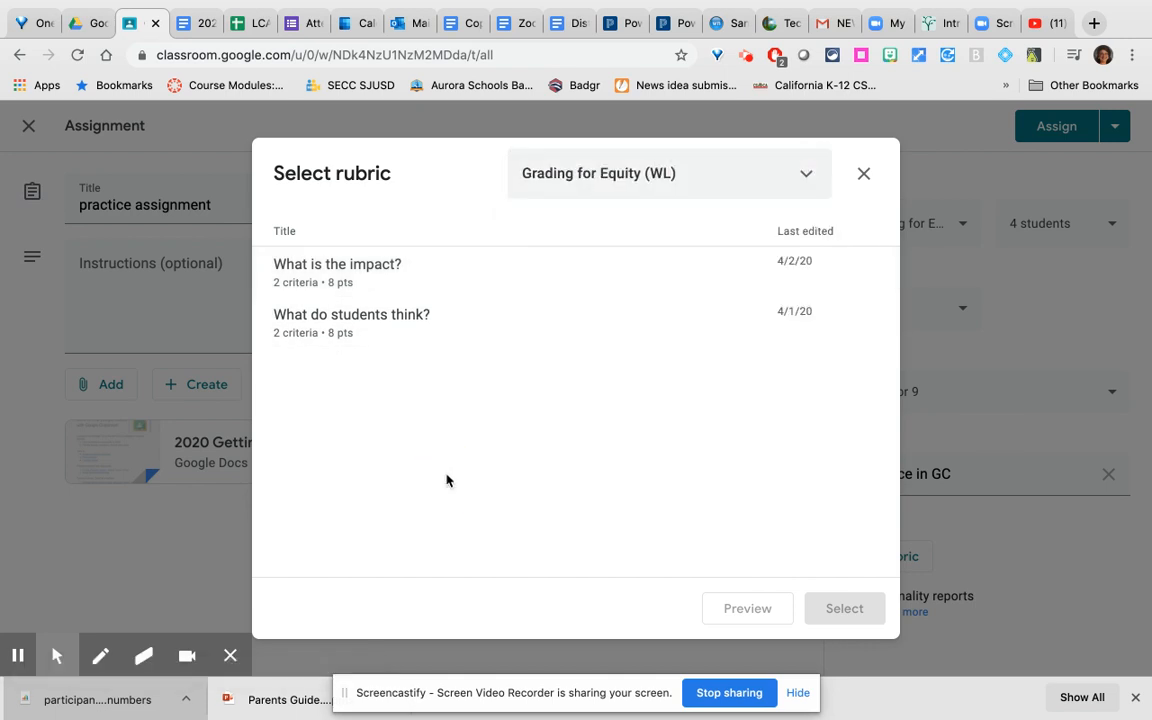
left_click(352, 320)
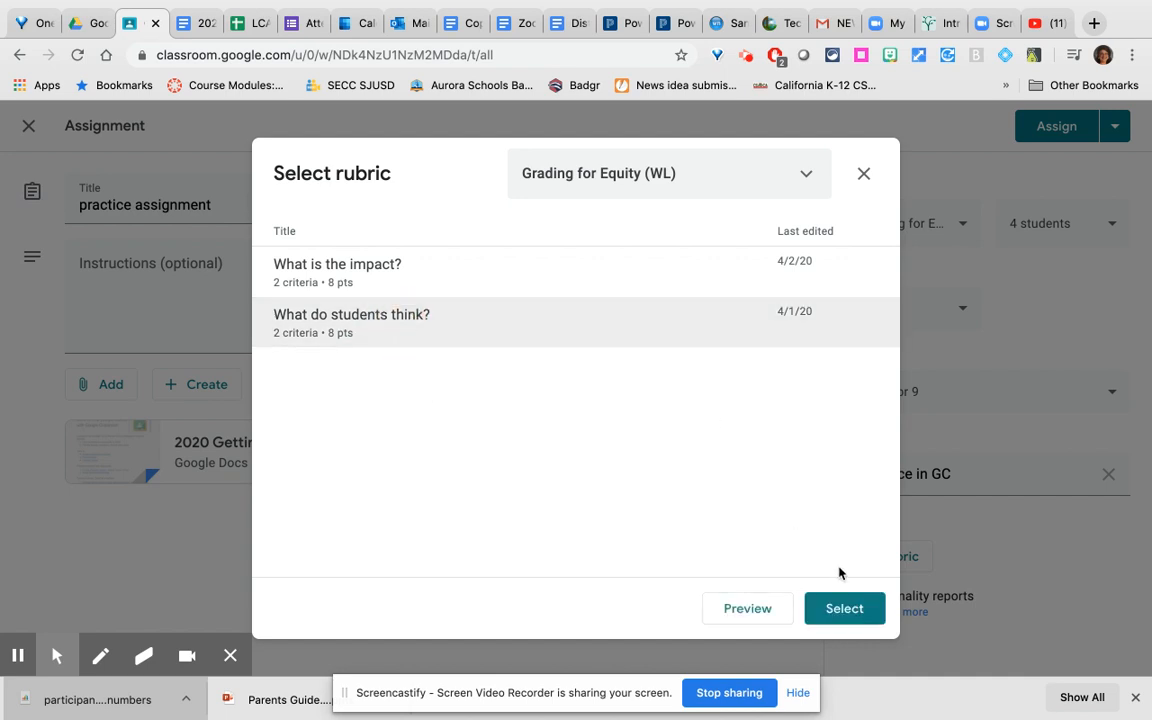
left_click(844, 608)
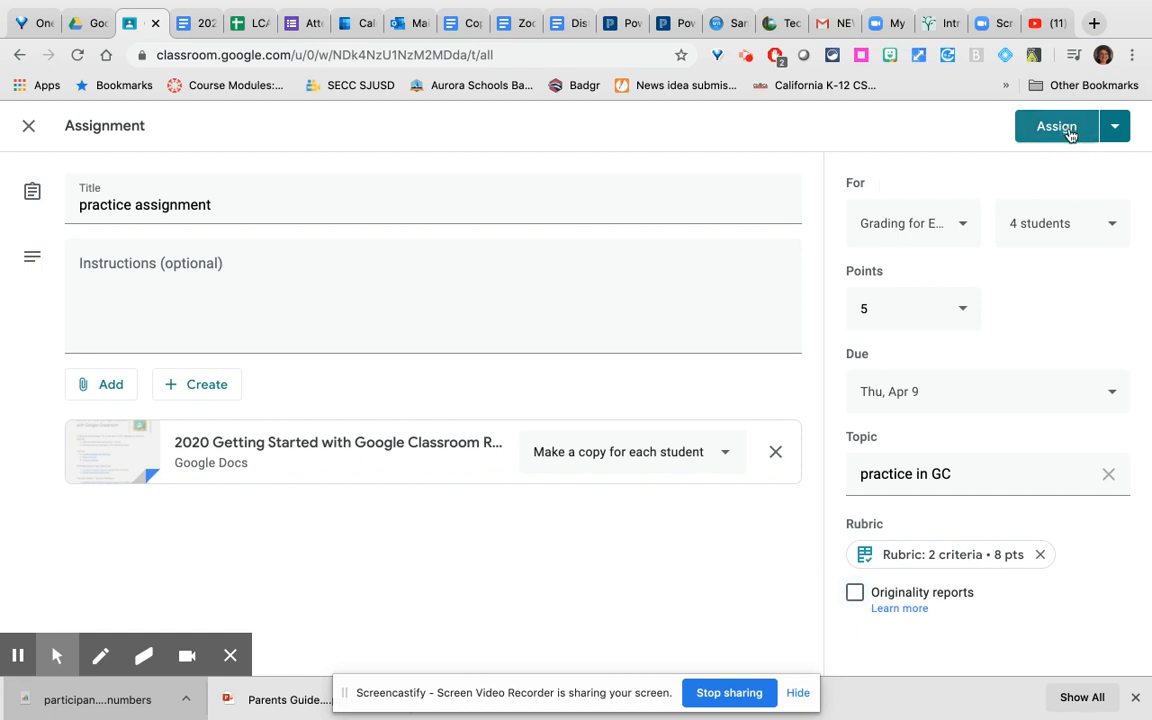
left_click(1114, 126)
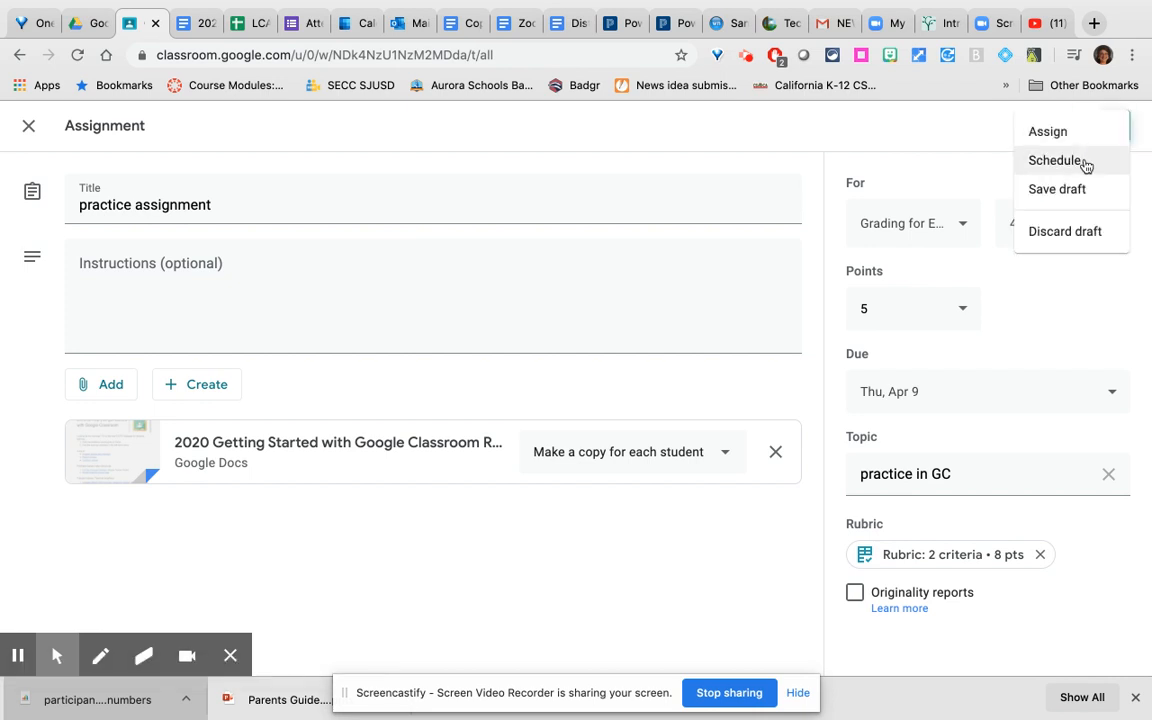
mouse_move(850, 144)
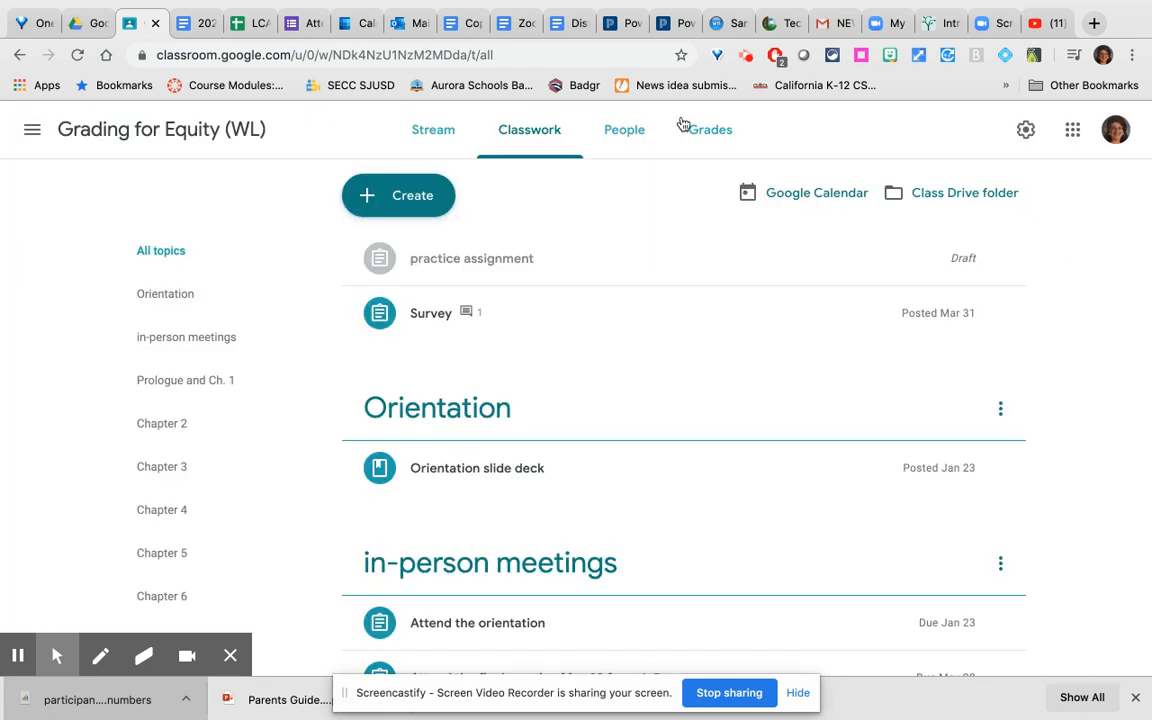
- Create a new Question post and browse its Add and Create attachment menus
left_click(398, 196)
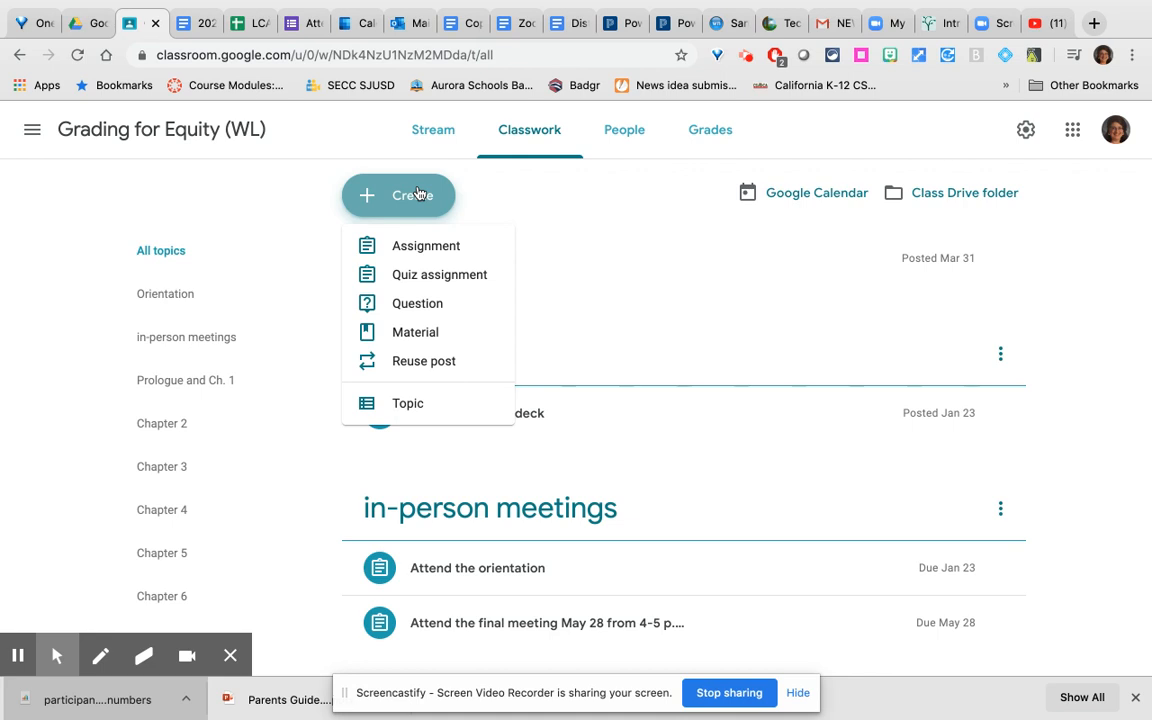
mouse_move(416, 304)
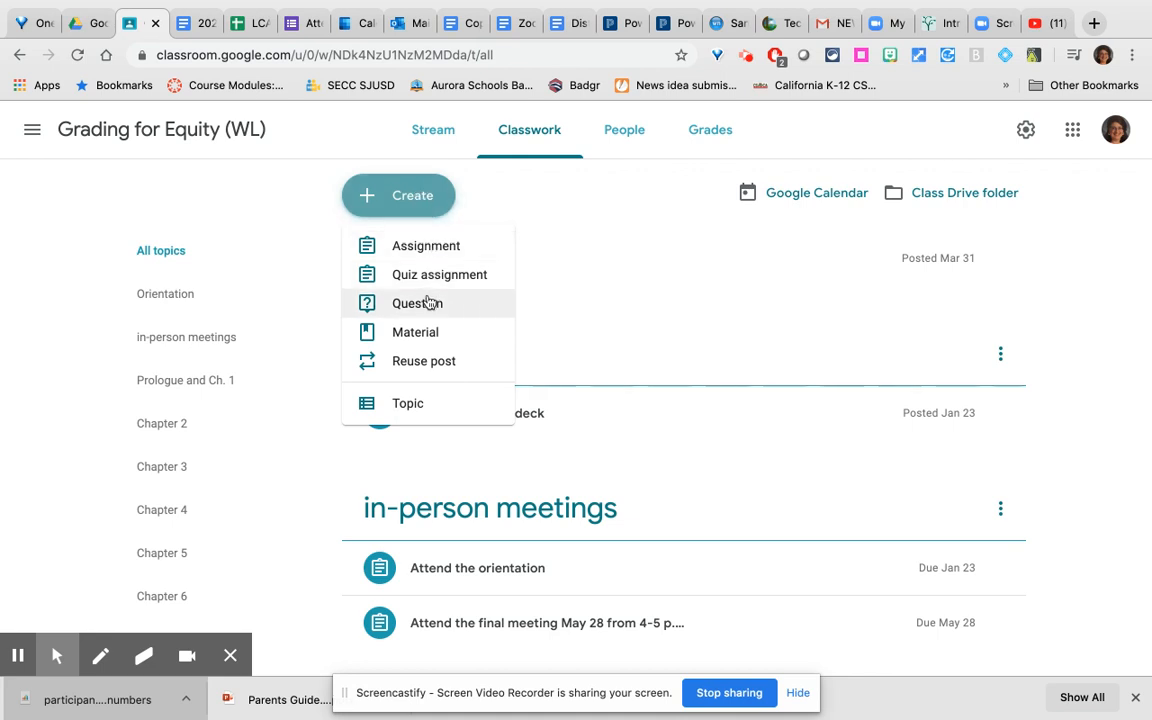
left_click(416, 304)
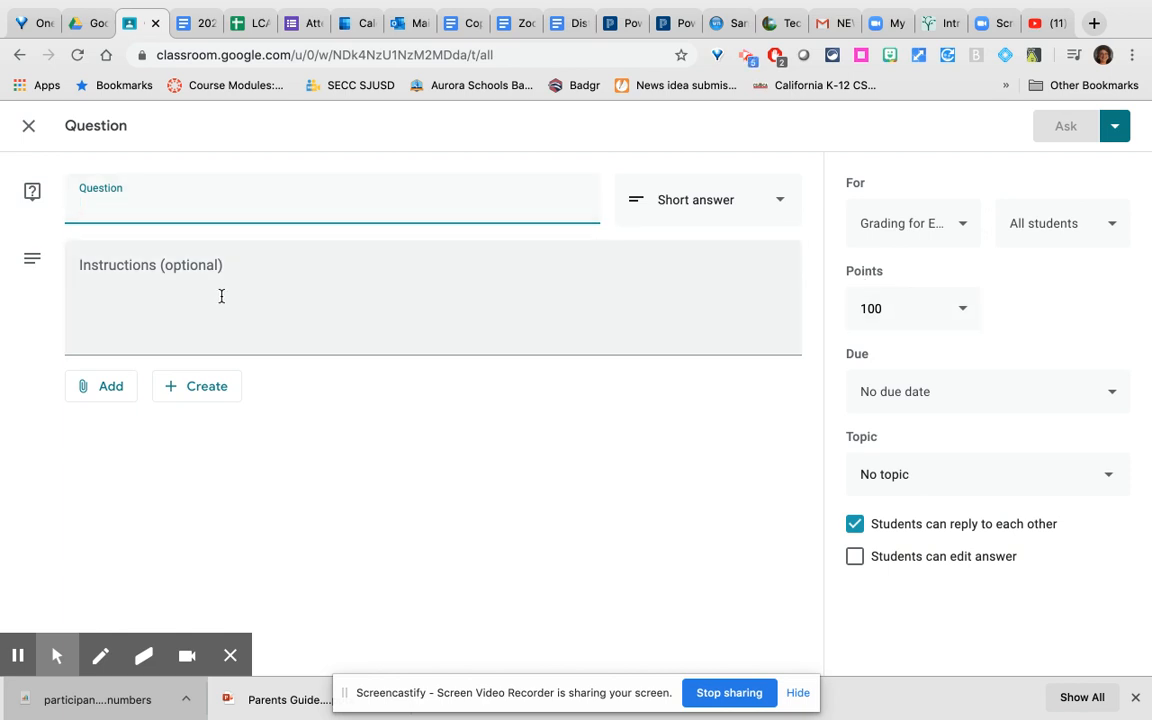
left_click(100, 386)
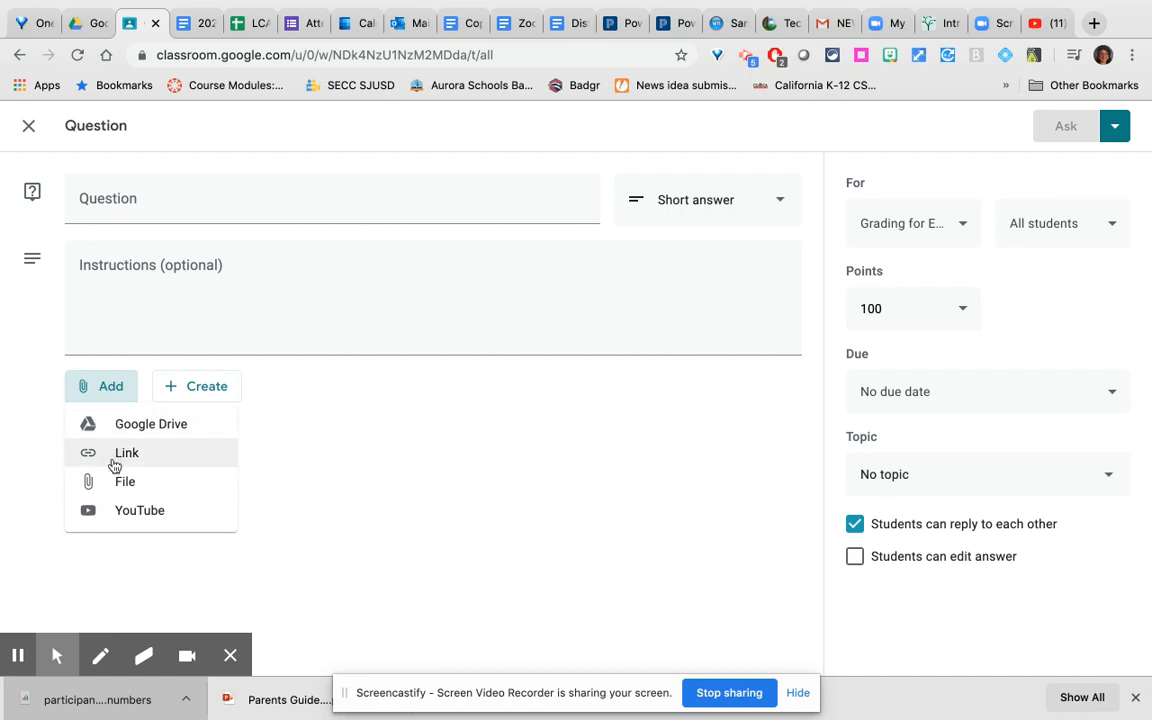
mouse_move(140, 510)
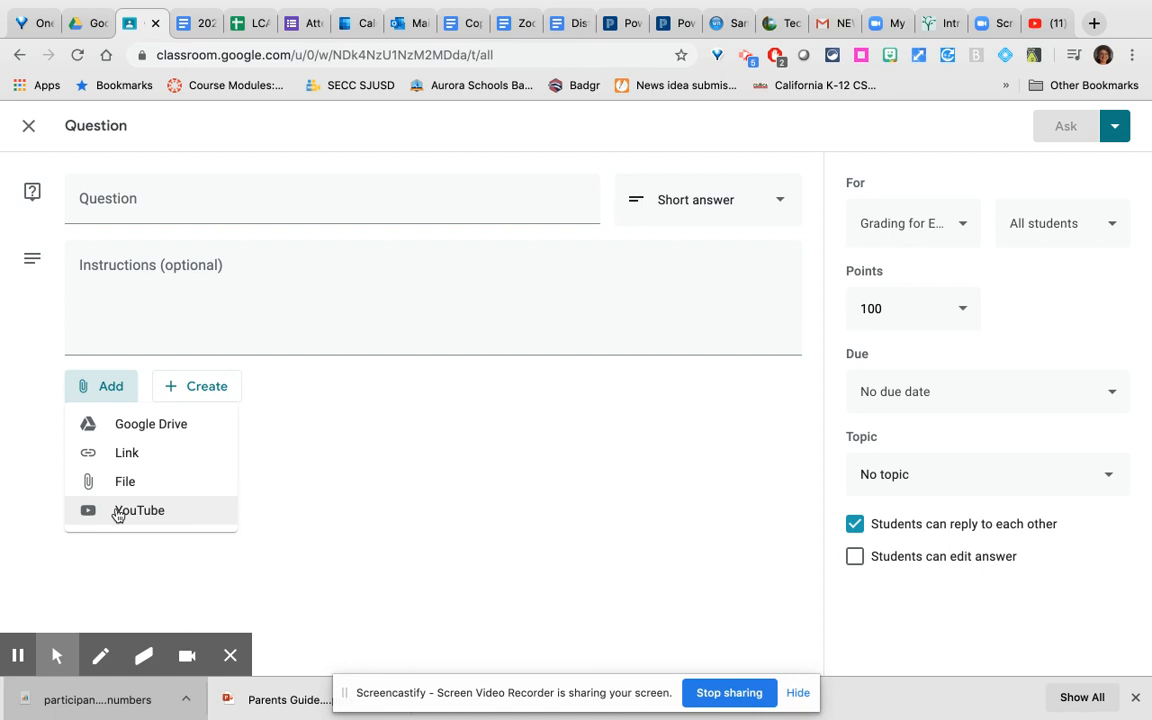
mouse_move(122, 512)
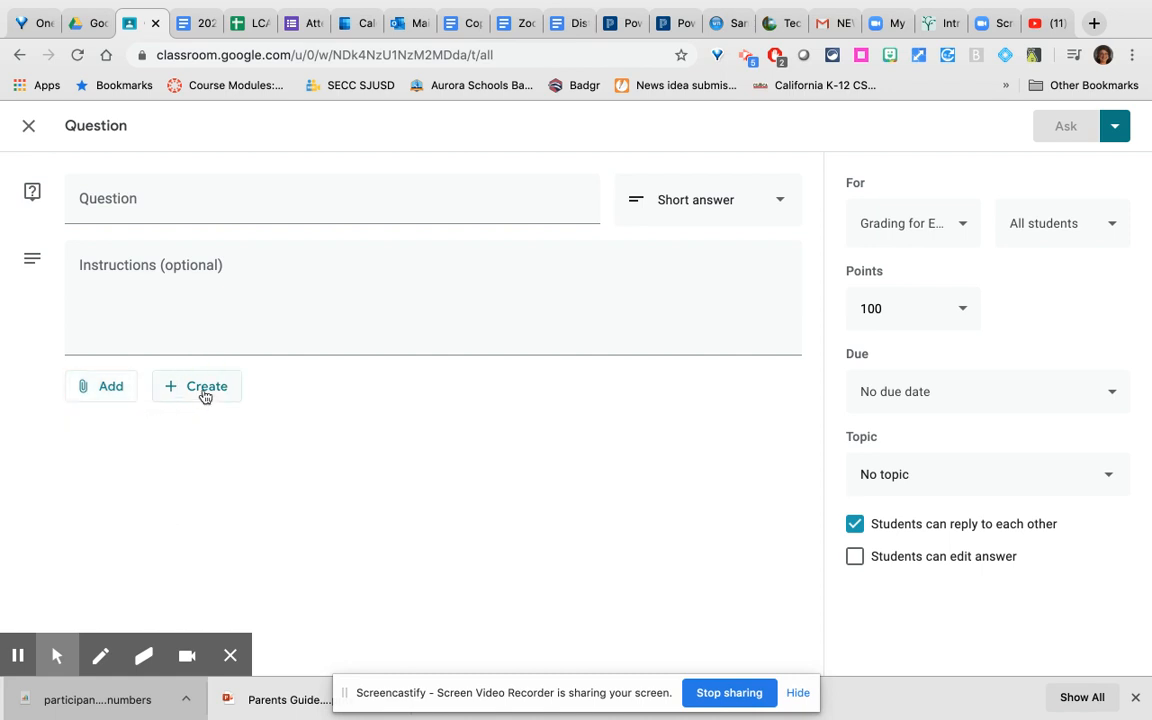
left_click(196, 386)
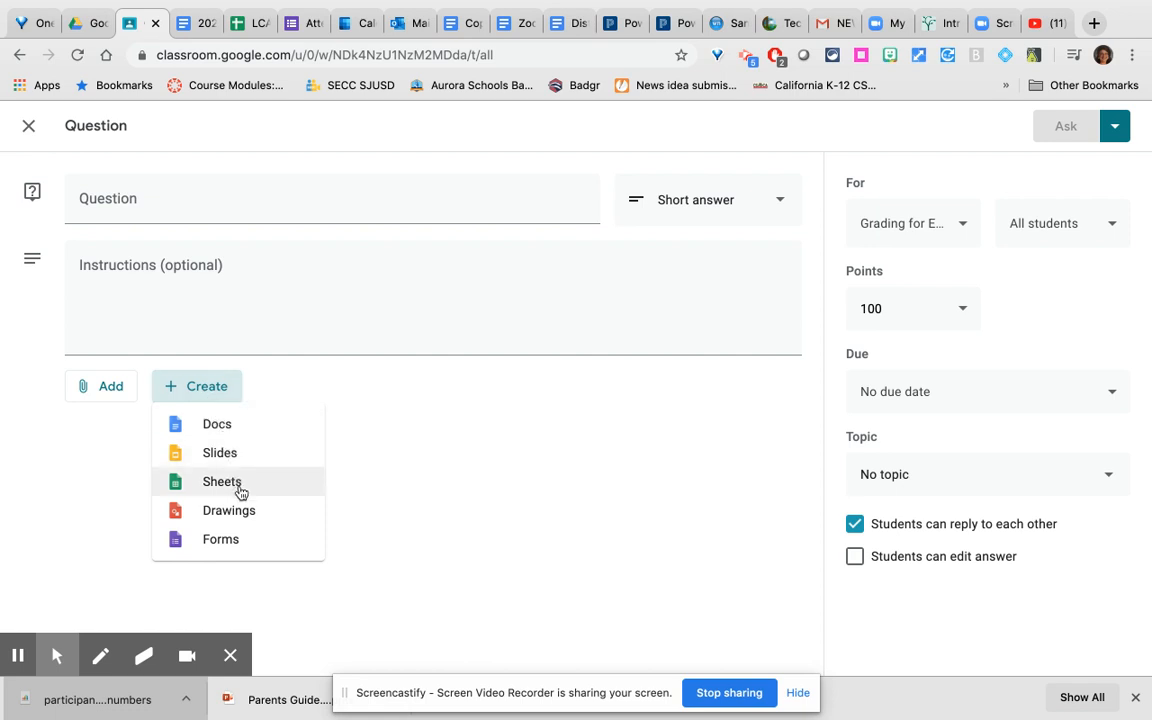
mouse_move(406, 514)
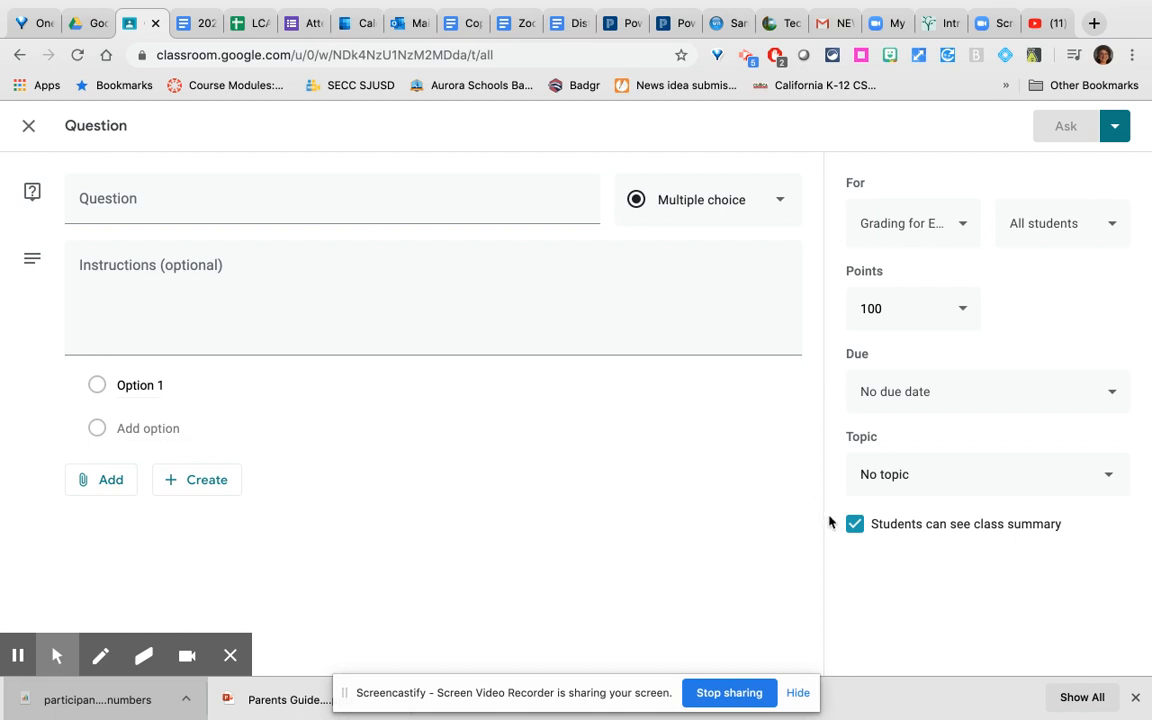
mouse_move(896, 532)
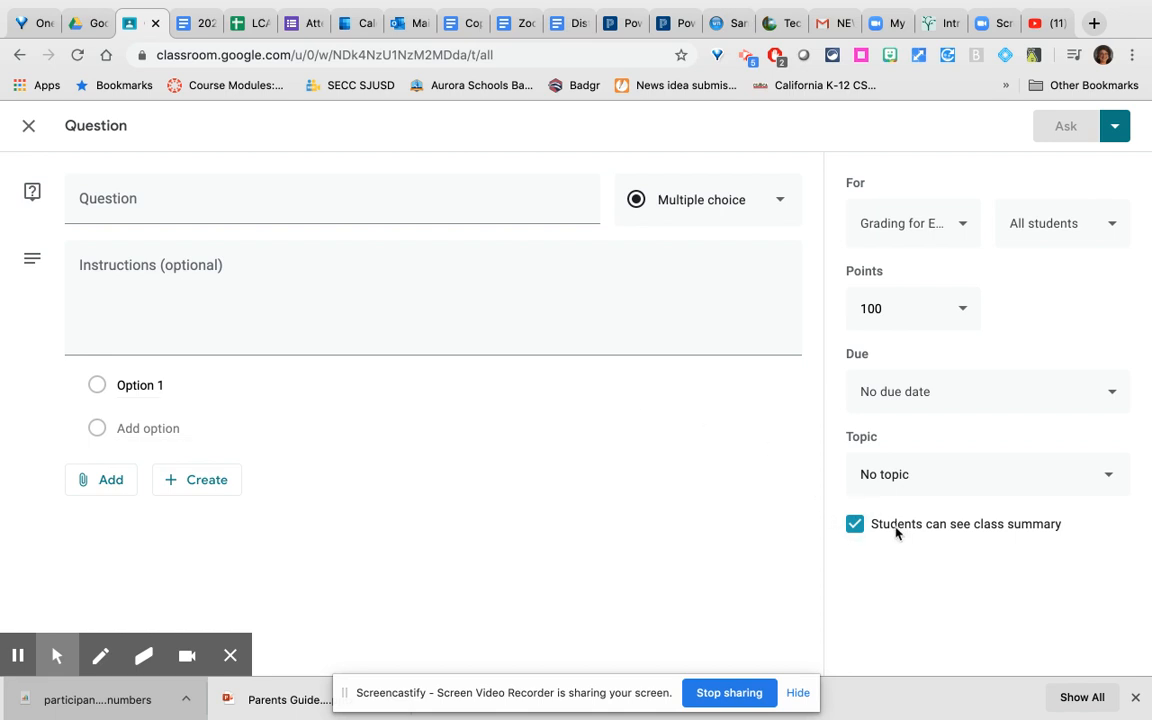
mouse_move(884, 530)
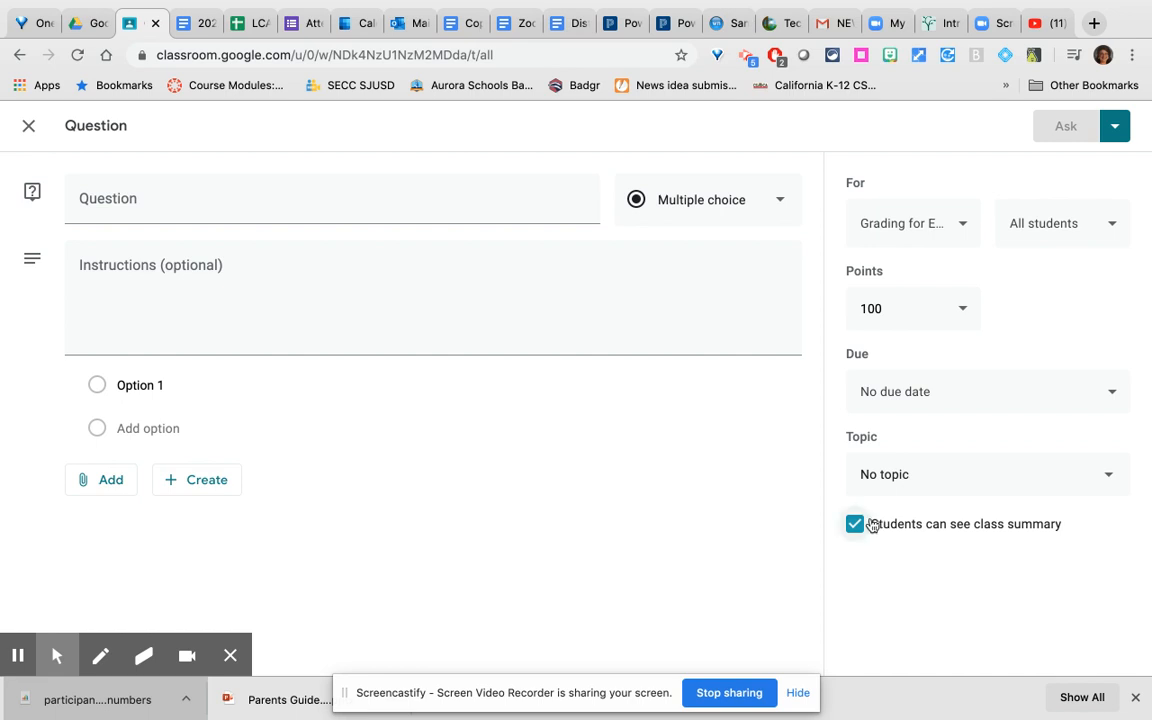
left_click(708, 200)
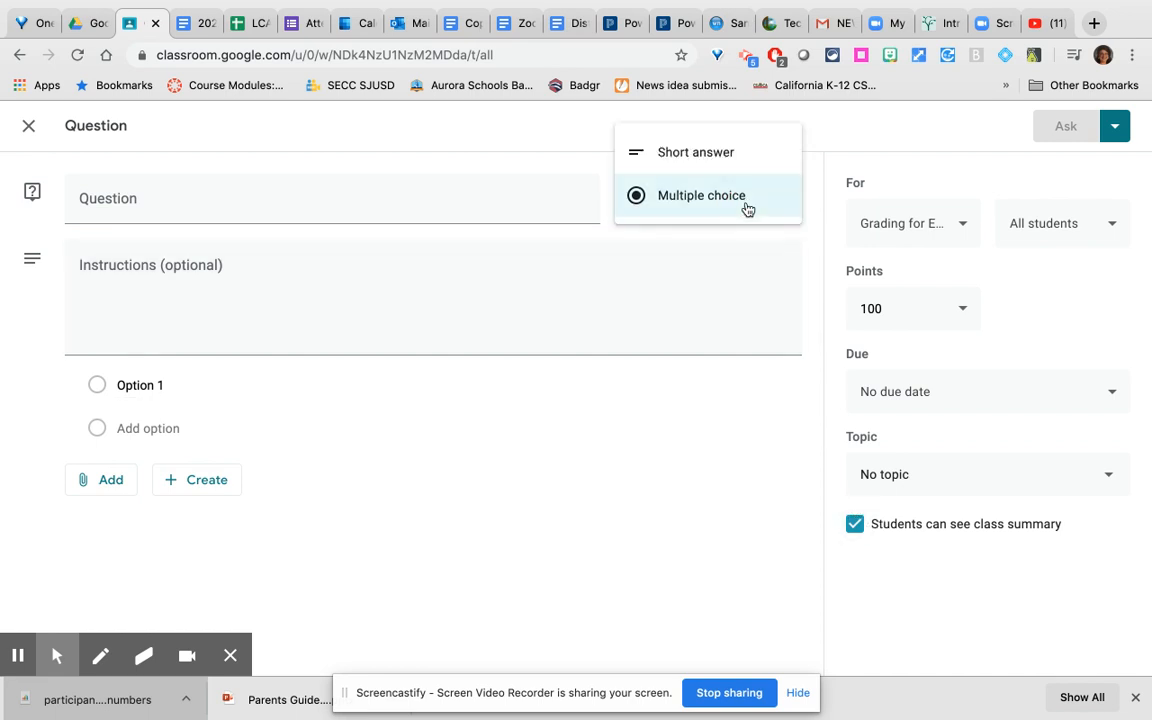
left_click(696, 152)
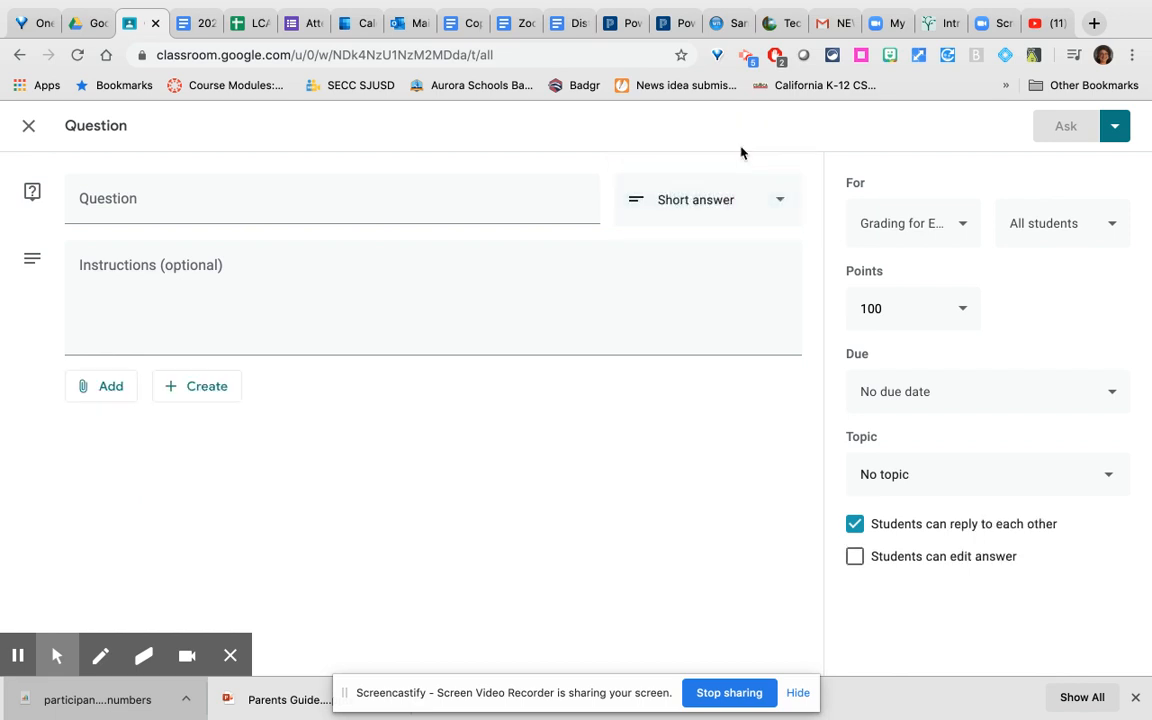
mouse_move(652, 250)
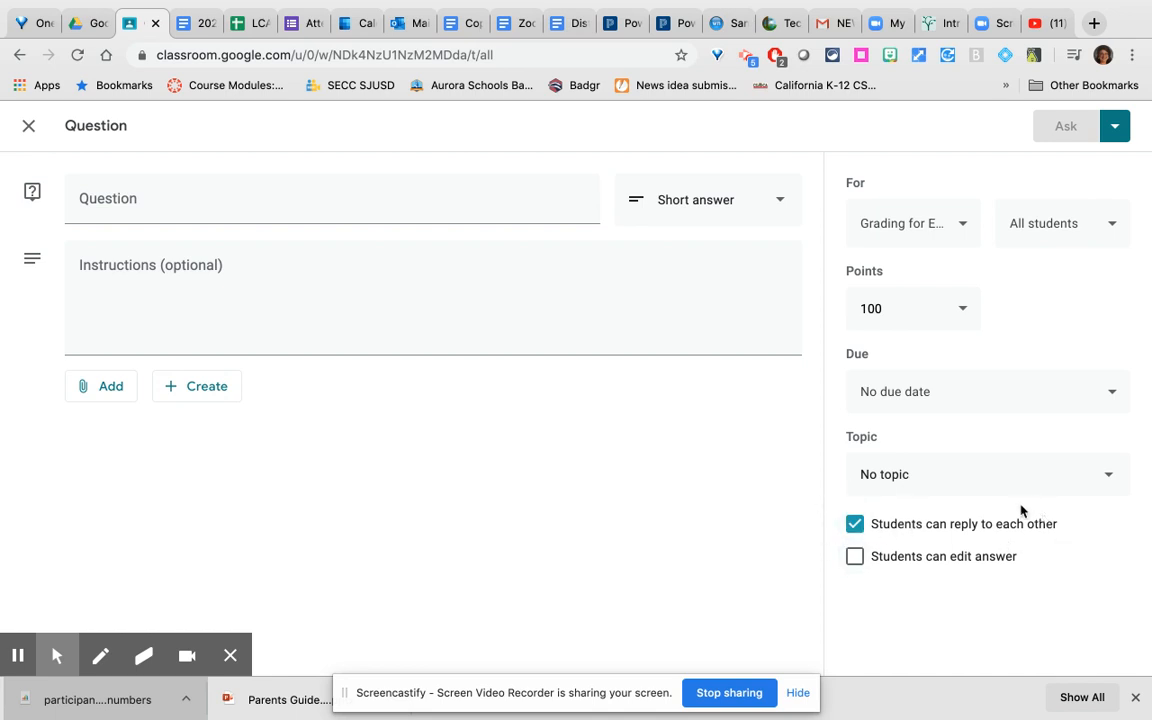
left_click(854, 524)
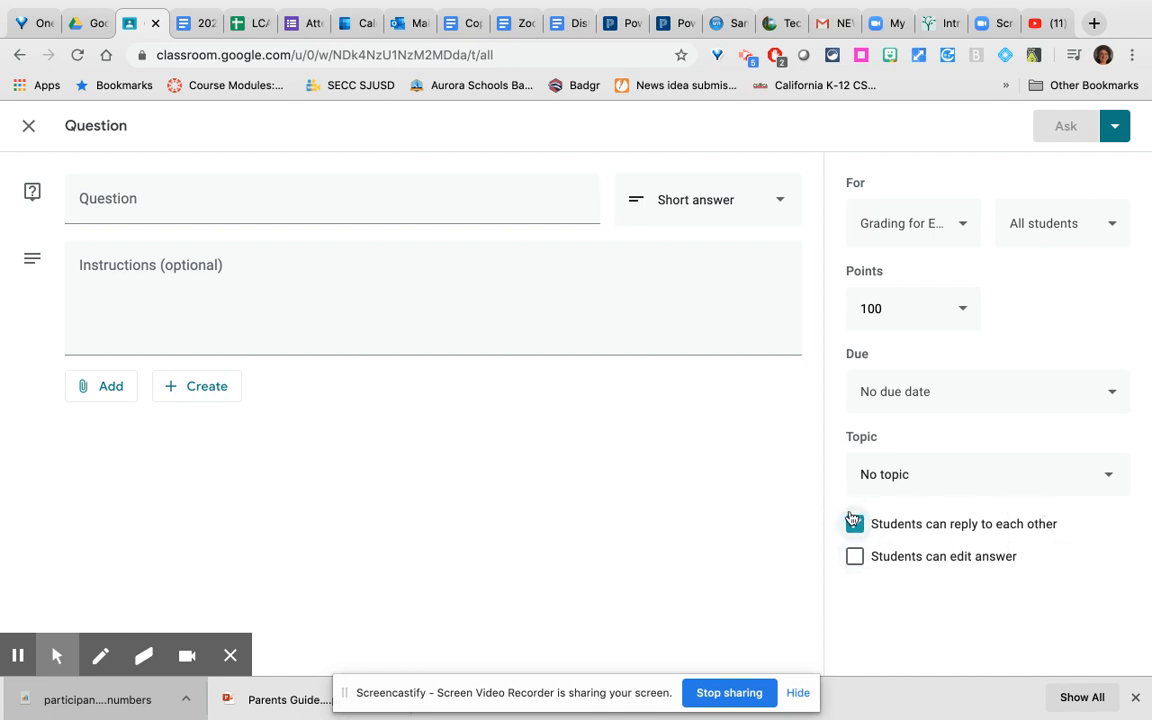
left_click(854, 524)
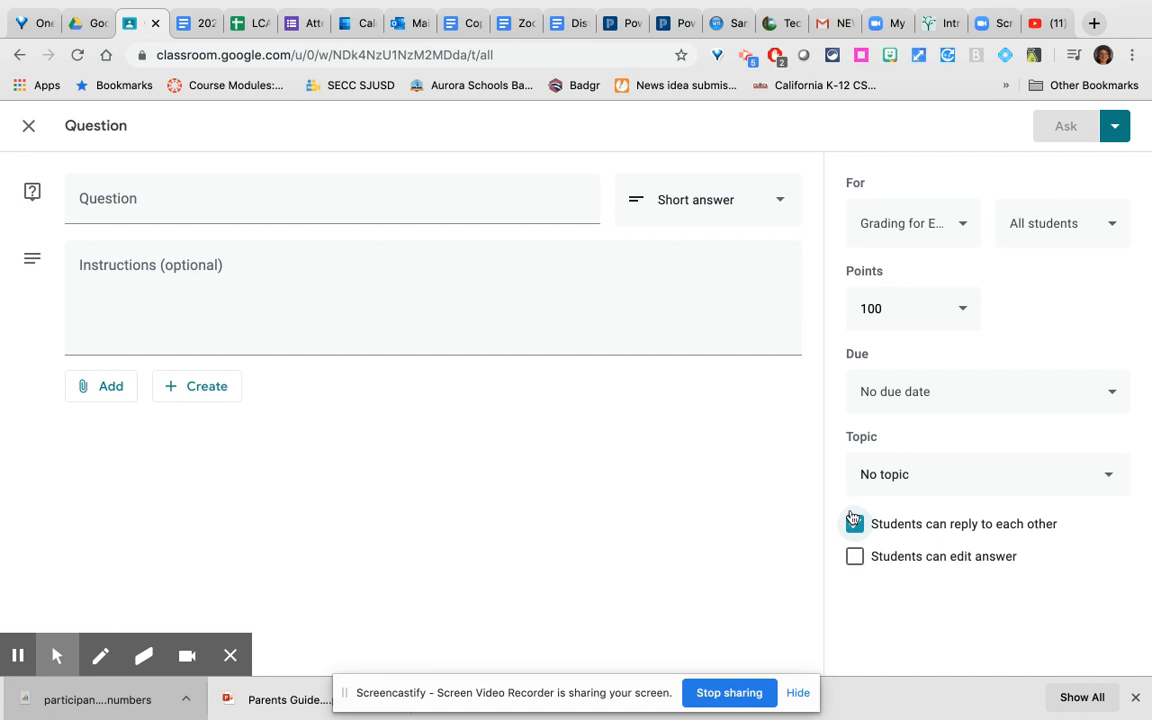
left_click(854, 524)
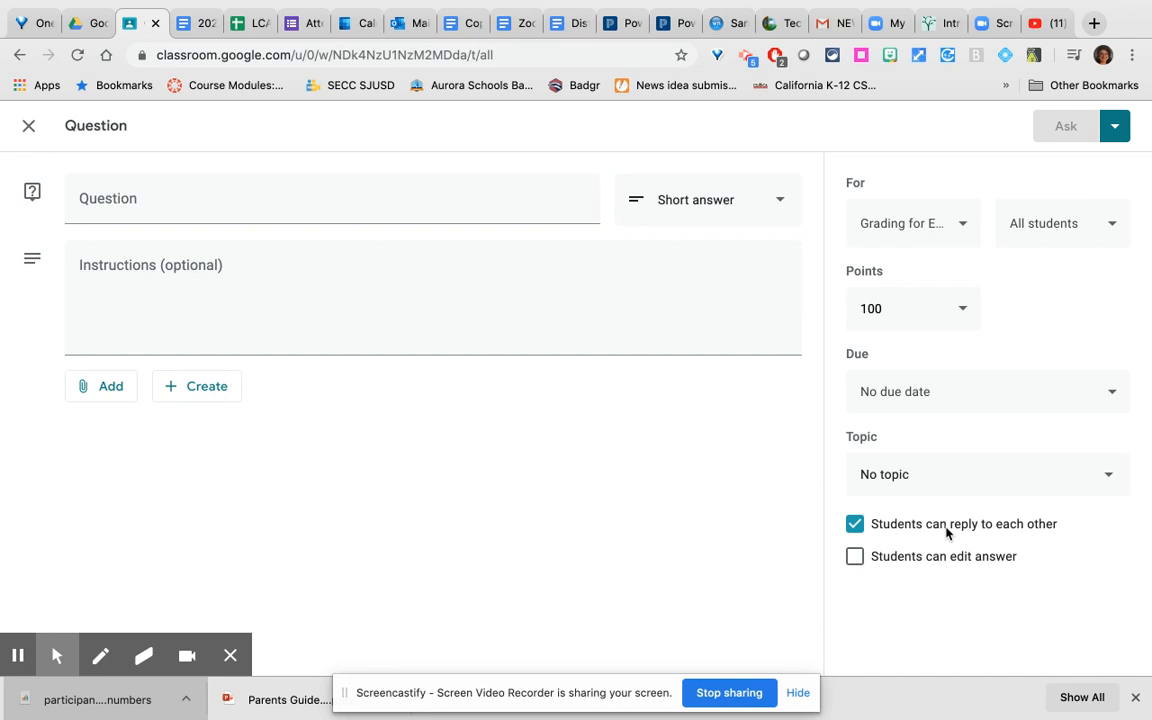
mouse_move(1068, 256)
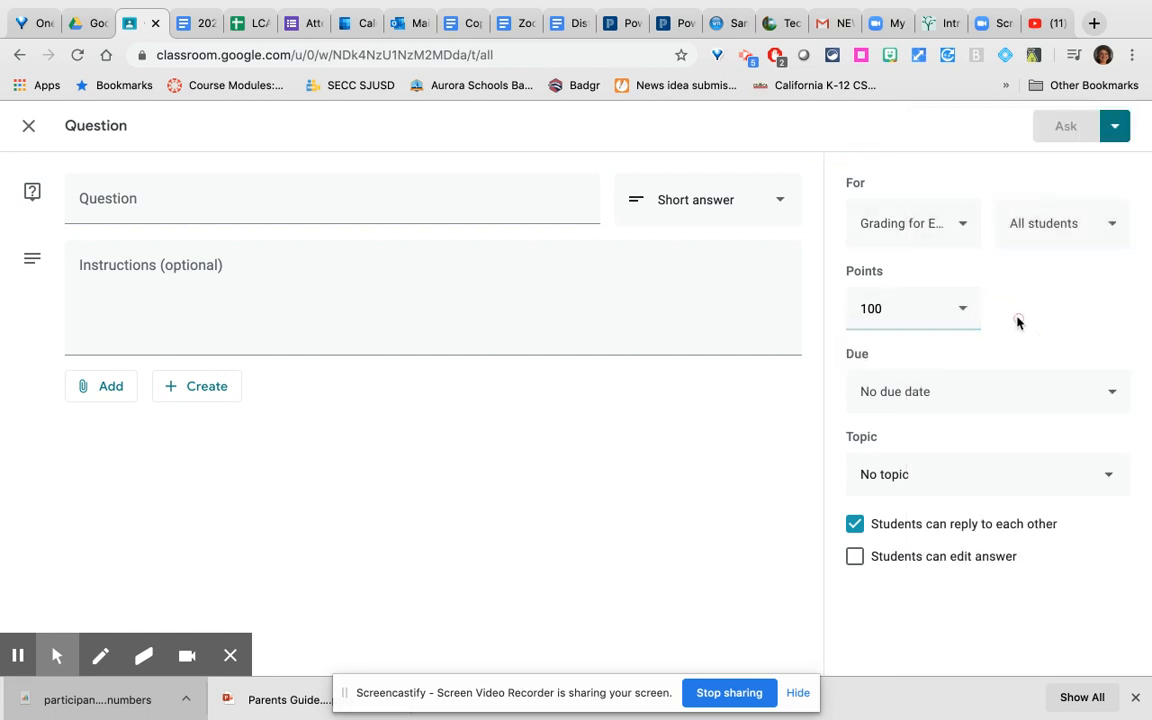
- File the question under Chapter 2 and set its point value to 5
left_click(984, 390)
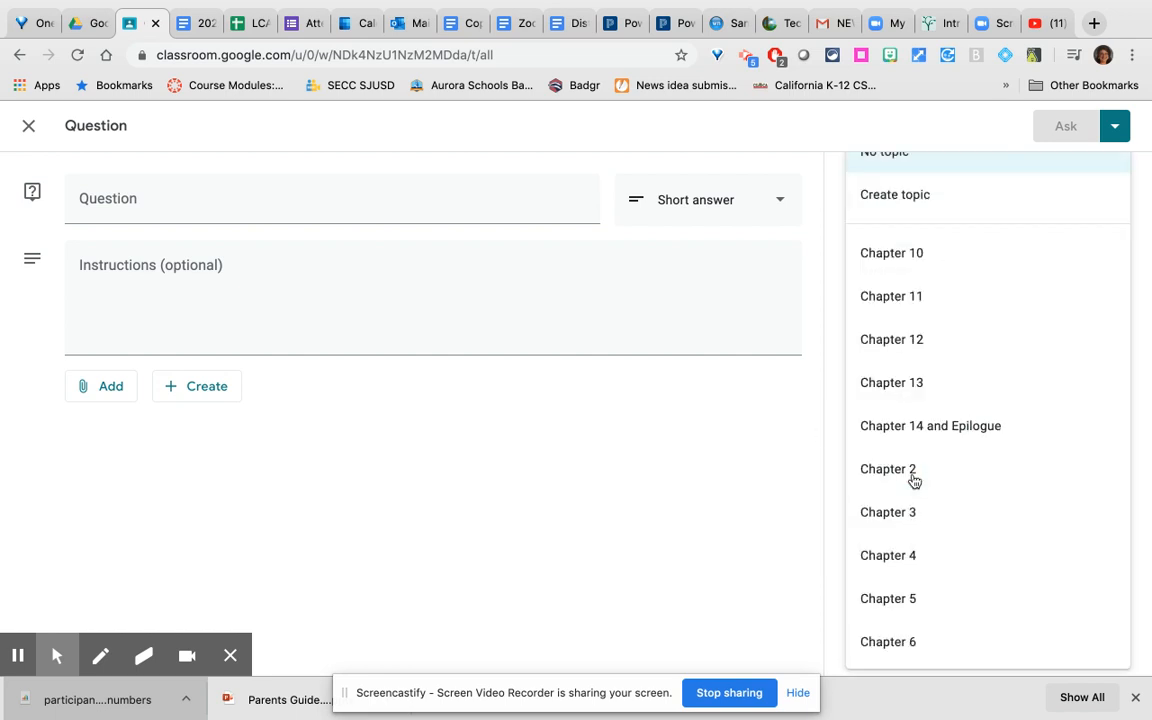
left_click(888, 468)
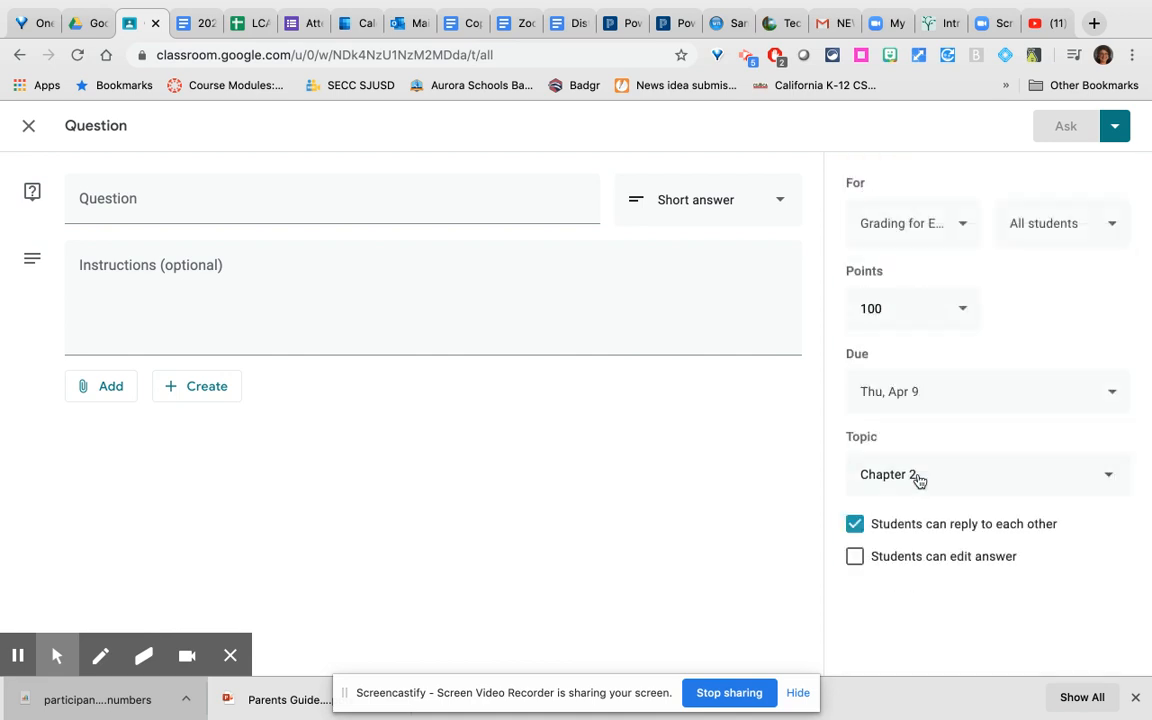
left_click(910, 308)
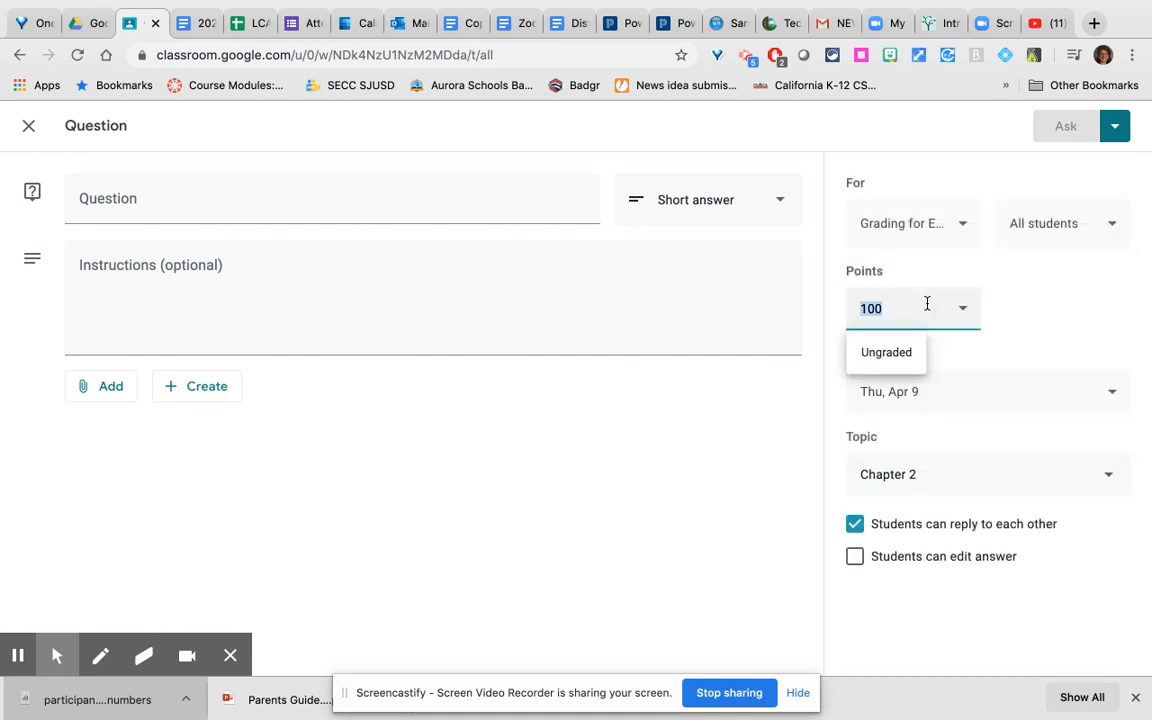
type("5")
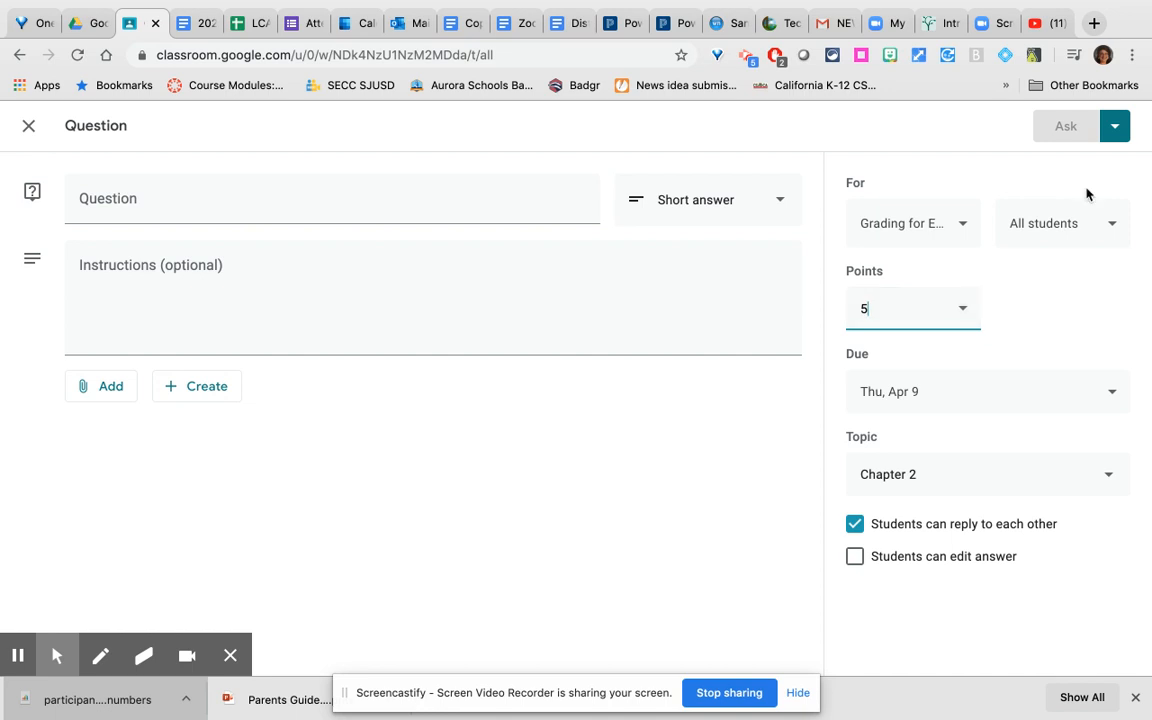
- Write the question text 'how...', save it as a draft and close the form
left_click(332, 200)
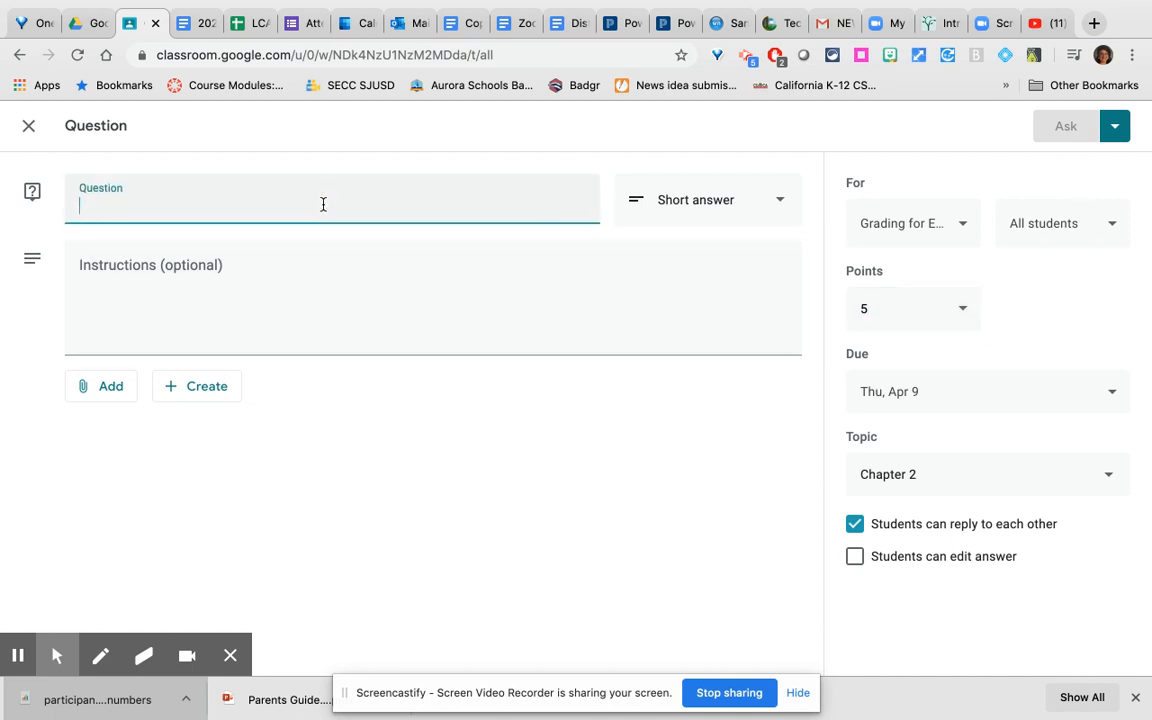
type("how...")
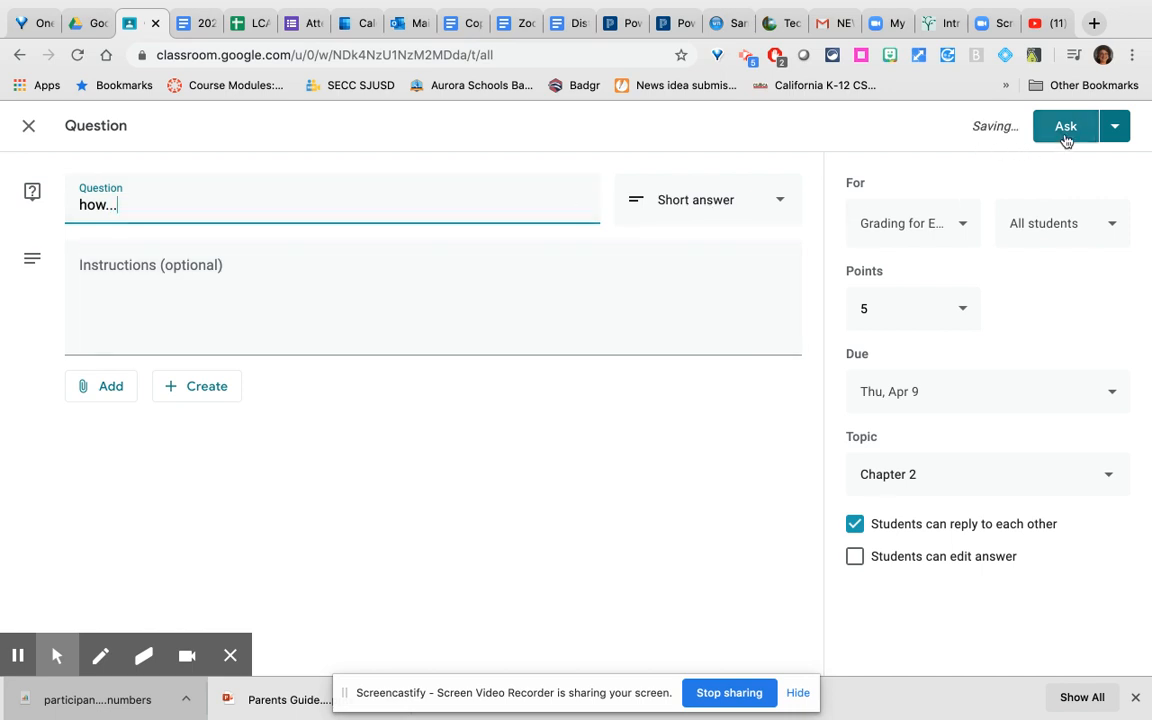
left_click(1114, 126)
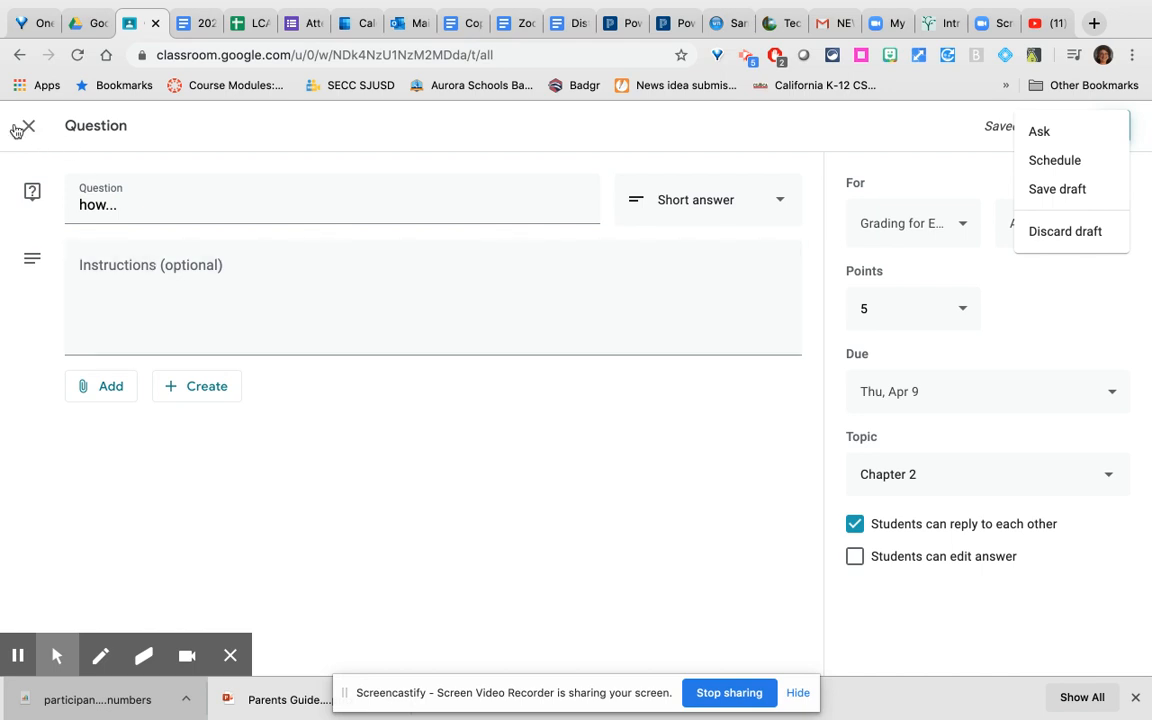
left_click(1040, 132)
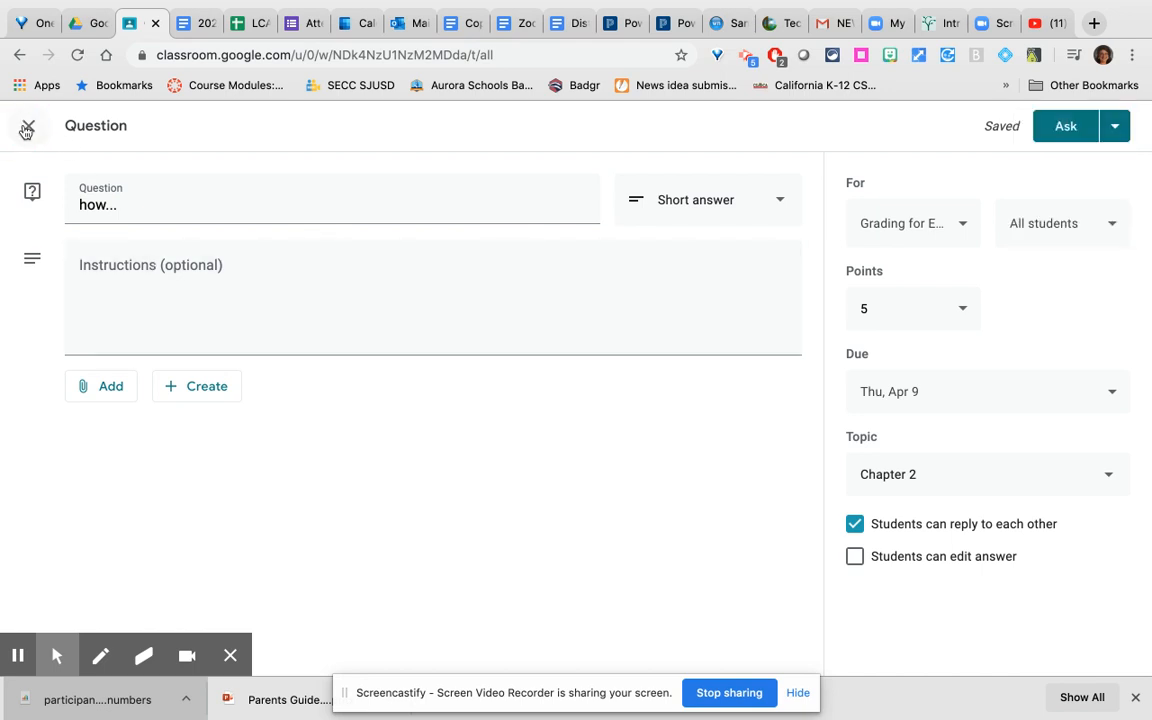
left_click(28, 128)
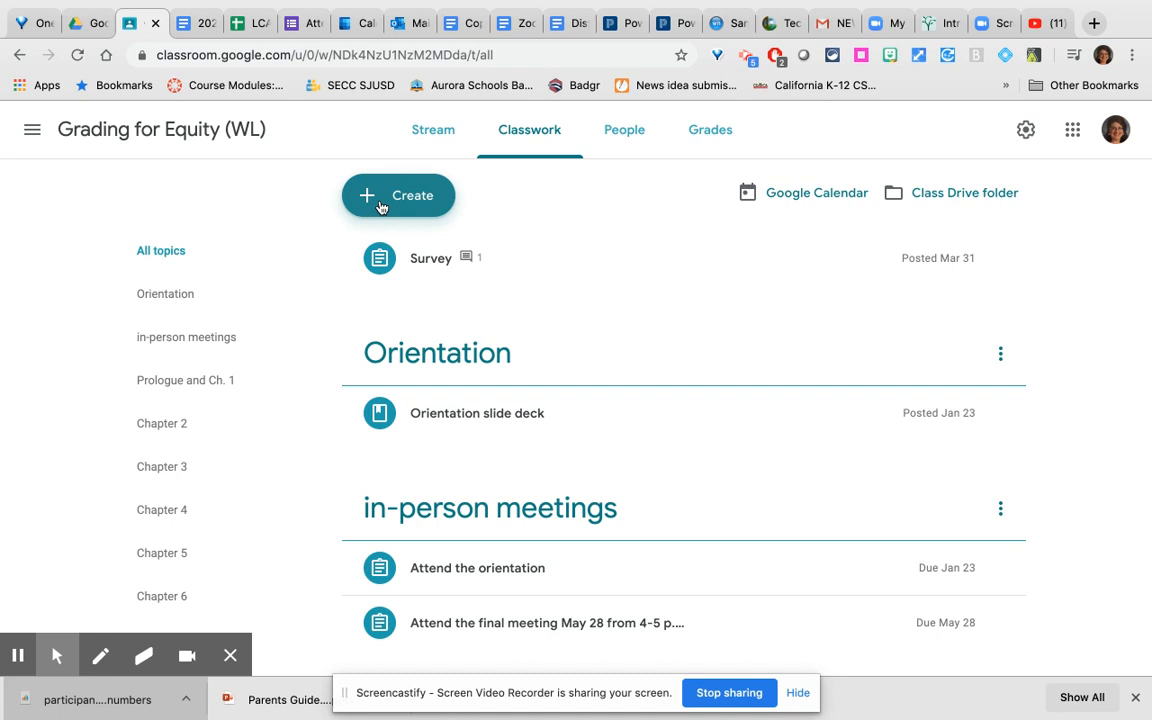
- Create a new Material post and title it 'Class syllabus'
left_click(398, 196)
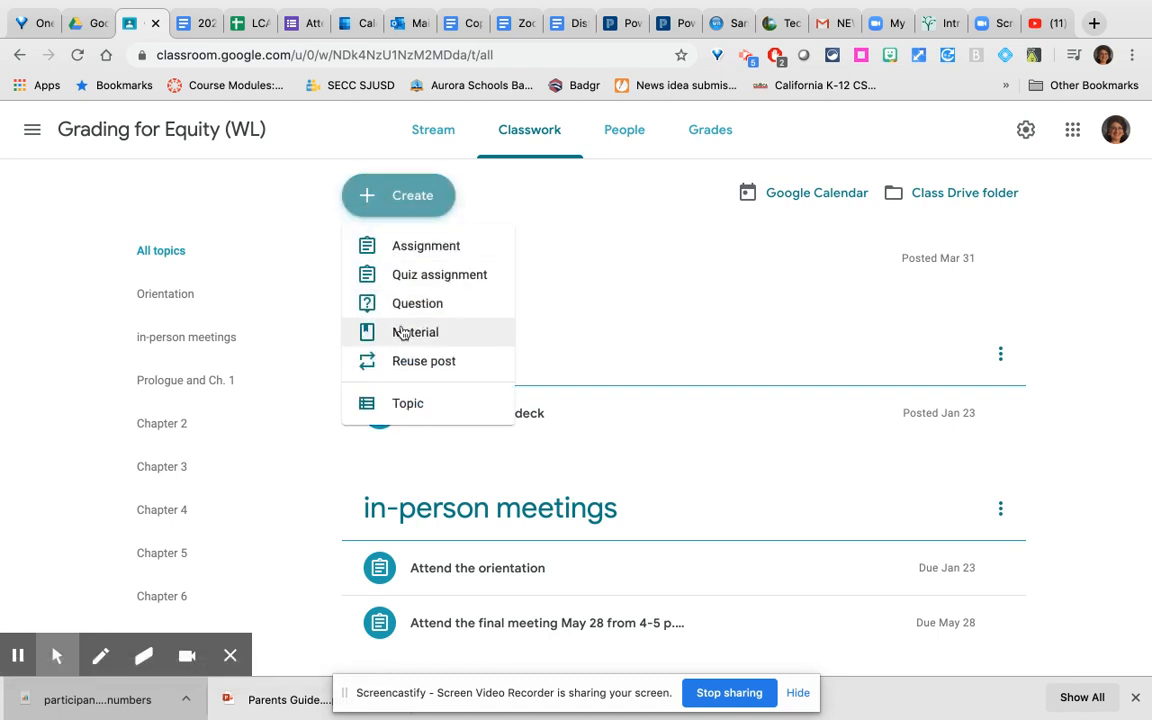
left_click(416, 332)
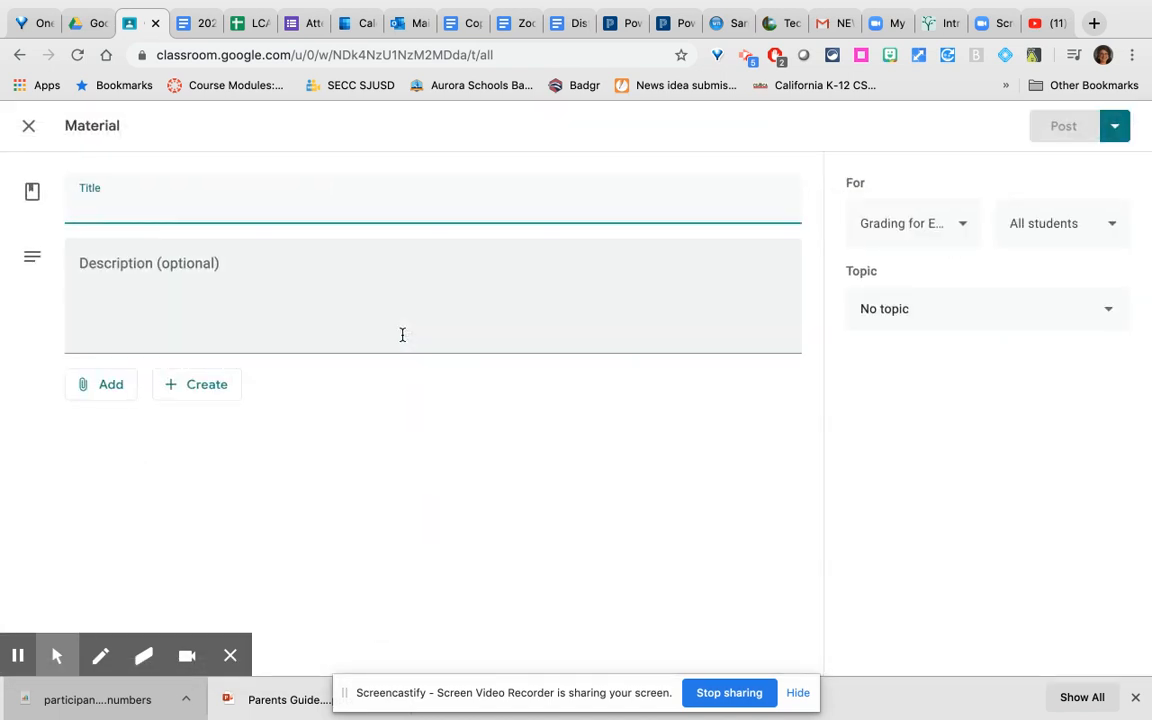
left_click(300, 204)
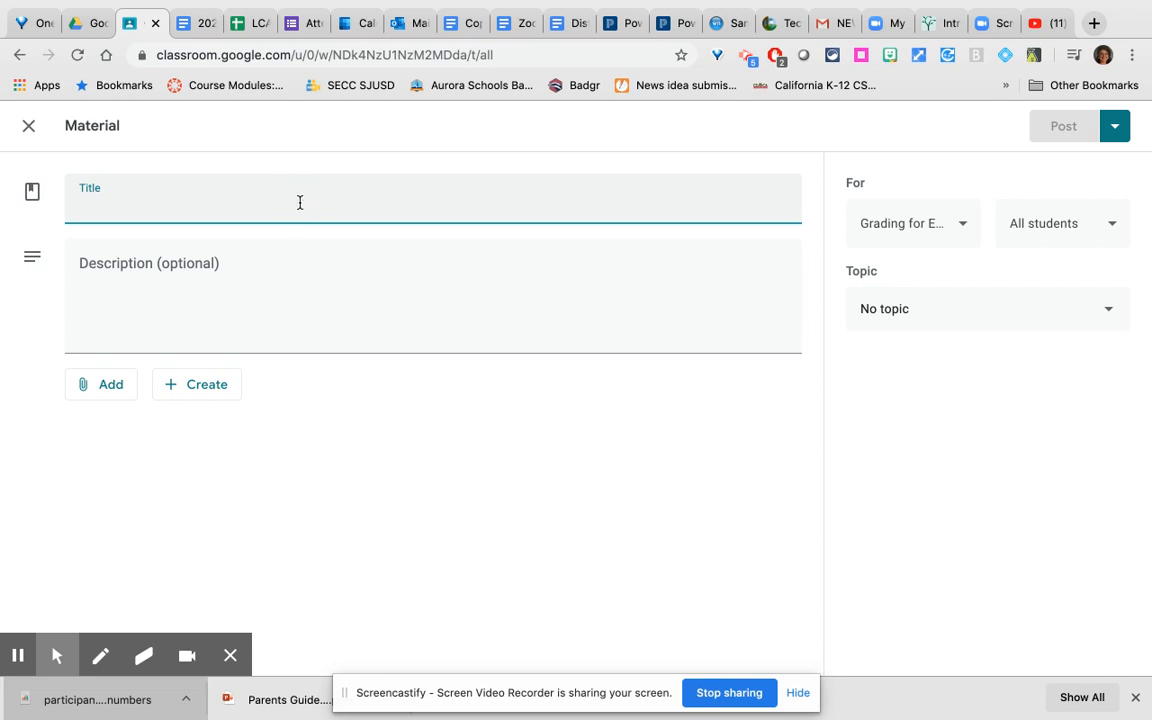
type("Cass")
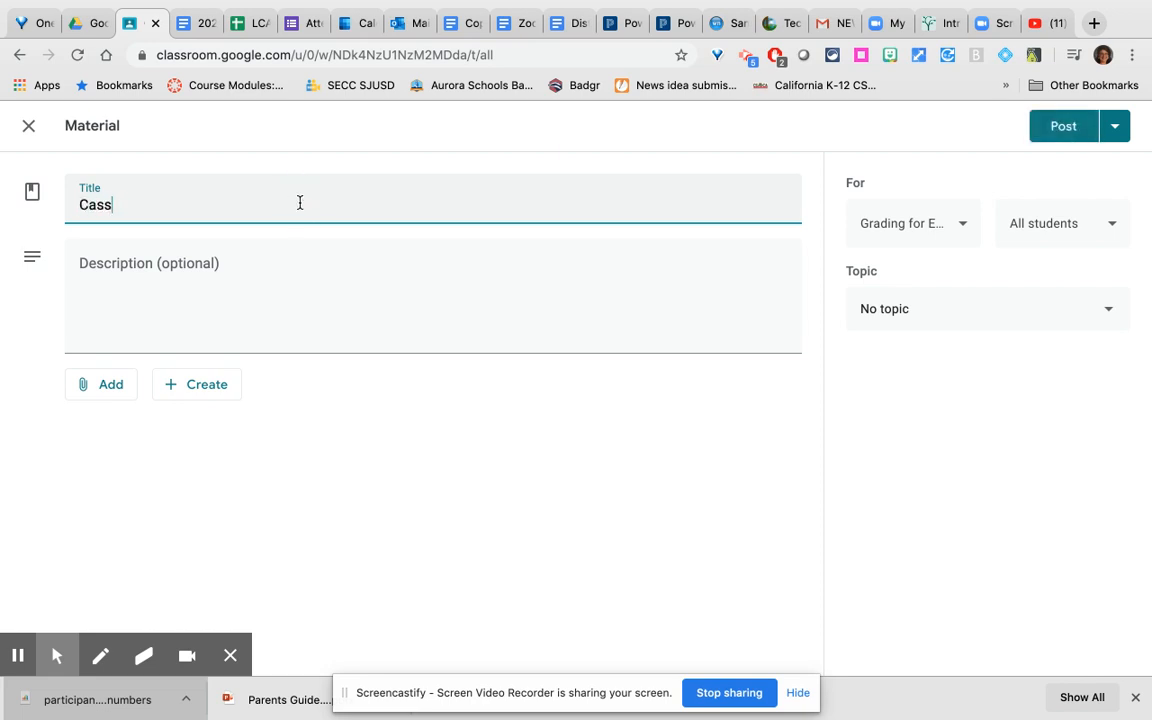
type("Class sylly")
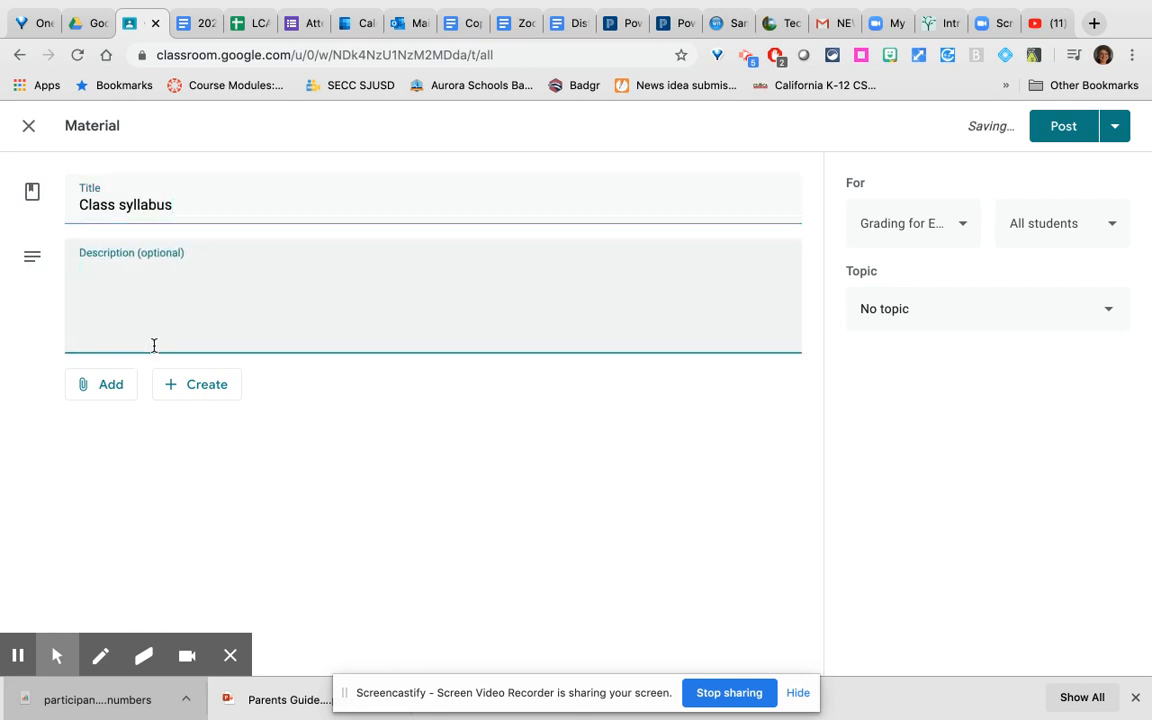
left_click(100, 384)
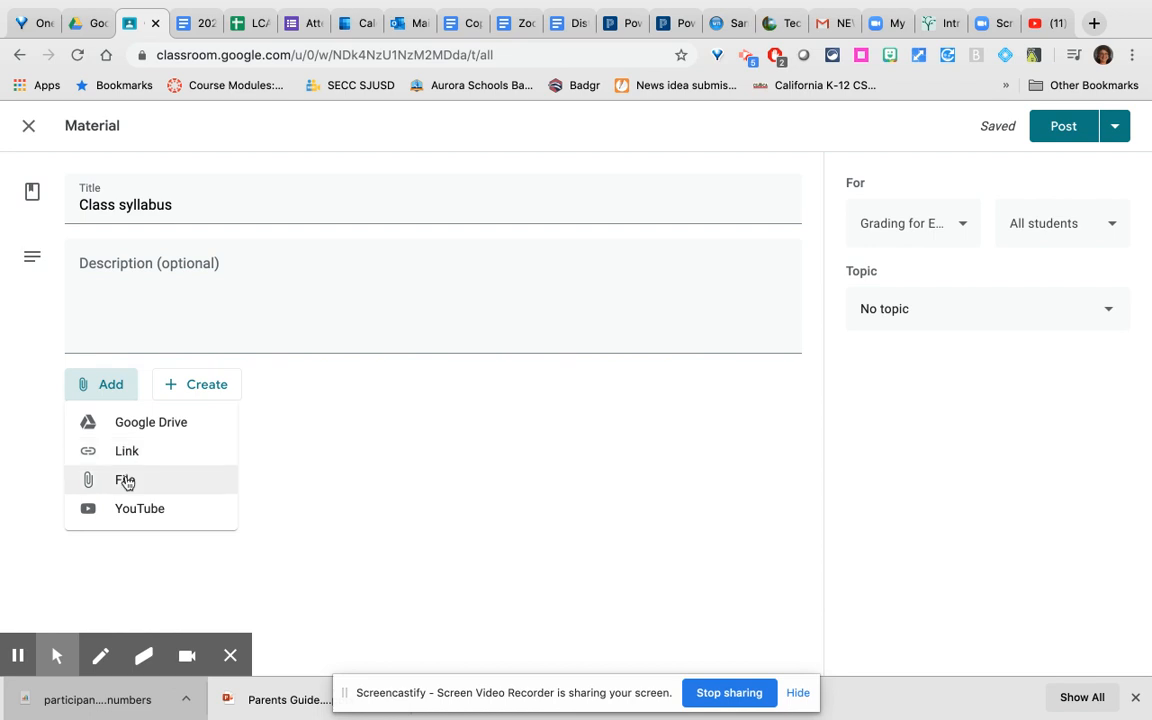
mouse_move(150, 420)
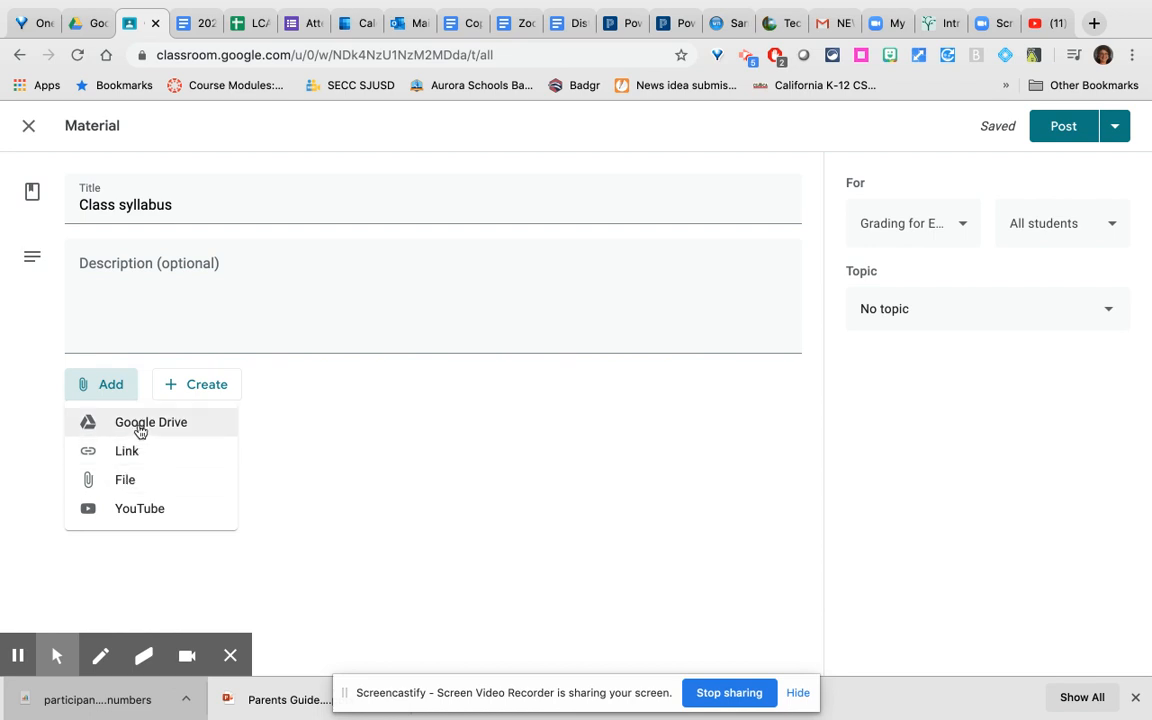
- Attach the 2020 Getting Started with Google Classroom Resource Page doc from Google Drive
left_click(150, 422)
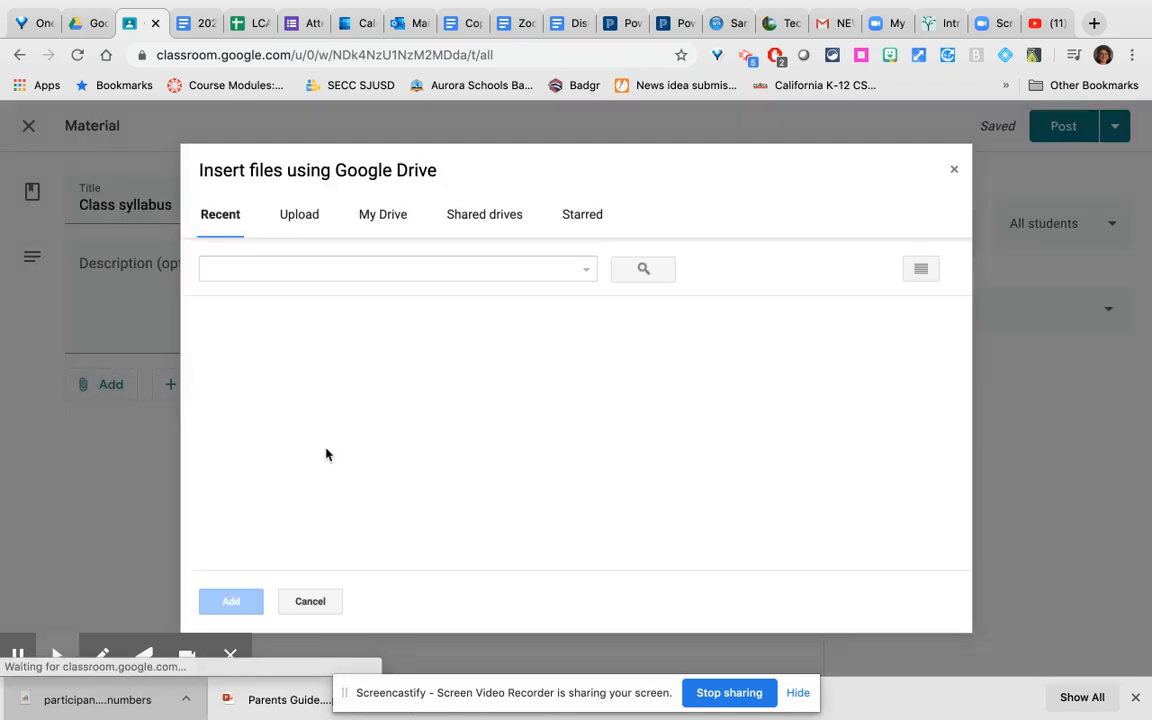
left_click(284, 438)
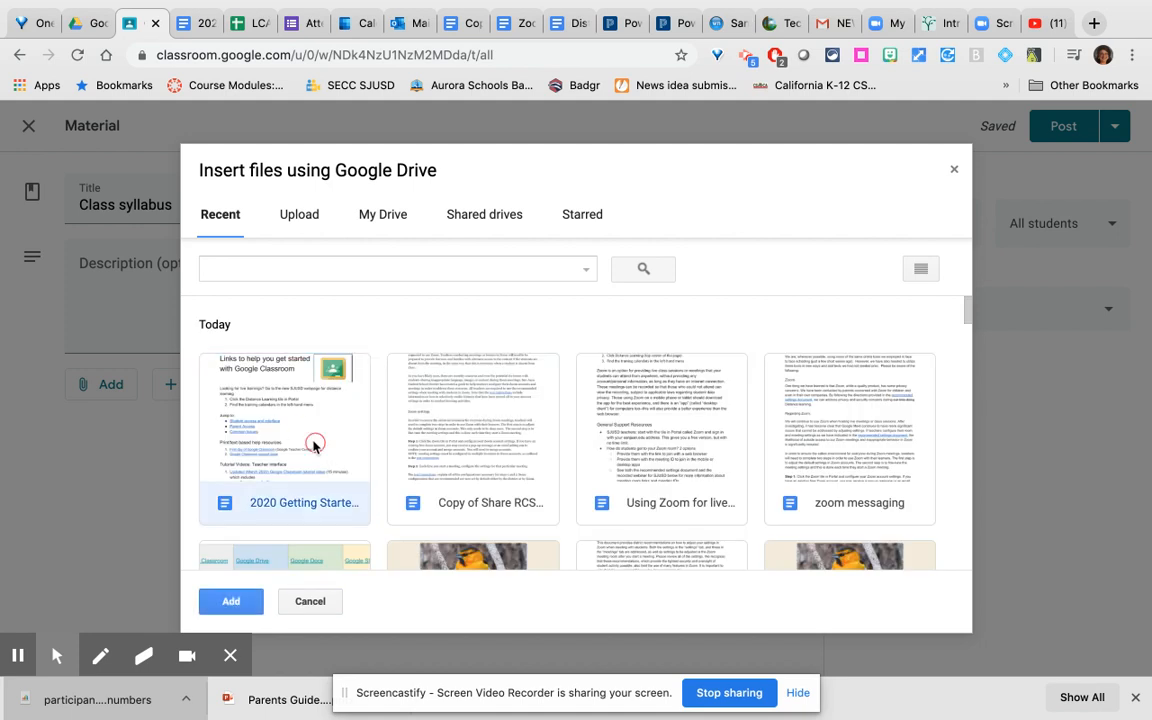
left_click(232, 600)
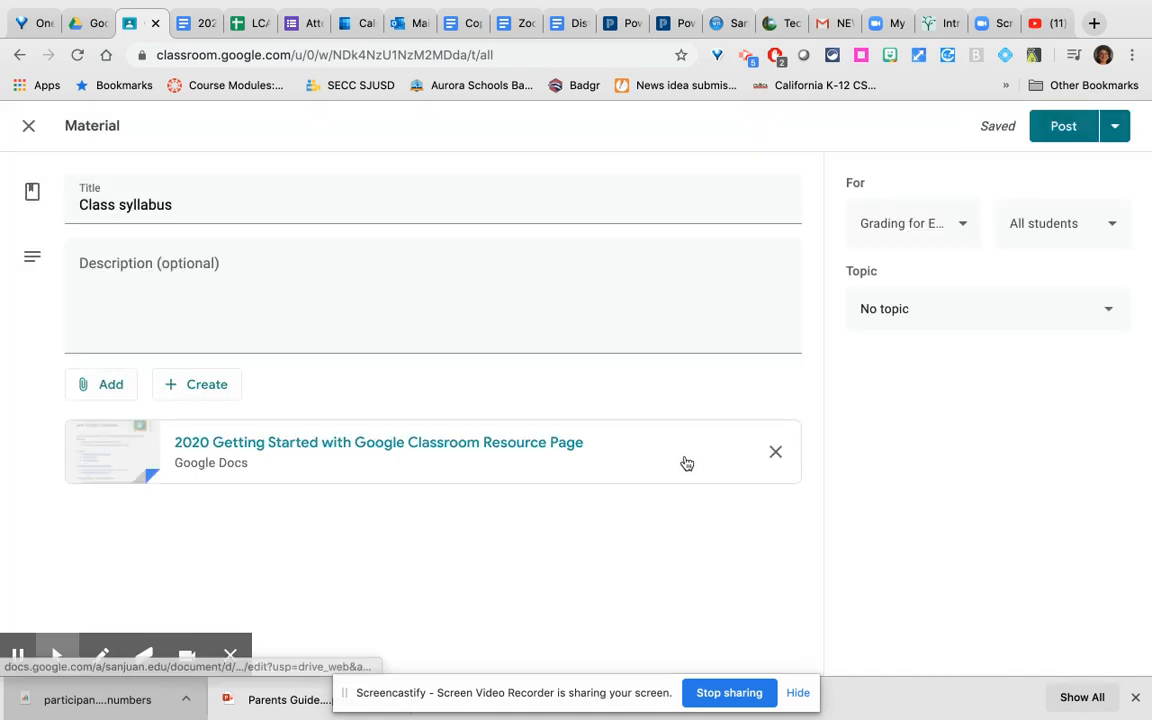
mouse_move(636, 468)
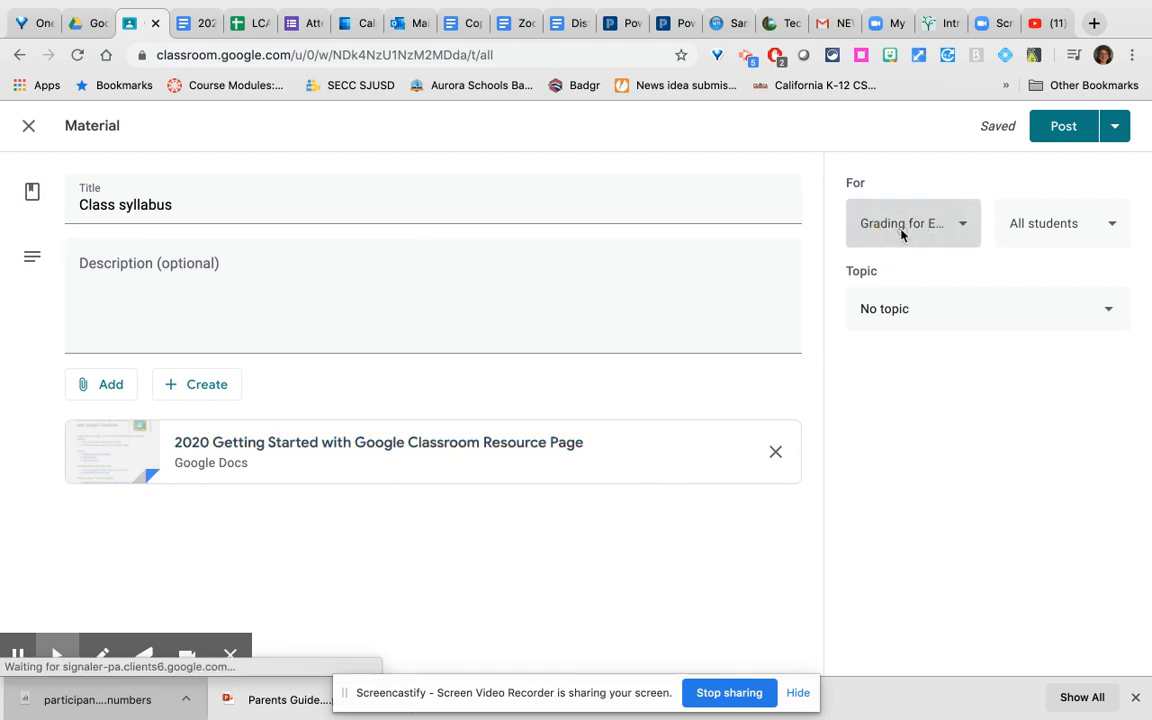
mouse_move(724, 408)
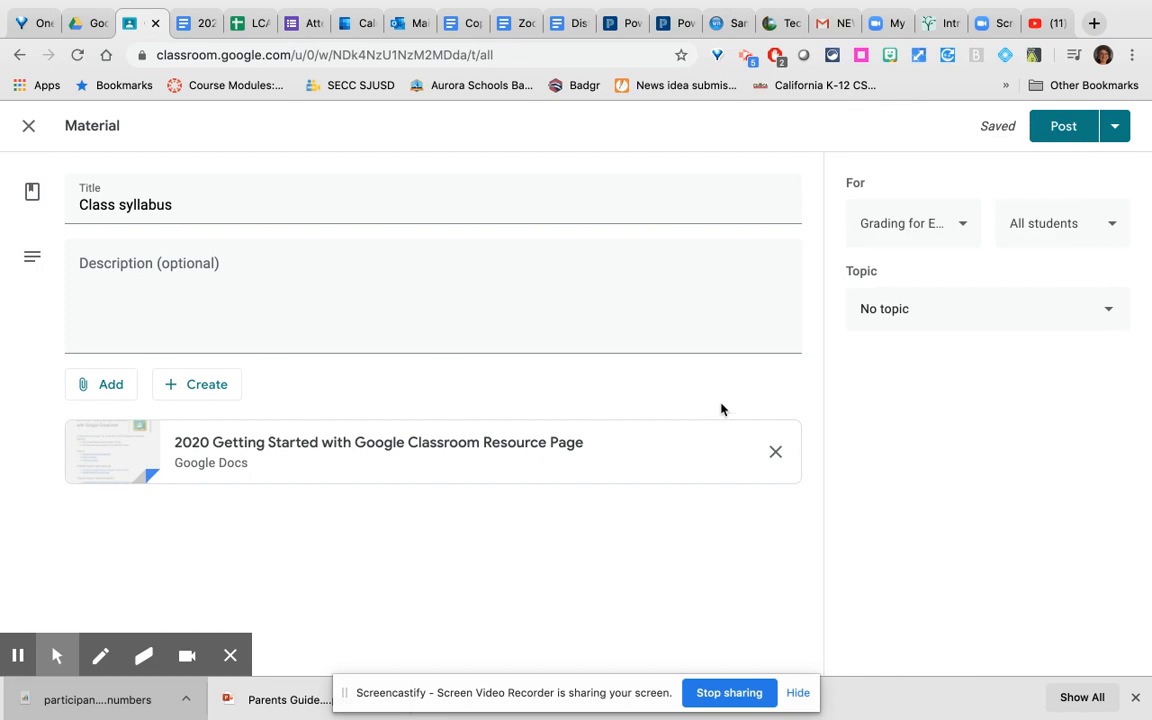
- Leave All students and No topic unchanged, then close Class syllabus so it stays a draft
left_click(1060, 224)
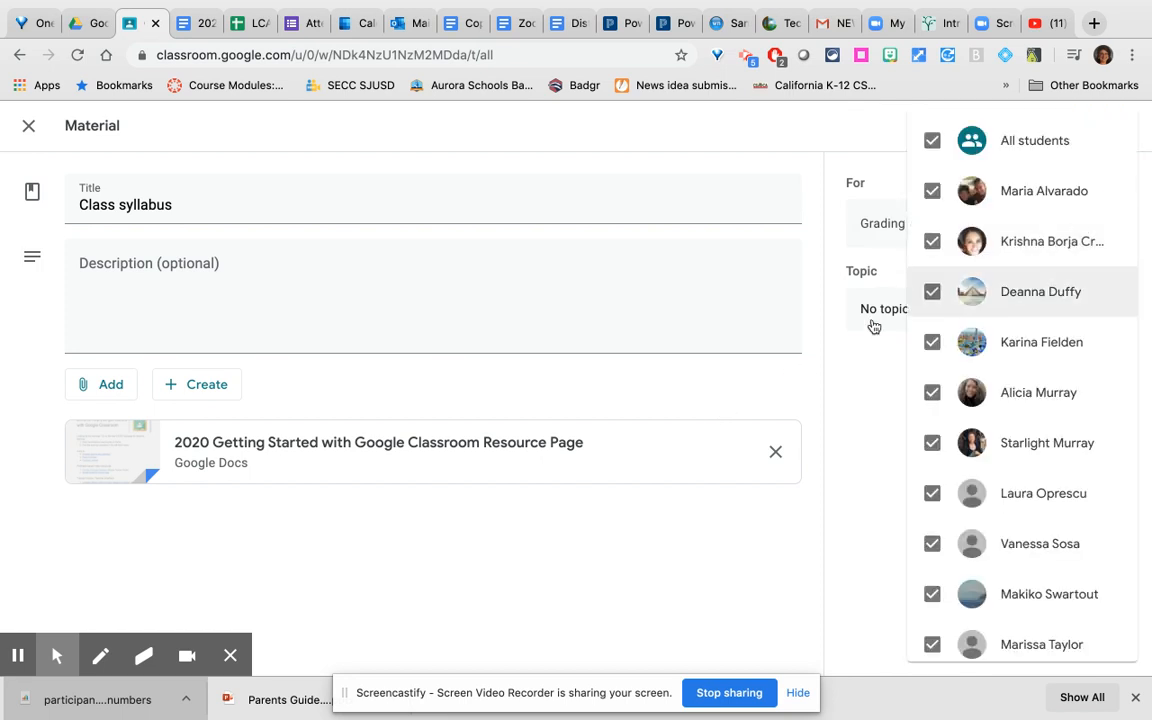
left_click(1044, 224)
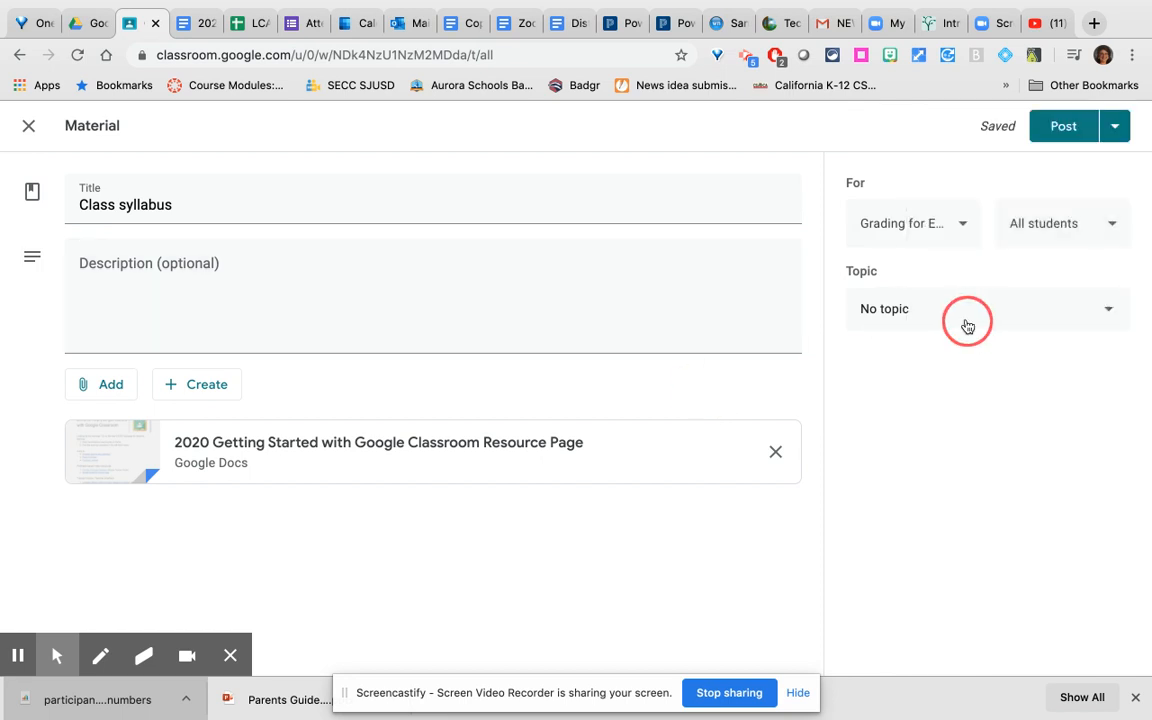
left_click(984, 308)
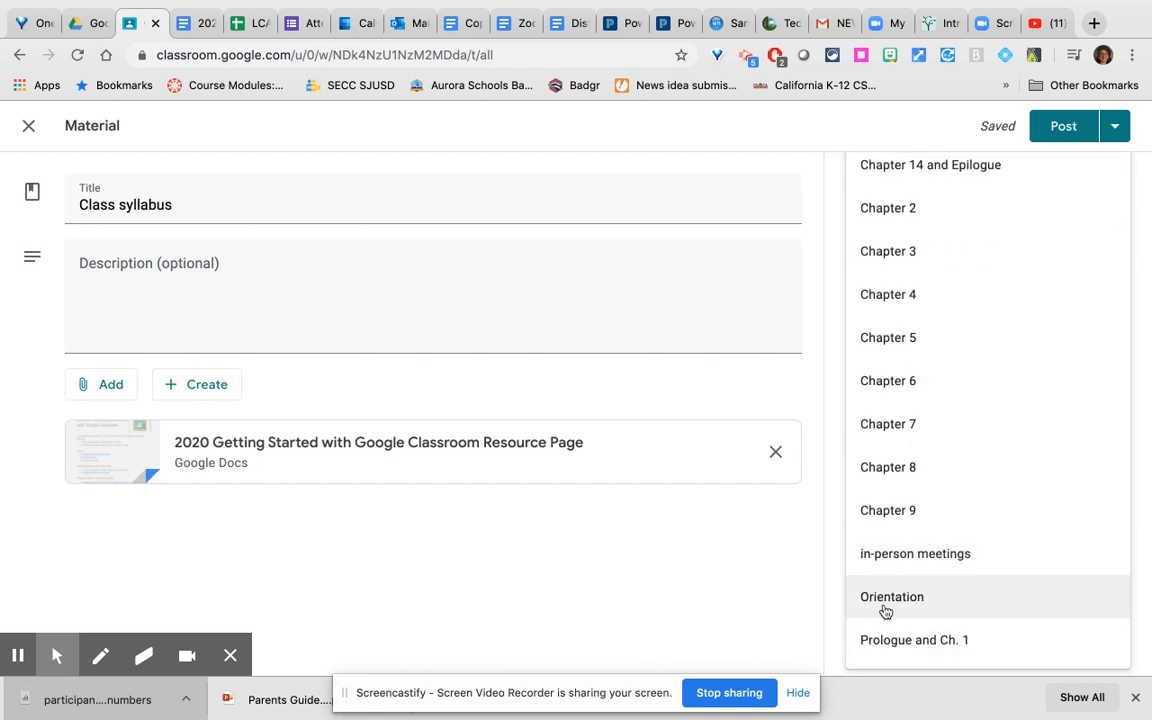
left_click(892, 596)
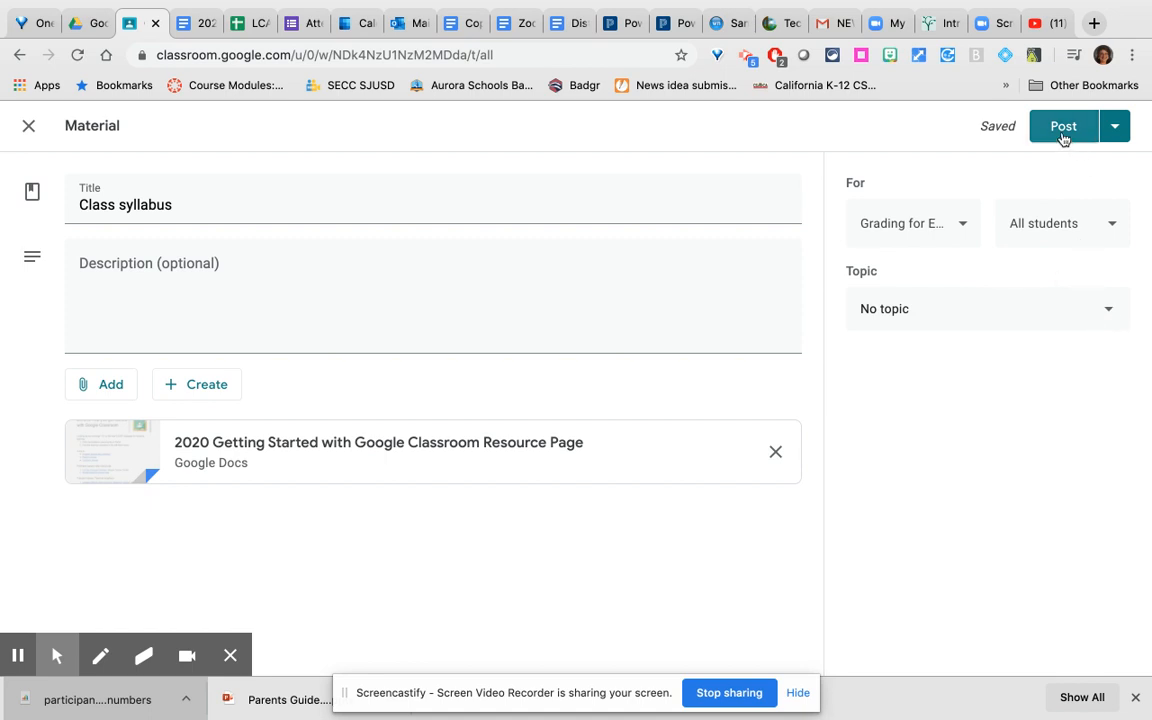
left_click(1114, 126)
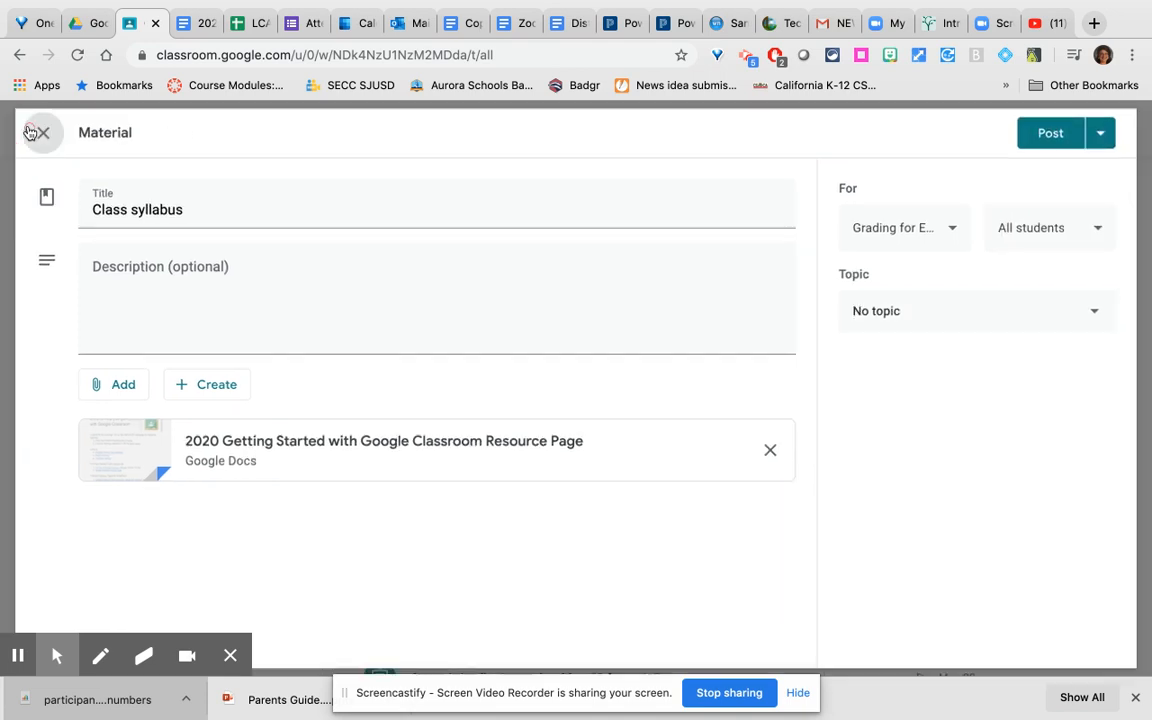
left_click(38, 132)
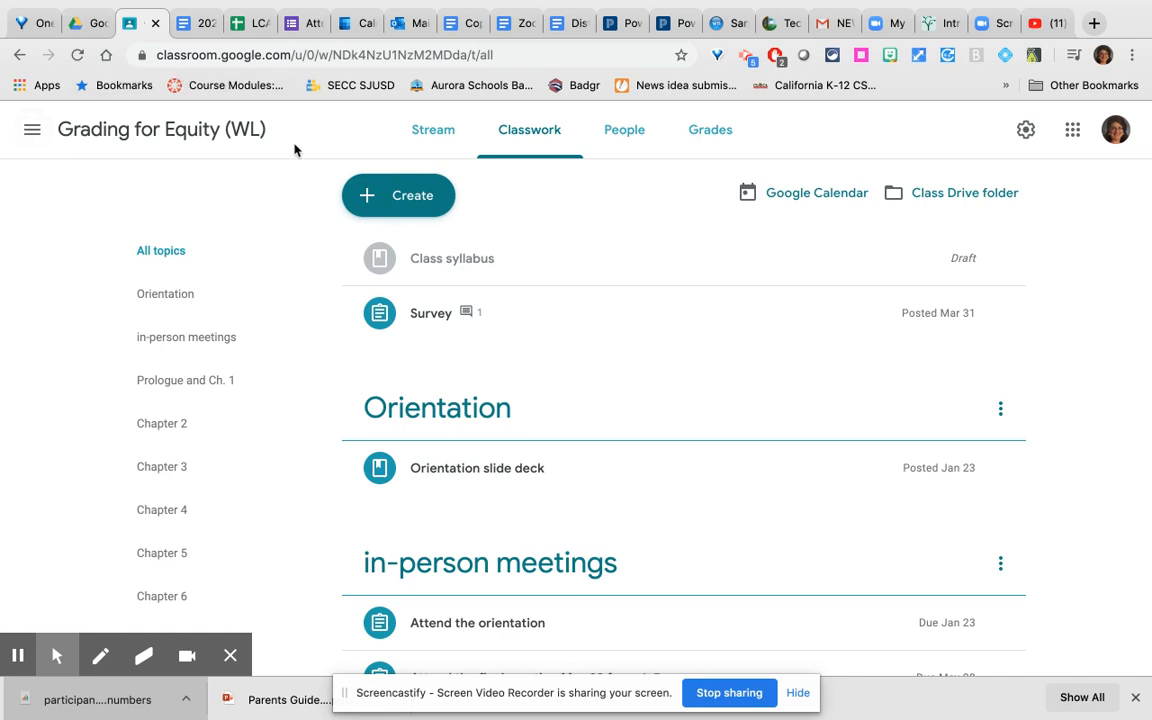
- Create a new Quiz assignment and open its attached Blank Quiz in Google Forms
left_click(398, 196)
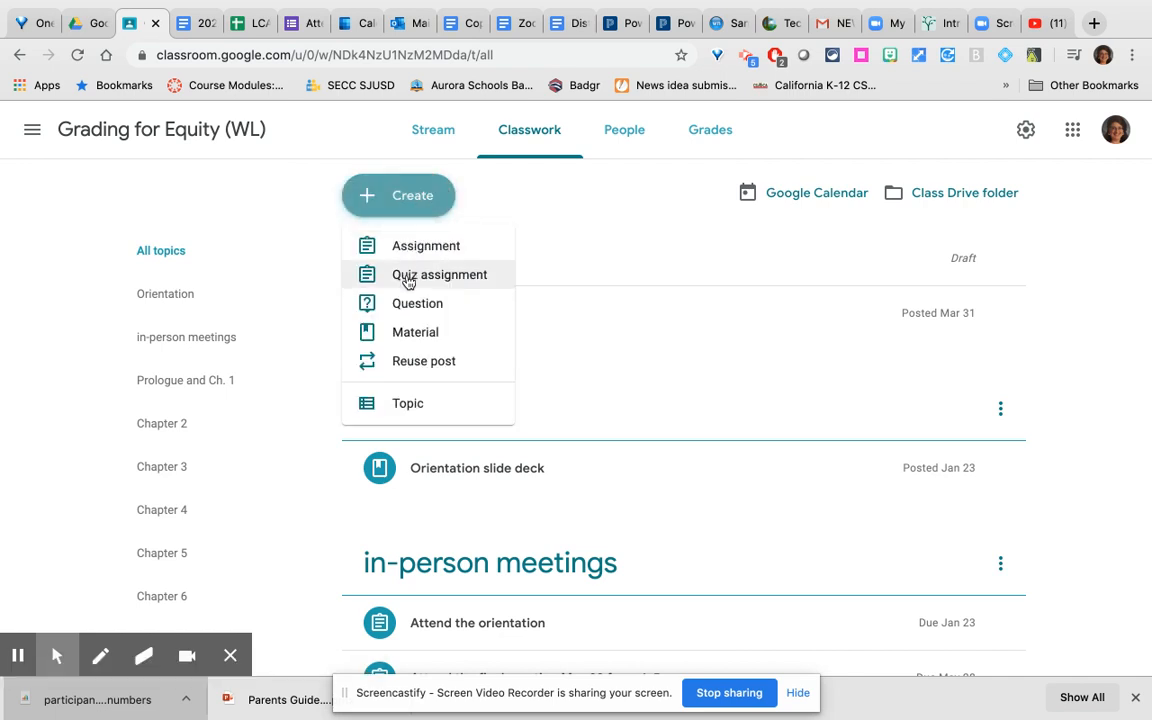
left_click(440, 274)
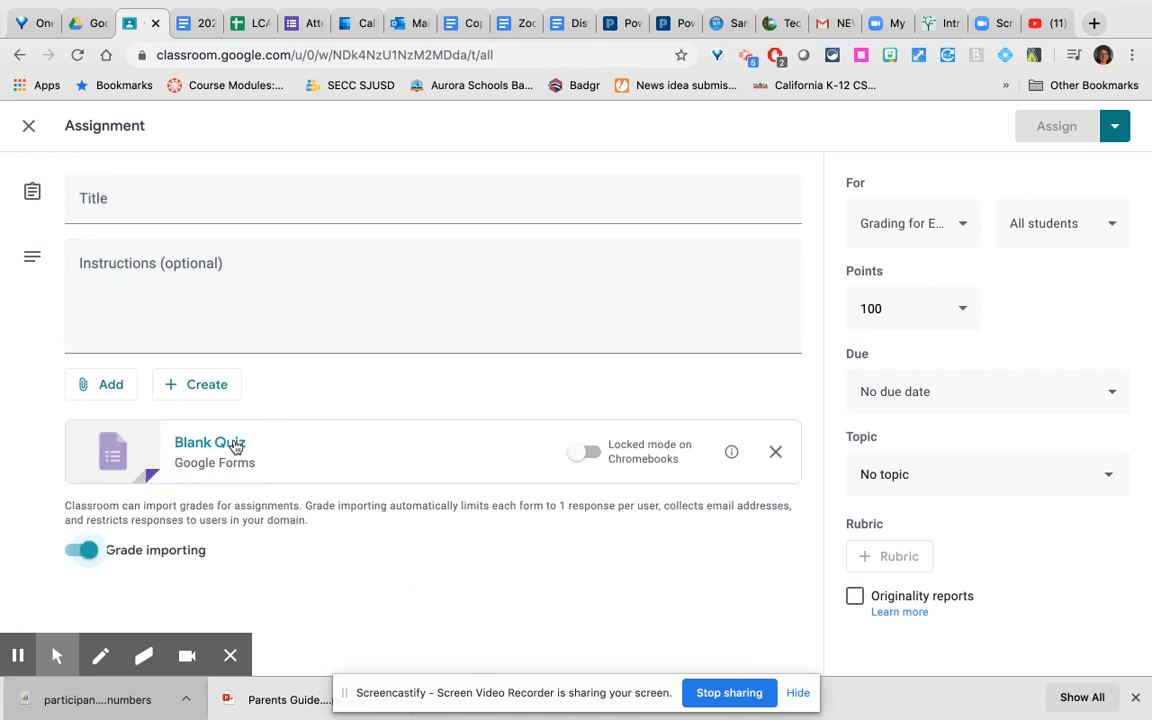
mouse_move(210, 442)
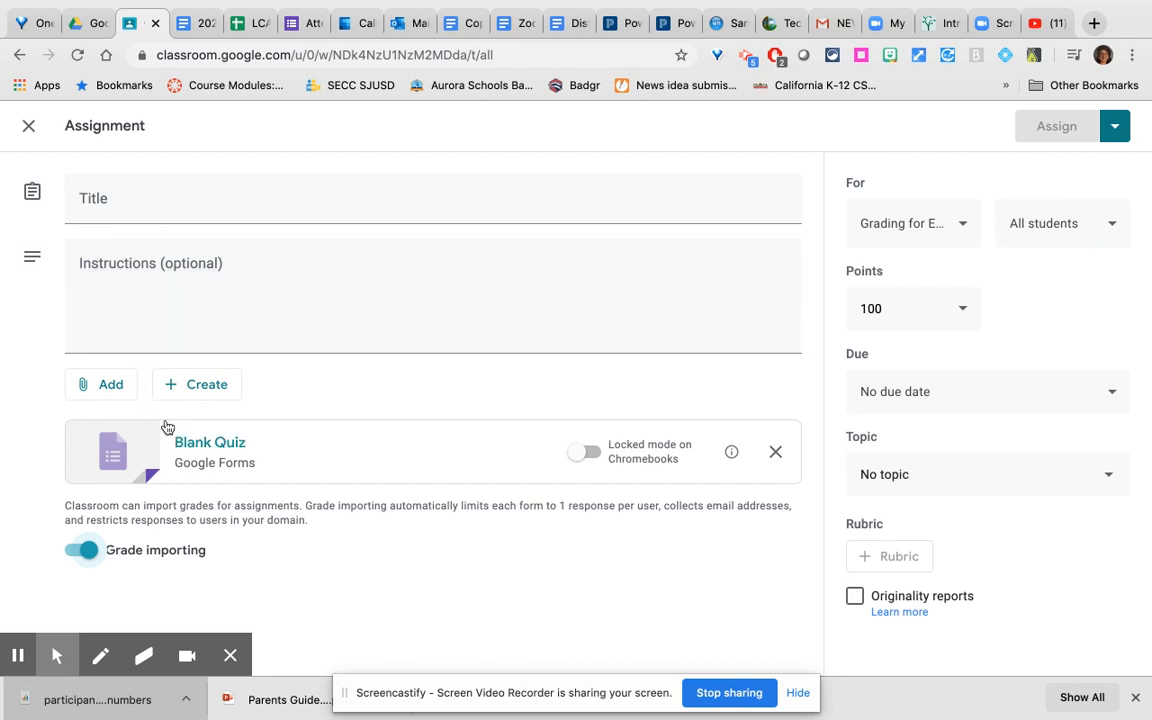
left_click(100, 384)
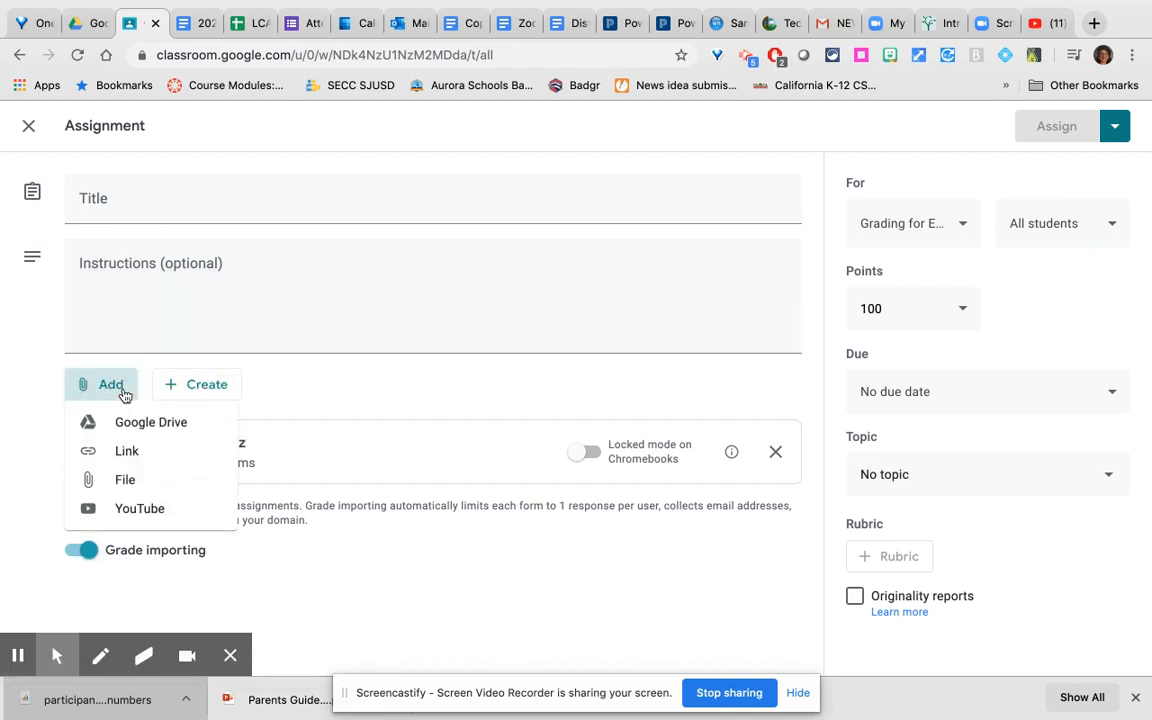
mouse_move(316, 392)
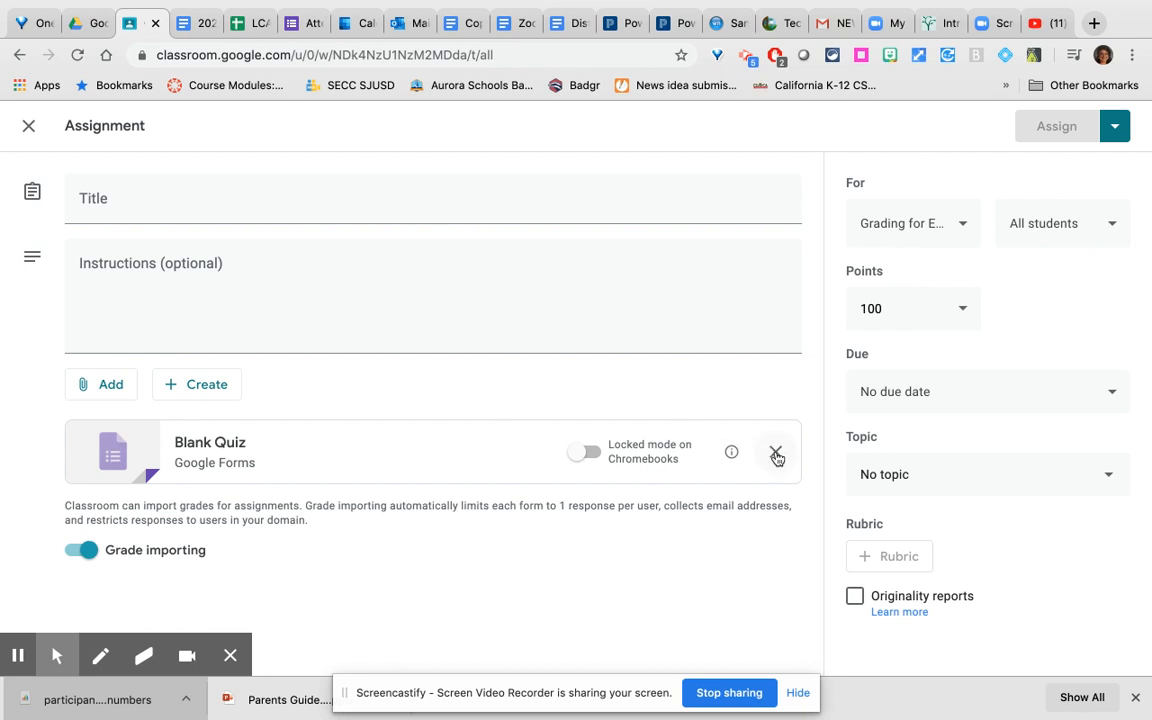
mouse_move(210, 442)
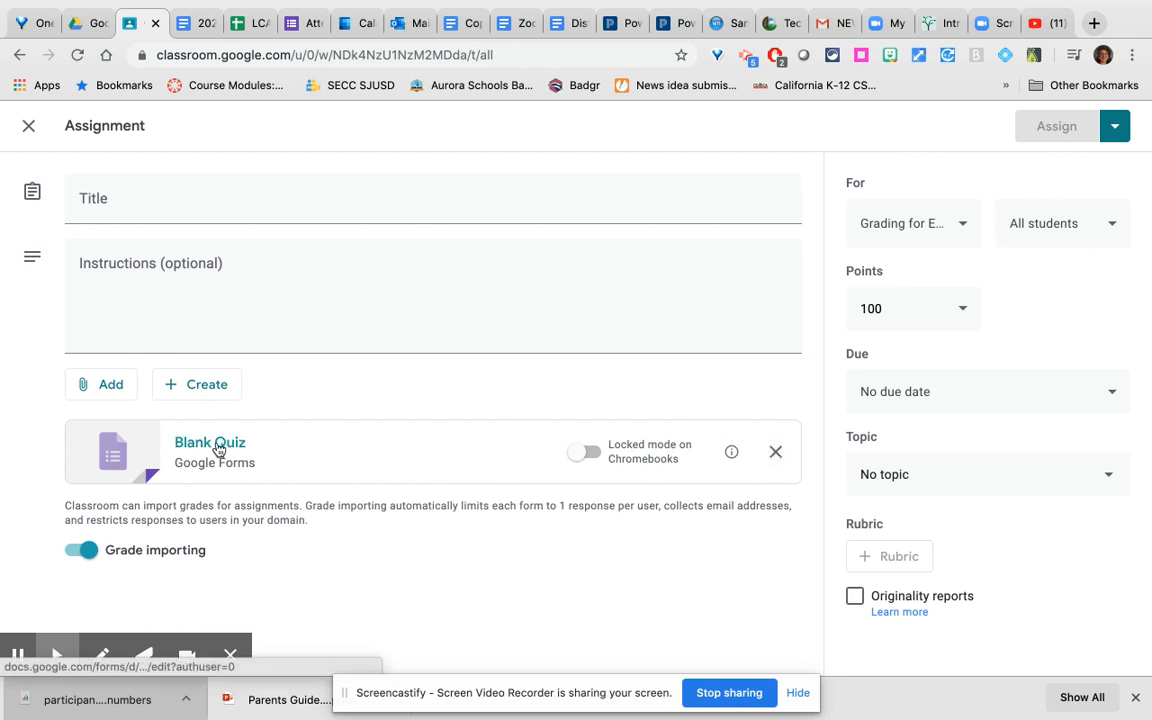
mouse_move(210, 442)
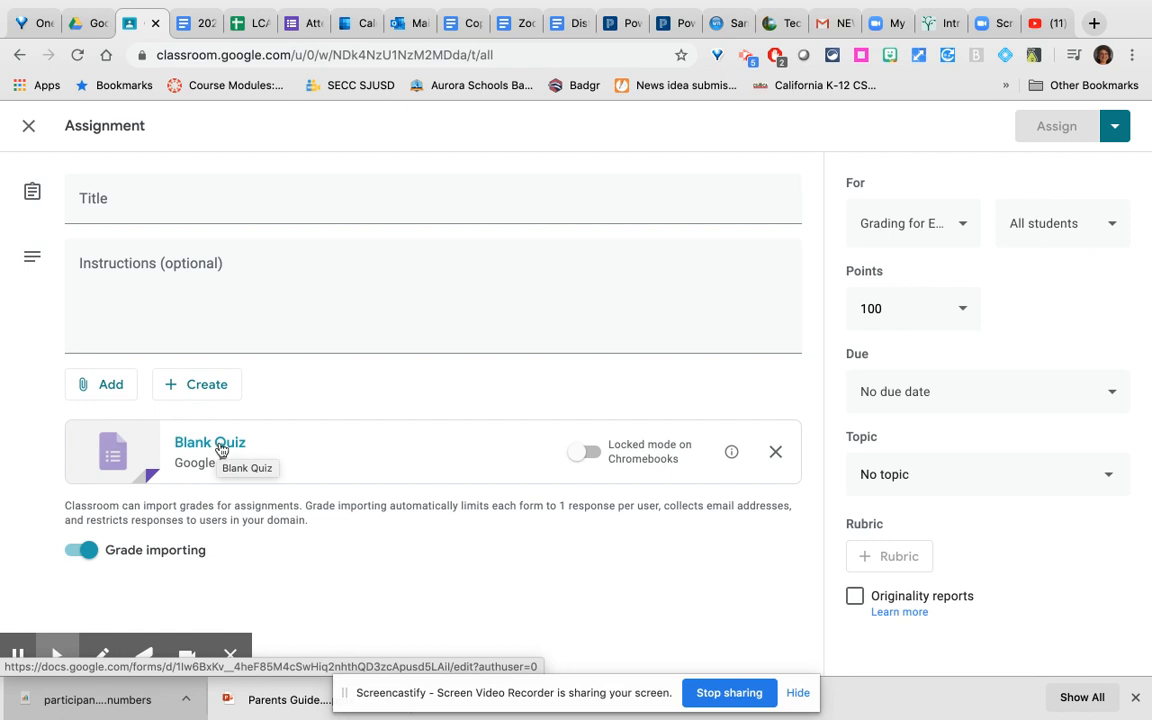
mouse_move(576, 470)
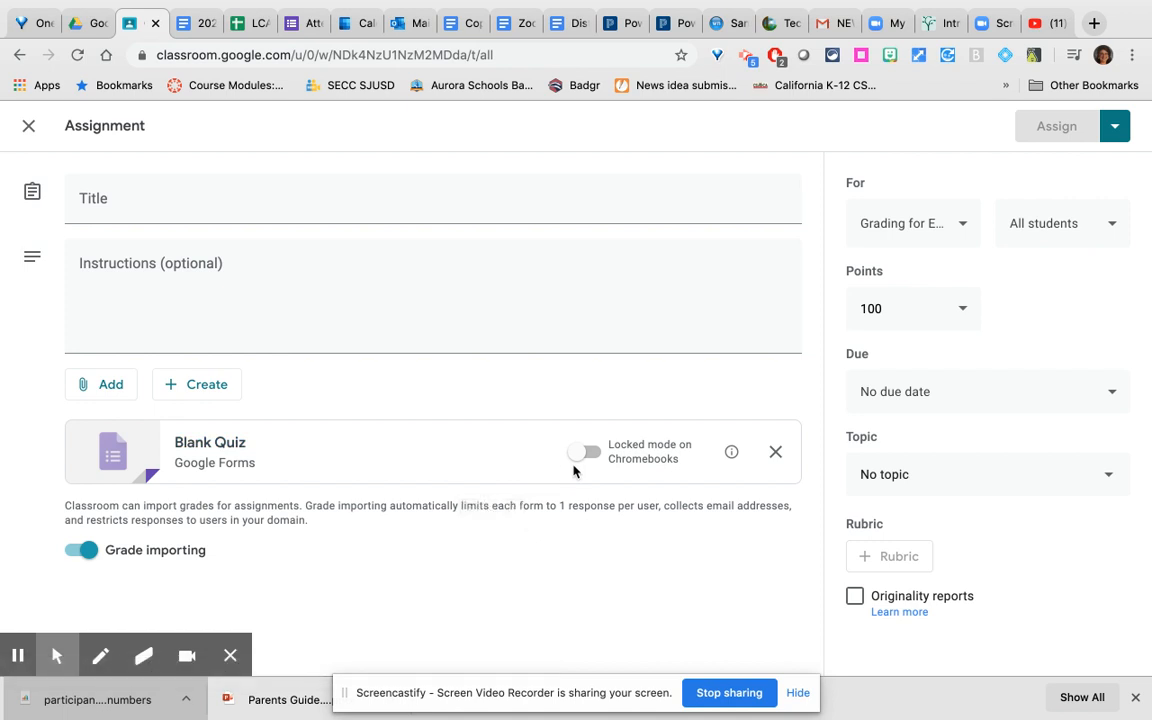
mouse_move(584, 470)
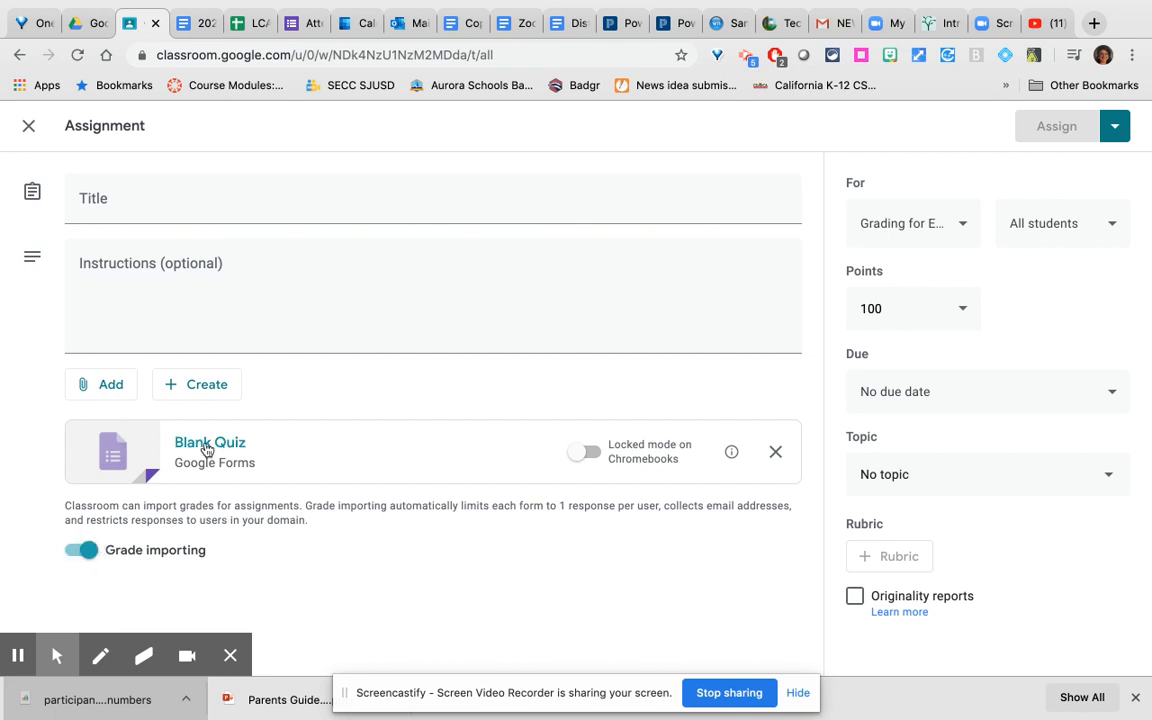
left_click(208, 442)
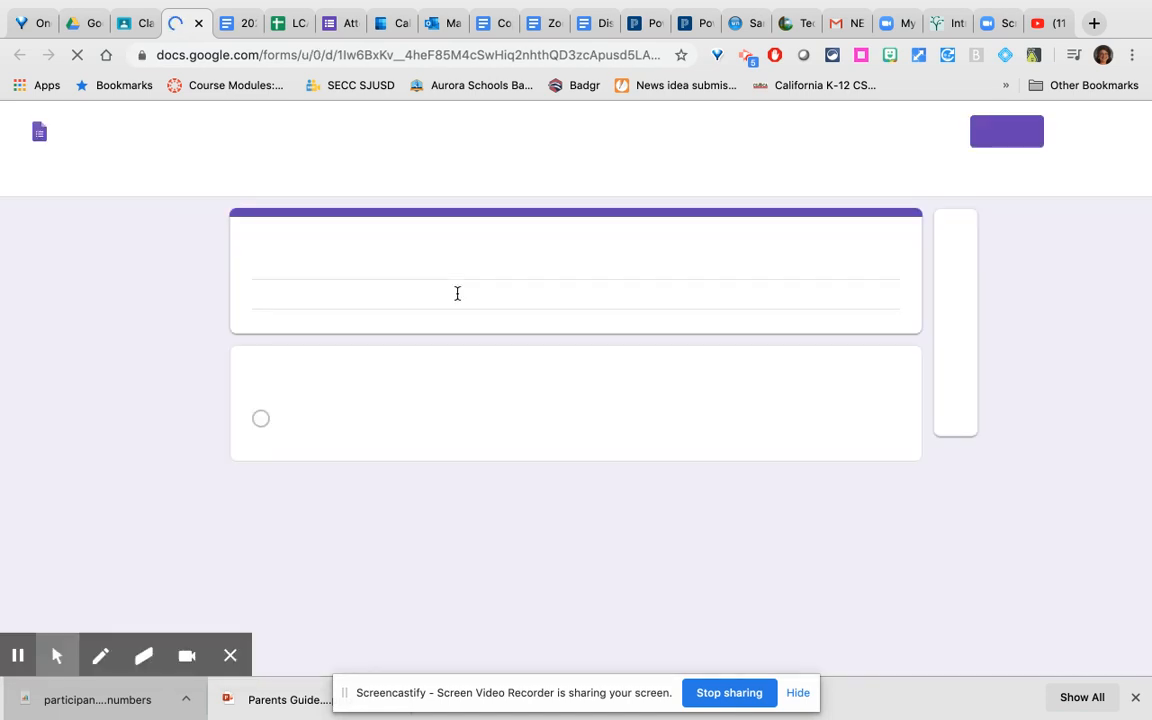
mouse_move(894, 176)
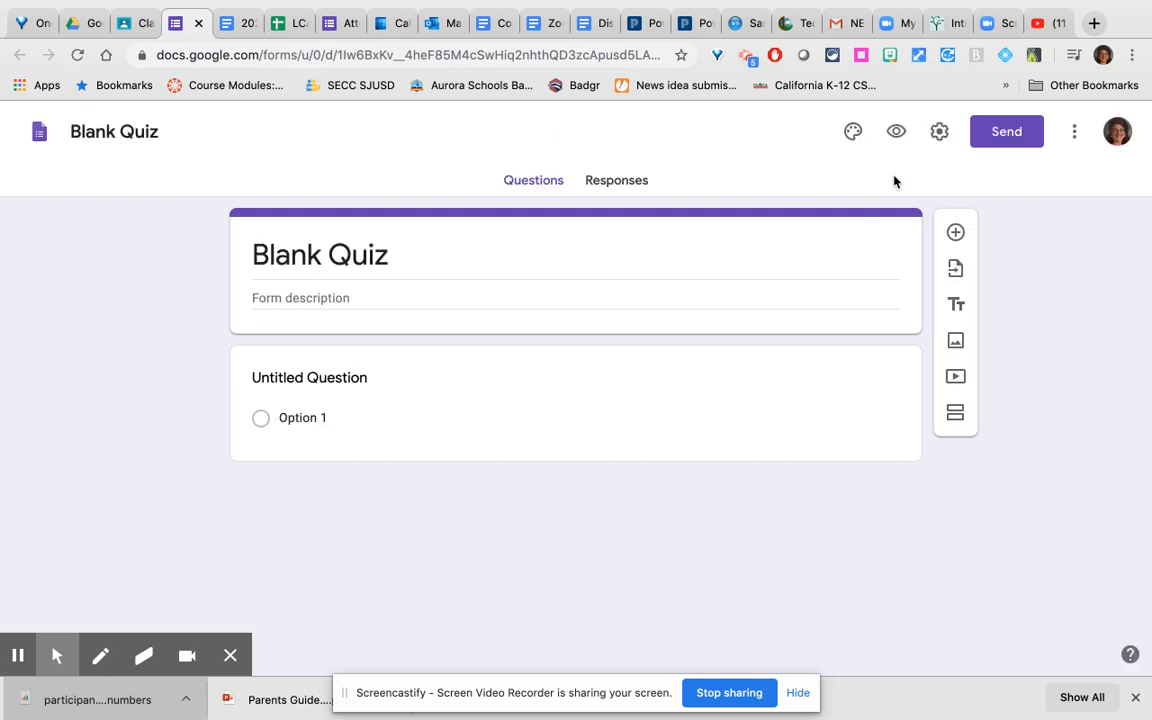
- In the quiz settings, release grades later after manual review and save
left_click(938, 132)
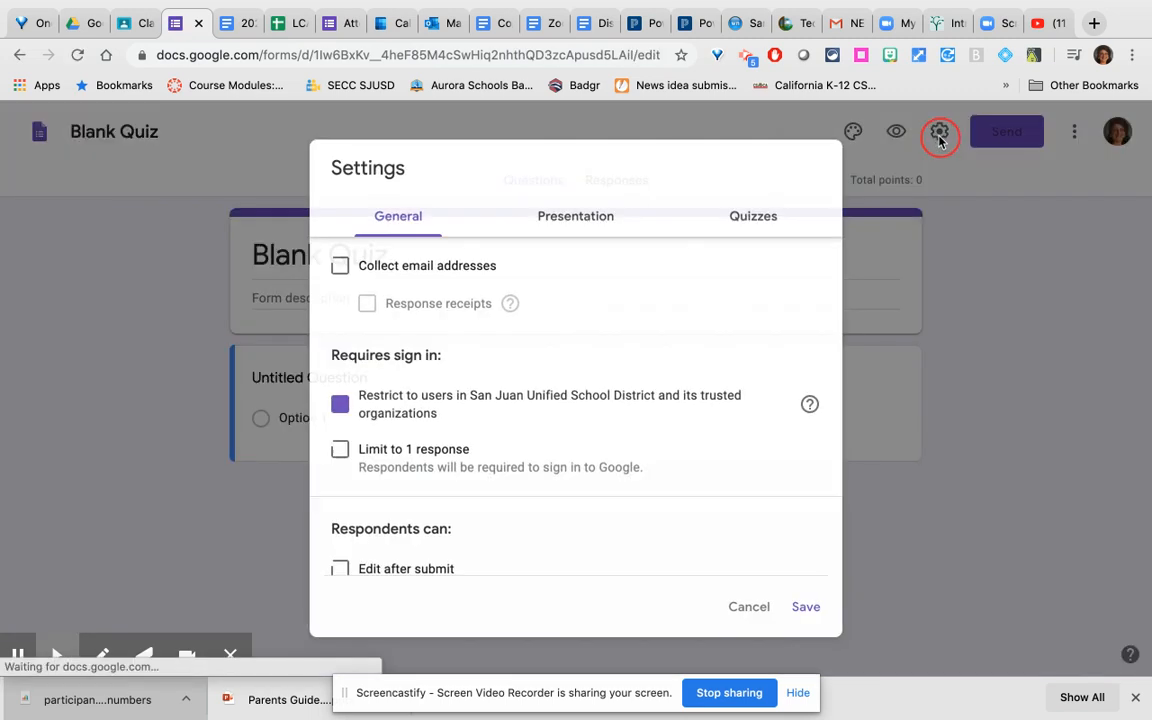
left_click(752, 216)
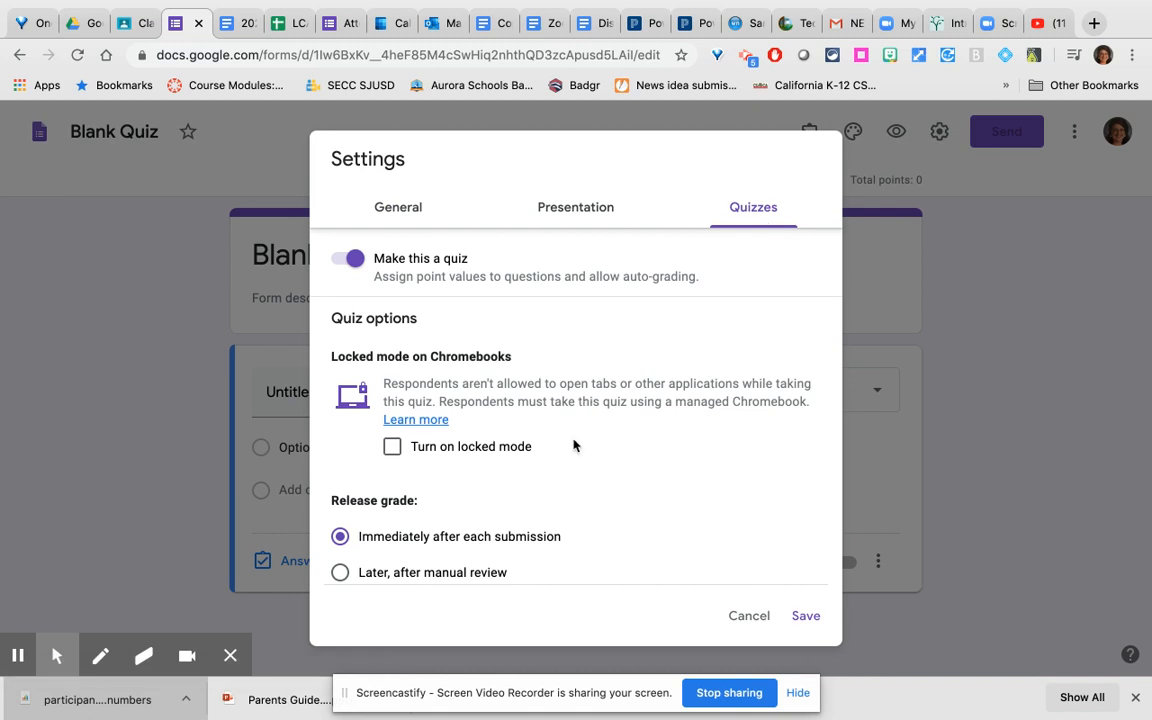
scroll("down", 3)
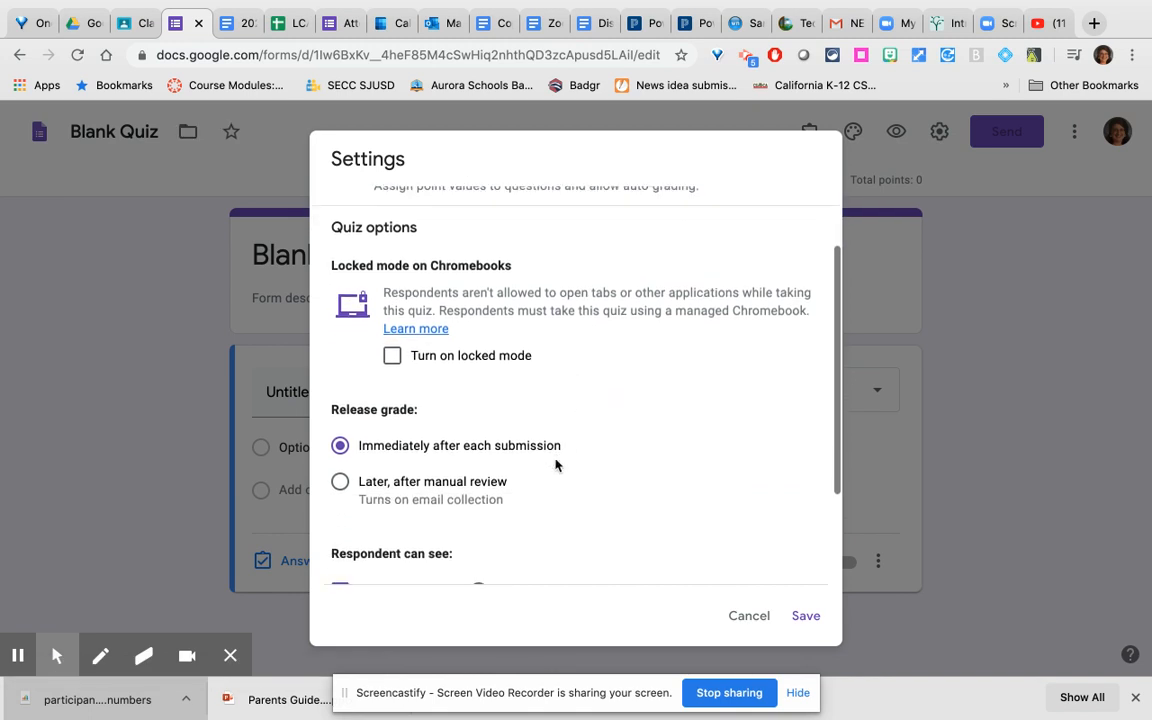
scroll("down", 3)
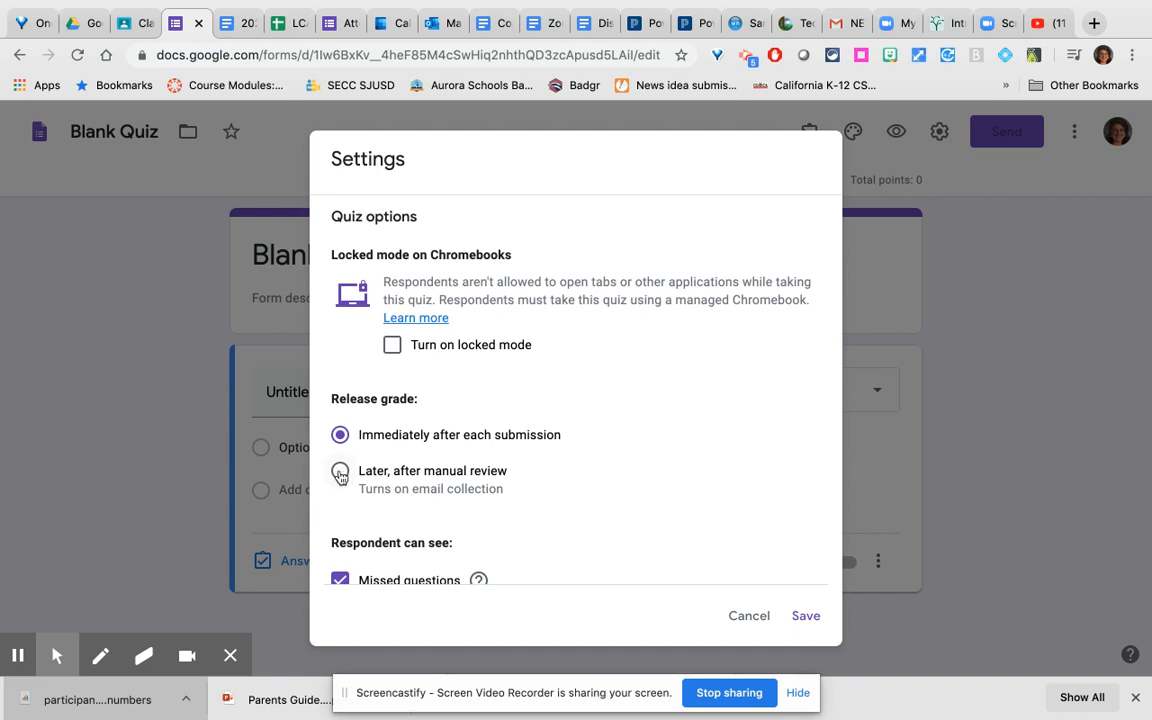
left_click(340, 472)
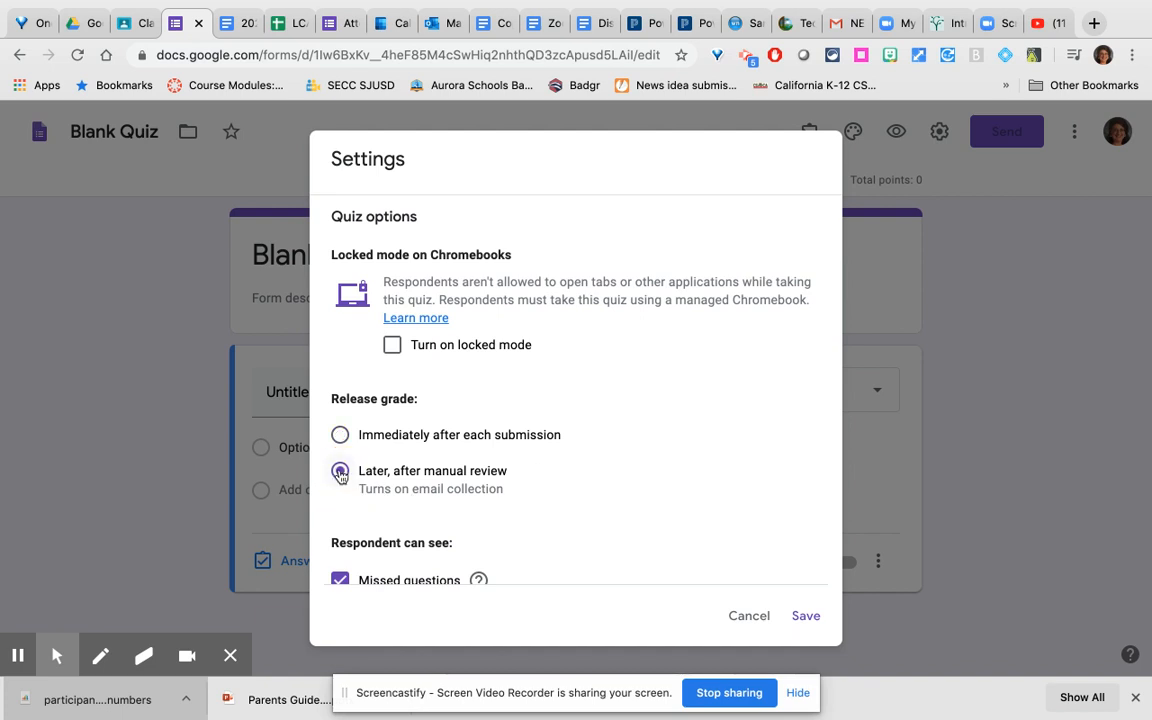
left_click(340, 472)
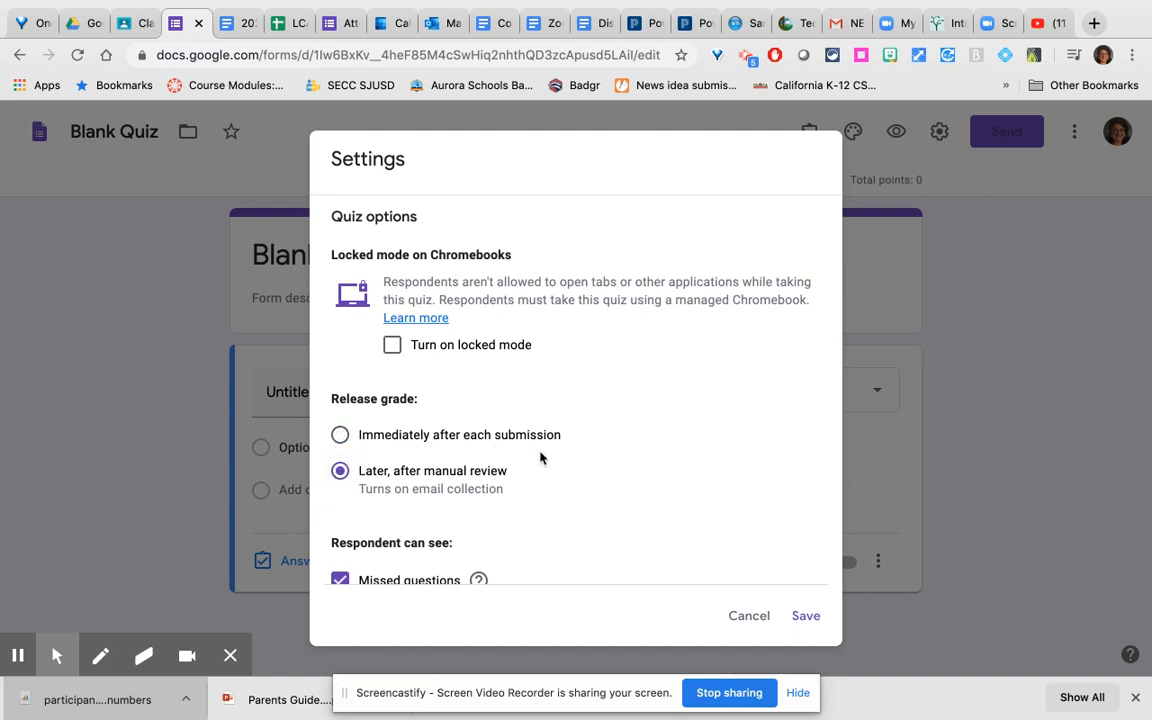
scroll("down", 3)
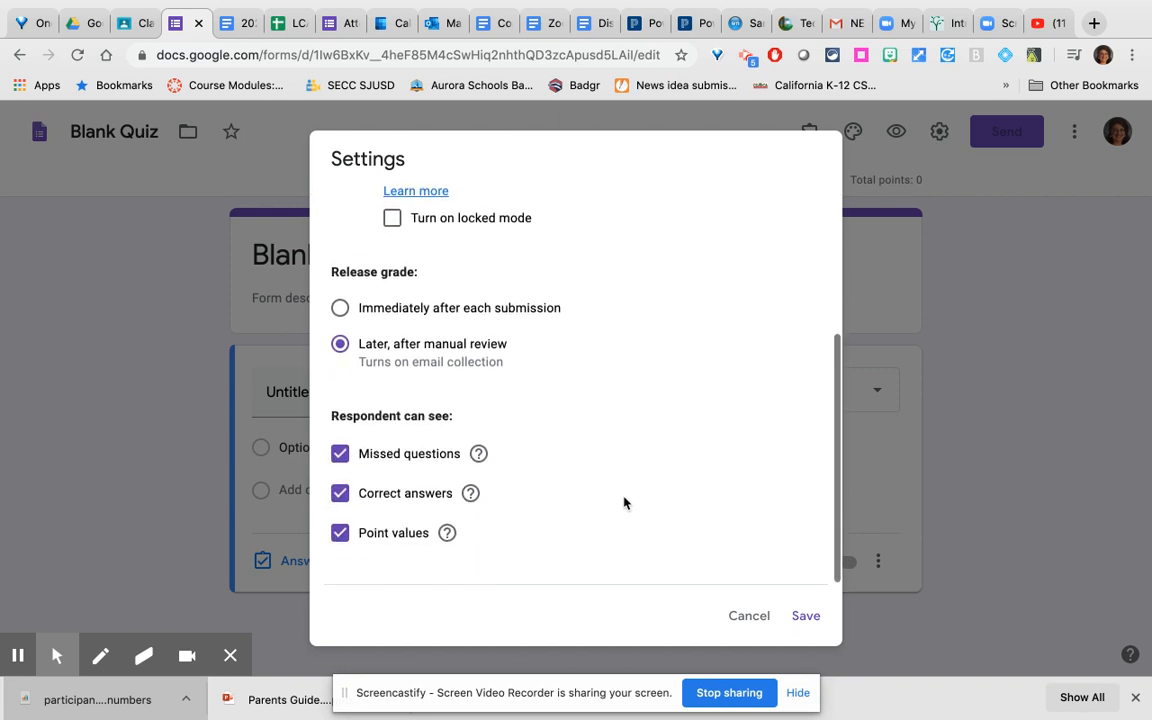
left_click(806, 616)
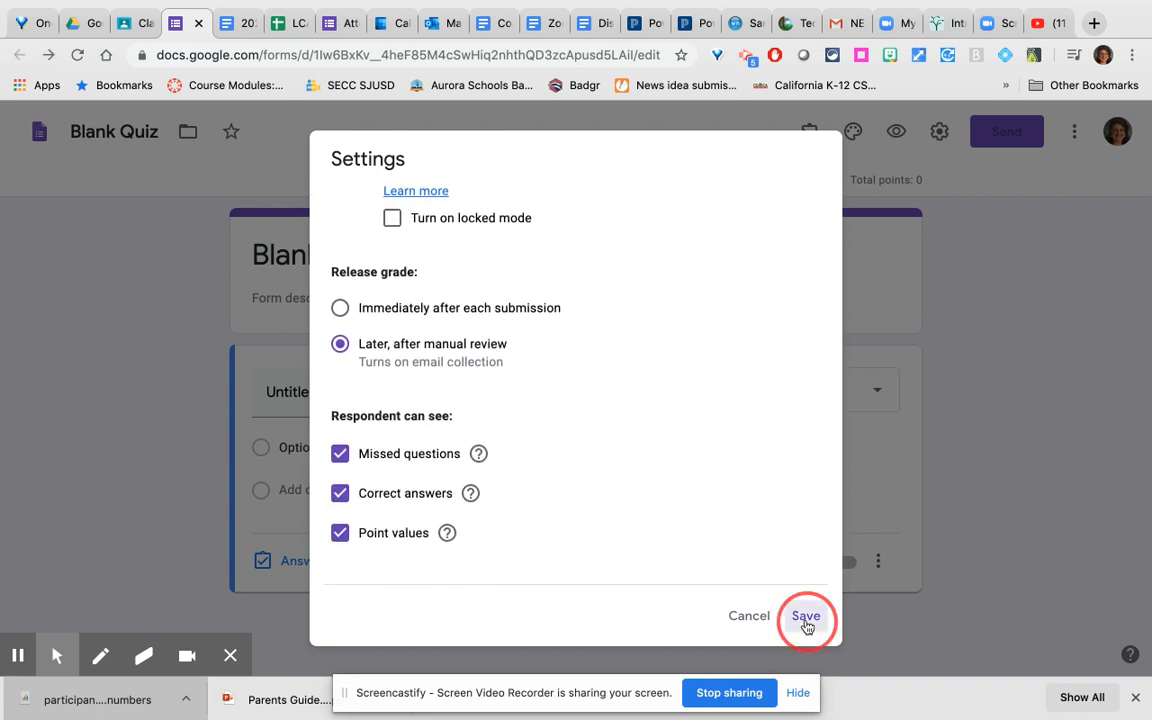
left_click(806, 616)
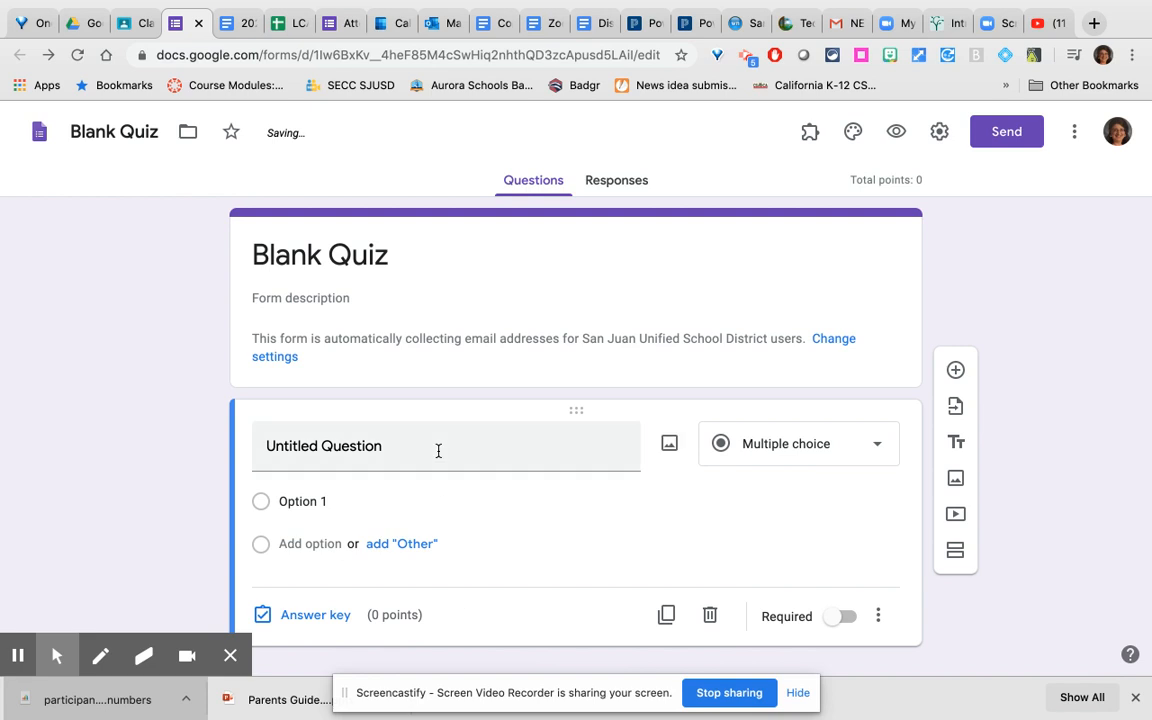
- Write 'What is the capital of California?' with choices Sacramento, San Francisco, Los Angeles and San Jose
type("What is the")
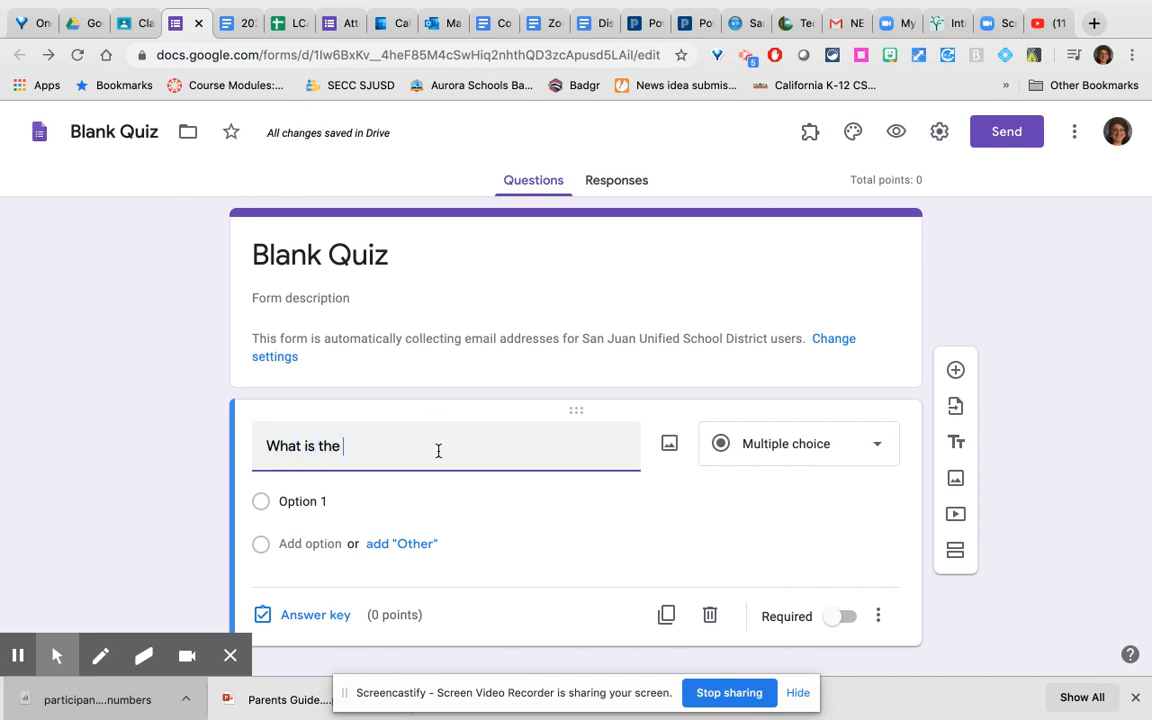
type("capital of California?")
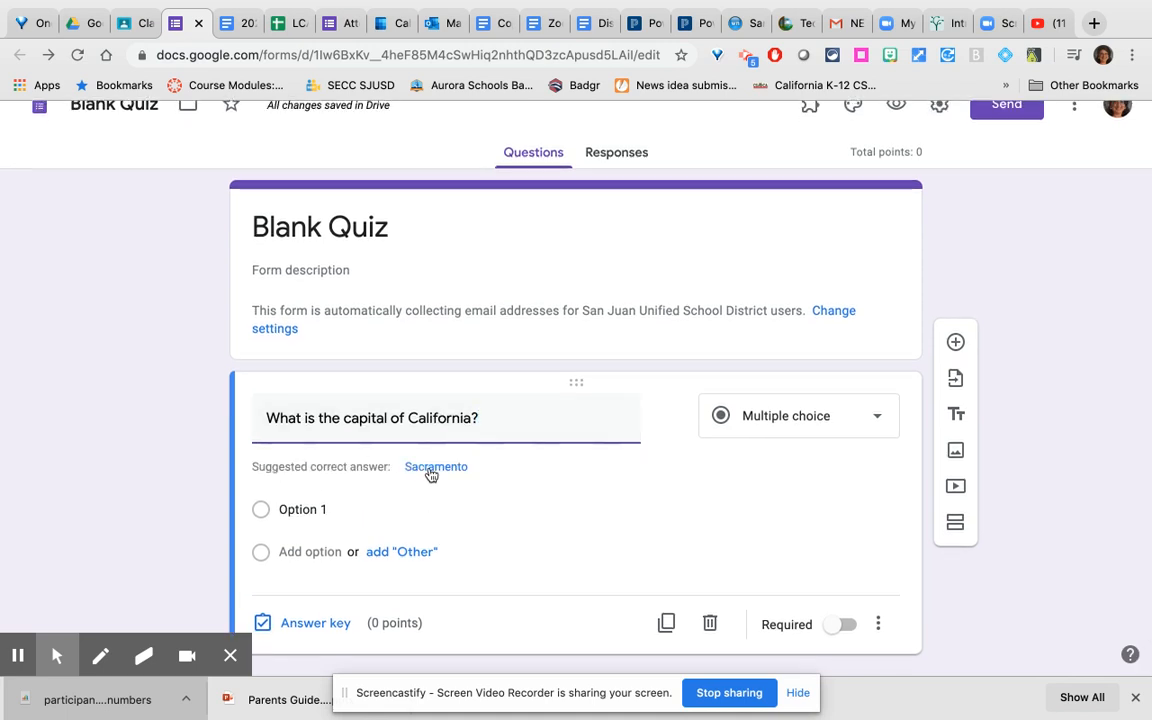
left_click(436, 466)
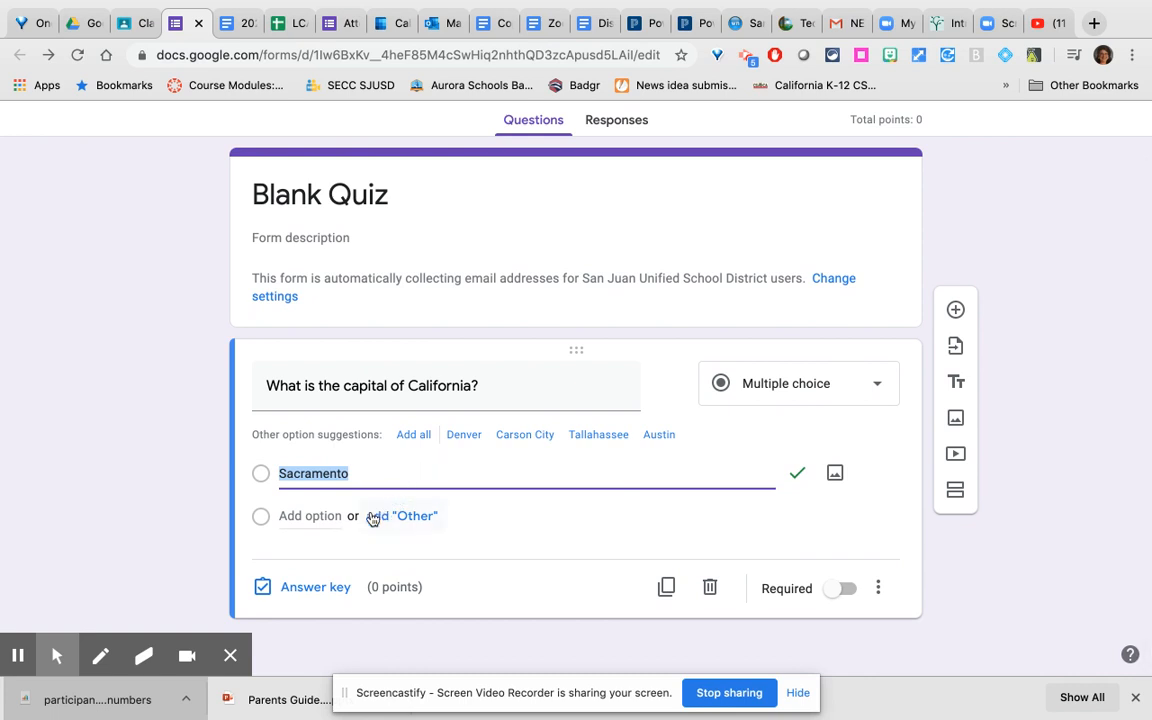
type("San Francisco")
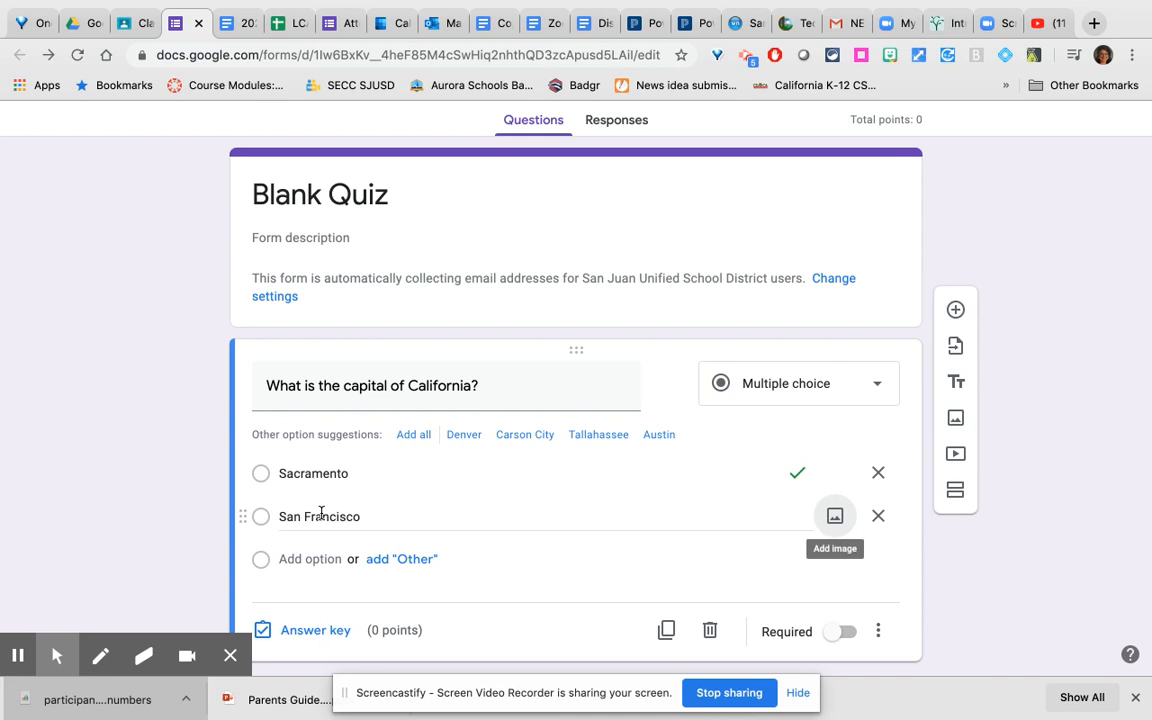
type("Los Angeles")
type("San Jose")
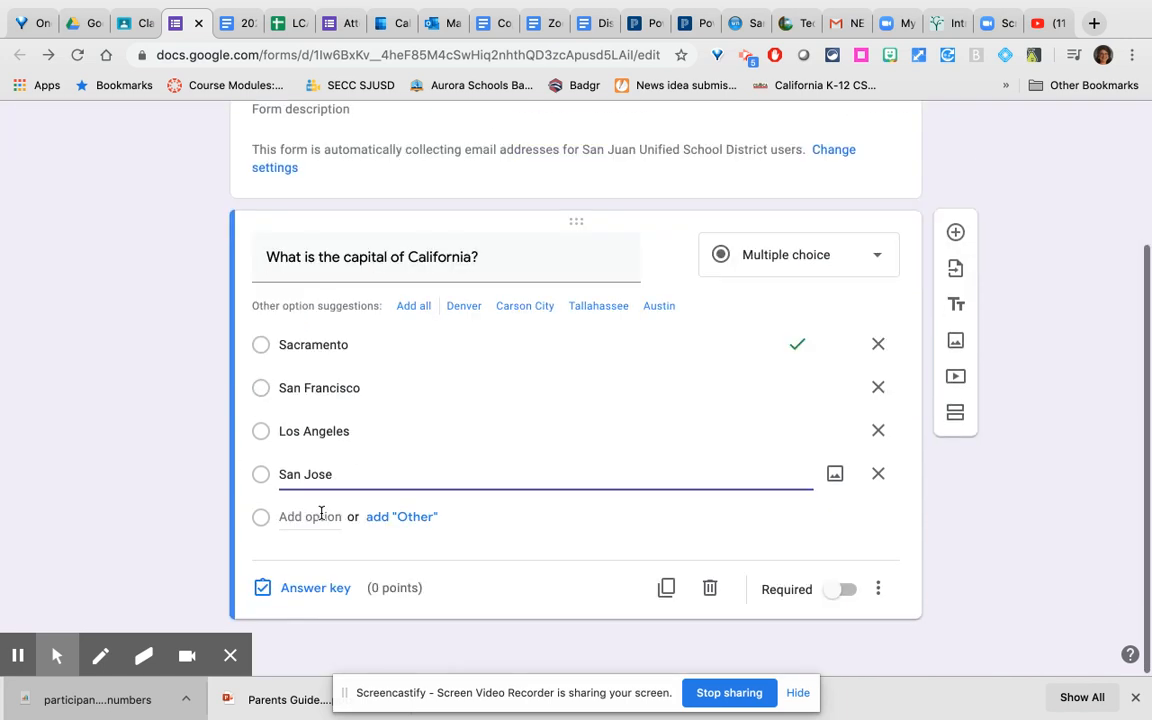
left_click(316, 588)
type("1")
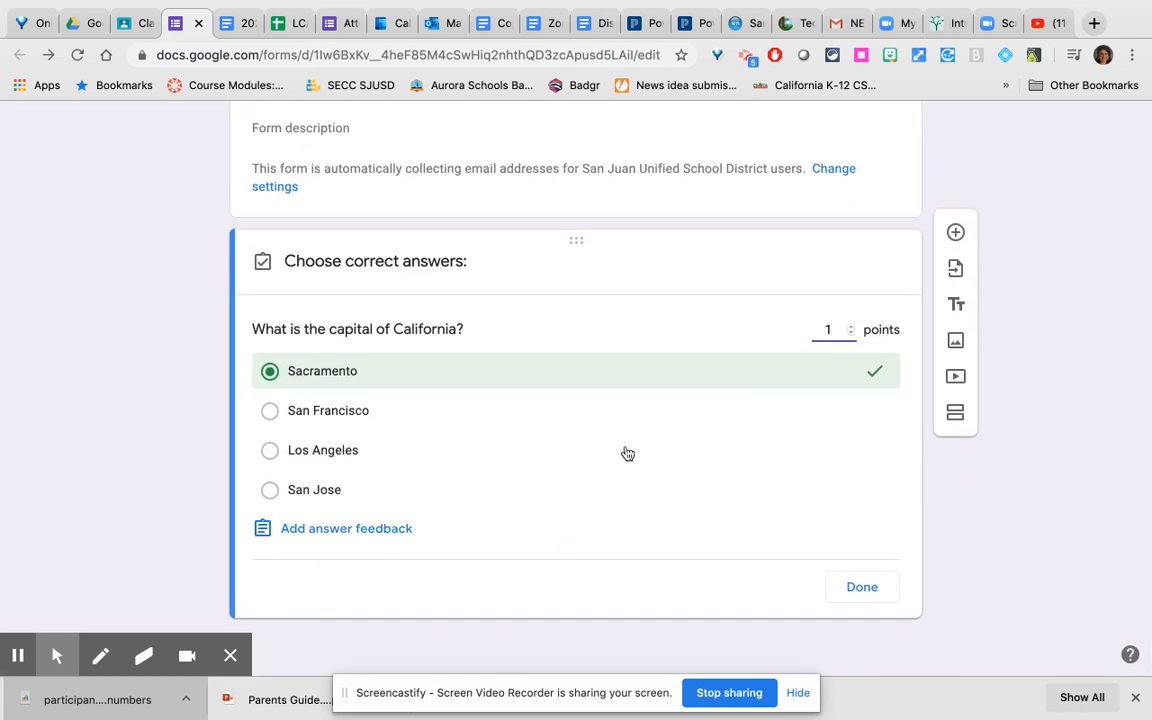
- Add answer feedback 'Review our lesson from 3/31.' for wrong answers and 'Bravo!' for correct ones, and save
left_click(344, 528)
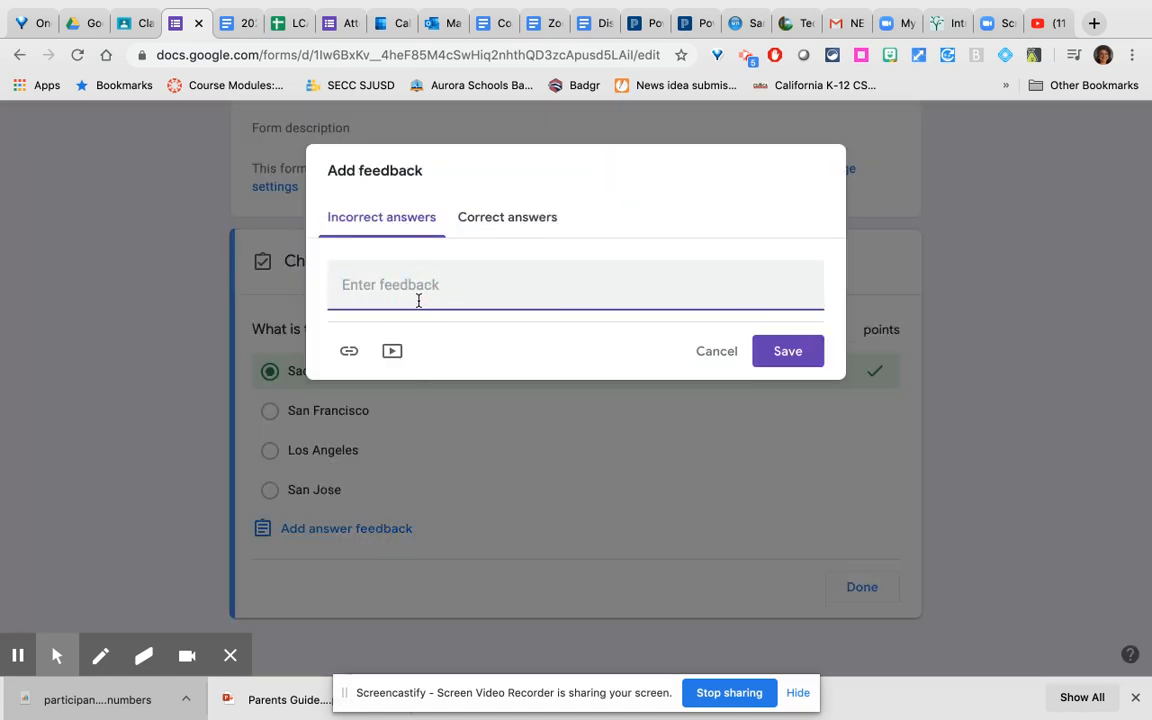
type("Review our lesson fr")
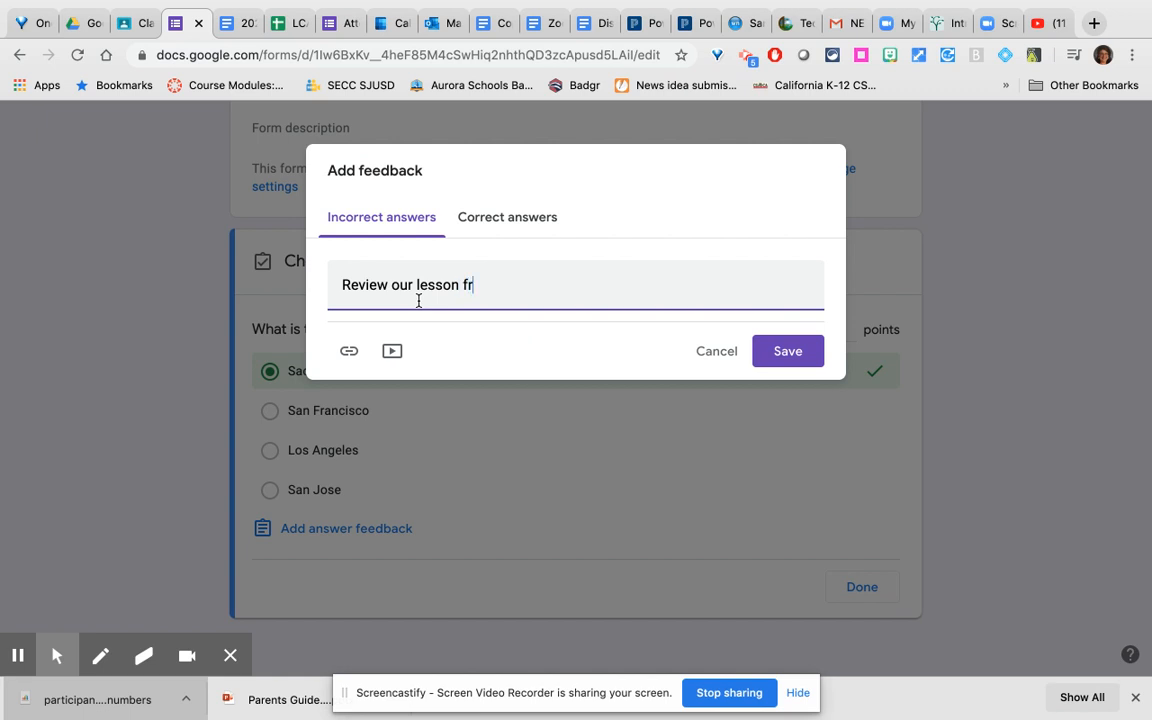
type("om 3/31")
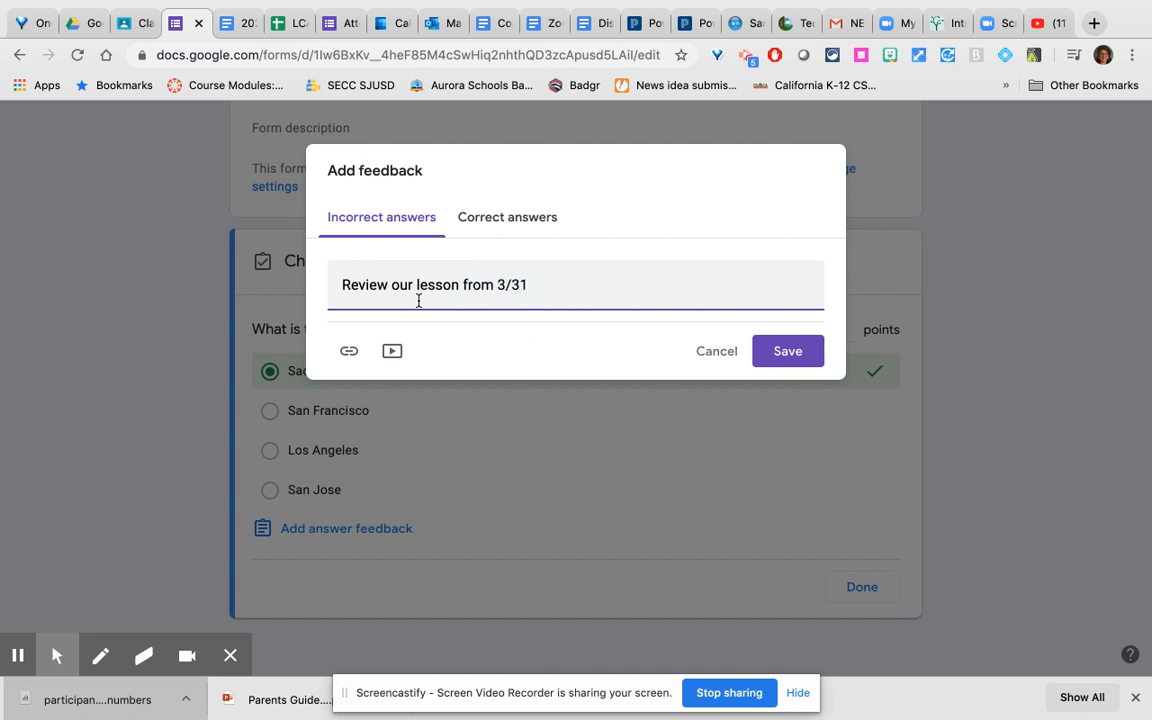
type(".")
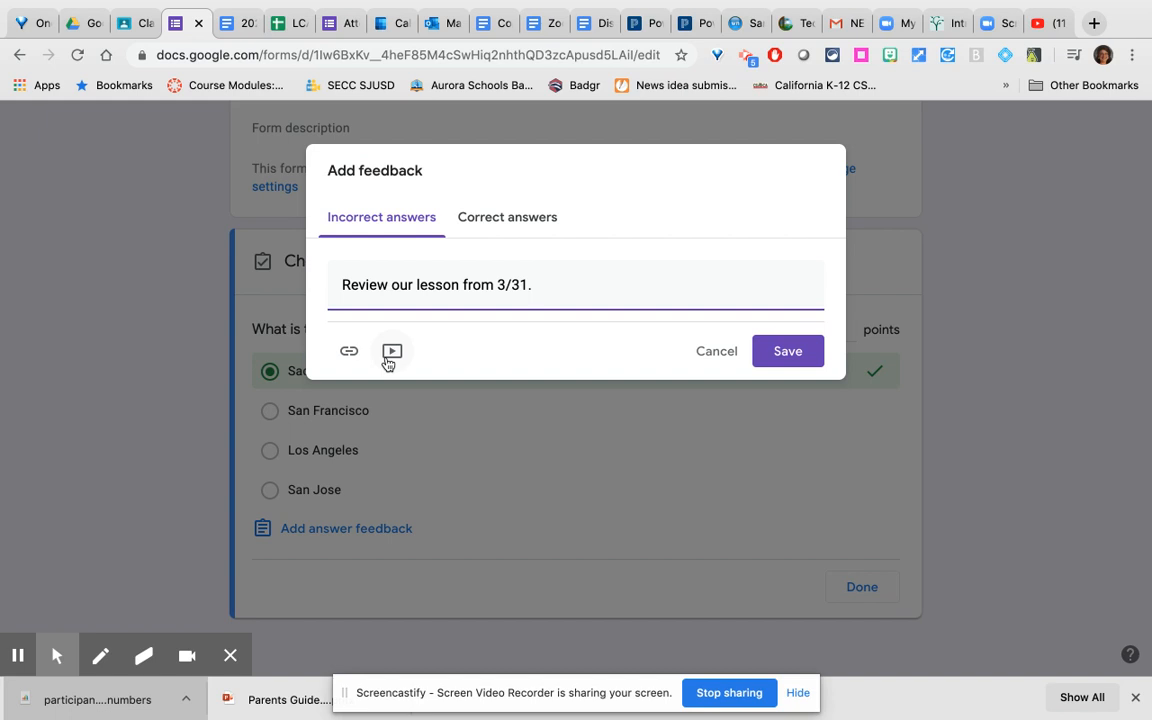
left_click(508, 216)
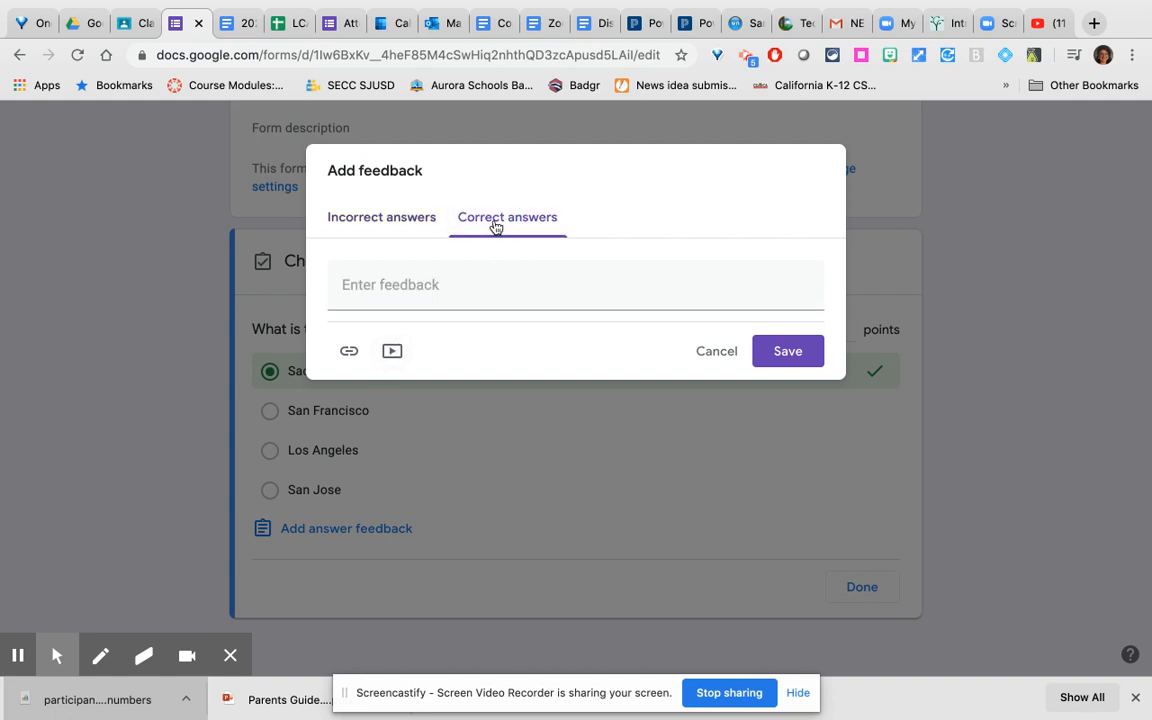
type("Brav")
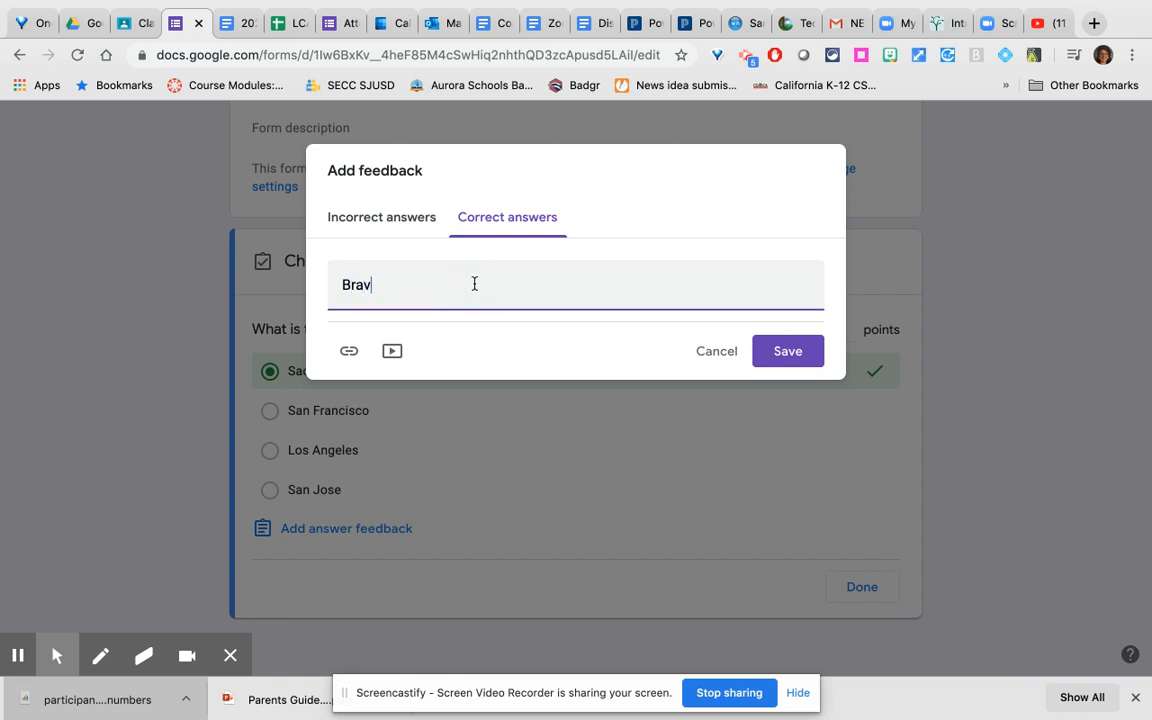
type("o!")
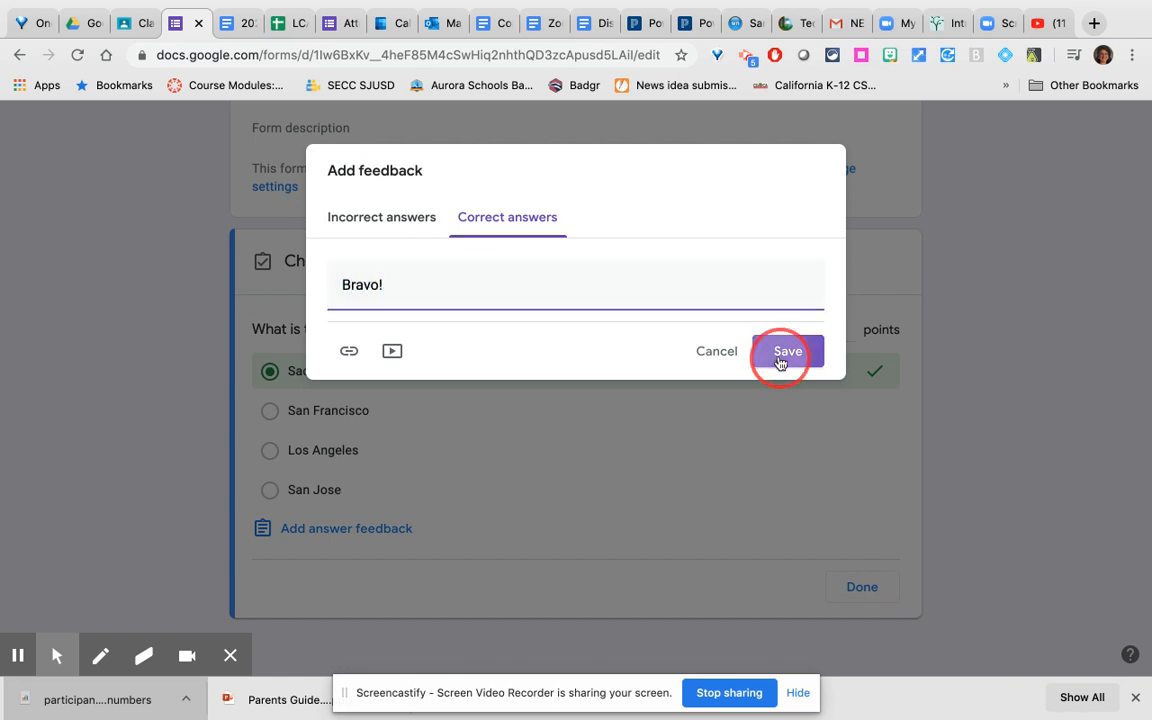
left_click(788, 352)
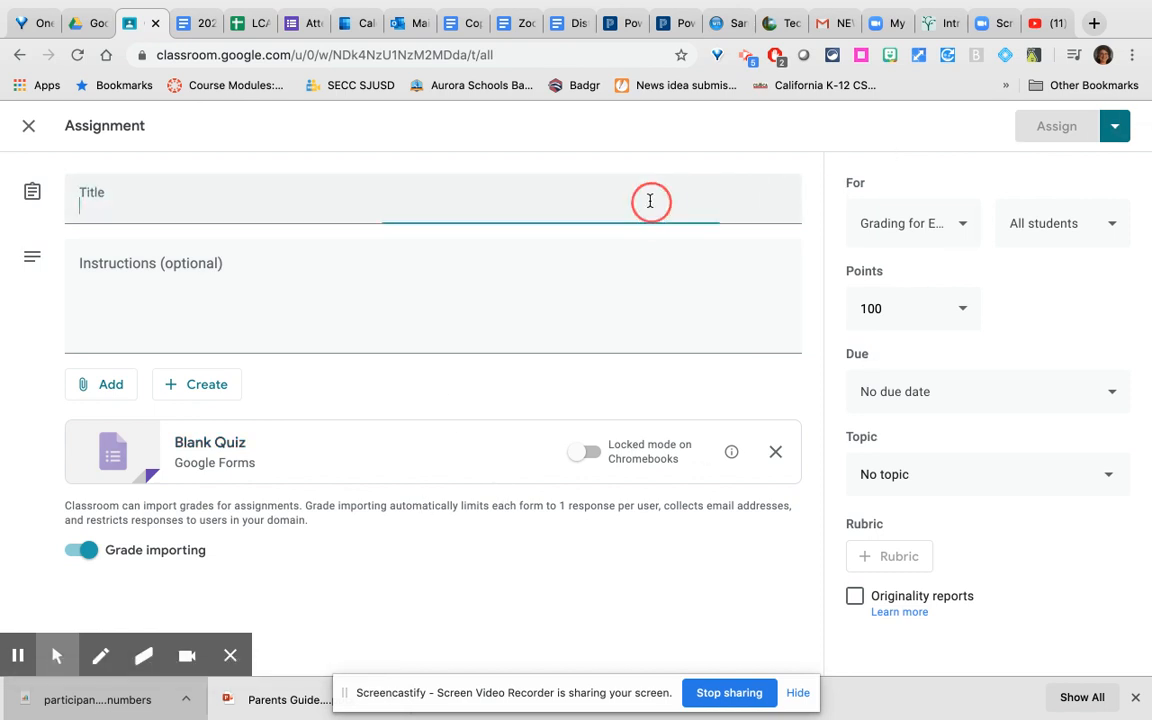
- Title the quiz assignment 'practice', save it as a draft and return to Classwork
type("practice")
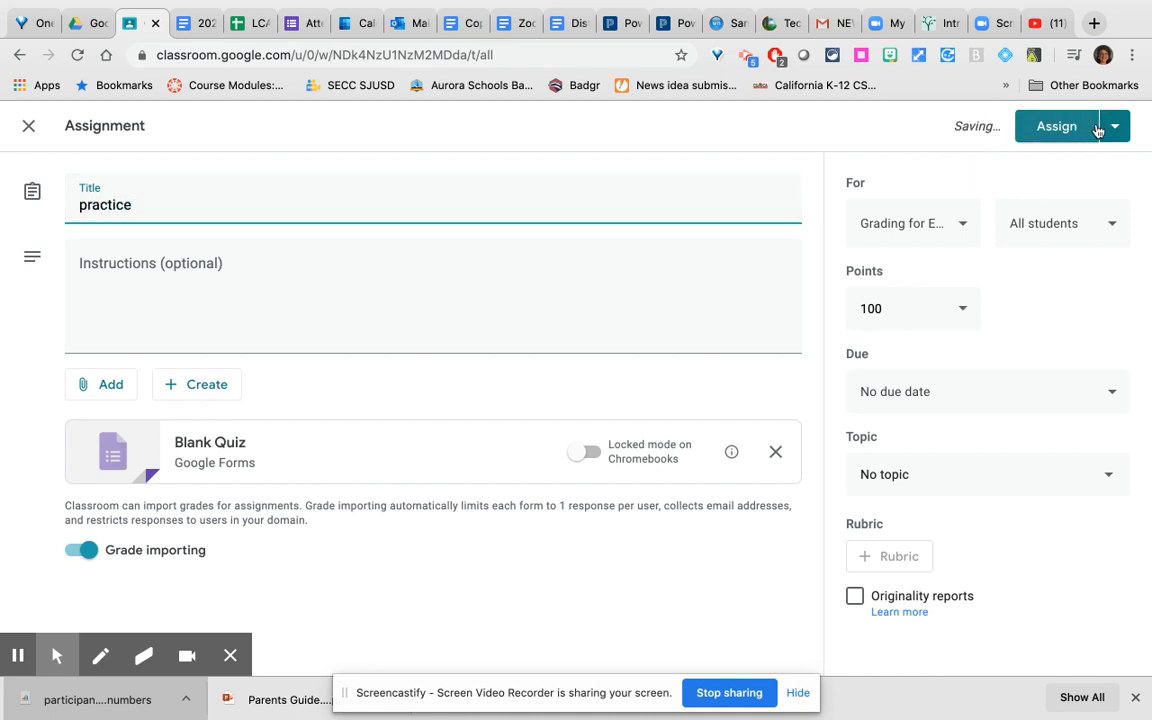
left_click(1114, 126)
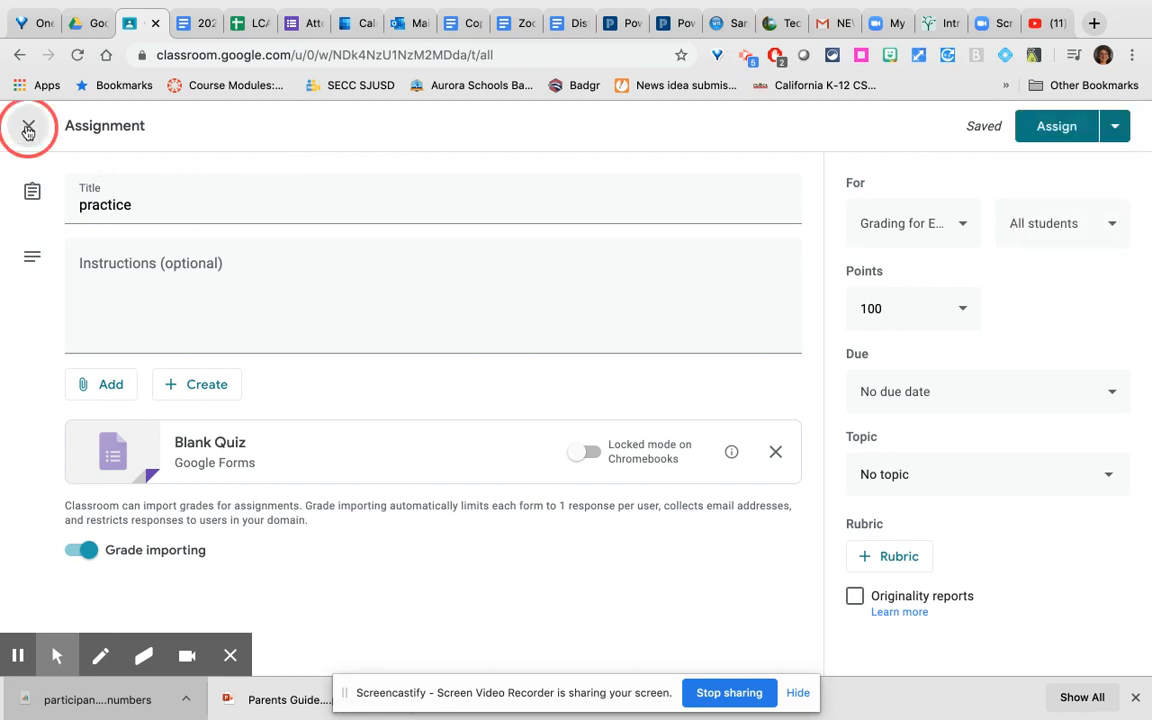
left_click(28, 132)
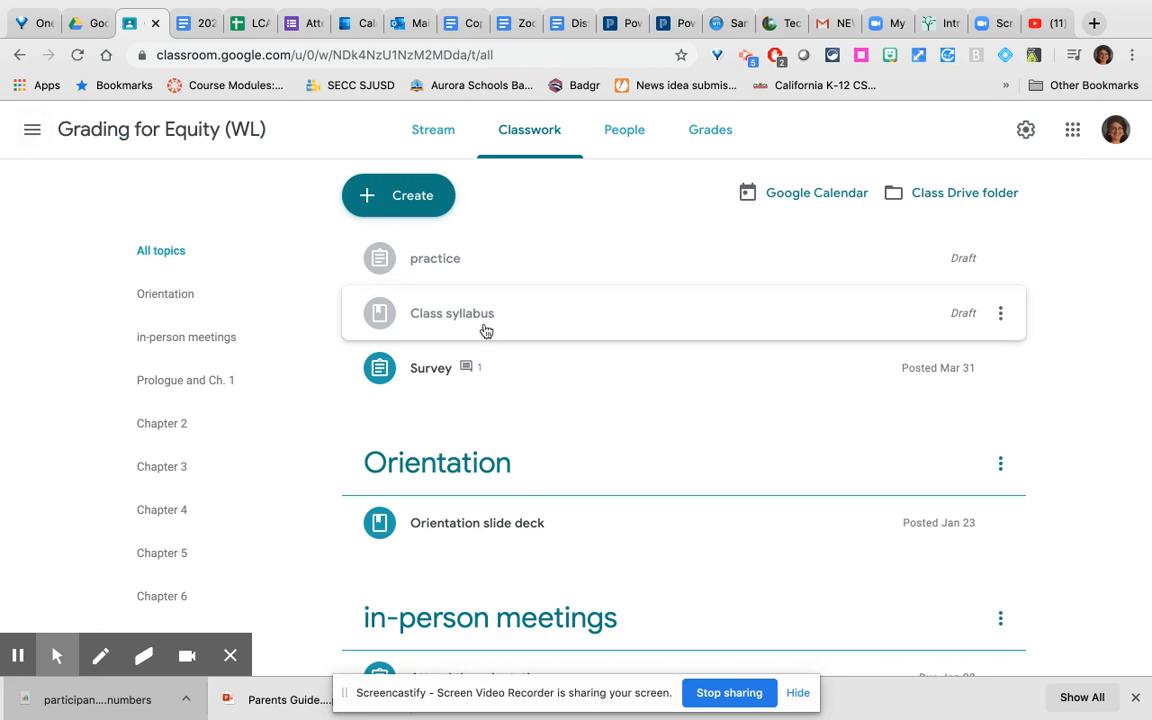
mouse_move(296, 490)
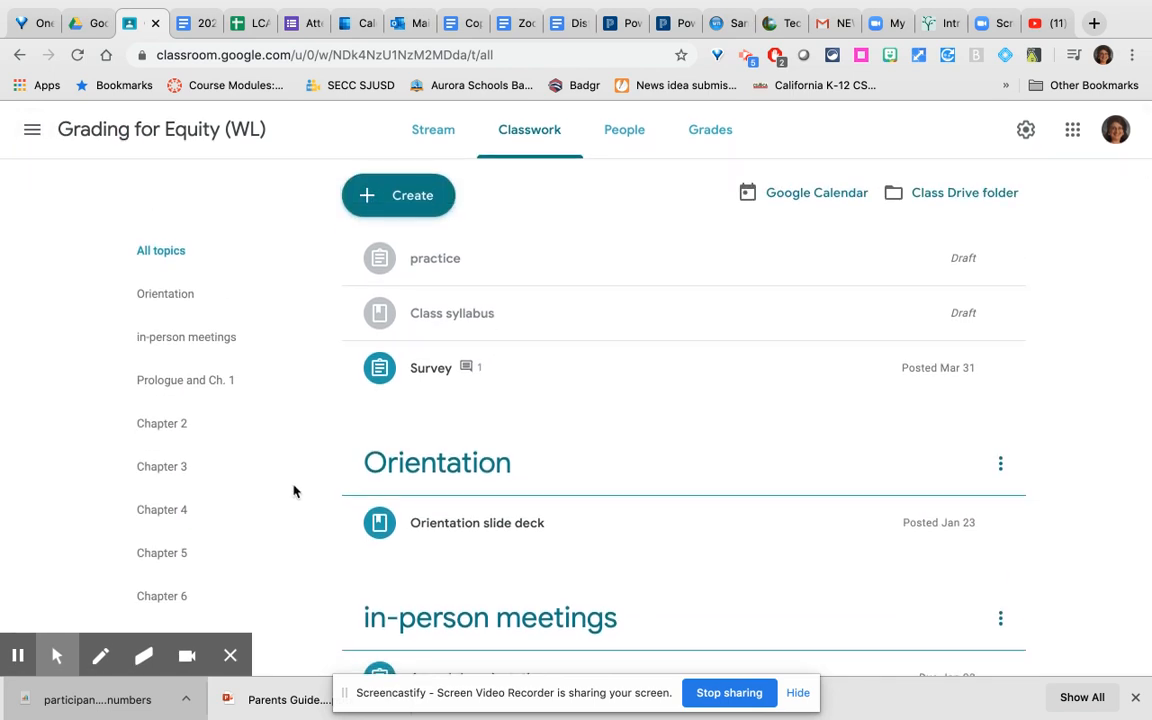